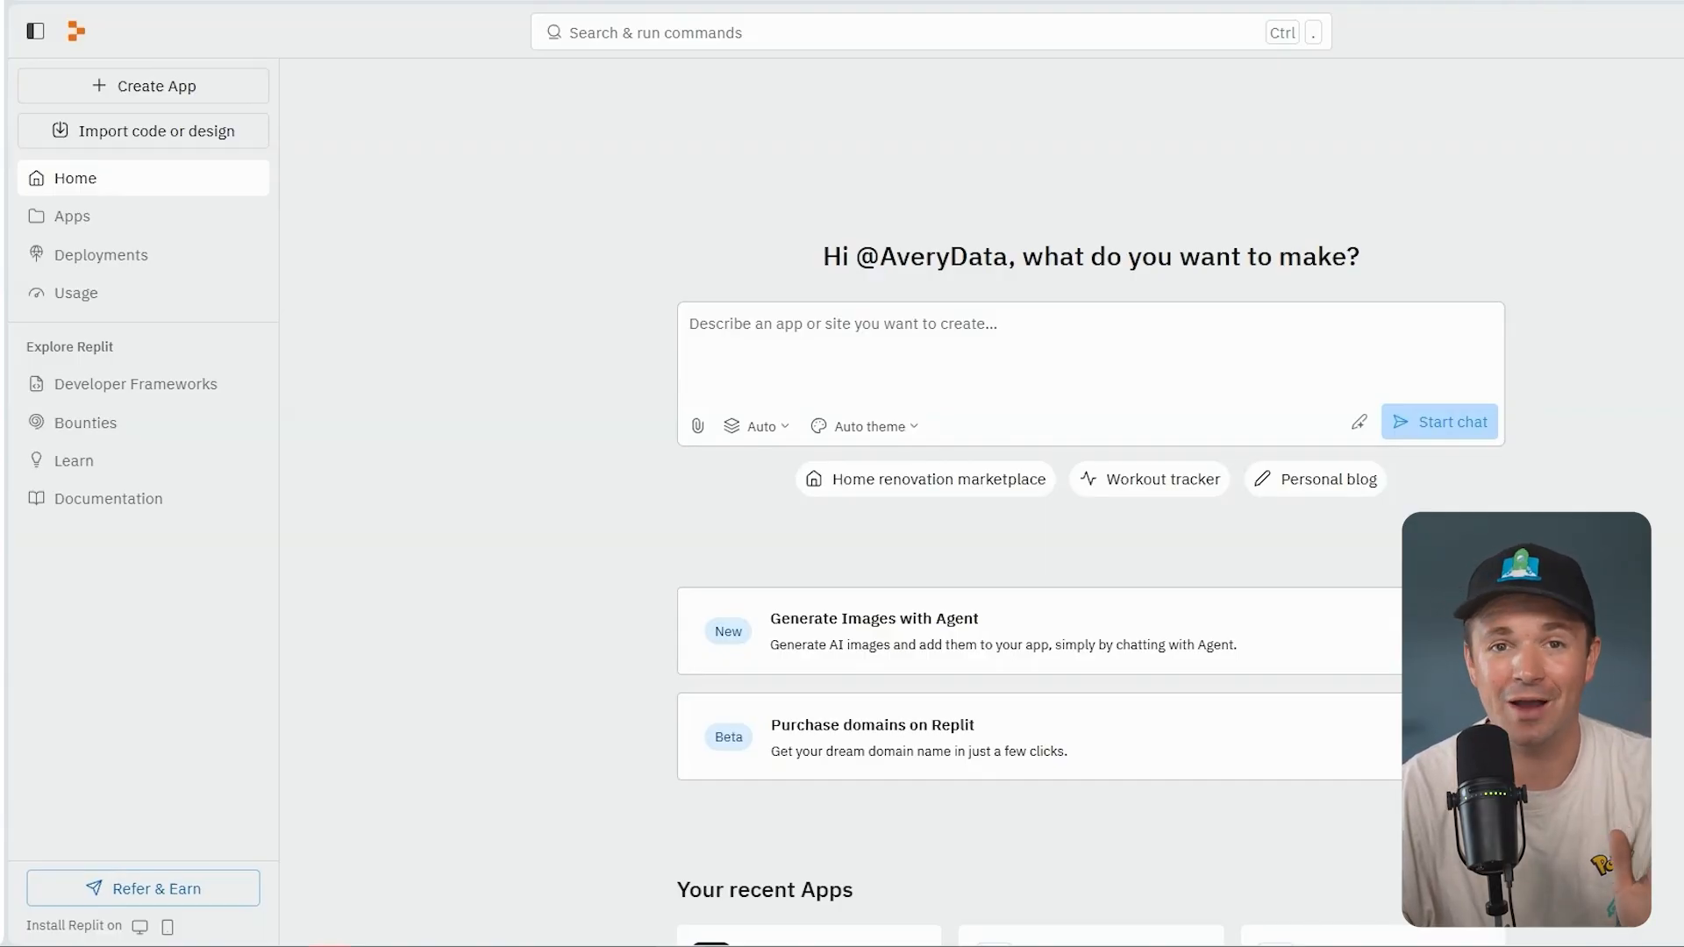
# - Describe a modern Pokemon card analytics site with card pages showing price and historical raw and graded pricing
pyautogui.write('Create the u')
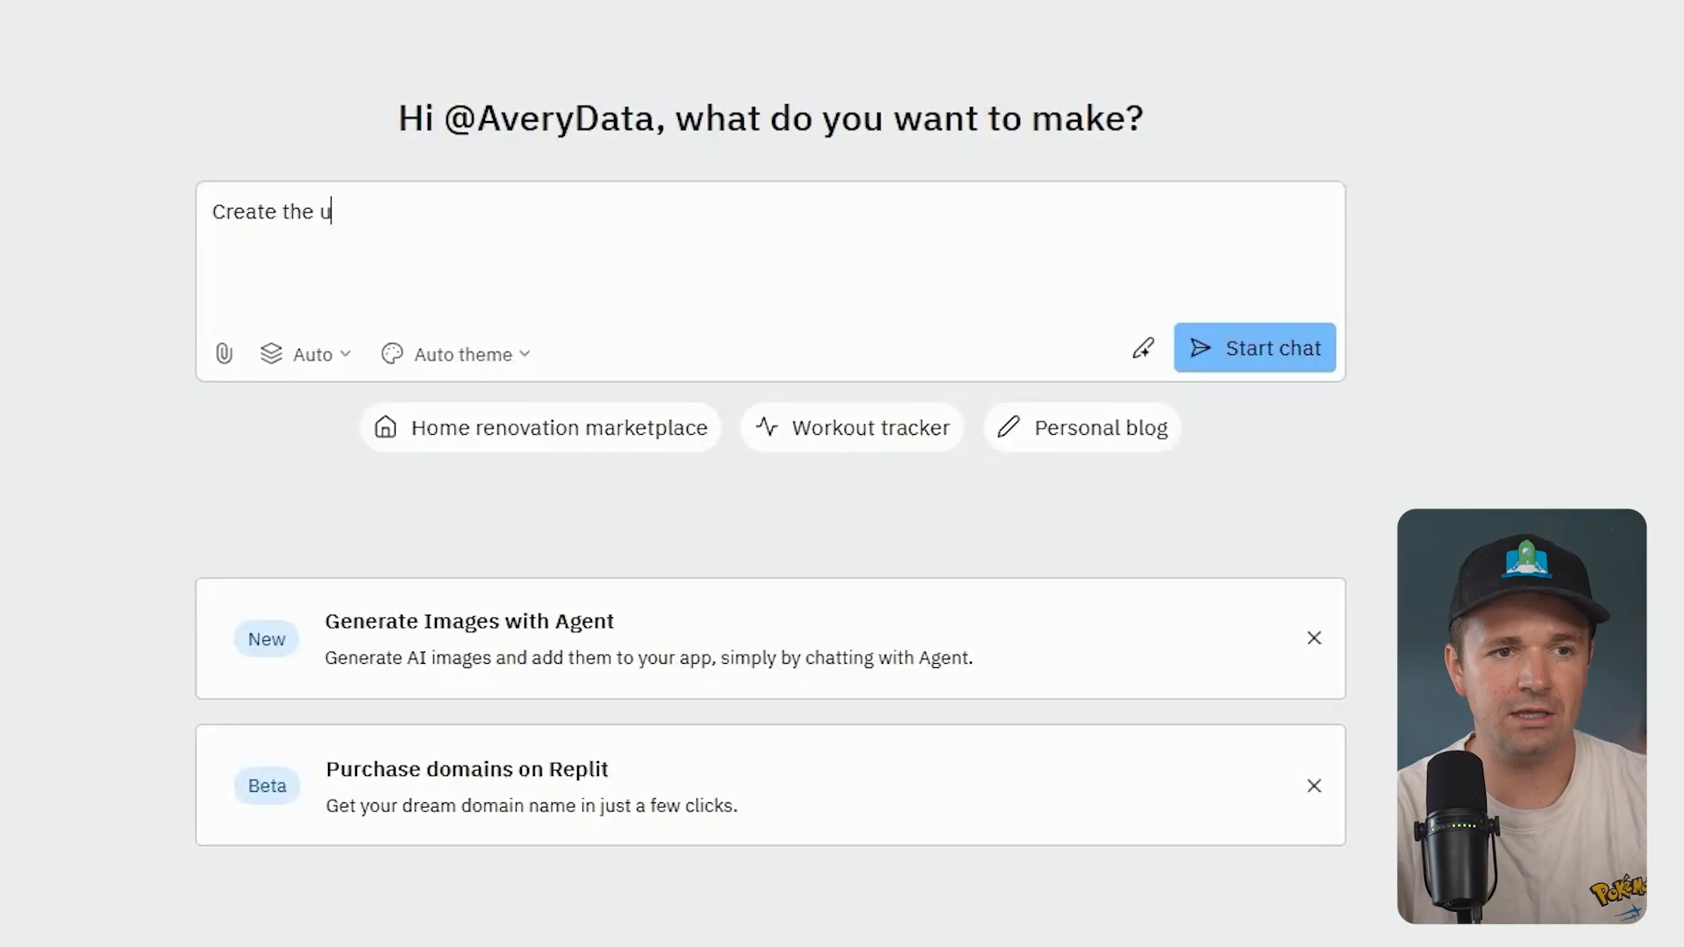
pyautogui.write('ltimate moden p')
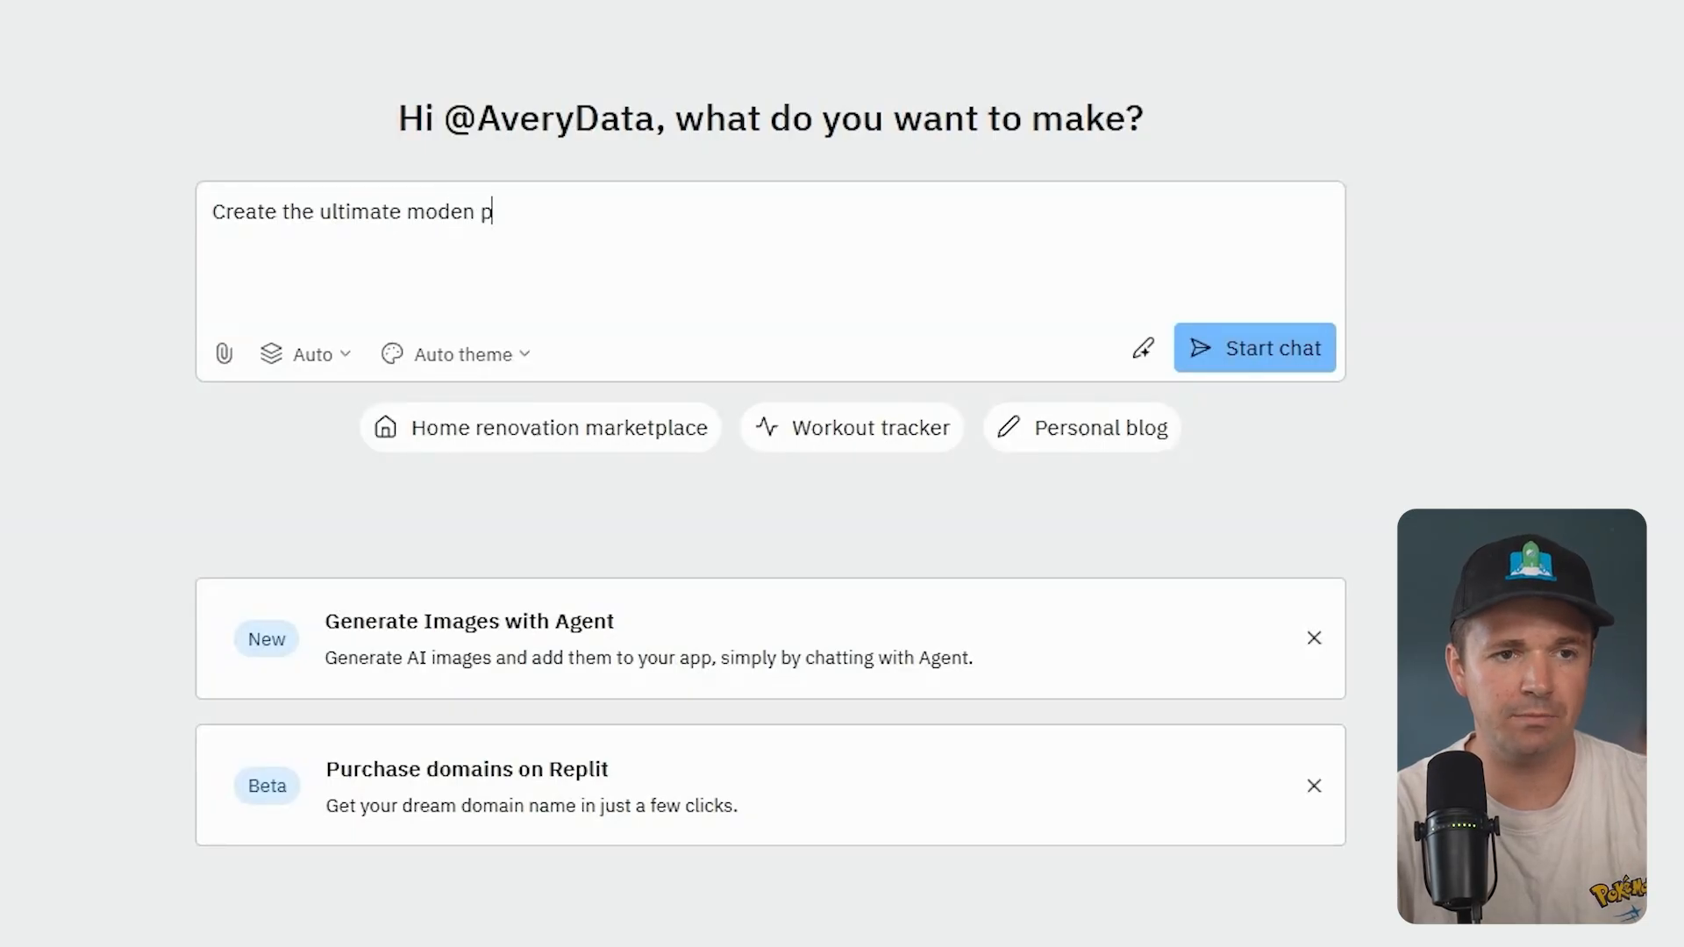
pyautogui.write('okemon card analytics platform that tr')
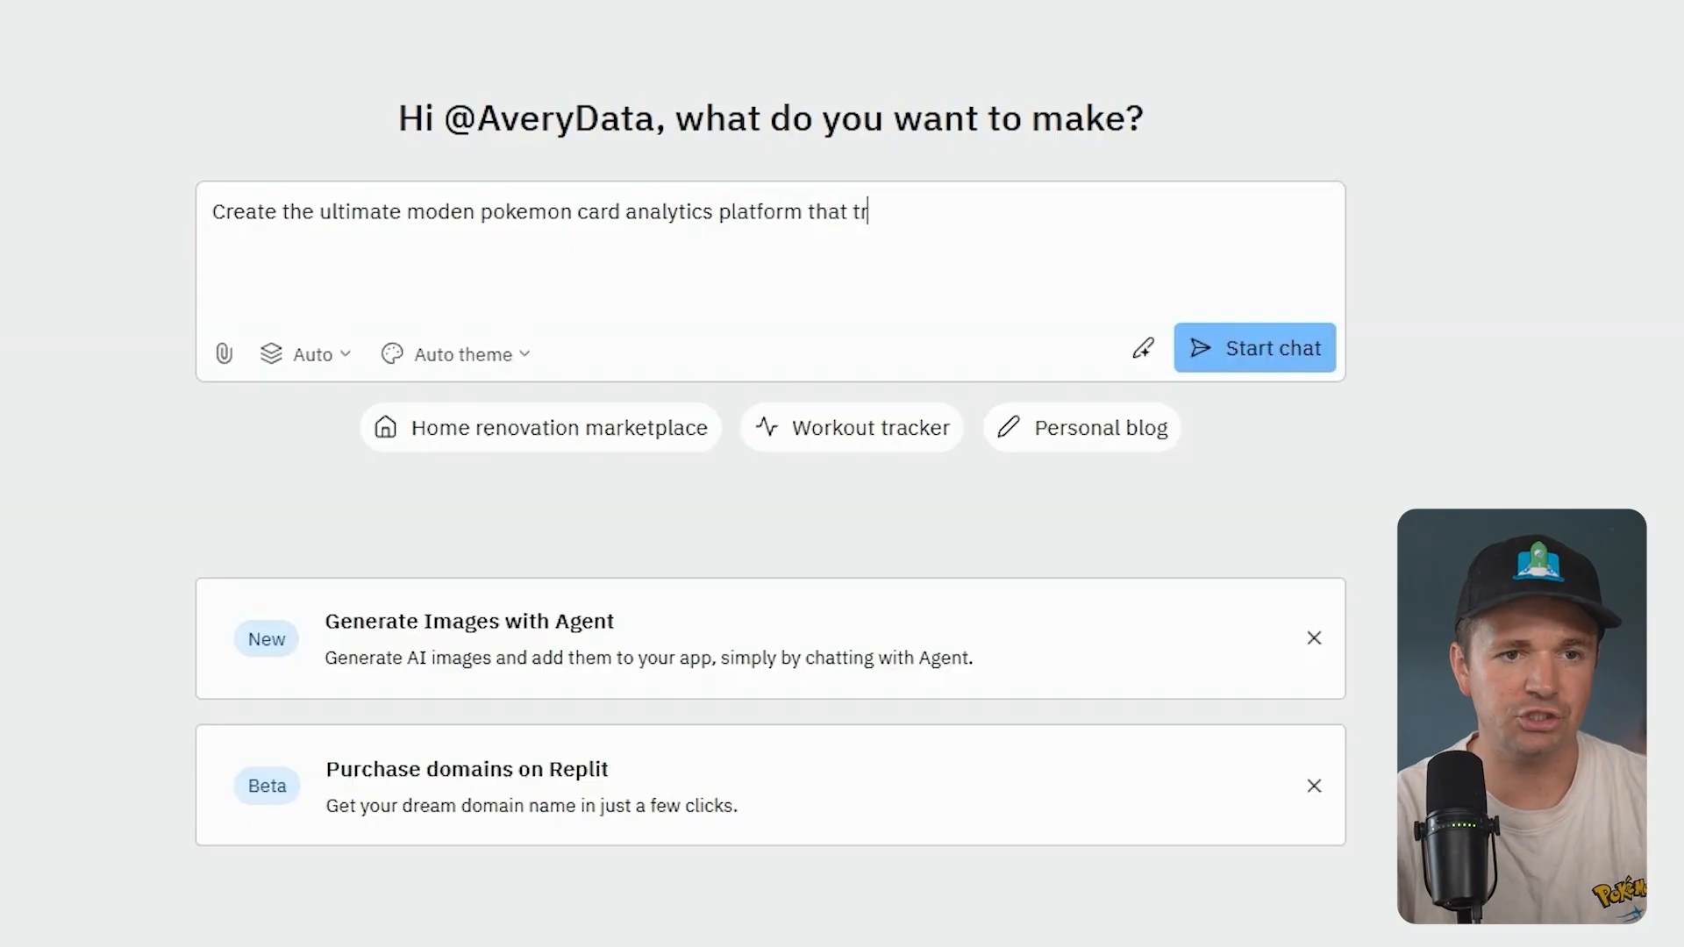
pyautogui.write('acks market trends')
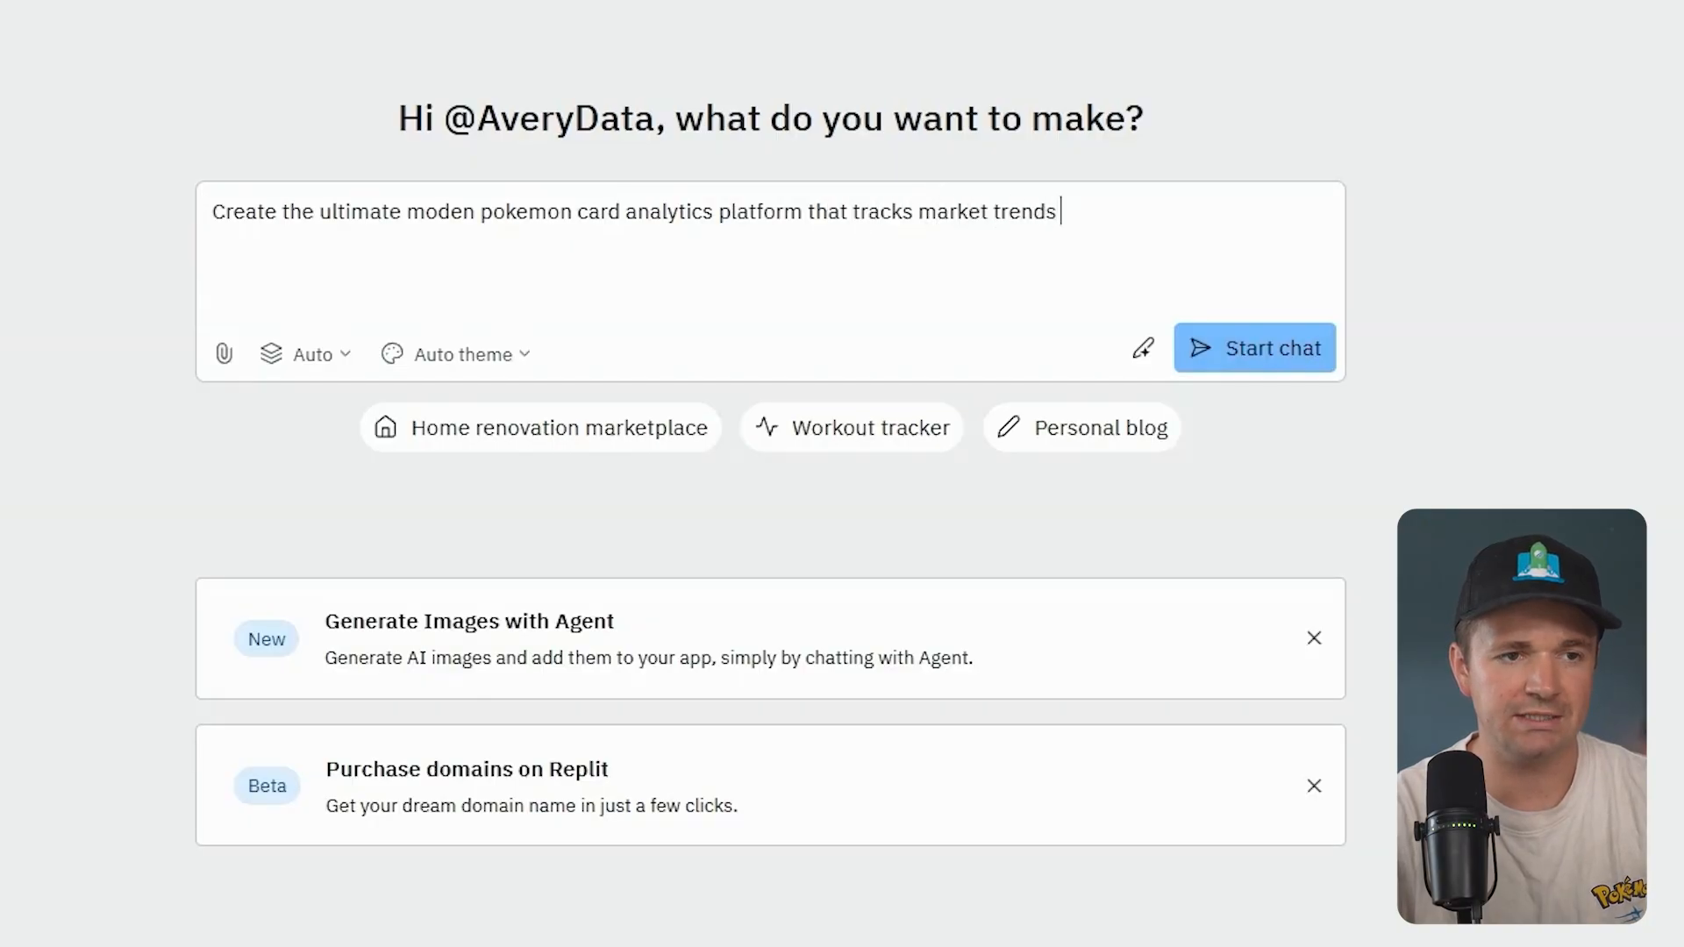
pyautogui.write('and pricing. Spe')
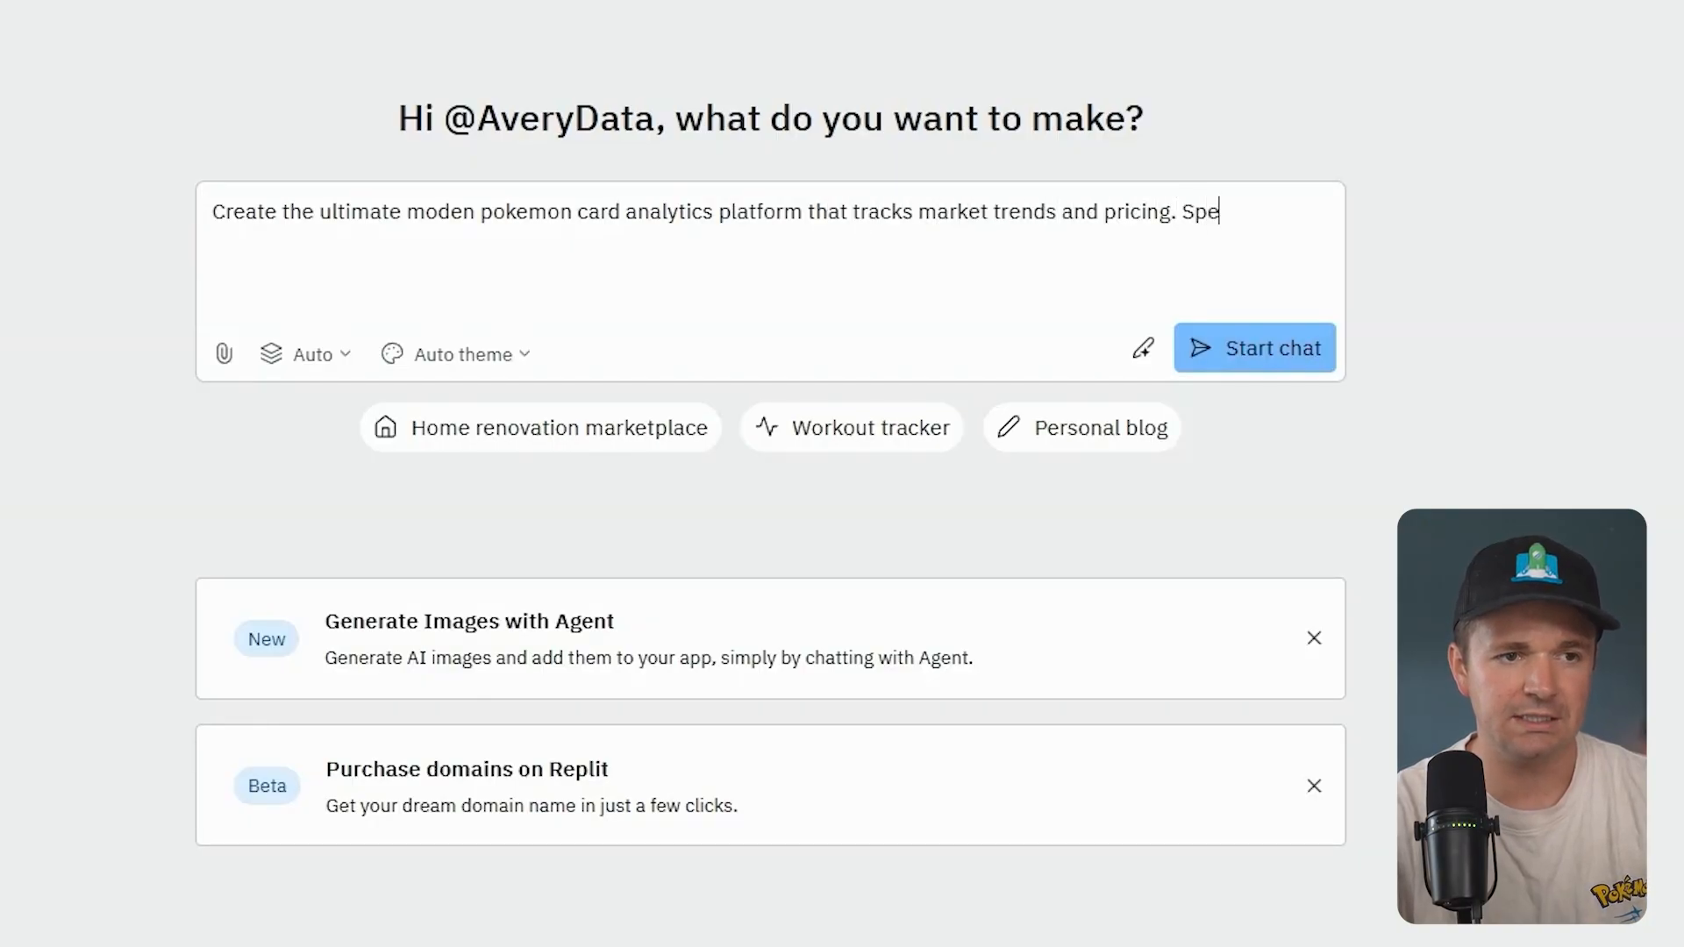
pyautogui.write('cifically create apage for each card that shows the c')
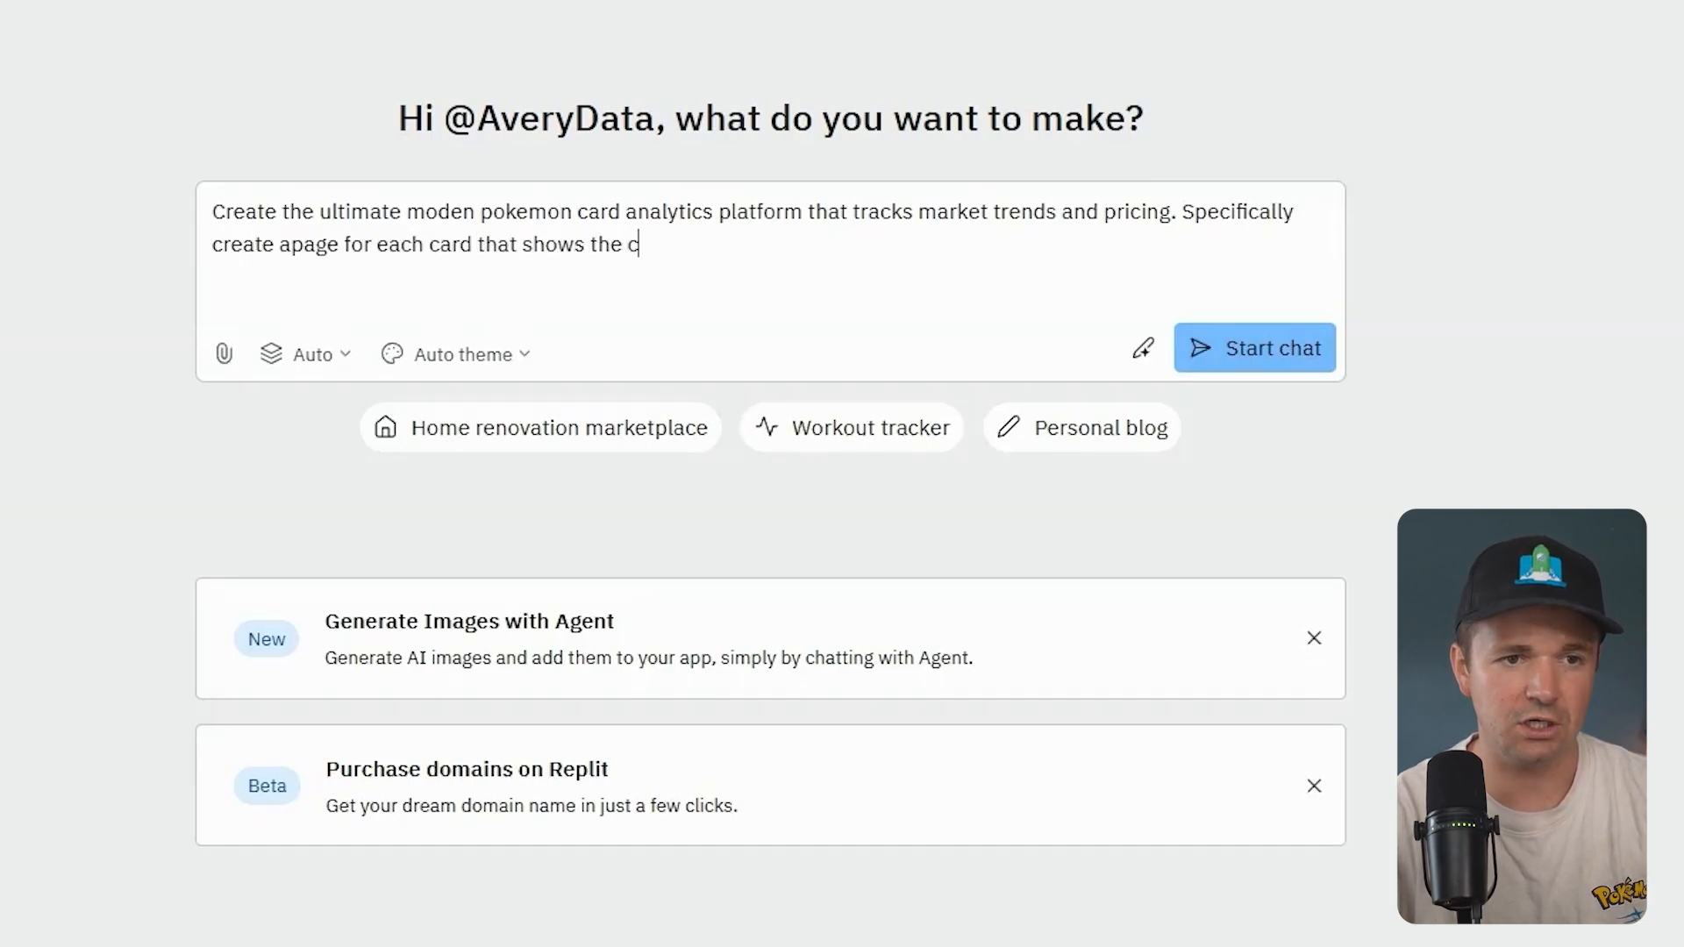
pyautogui.write('ard, the price, and')
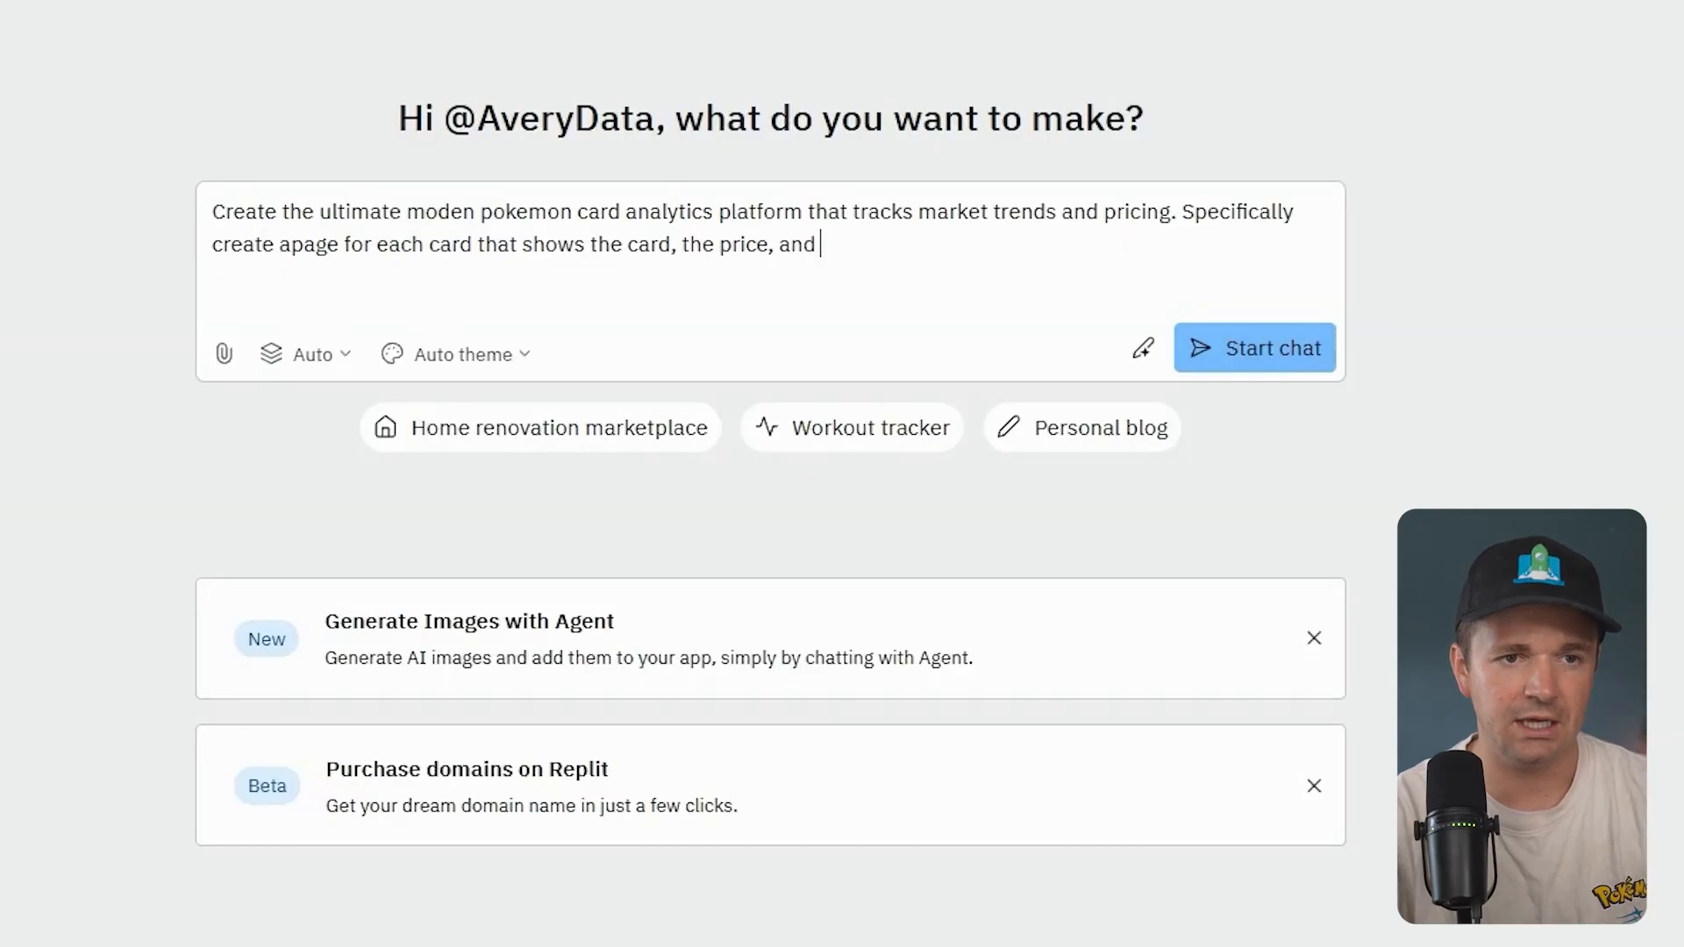
pyautogui.write('historical privin with a line chart fo')
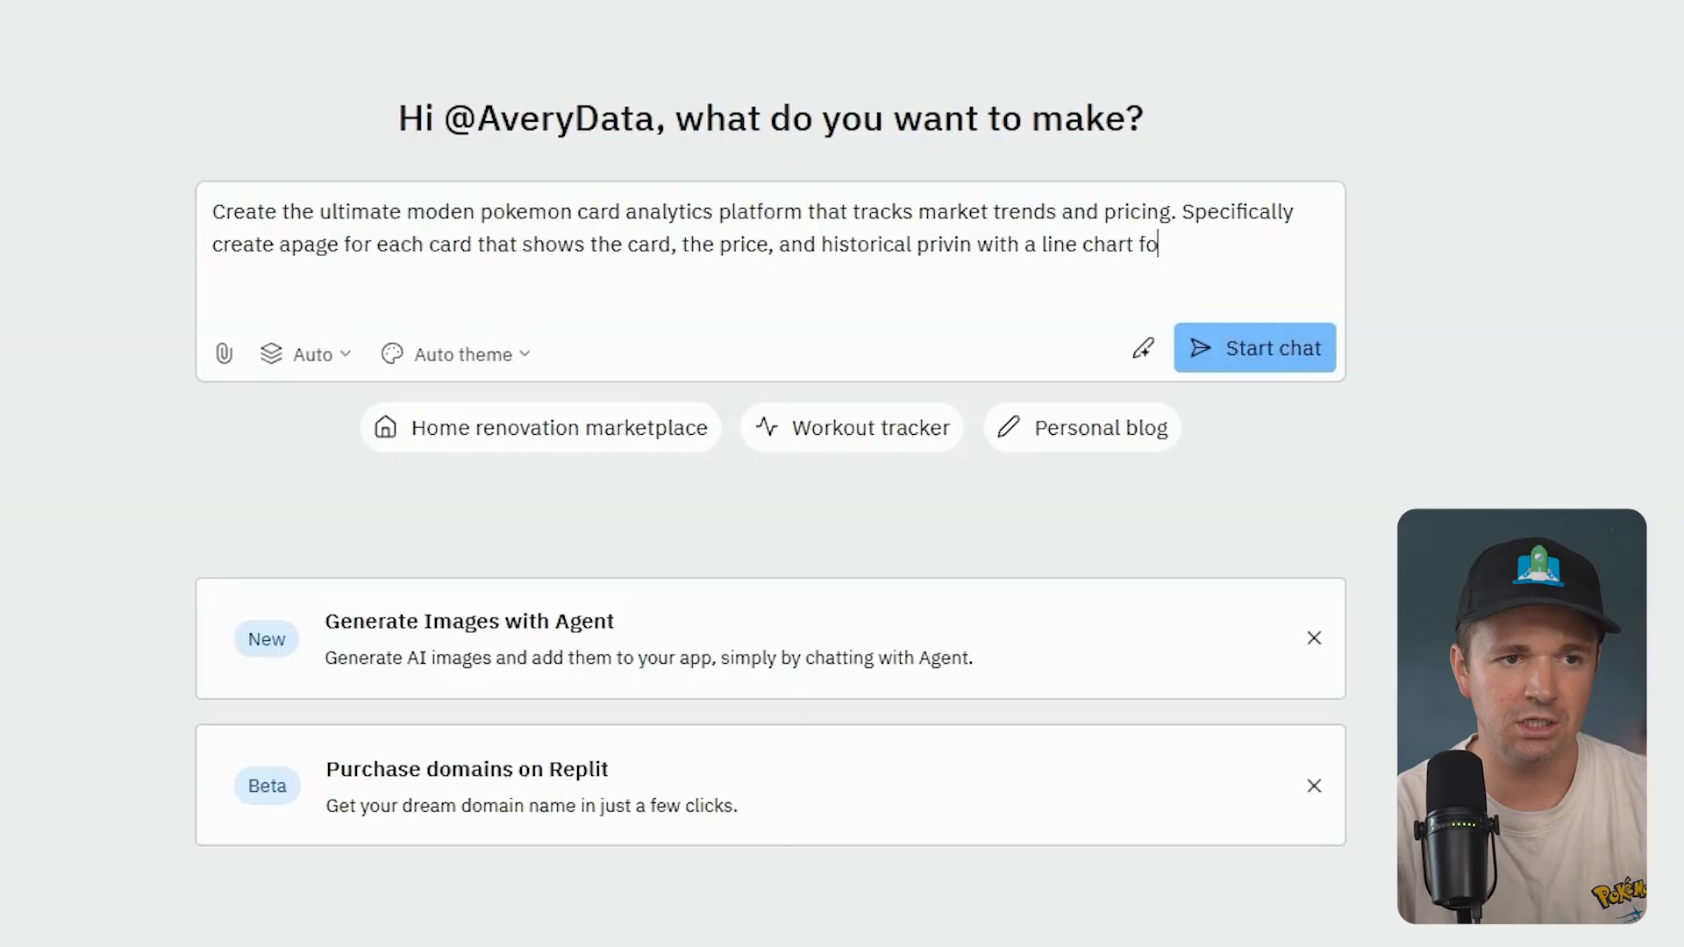
pyautogui.write('r both raw and g')
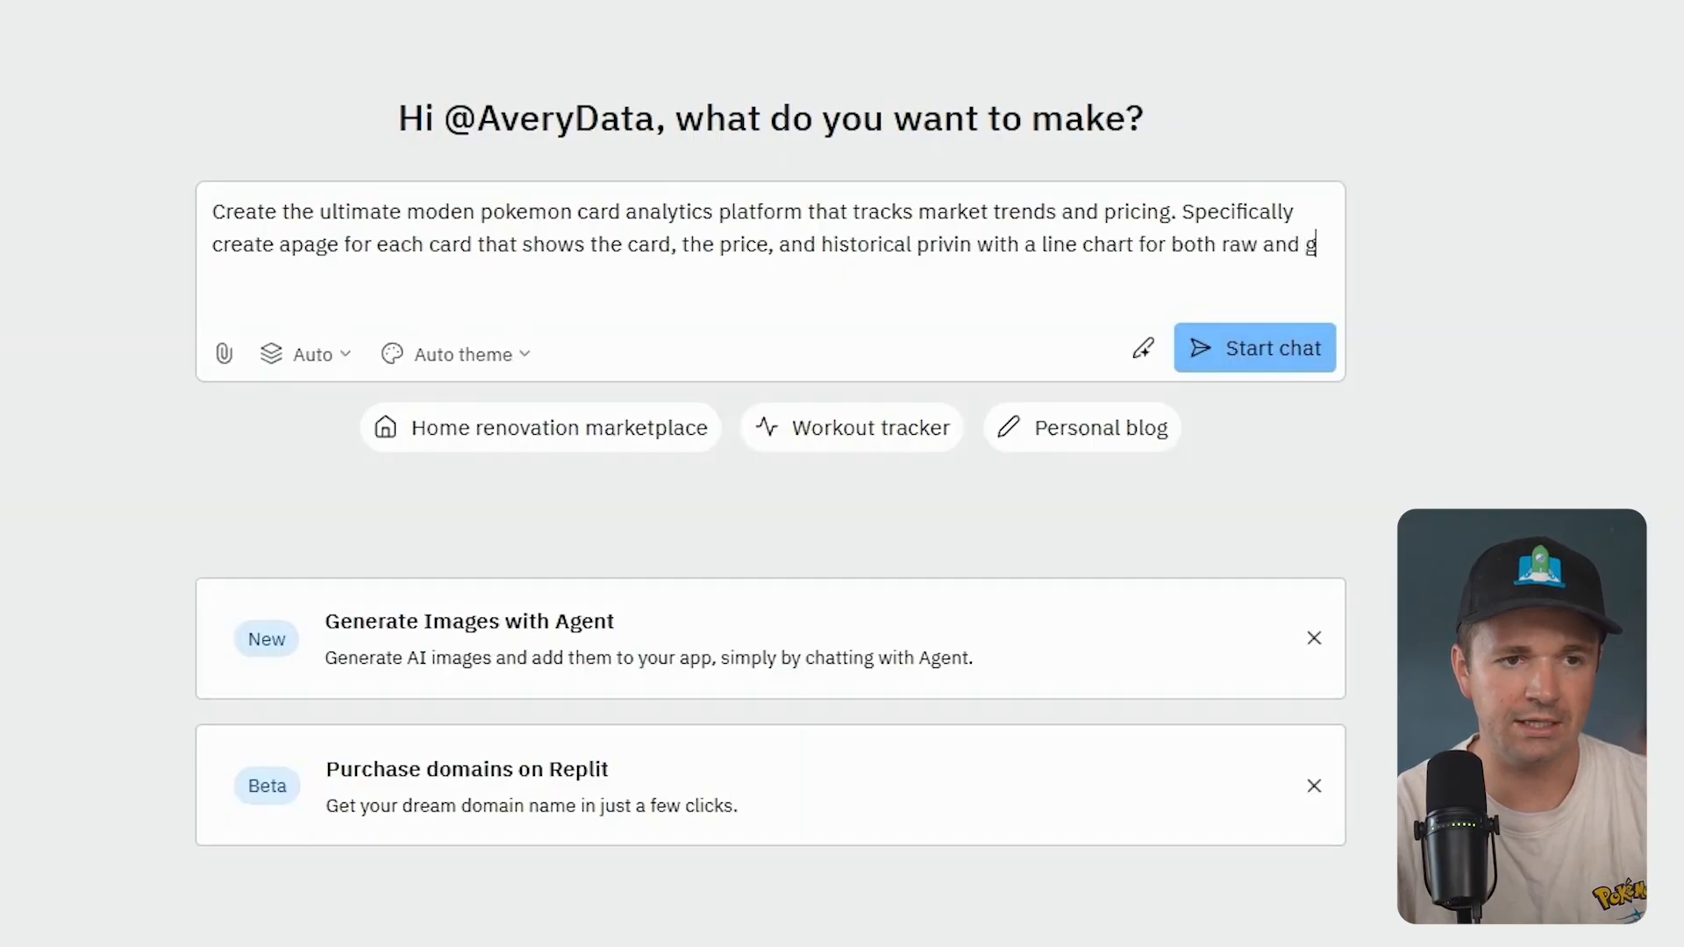
pyautogui.write('raded prices. Also create')
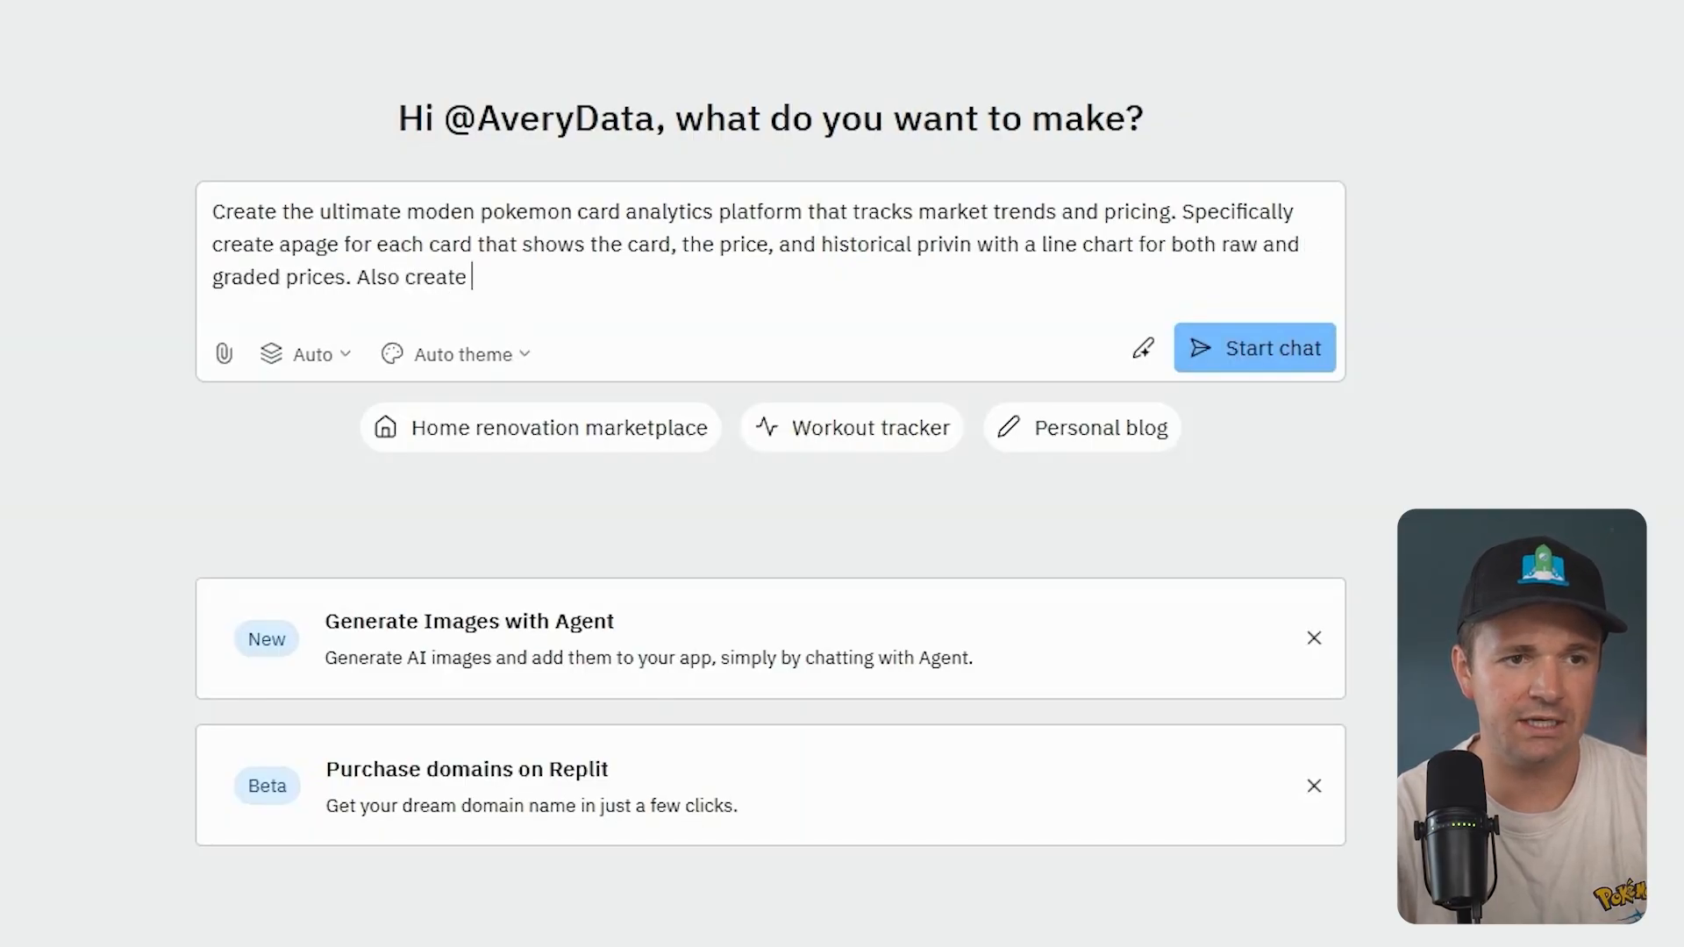
pyautogui.write('a section that shows me what car')
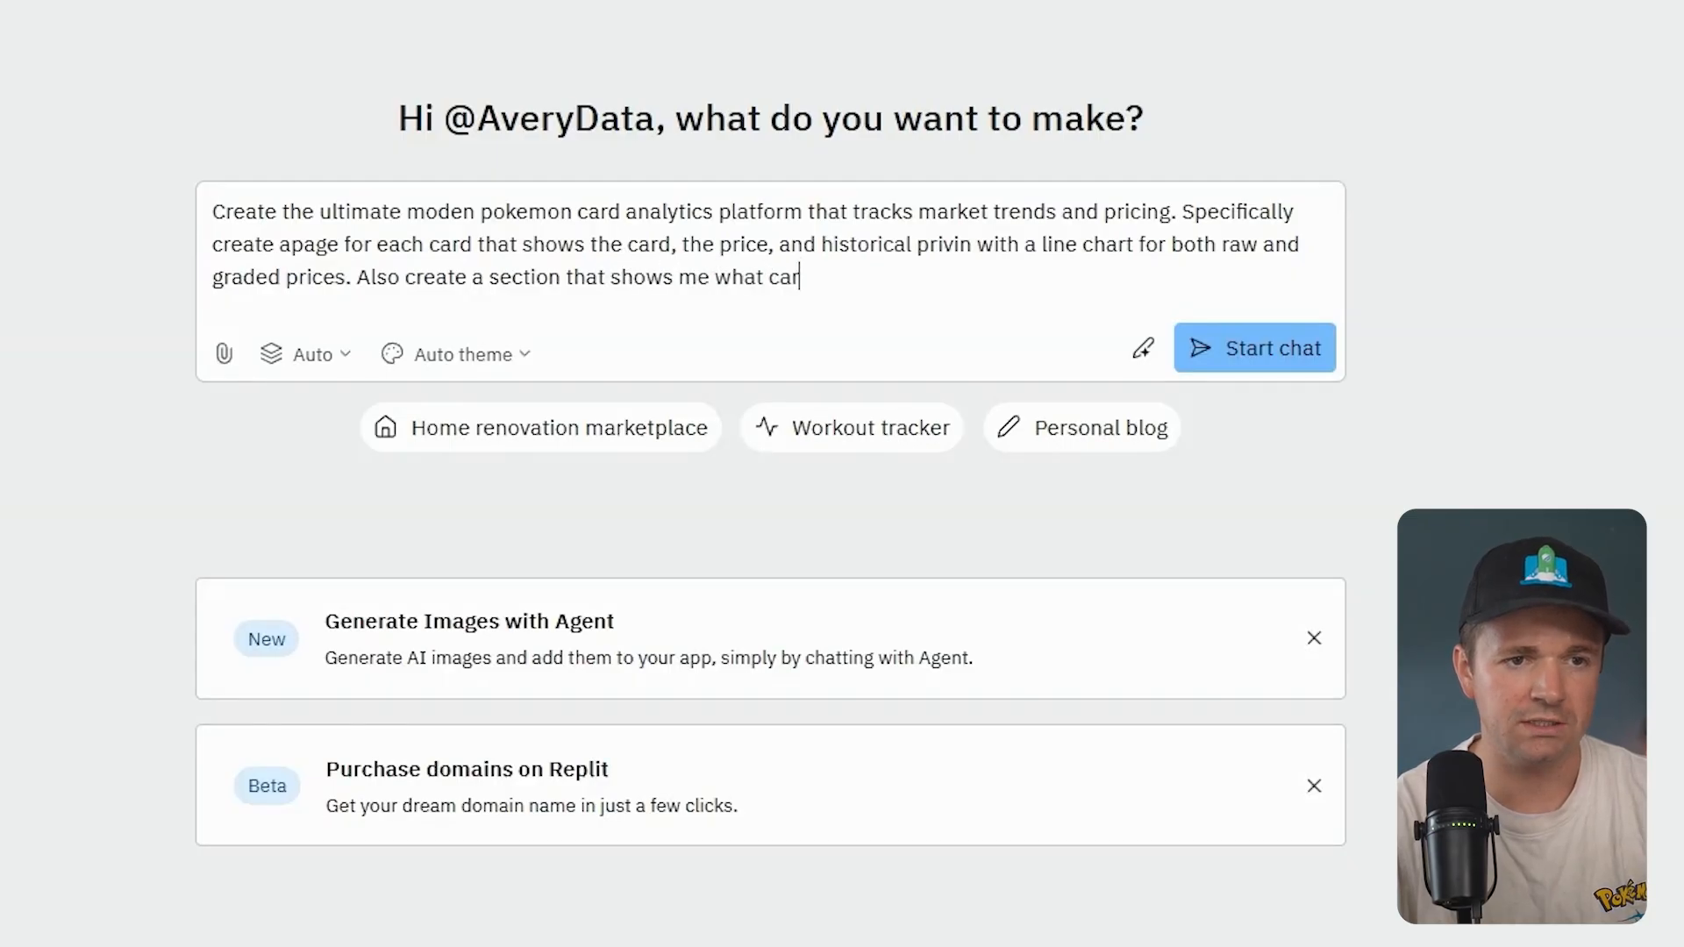
# - Add a recent-movers section and a feature finding undervalued or overrated 'good deals' and 'bad deals'
pyautogui.write('ds have increase or')
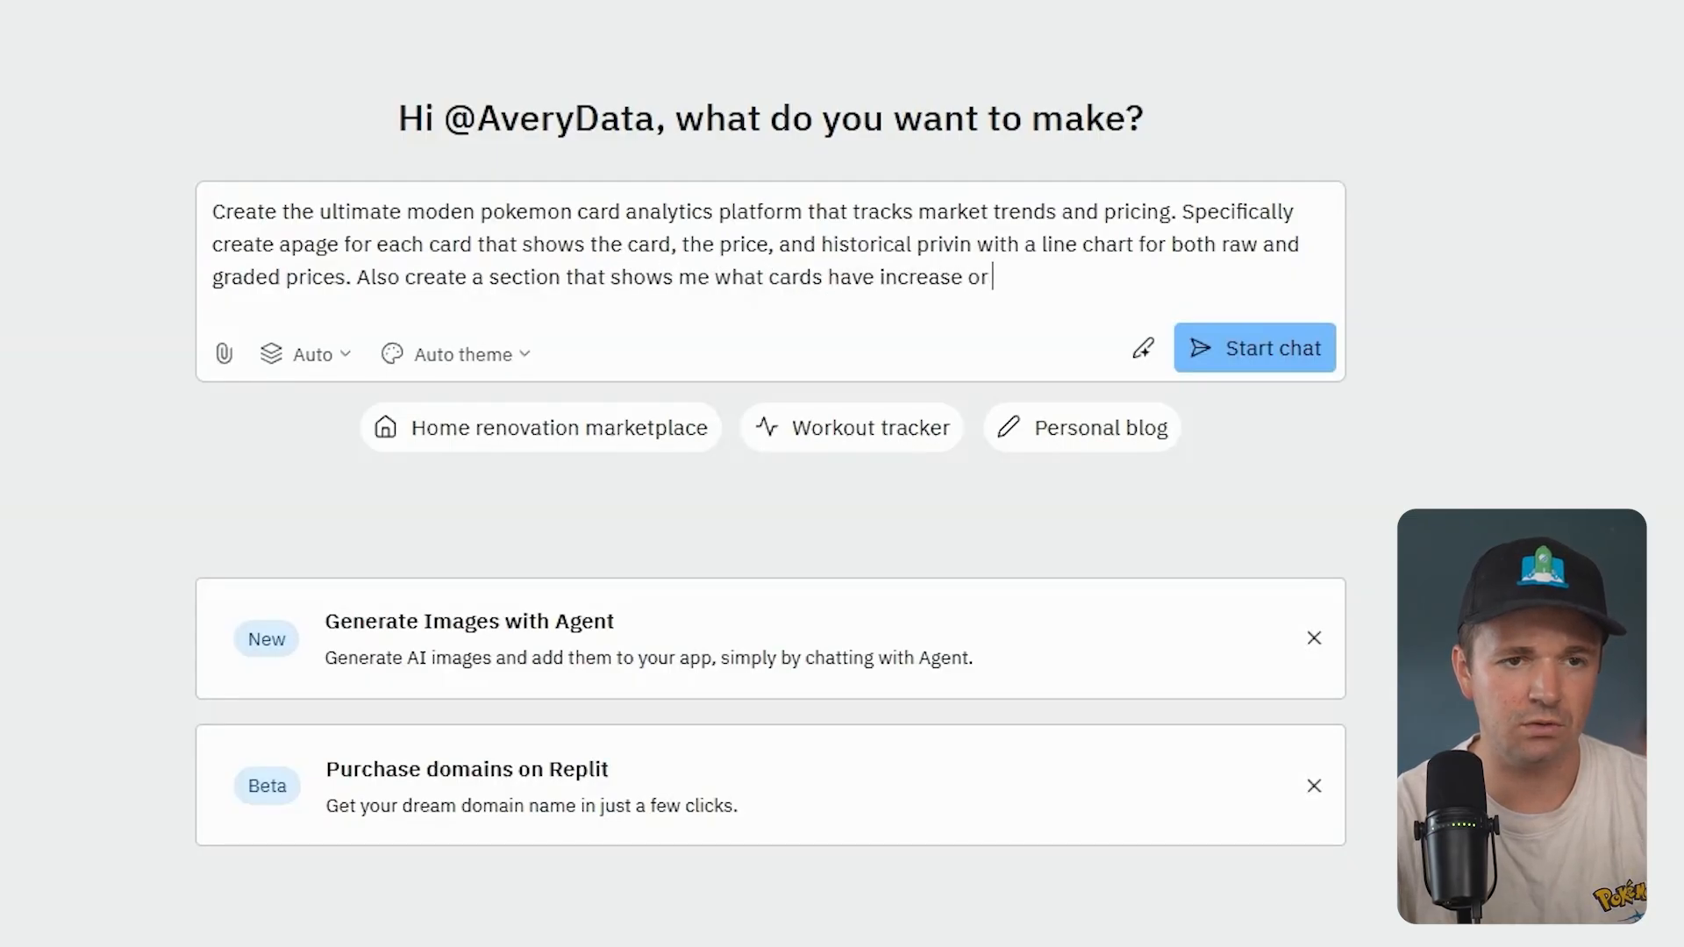
pyautogui.write('decreased dramtcially rece')
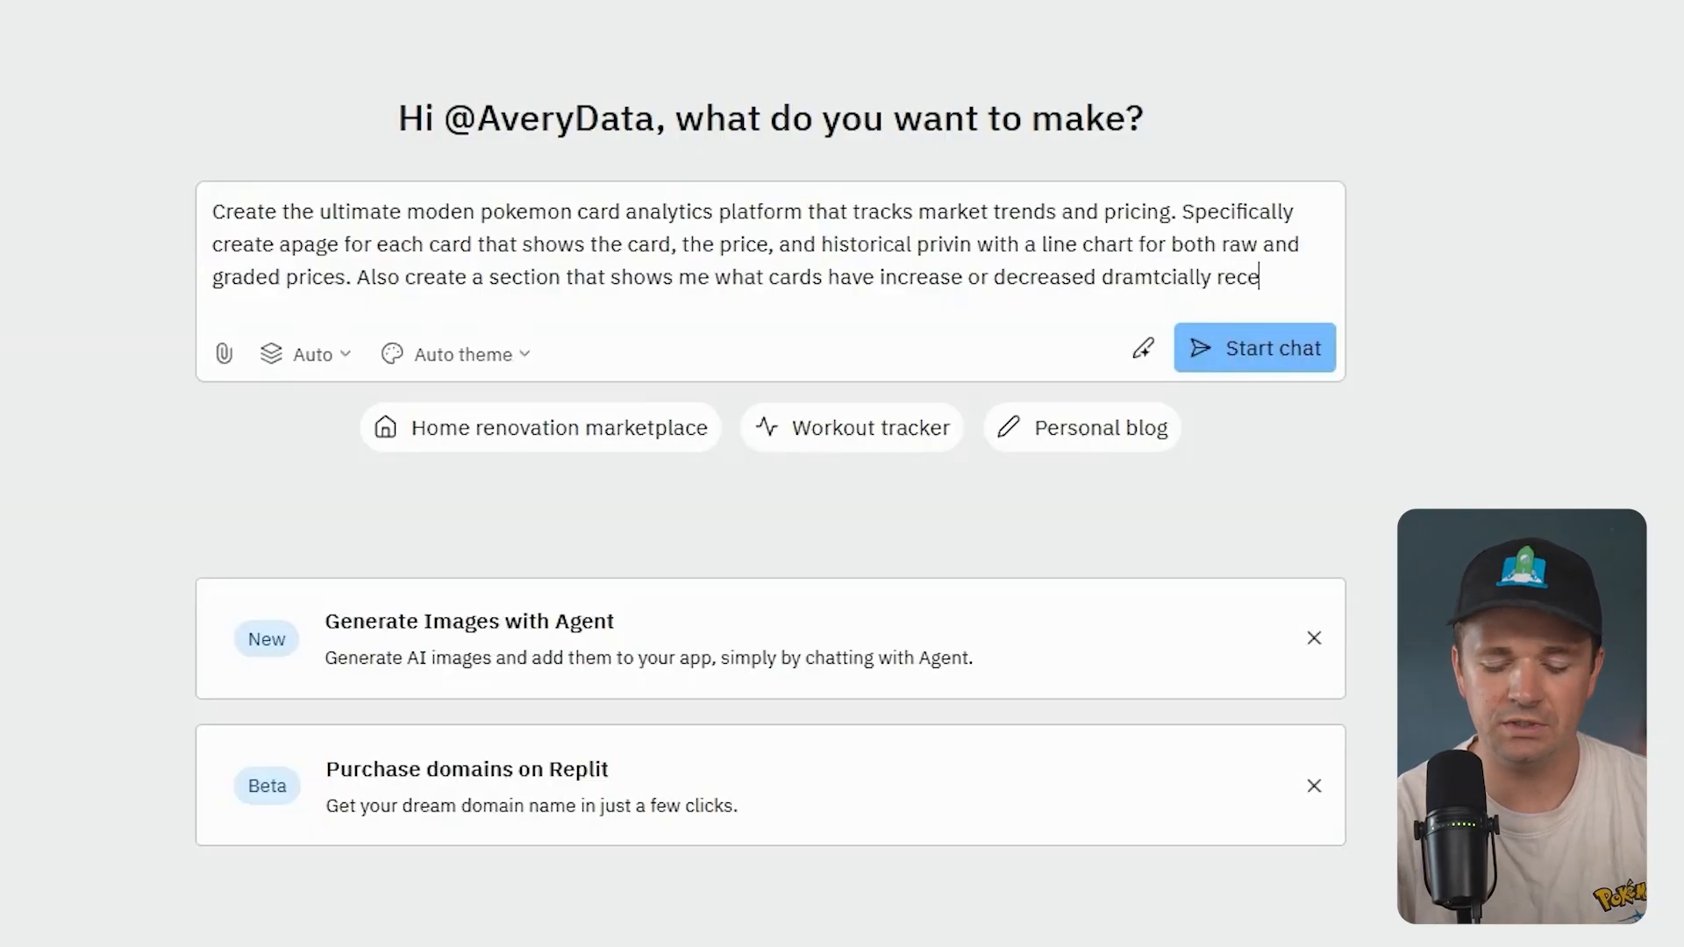
pyautogui.write('ntly (in')
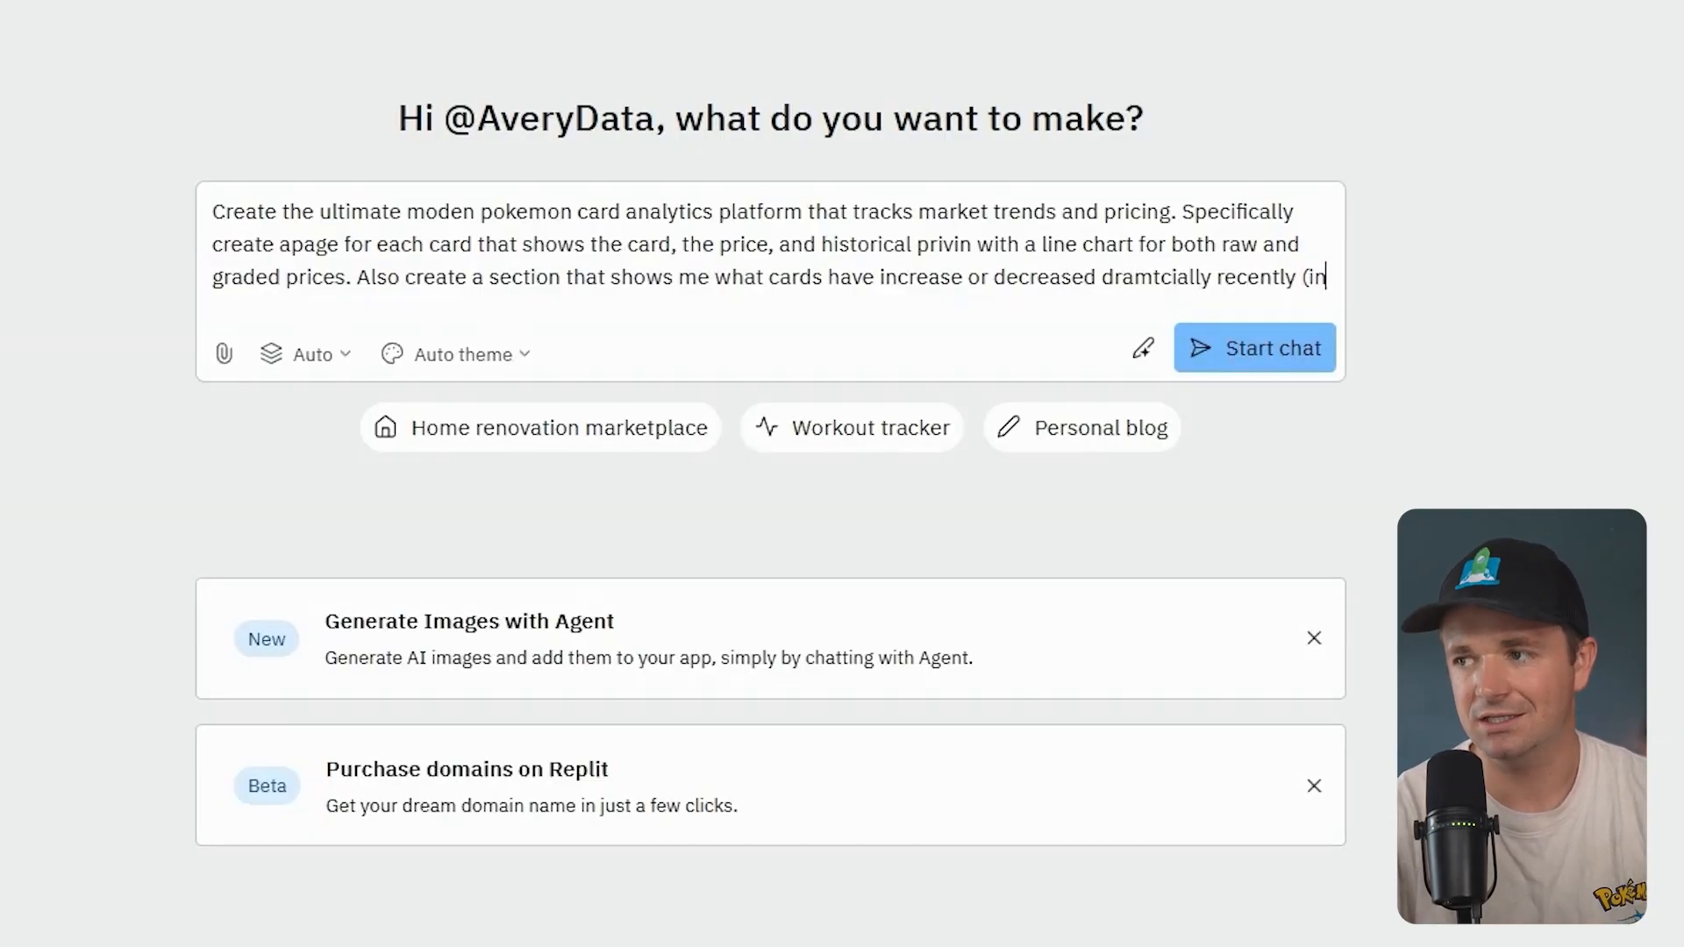
pyautogui.write('the last few weeks')
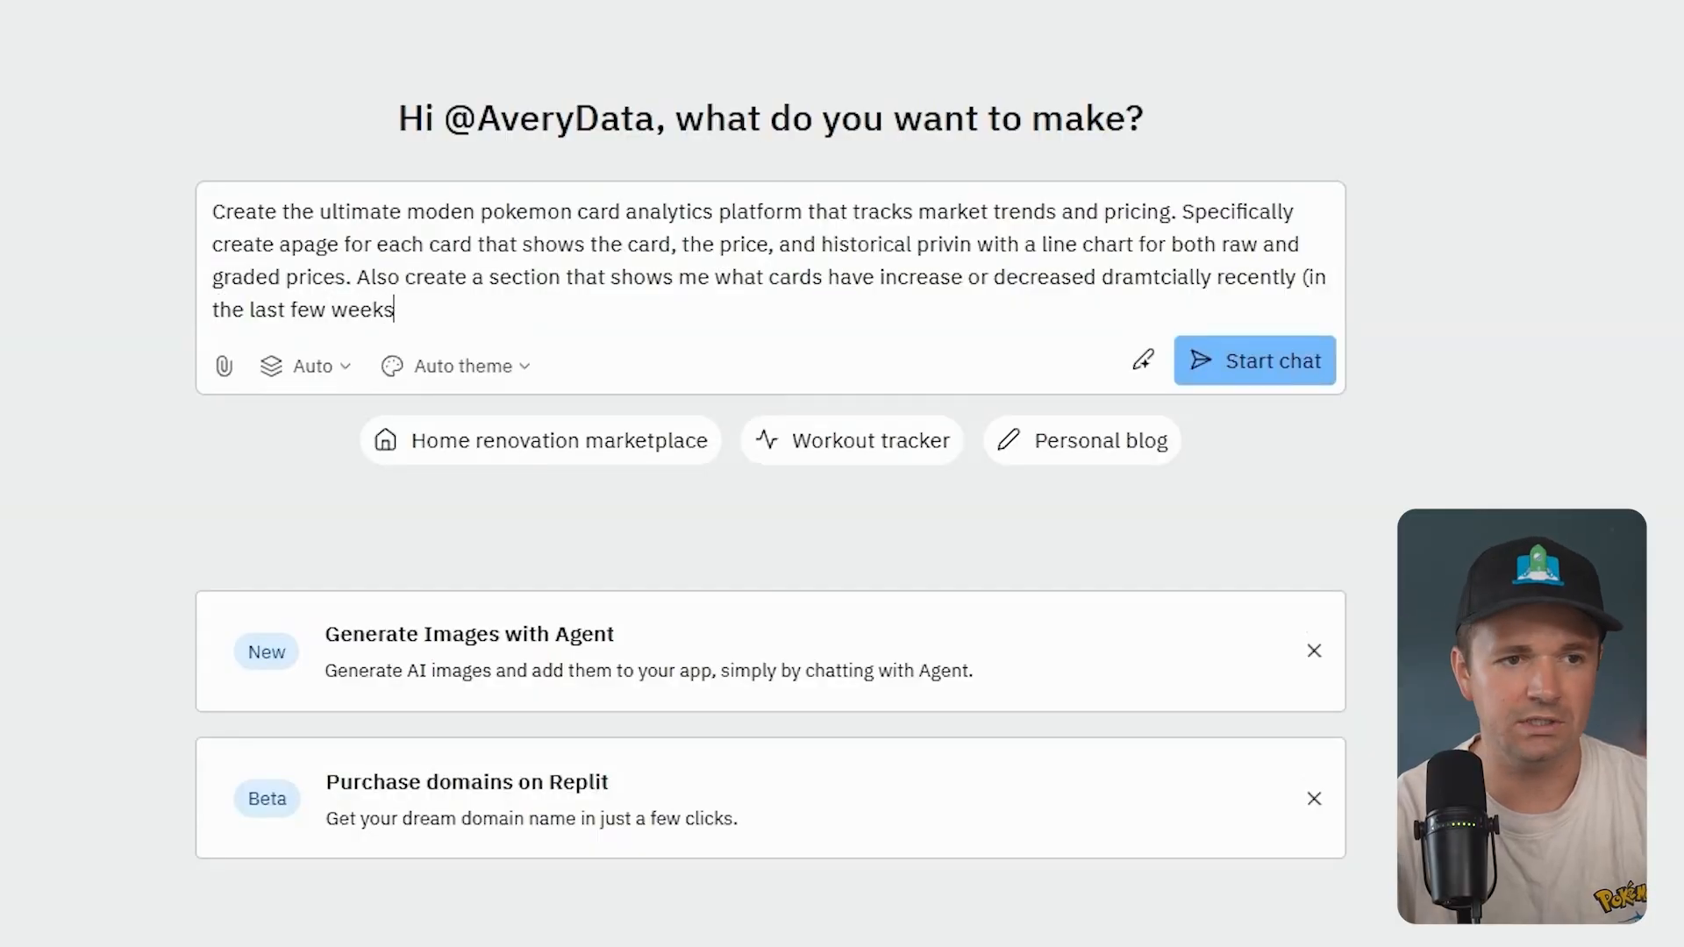
pyautogui.write('). Then create a')
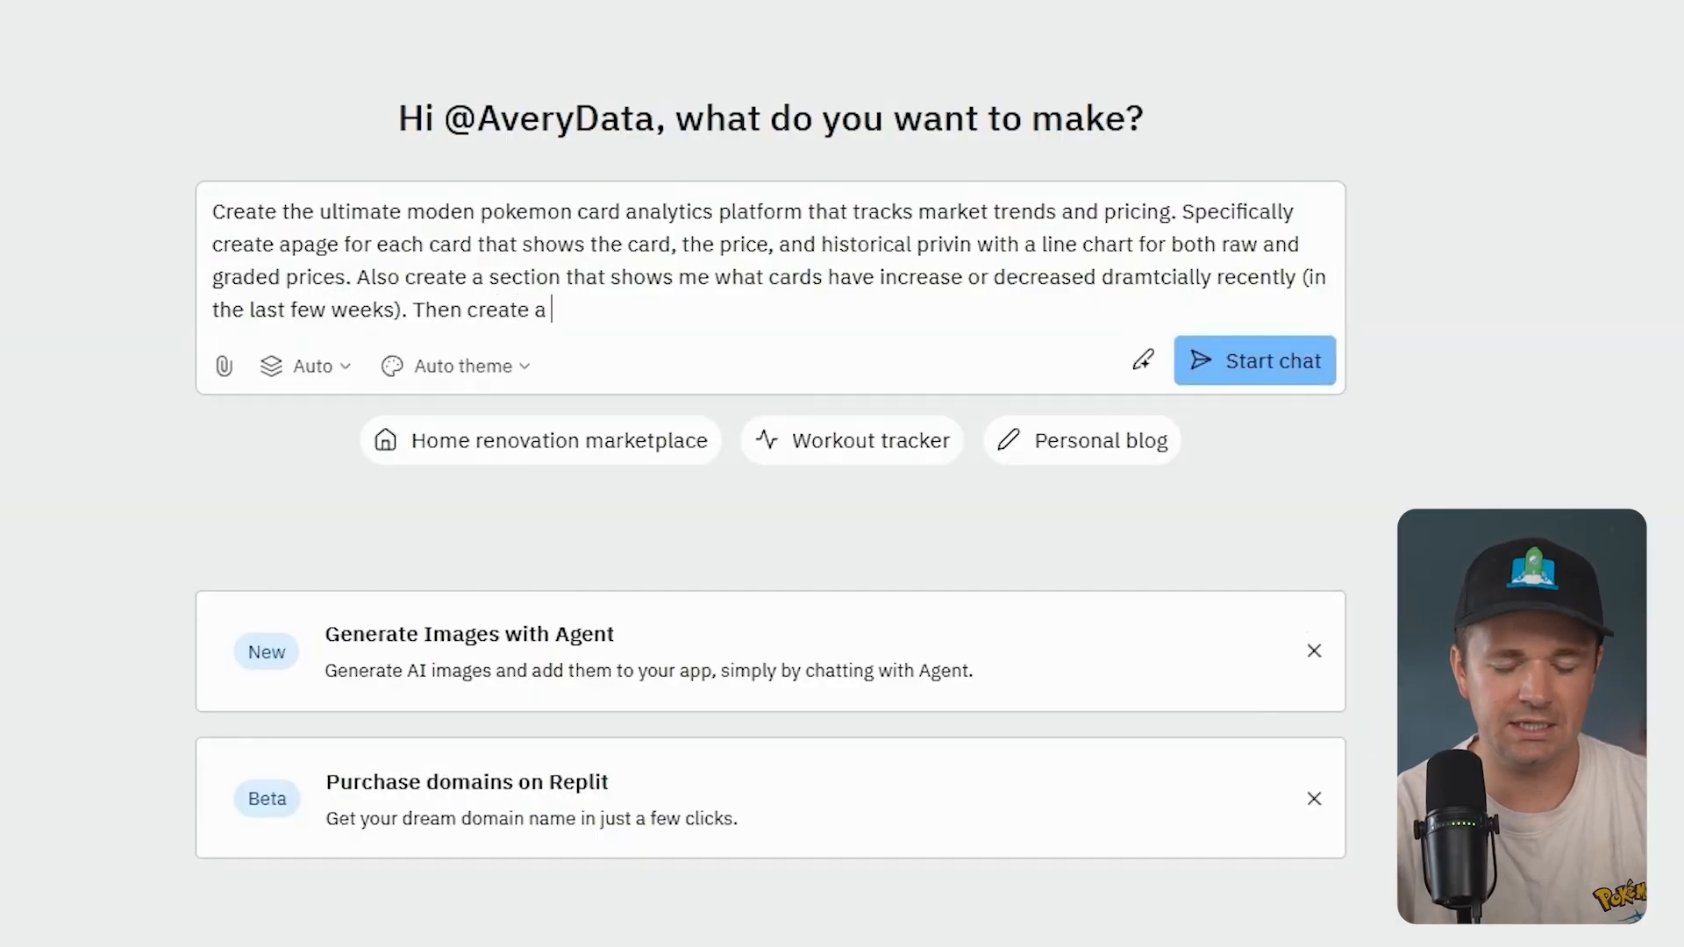
pyautogui.write('feature that fin')
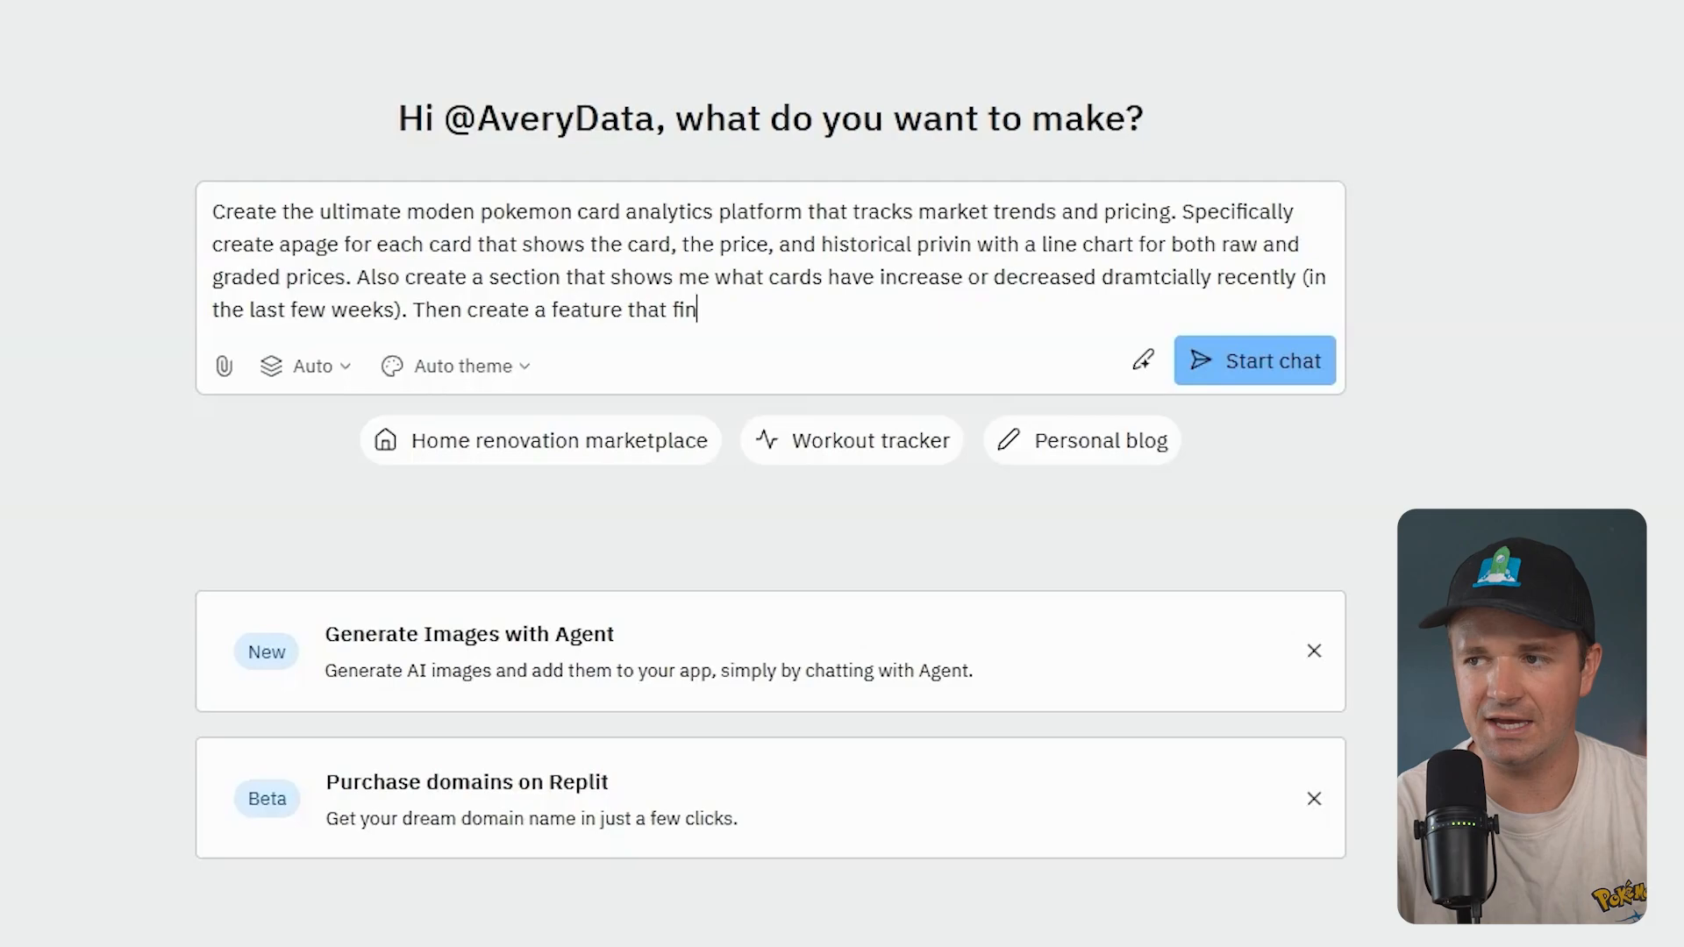
pyautogui.write('ds "good deals')
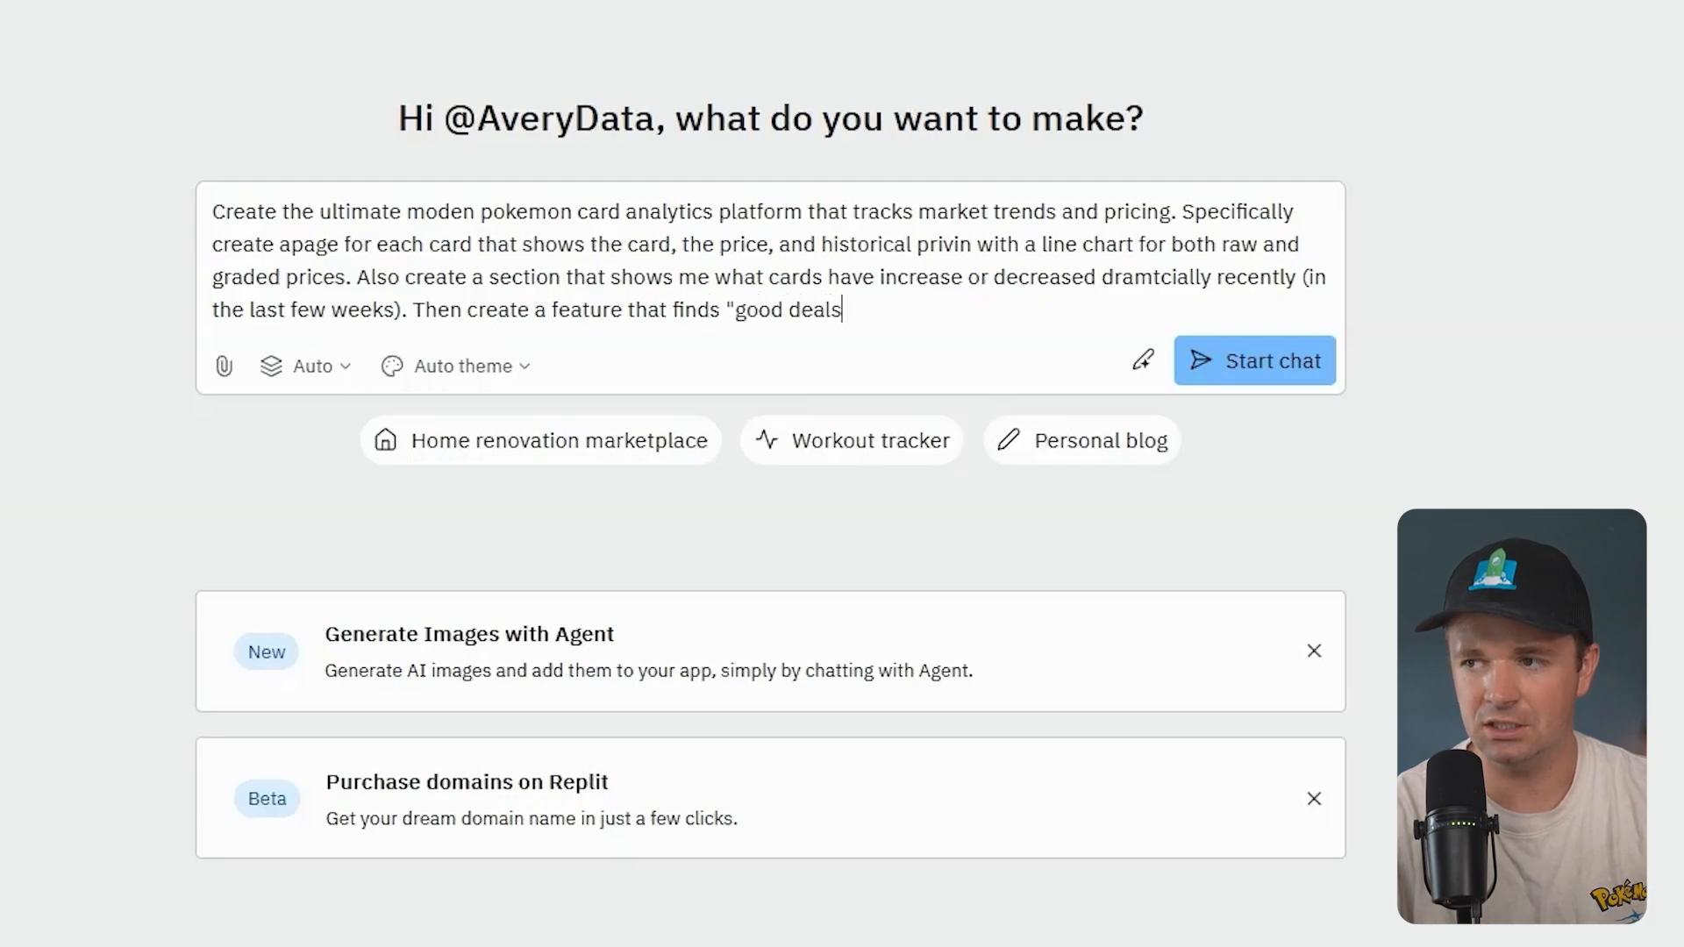
pyautogui.write('" or "bad de')
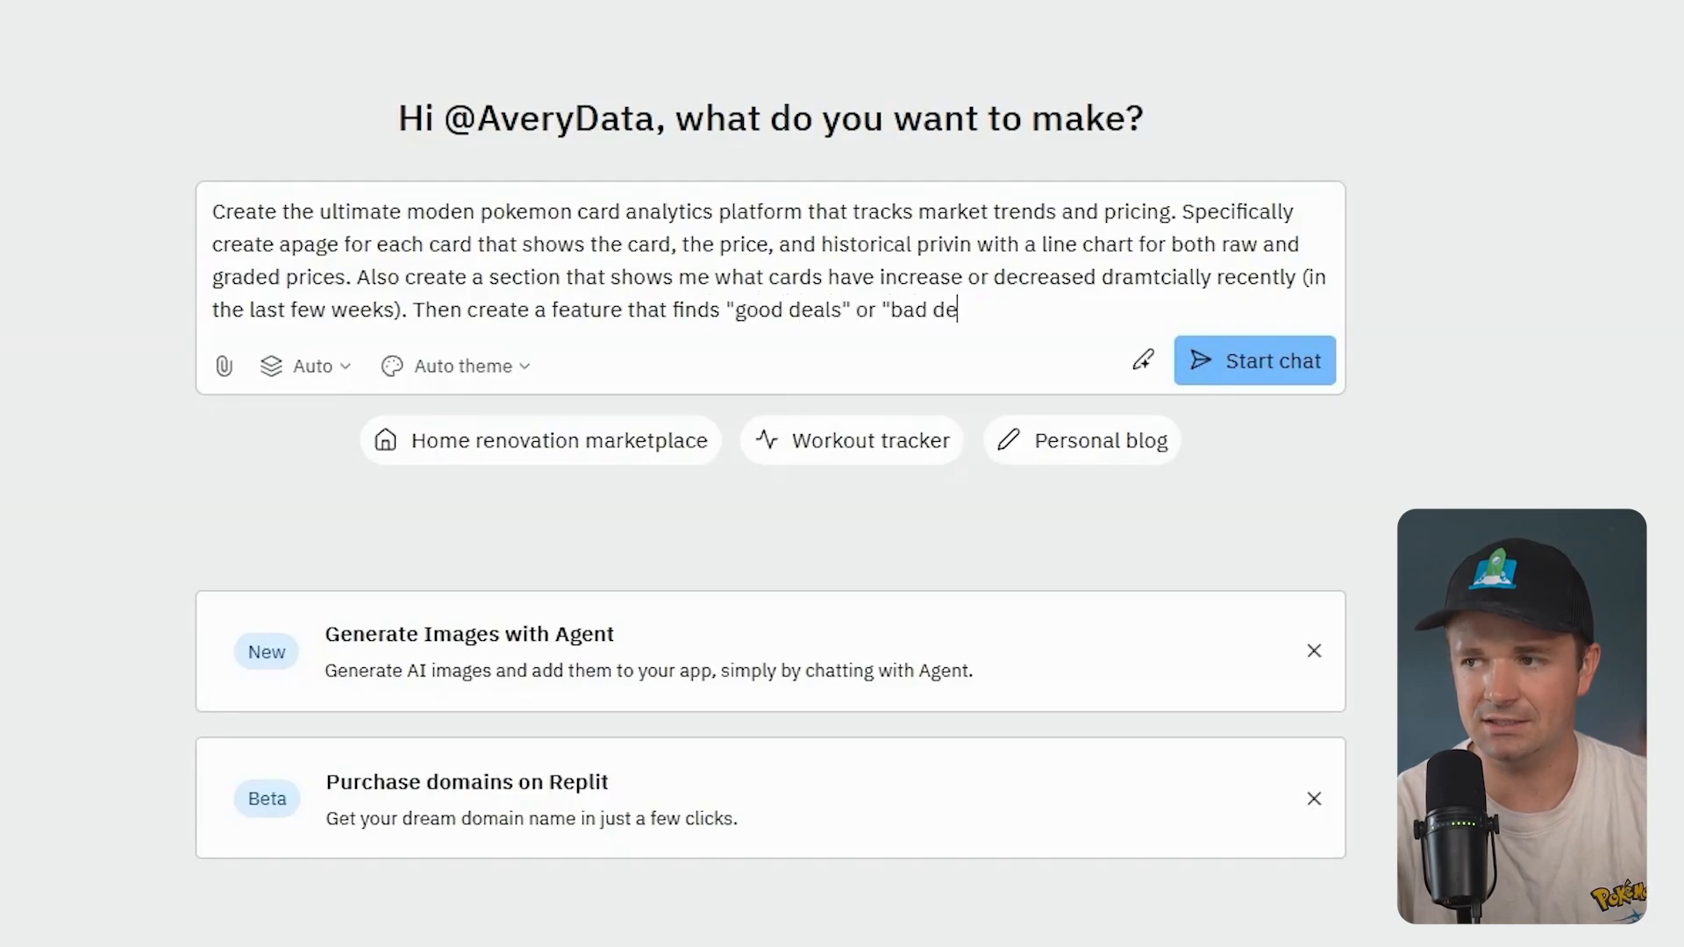
pyautogui.write('als"')
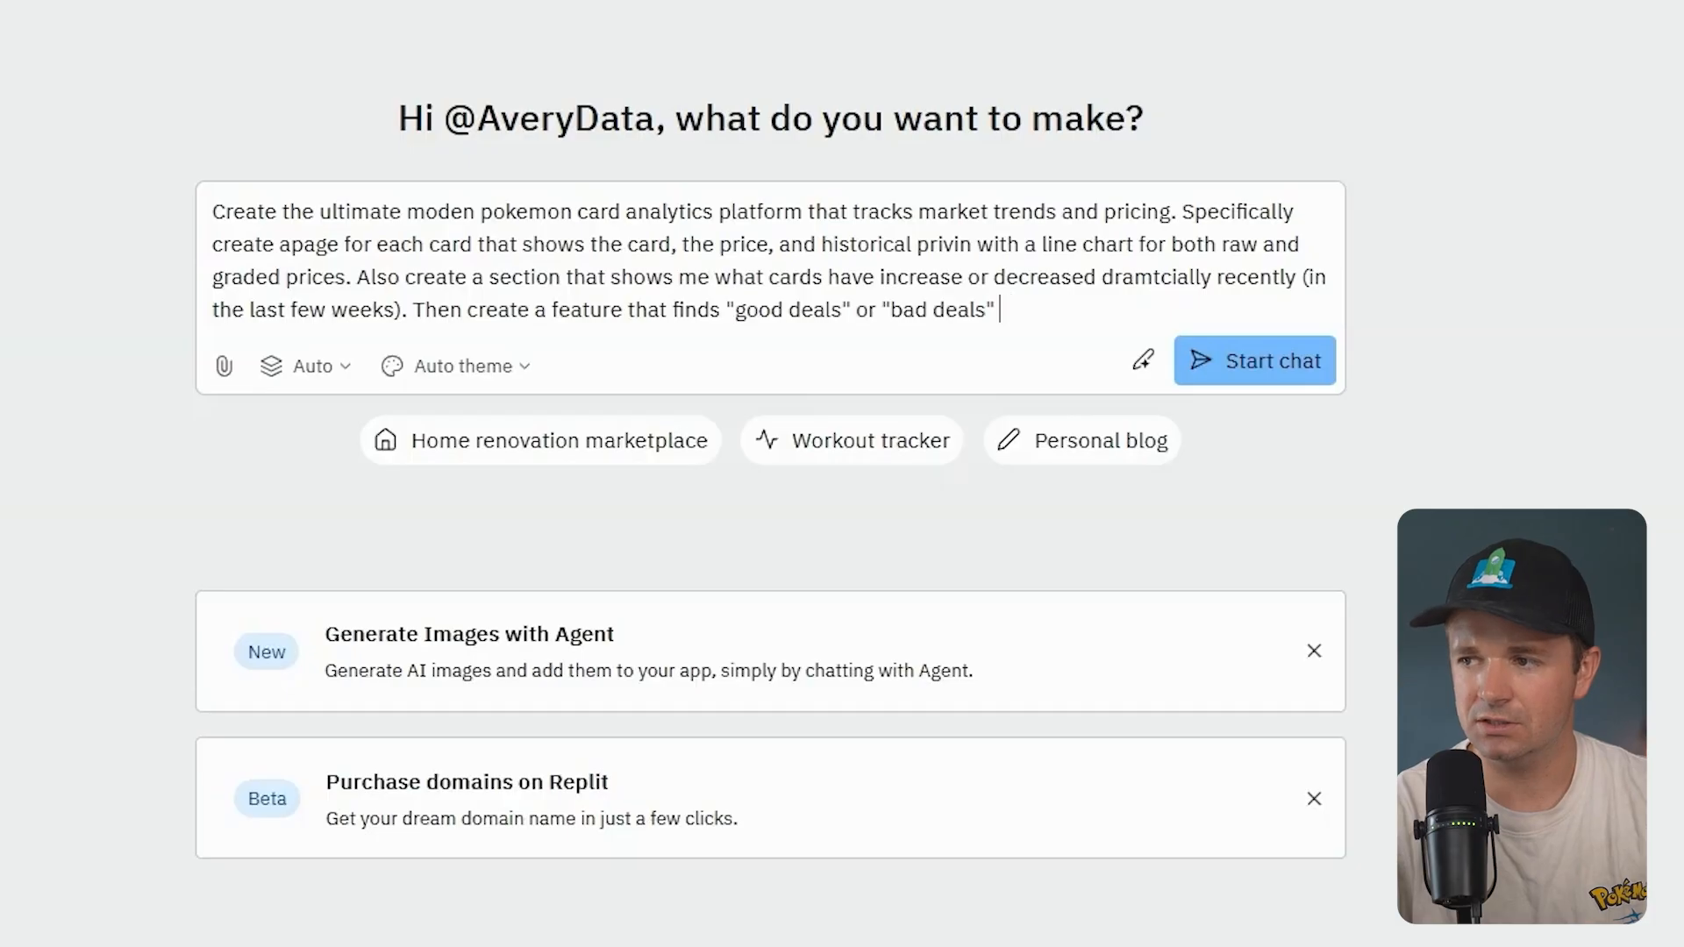
pyautogui.write('- look for pricing anomolies to')
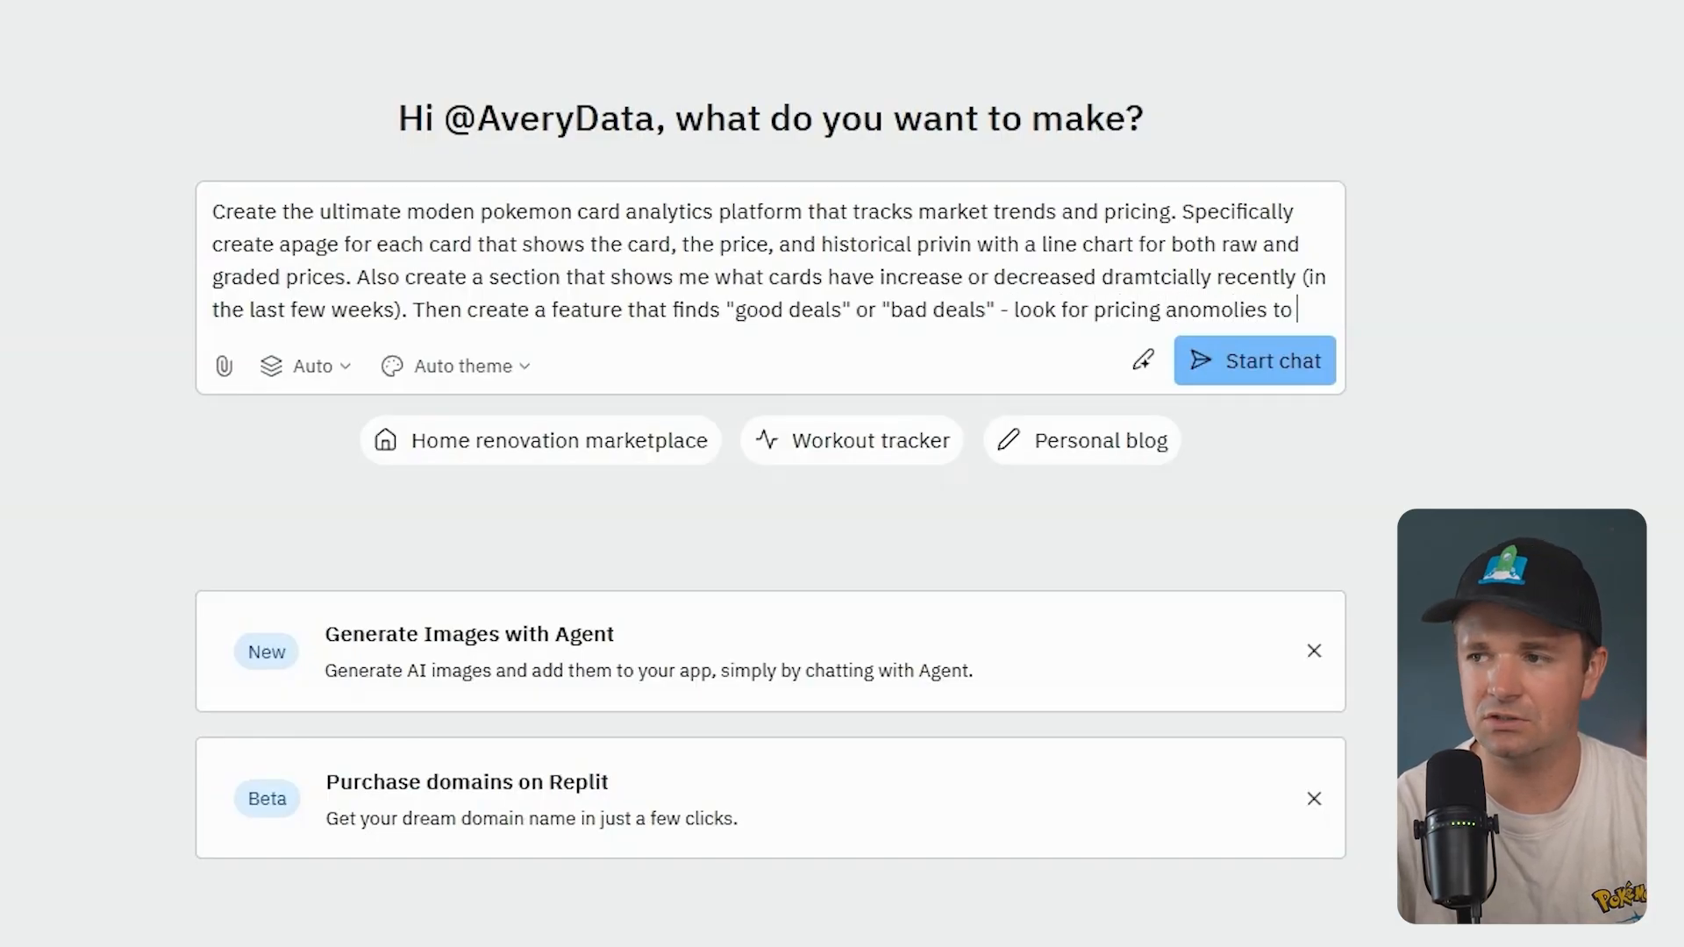
pyautogui.write('find these underv')
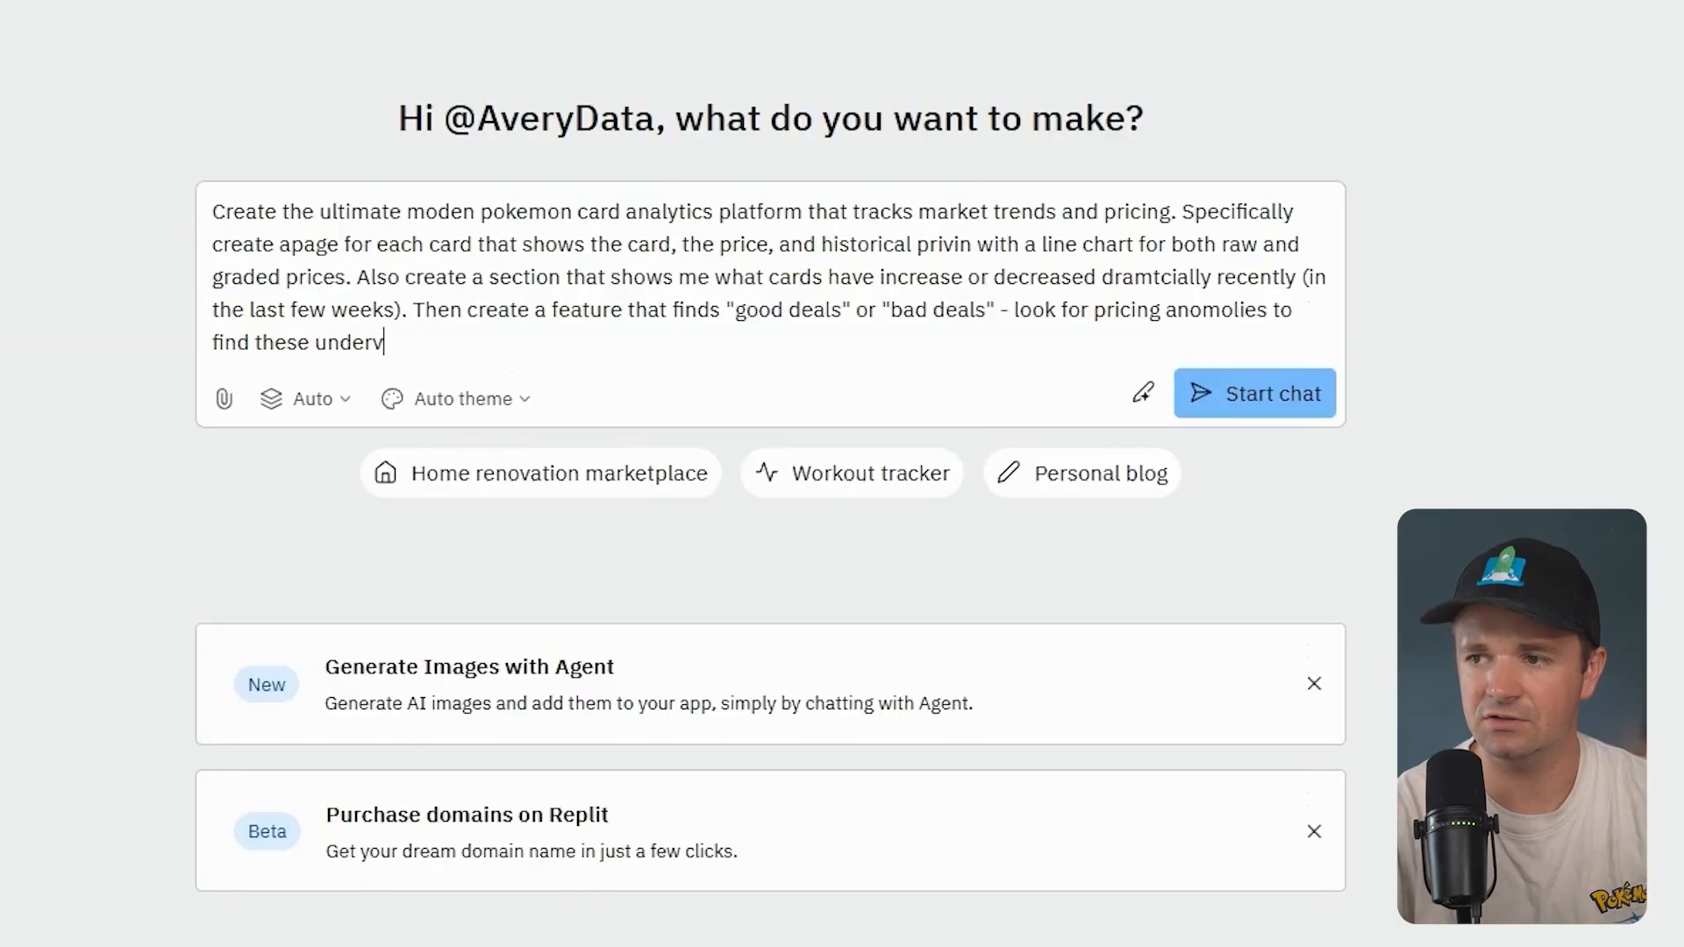
pyautogui.write('alued or overrated cards.')
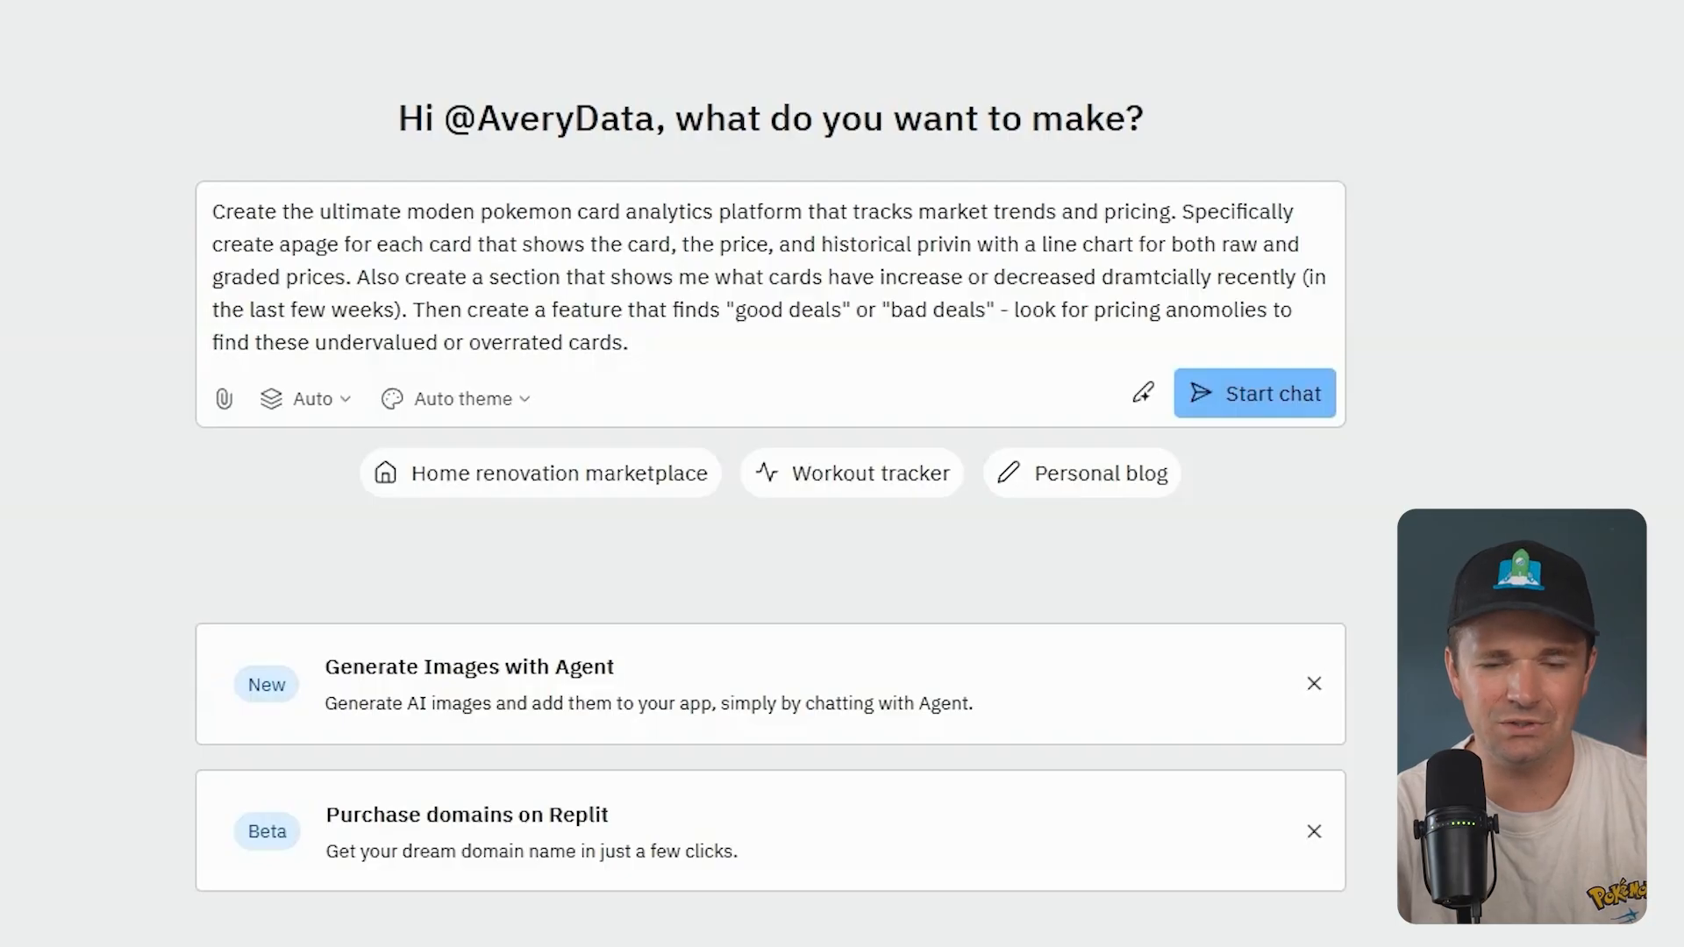
# - Request a 'buy on ebay' affiliate link on each card page that earns money
pyautogui.write('Lastly, add a')
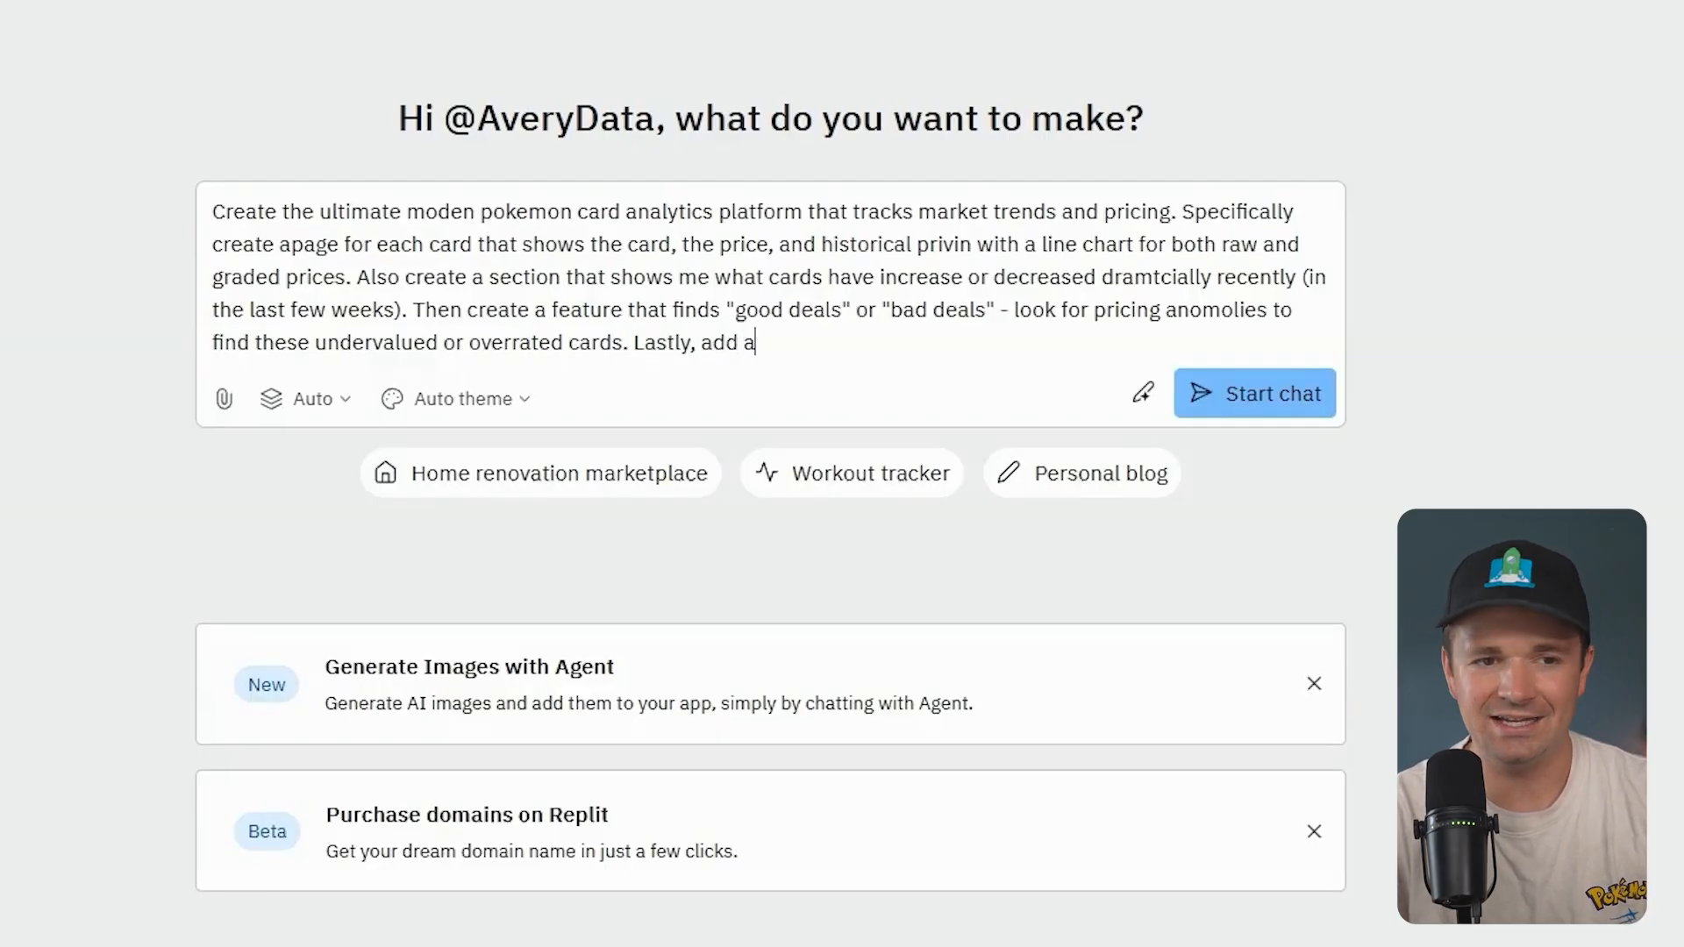
pyautogui.write('"buy on ebay" link for r')
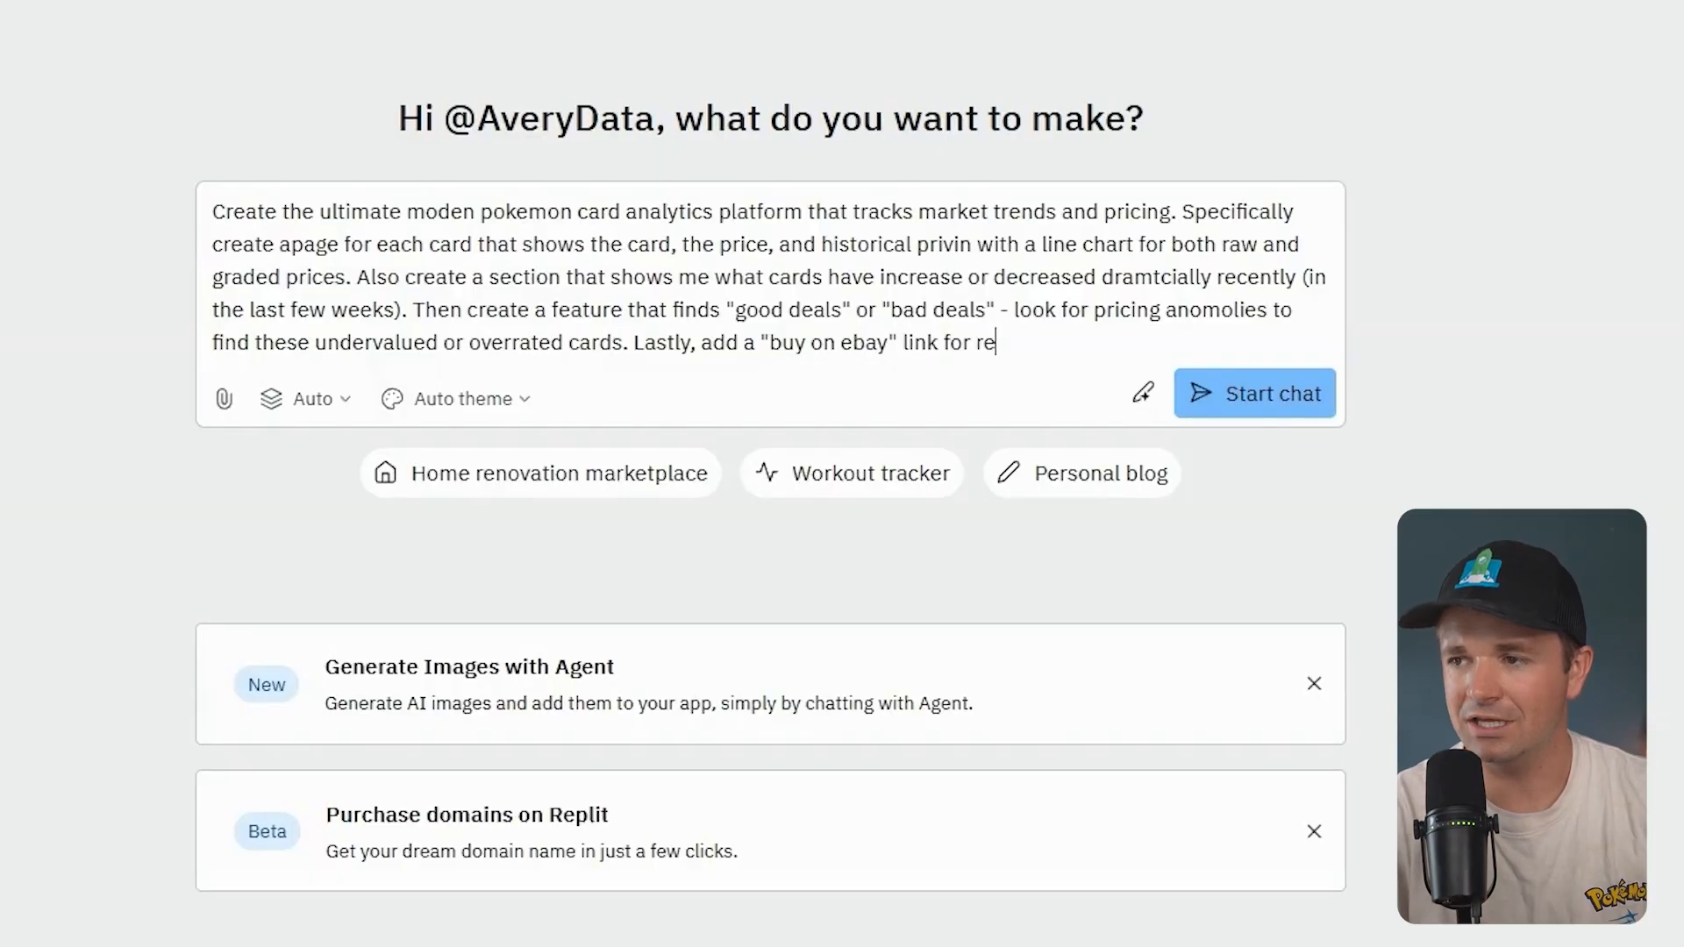
pyautogui.write('each card p')
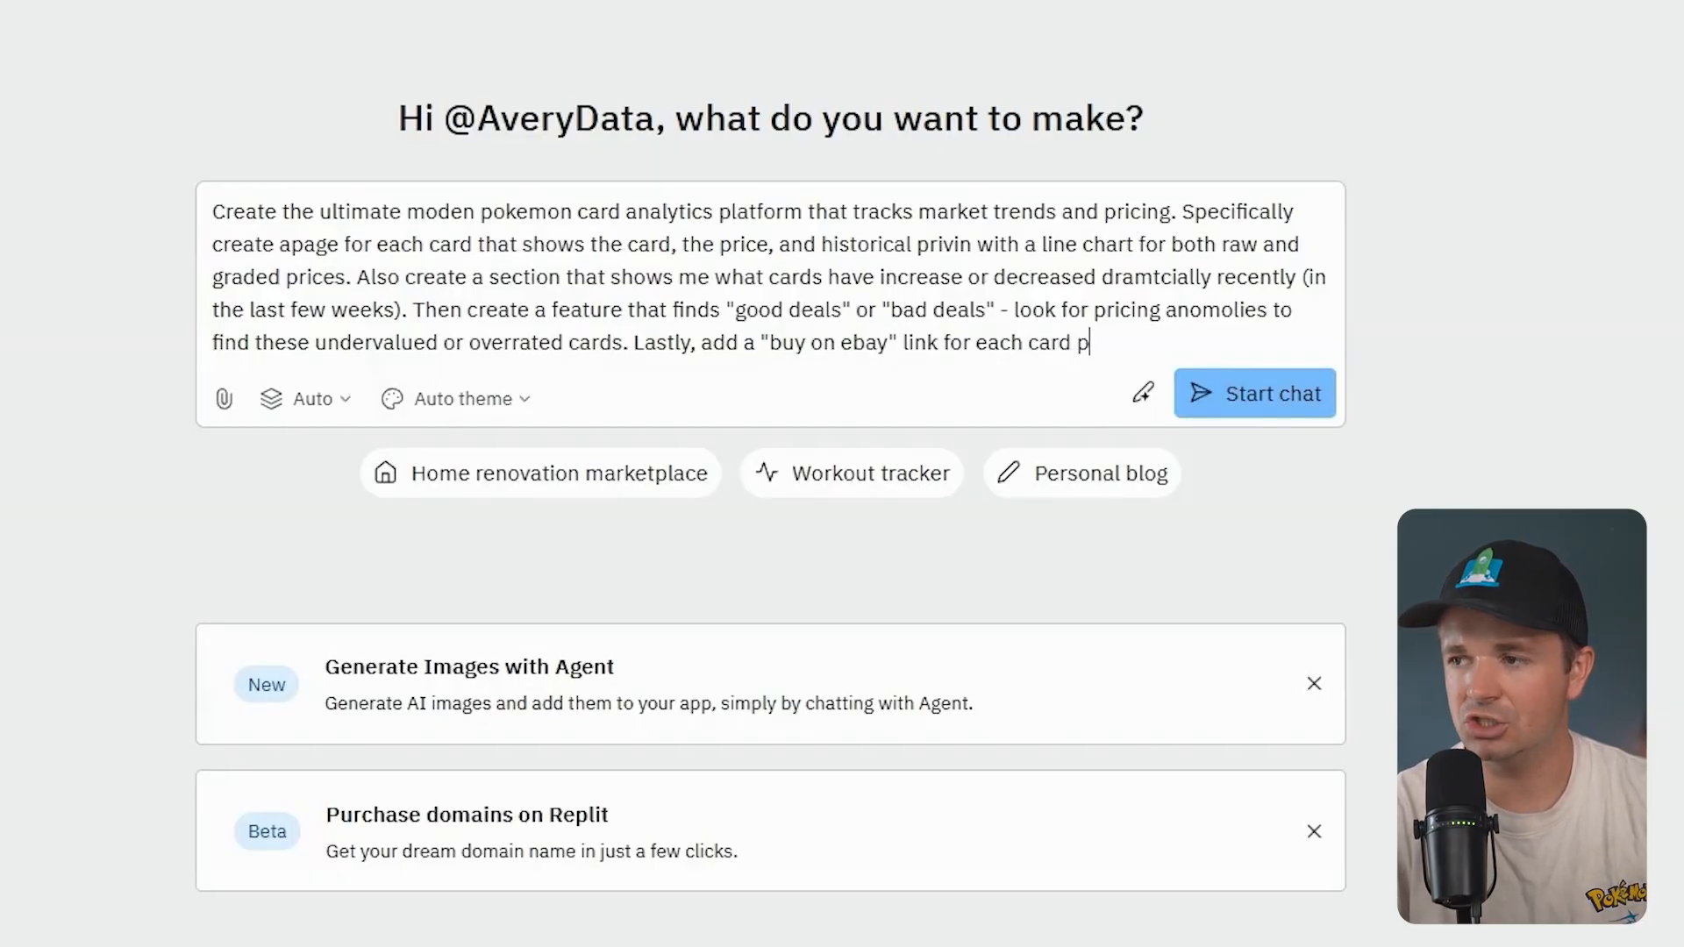
pyautogui.write('age that will be an aff')
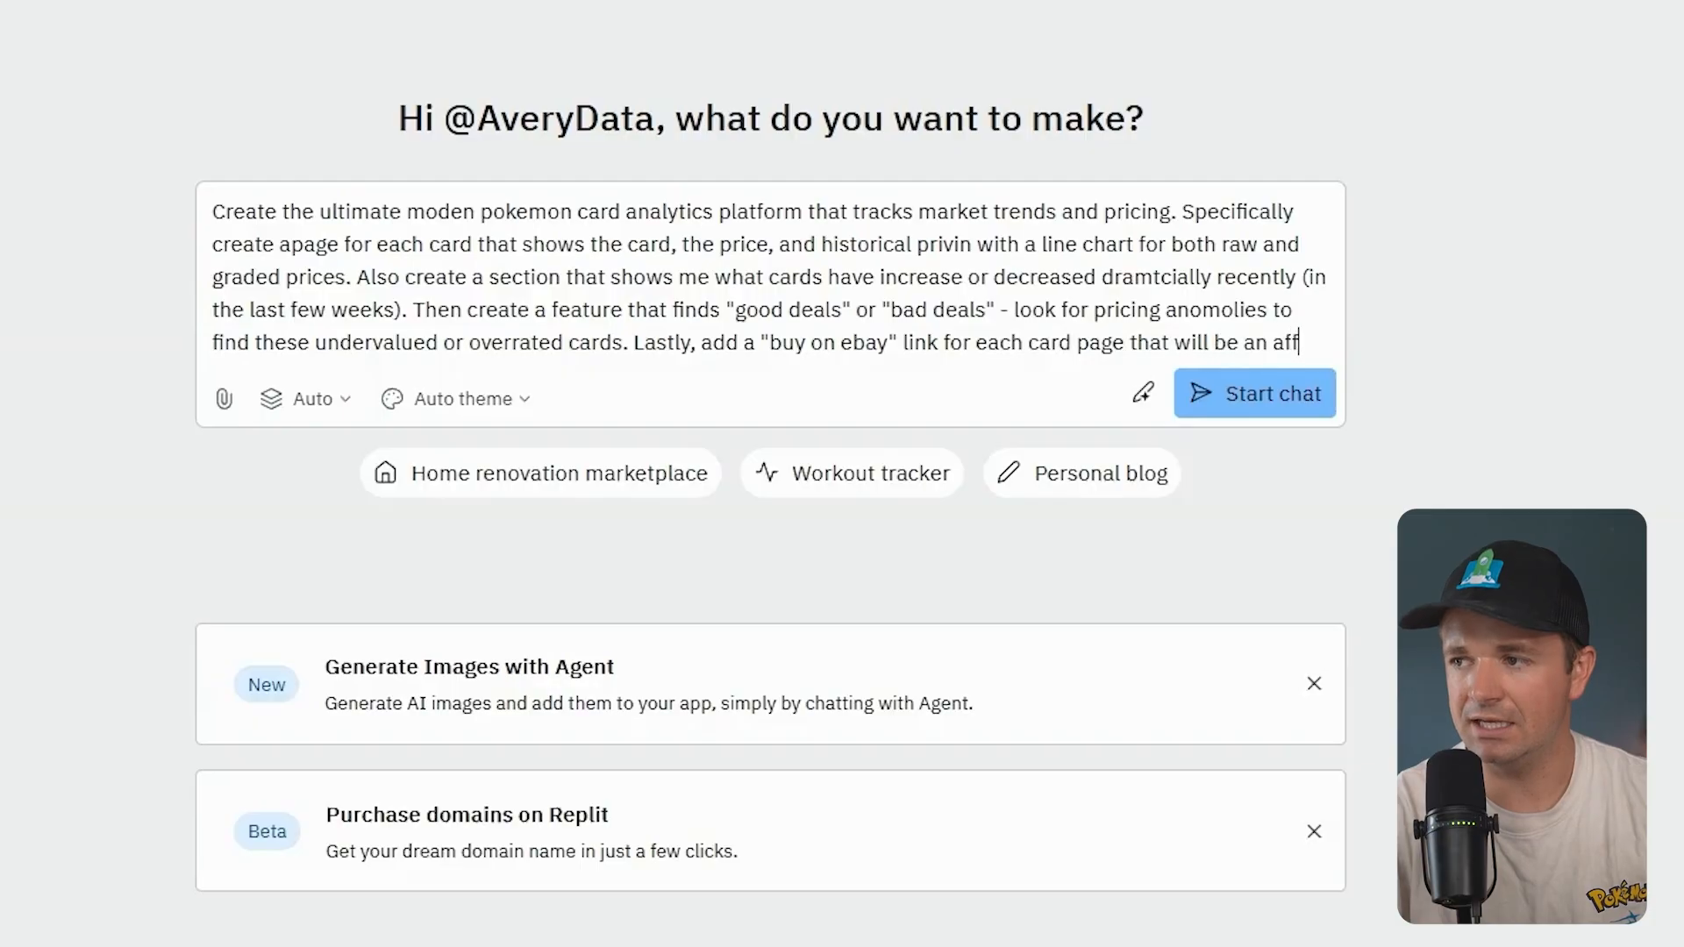
pyautogui.write('iliate that will make me passive money')
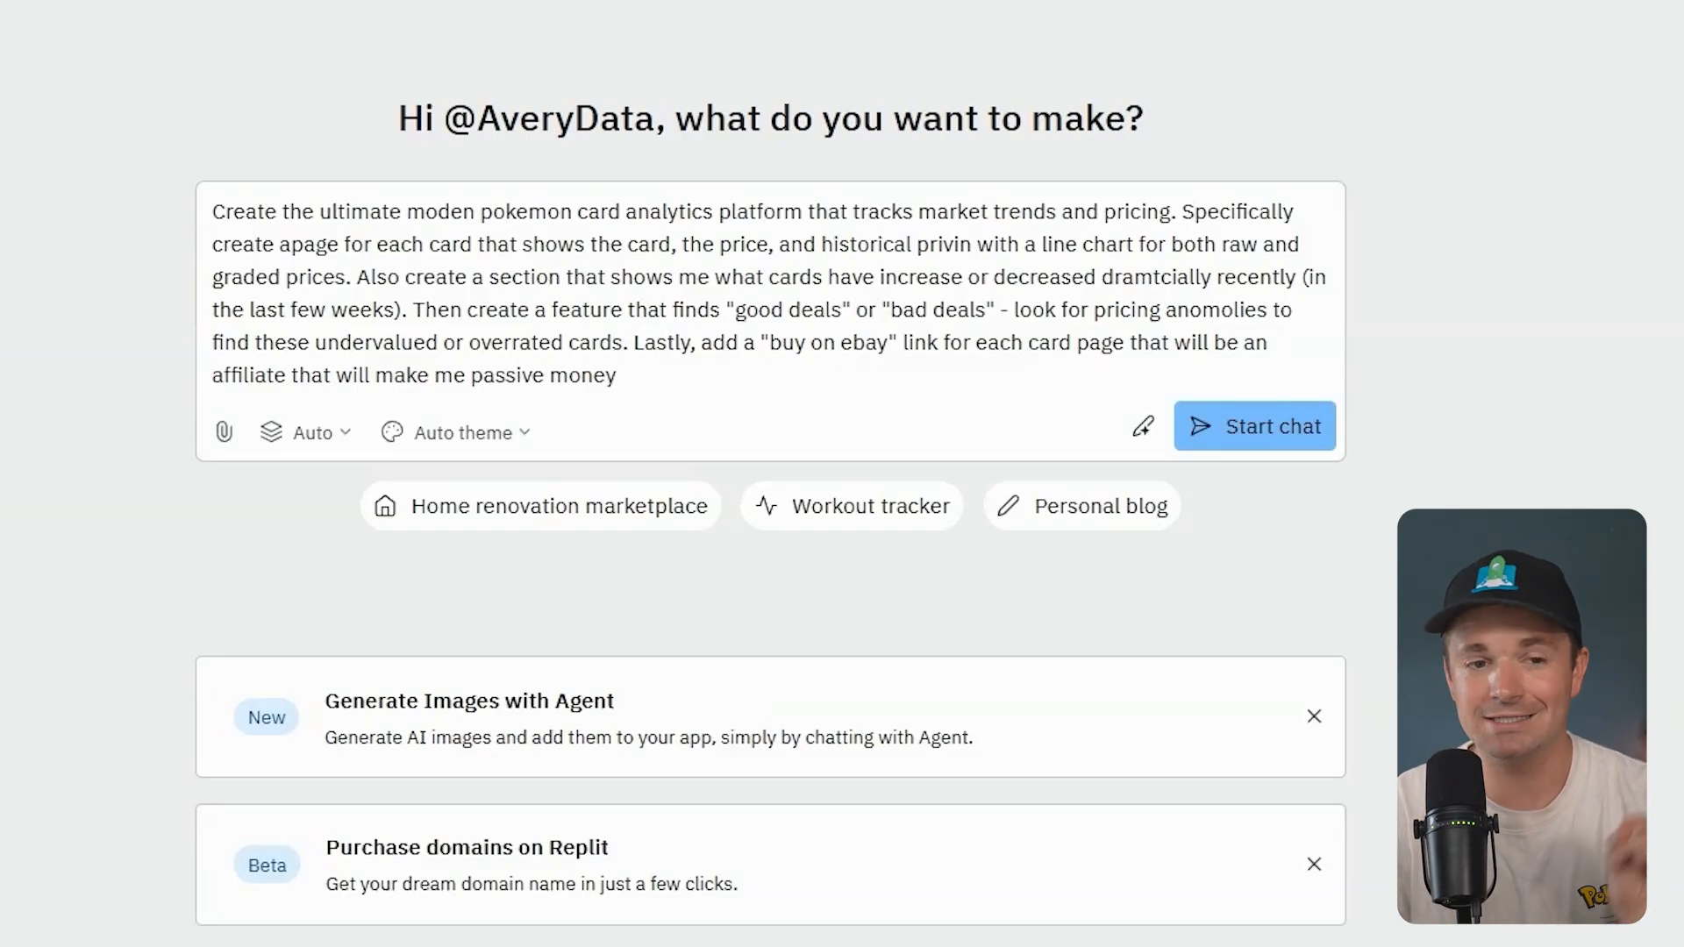
# - Improve the prompt into a structured spec and add 'Robinhood,' to its Visual References line
pyautogui.click(621, 375)
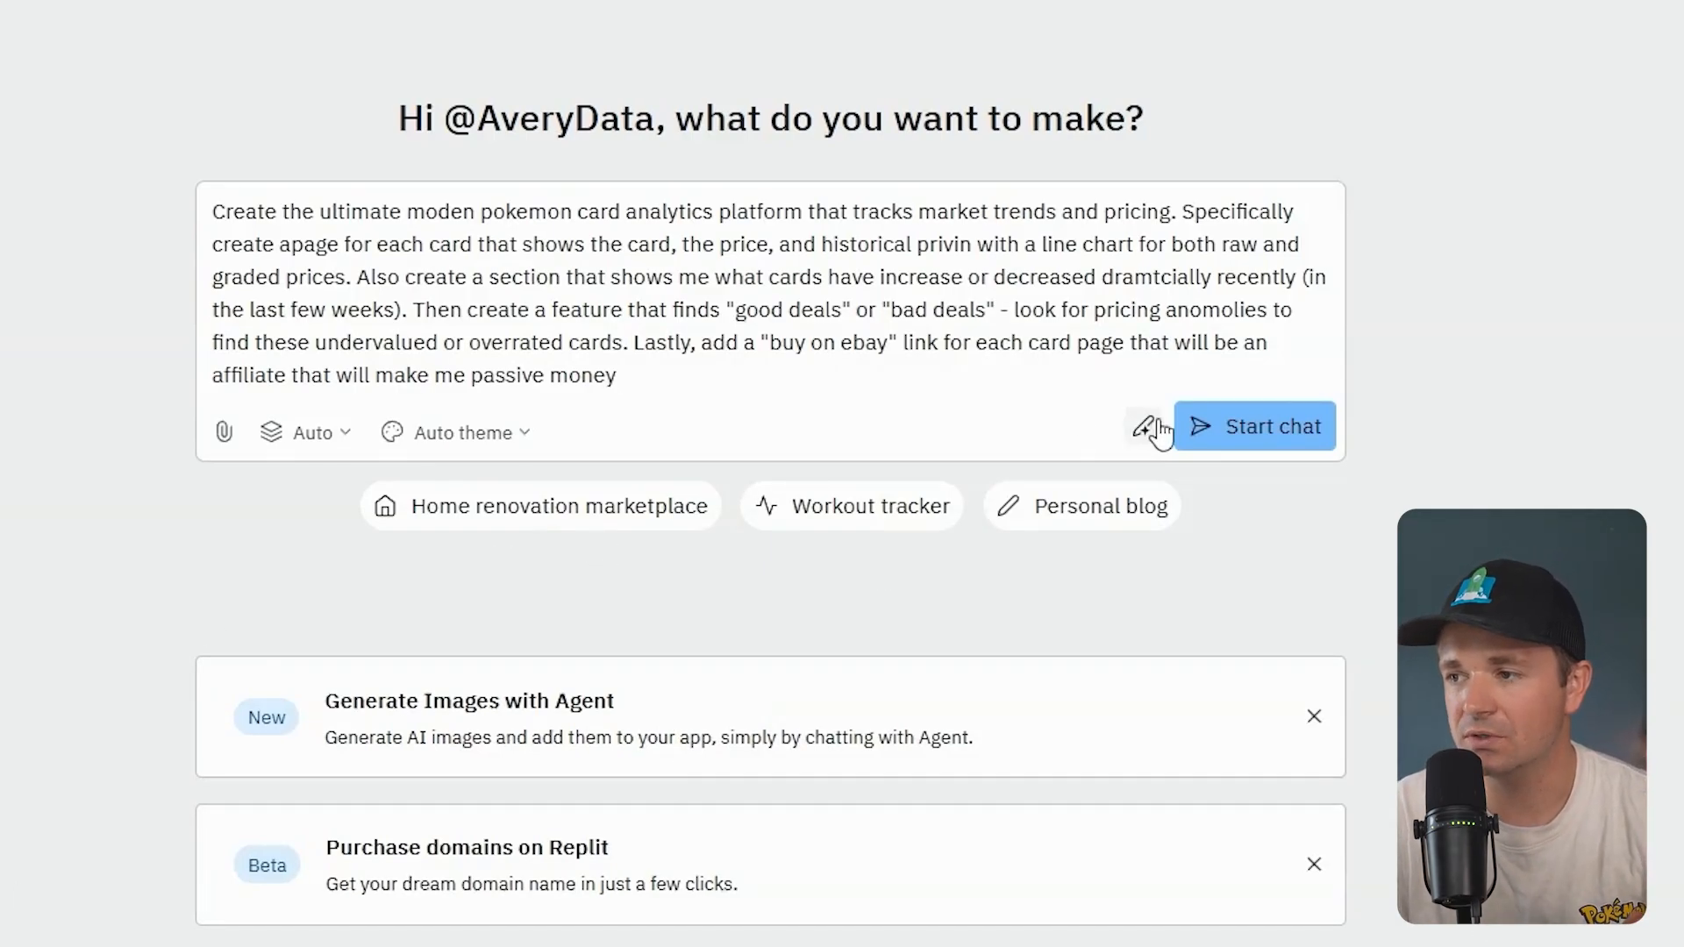
pyautogui.moveTo(1145, 426)
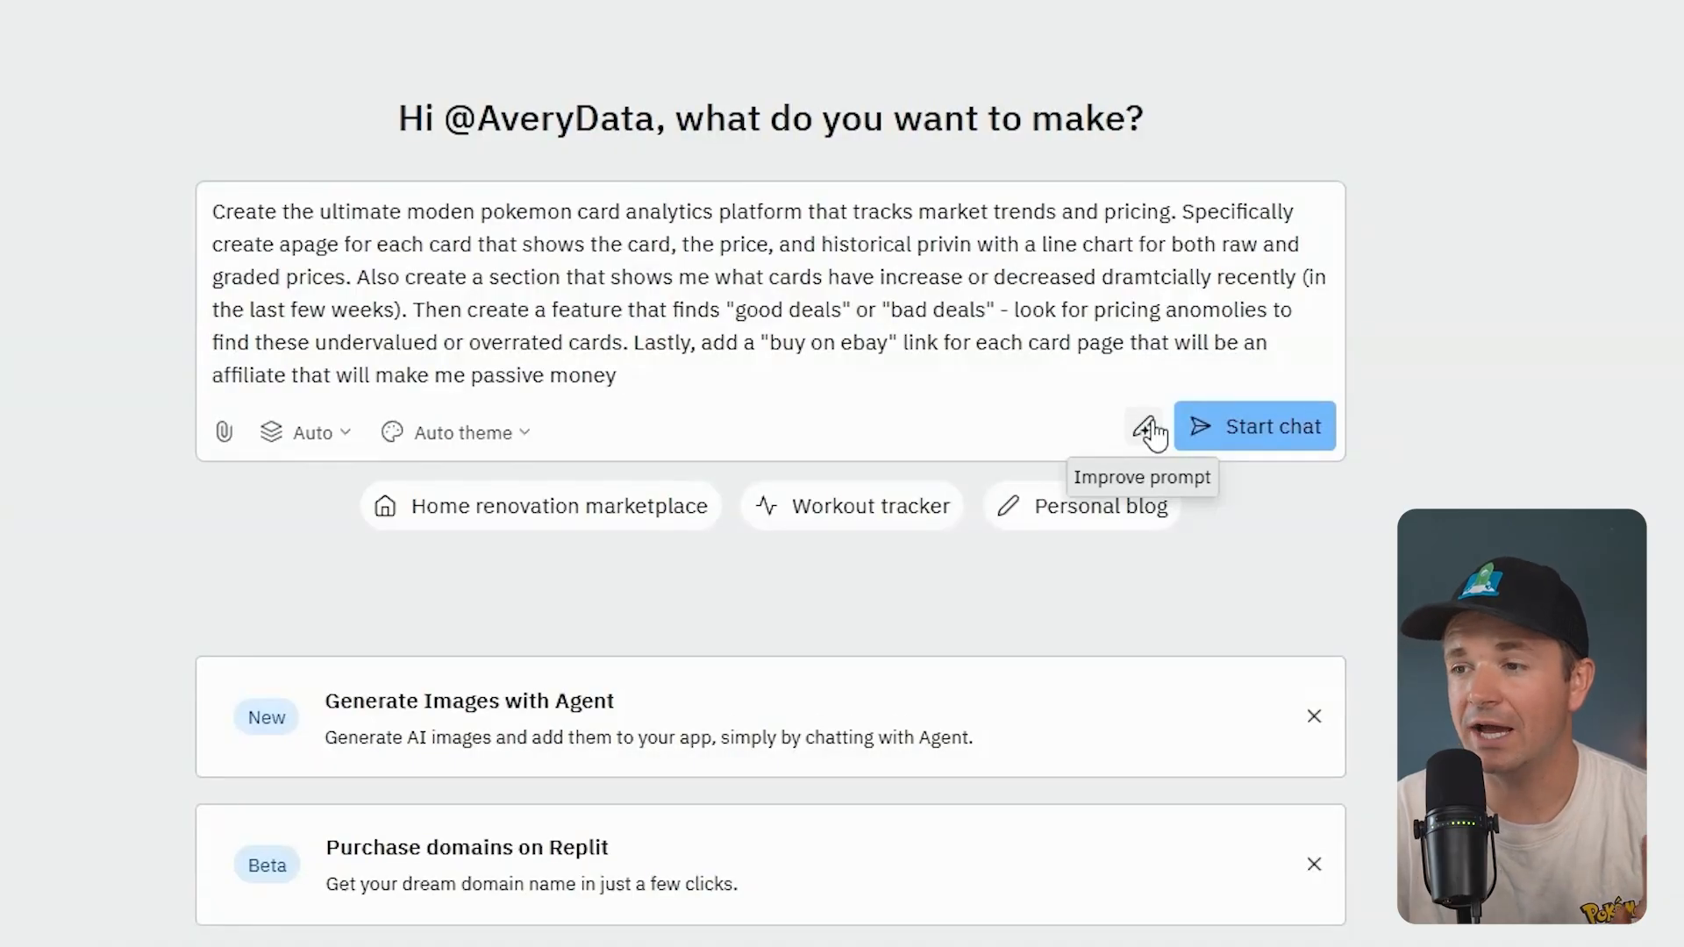
pyautogui.click(1143, 426)
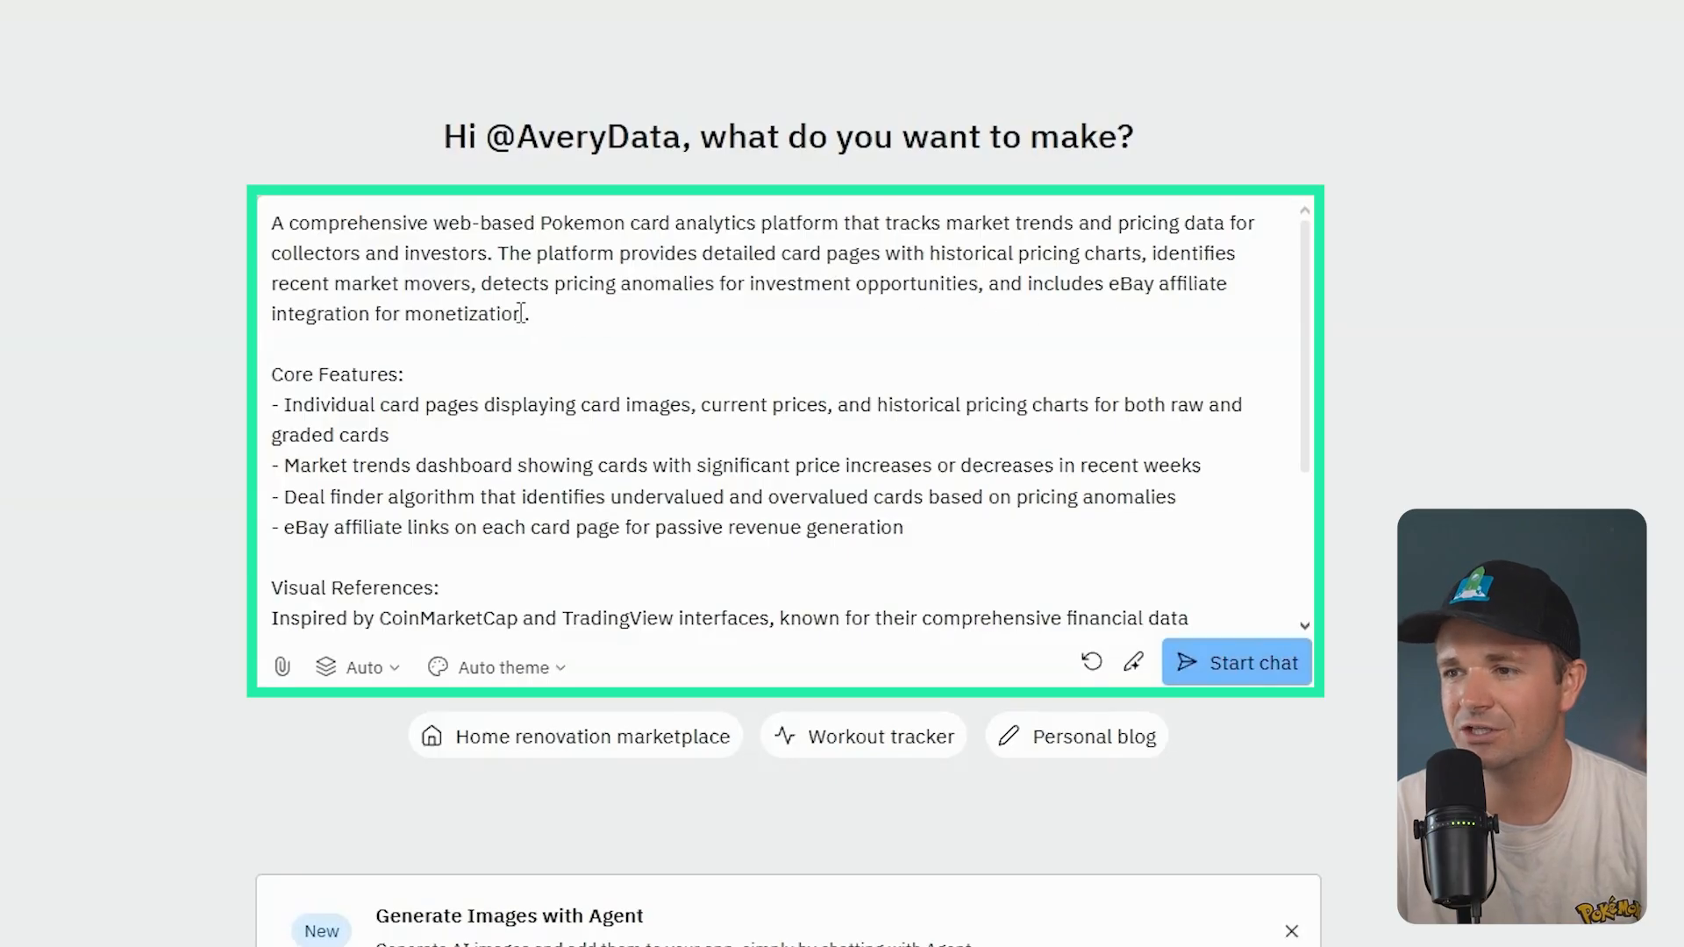
pyautogui.scroll(-3)
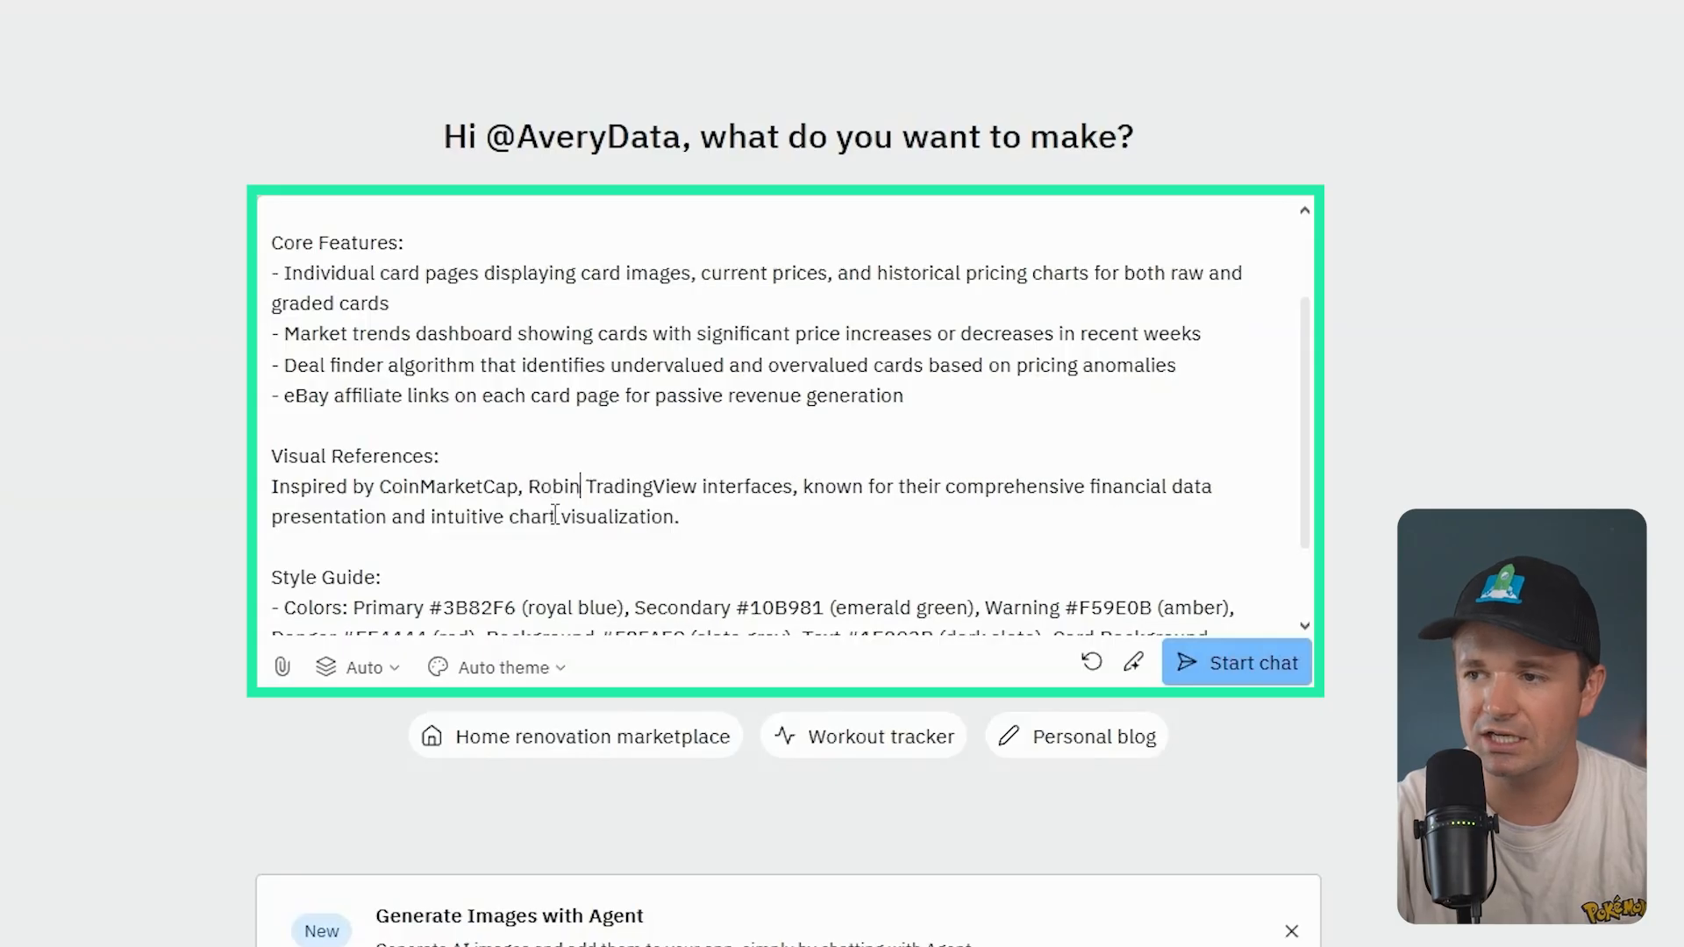
pyautogui.write('hood,')
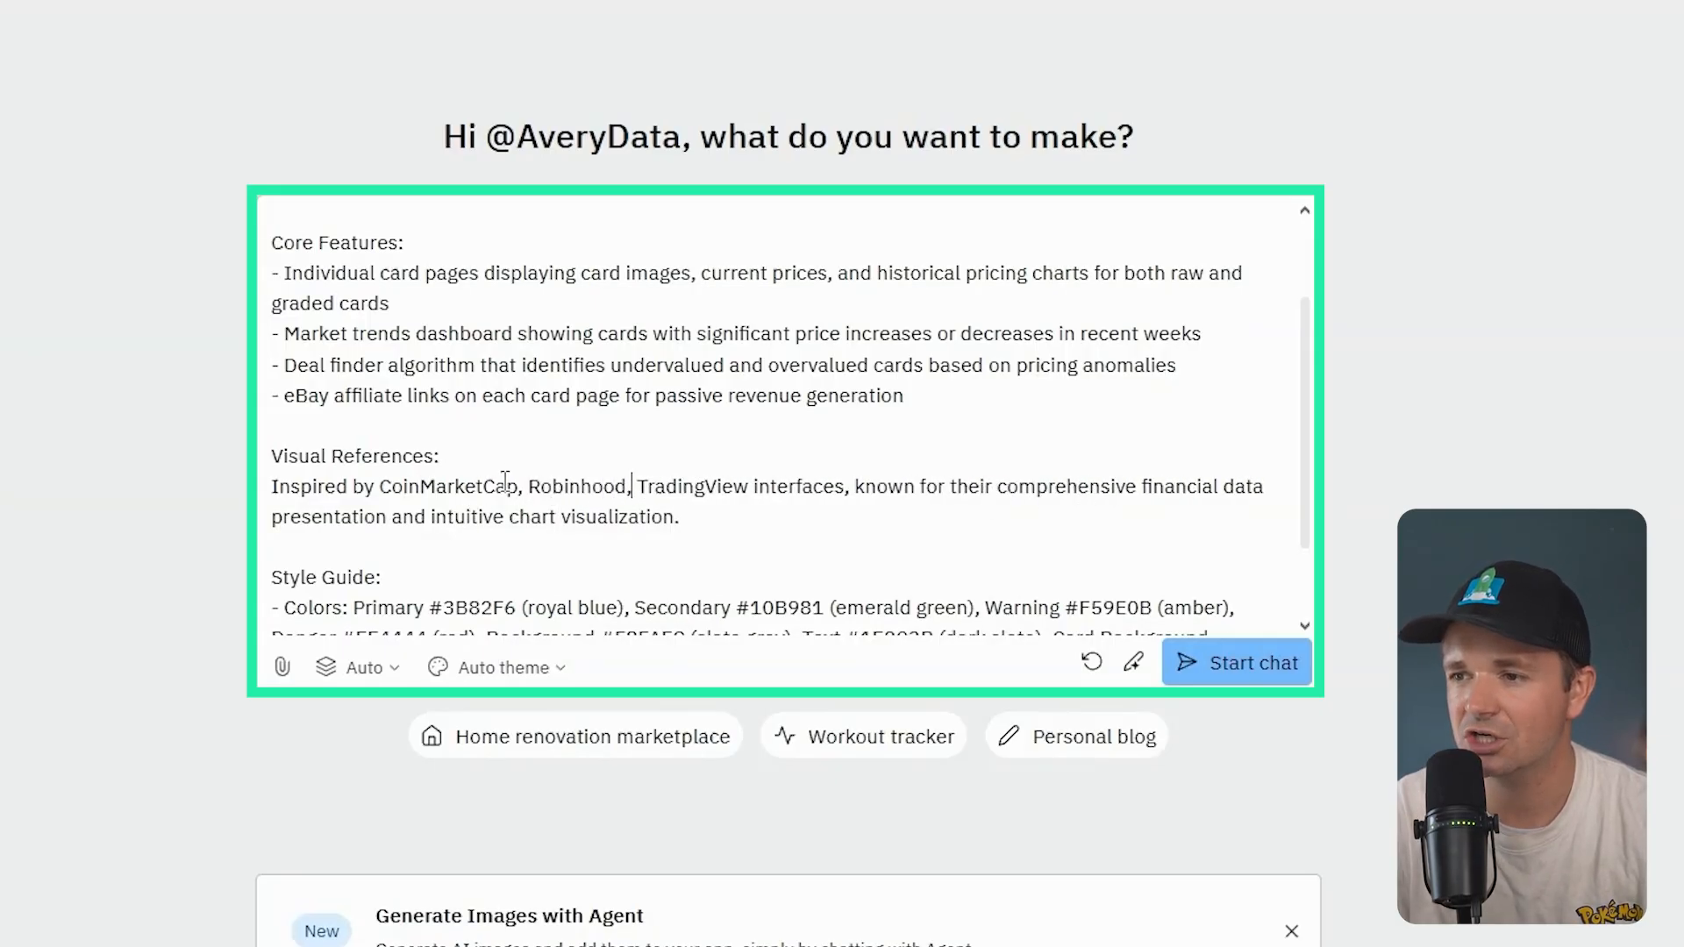
pyautogui.scroll(-3)
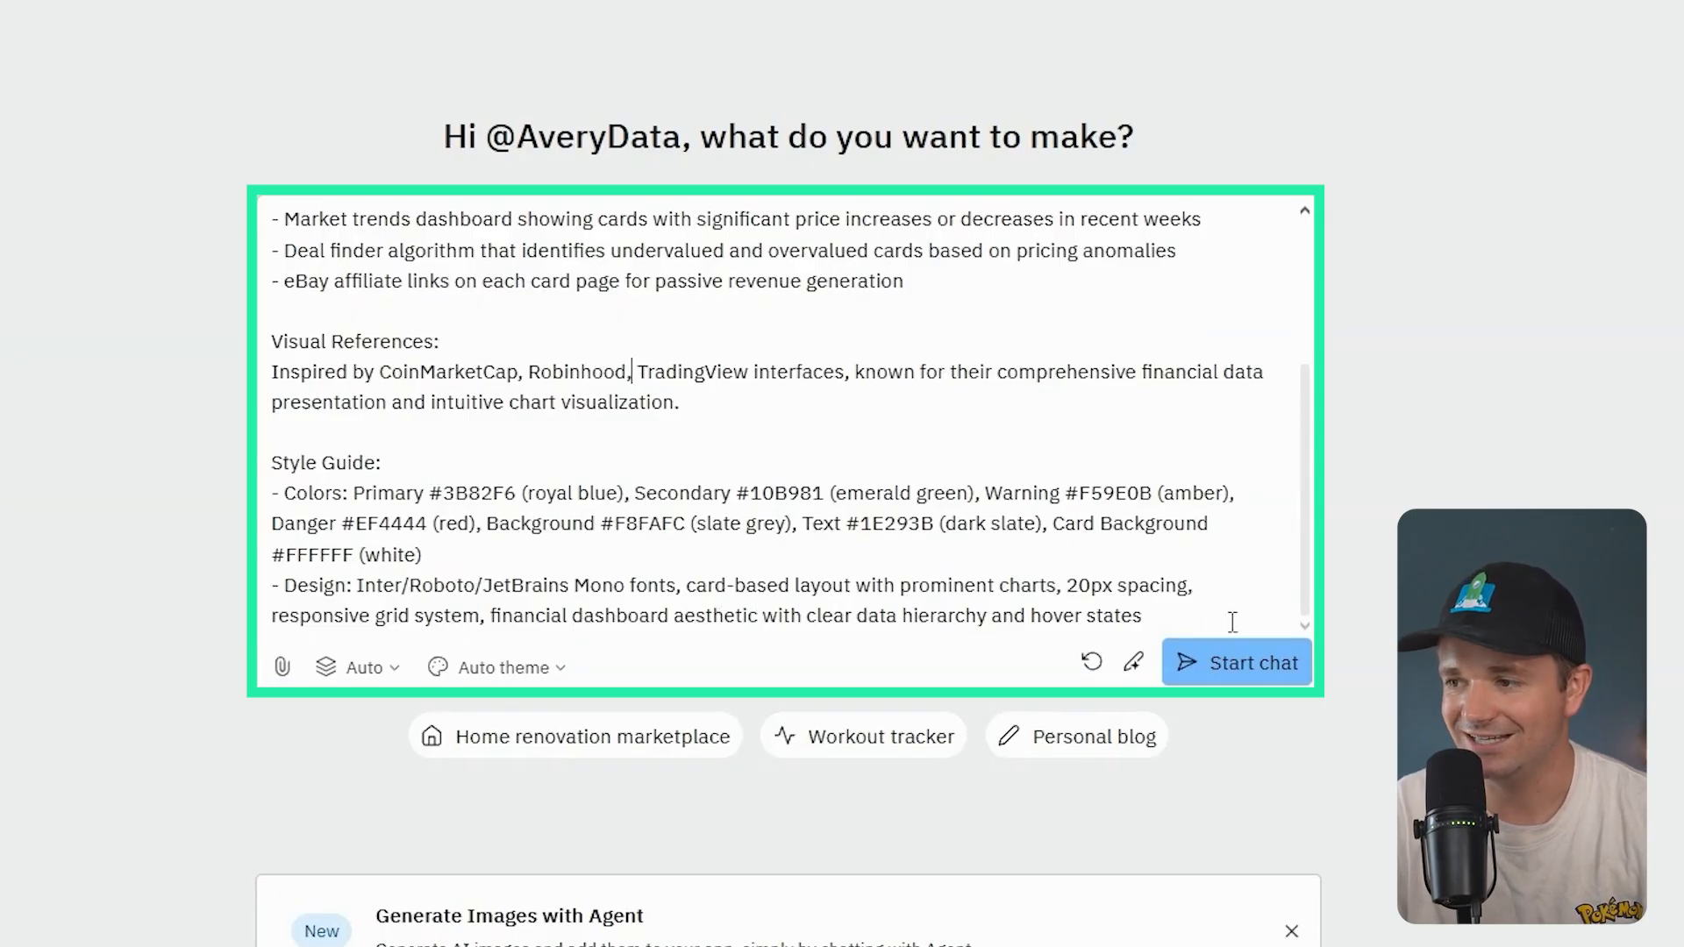
# - Start the chat so Agent drafts the PokePriceTrack plan and expand all initial-version features
pyautogui.click(1235, 663)
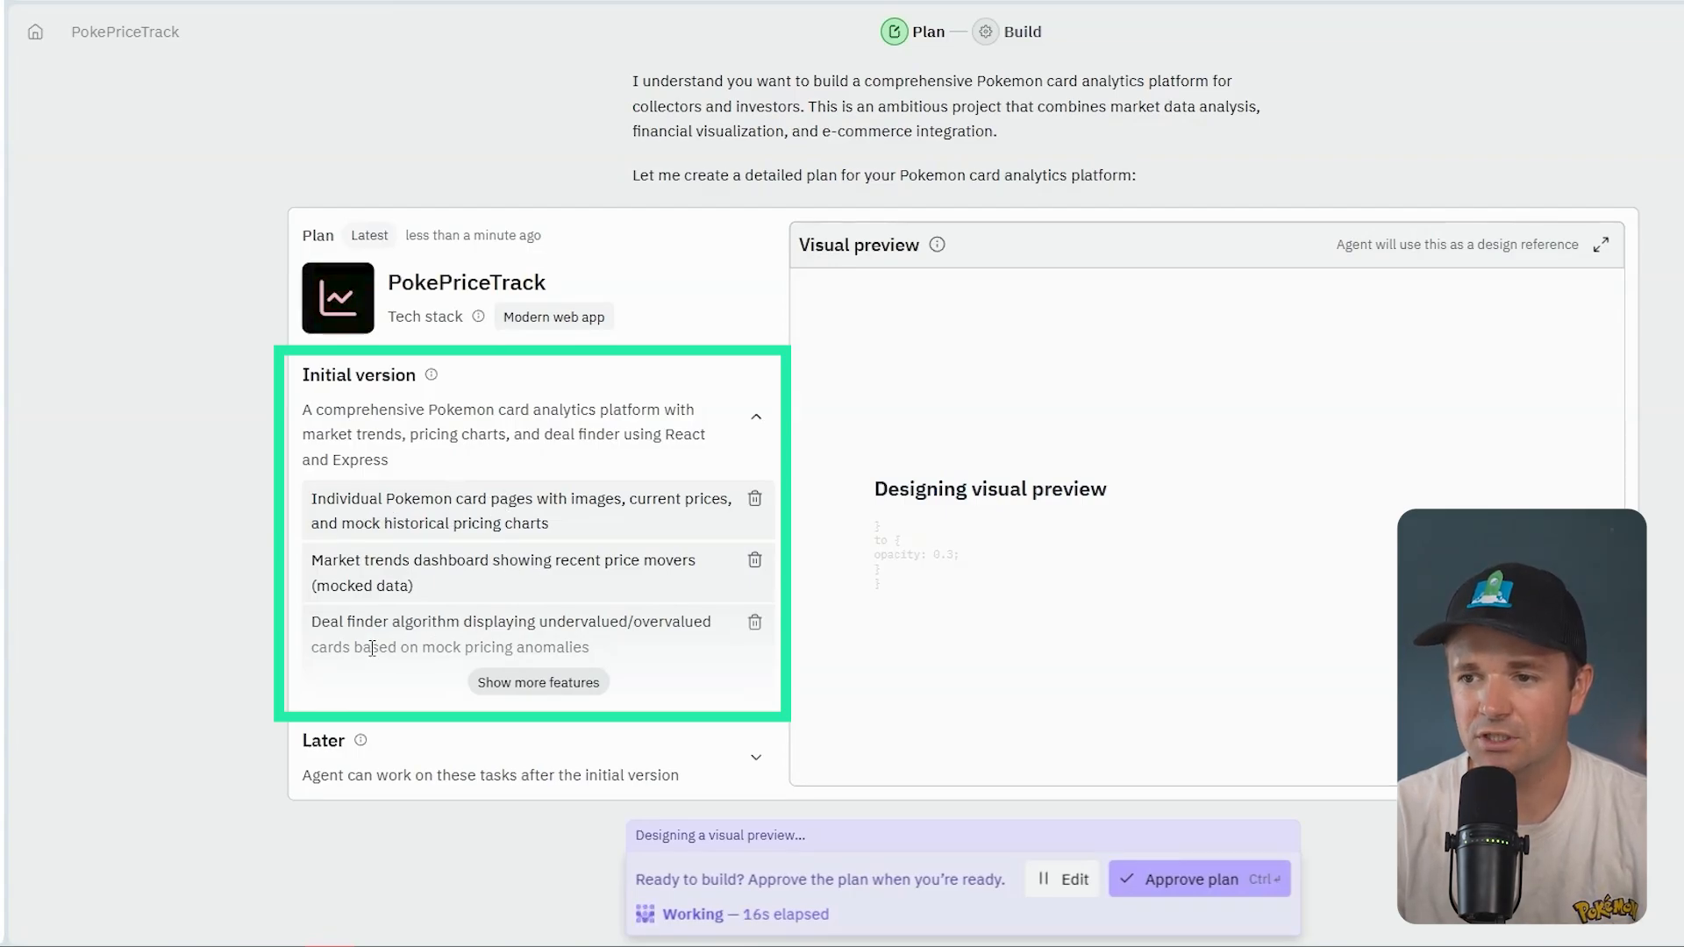
pyautogui.click(536, 681)
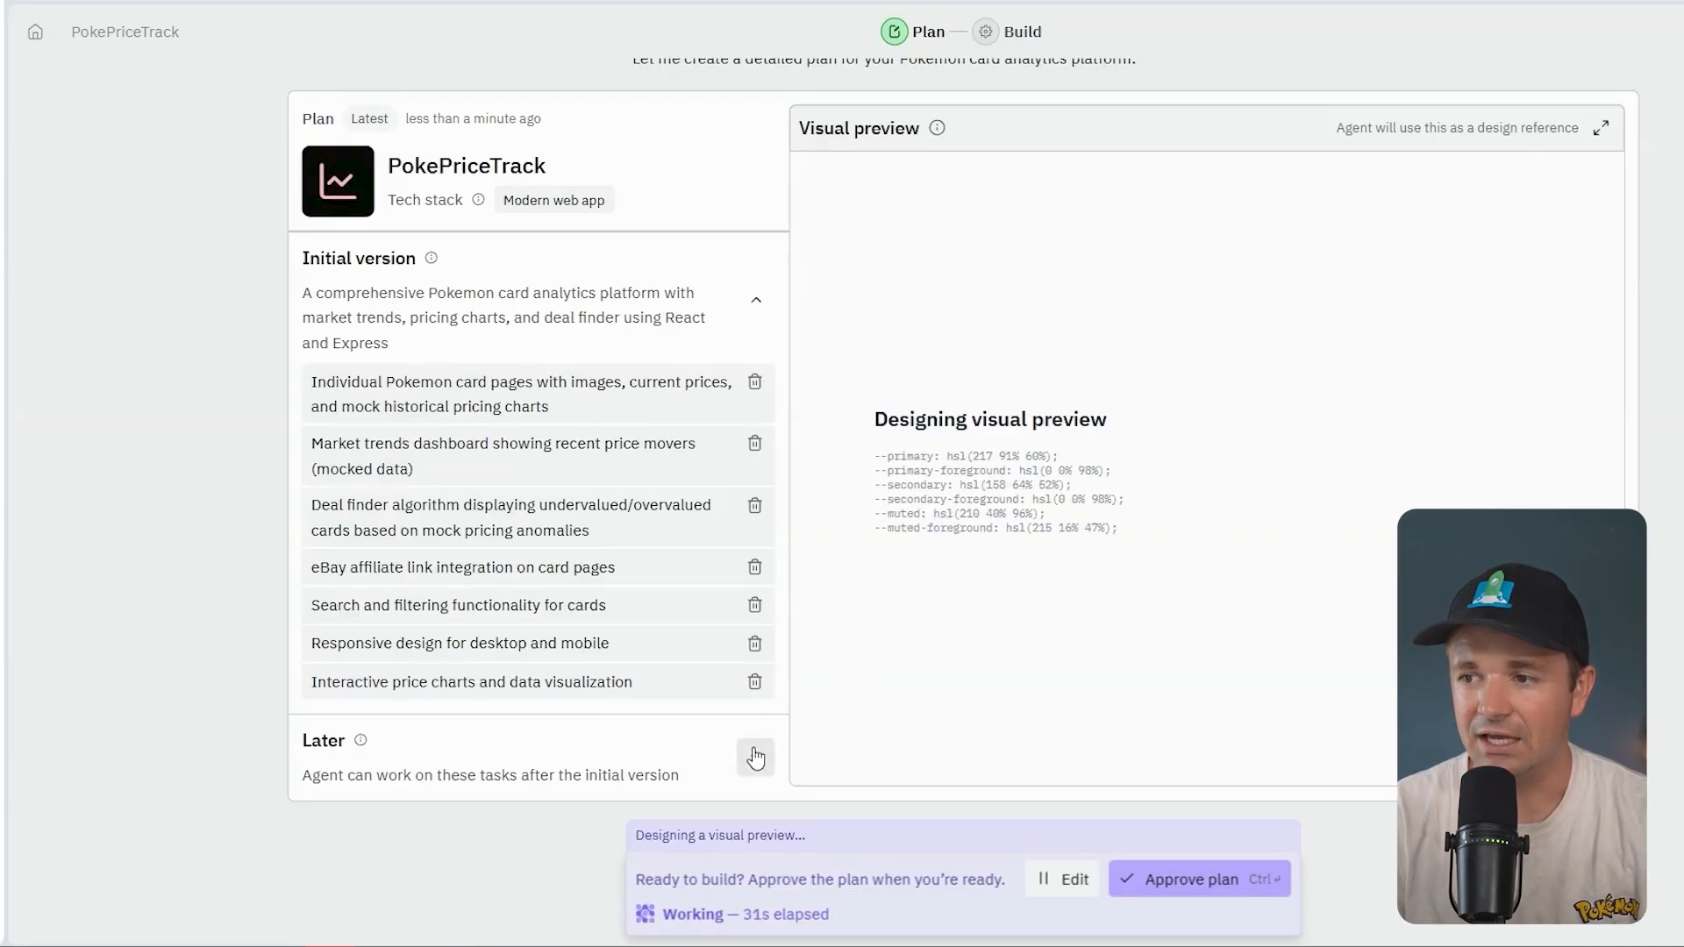
pyautogui.scroll(-3)
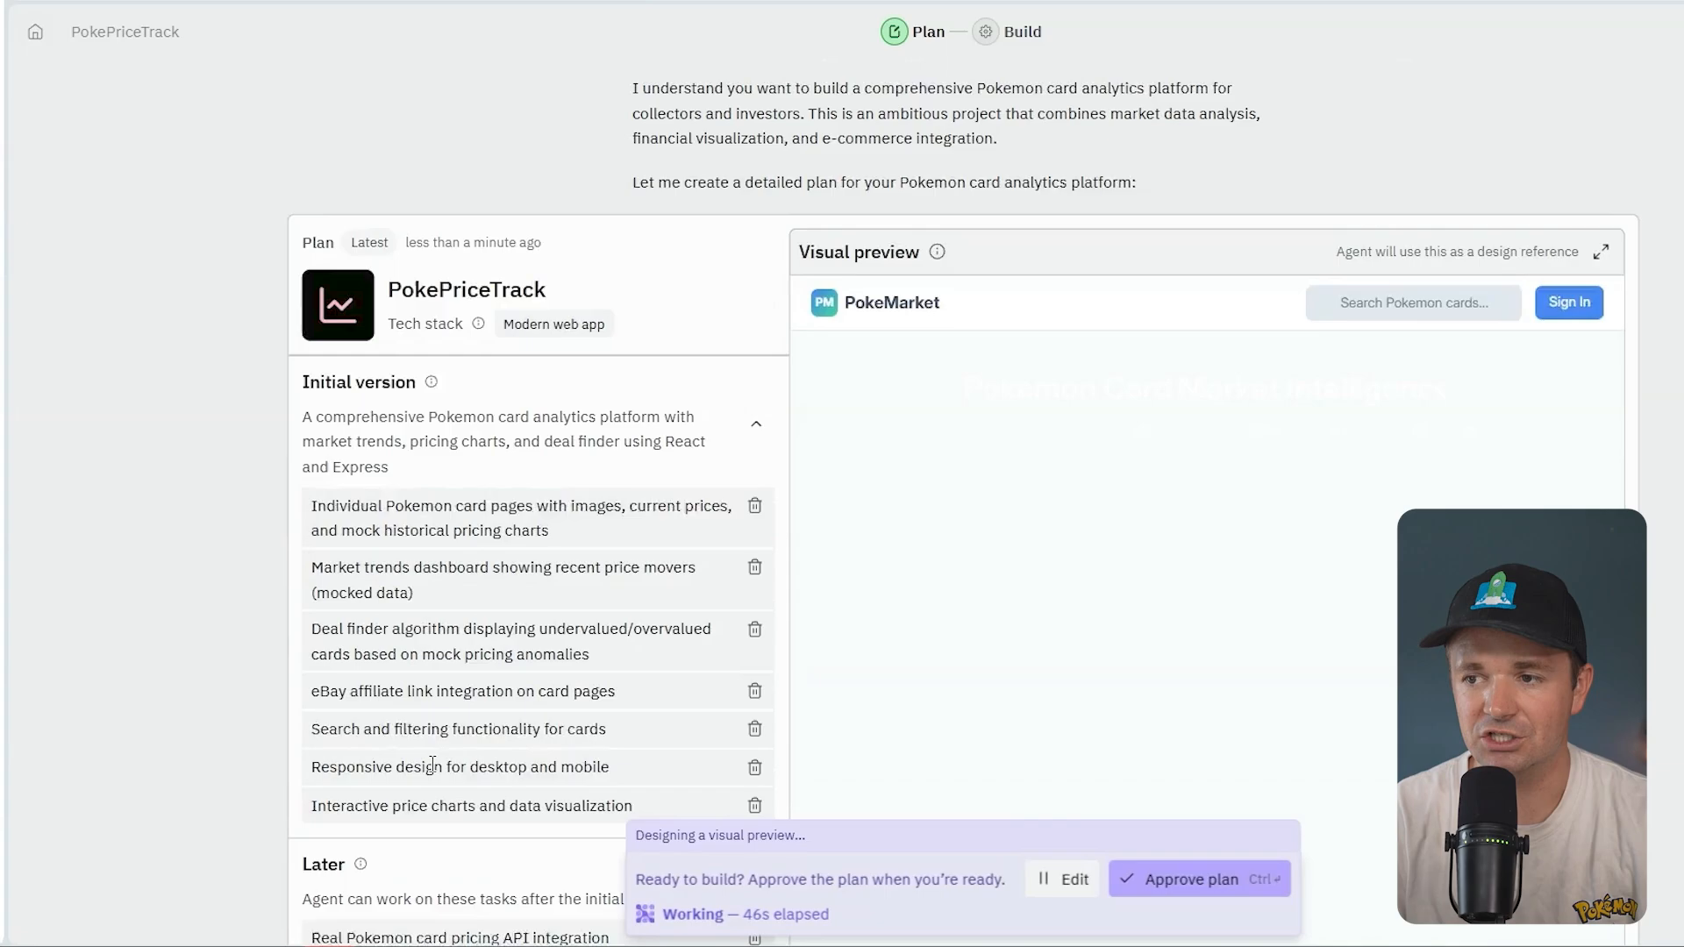
pyautogui.scroll(-3)
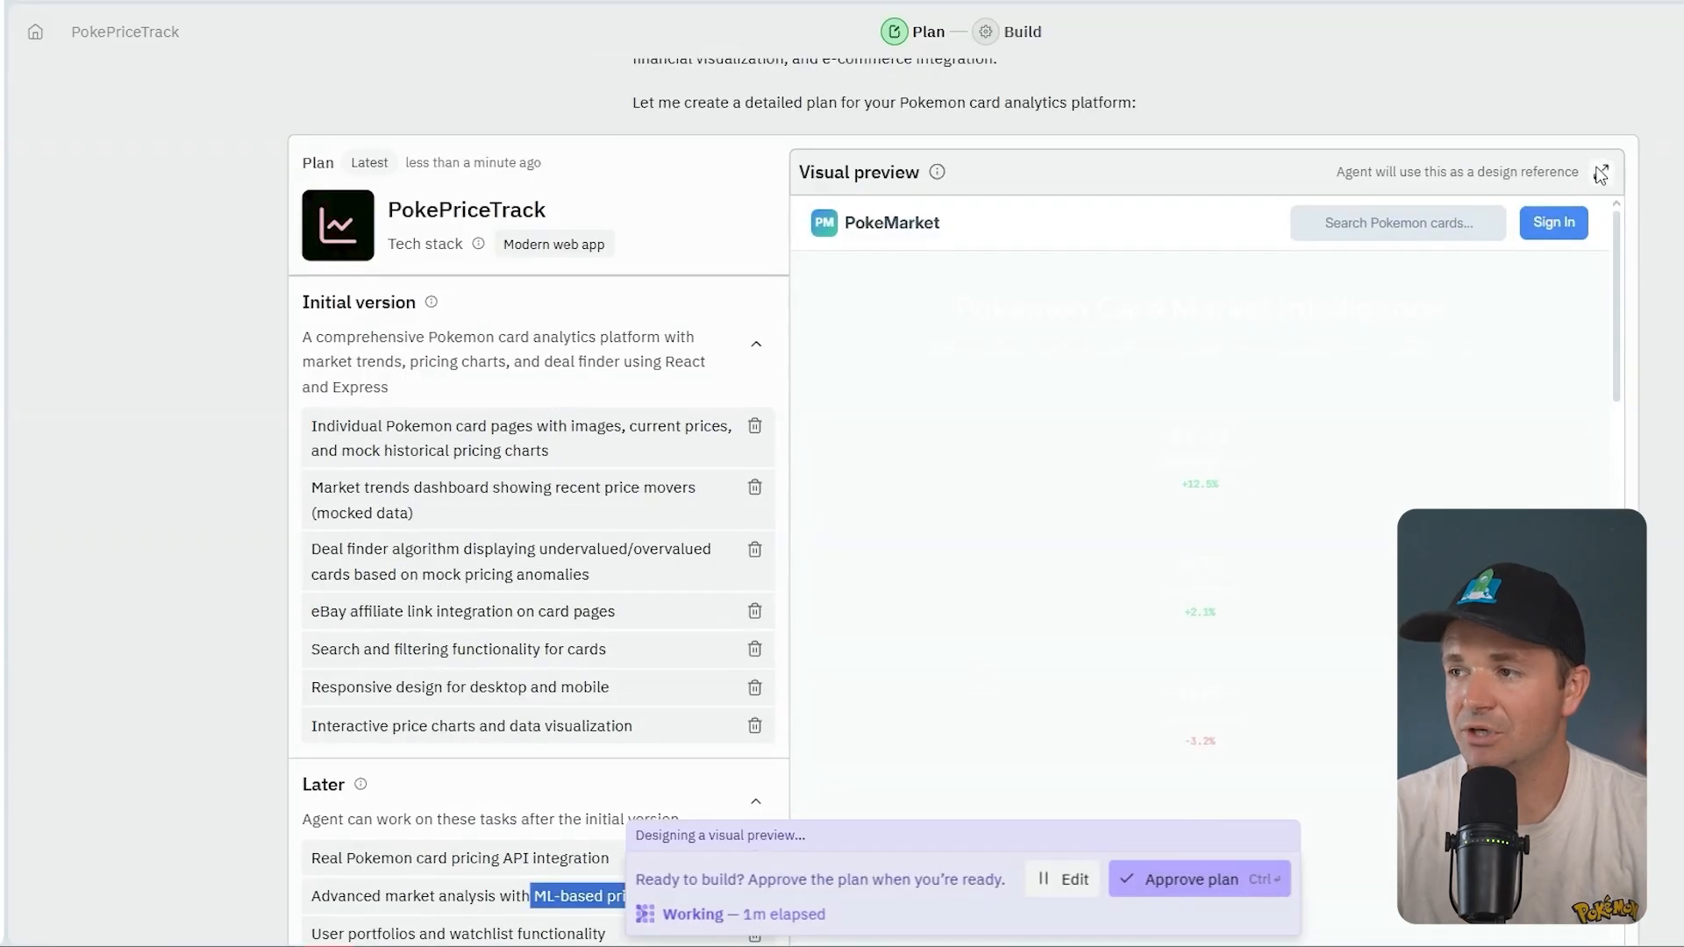
pyautogui.click(1600, 174)
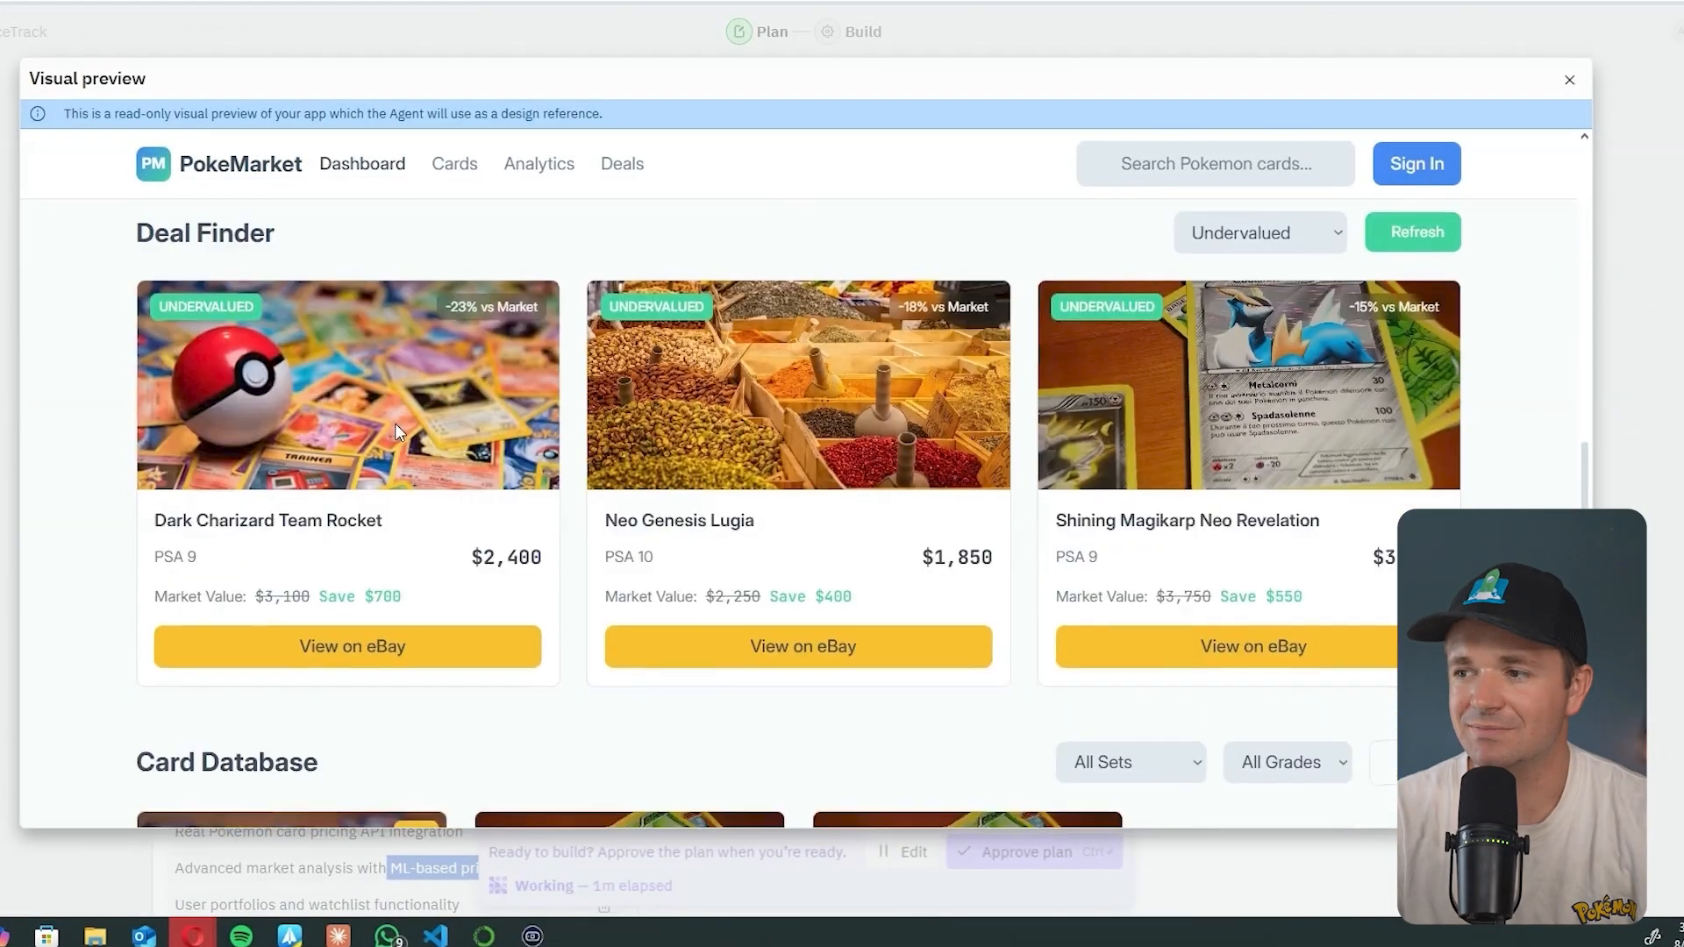
pyautogui.scroll(-3)
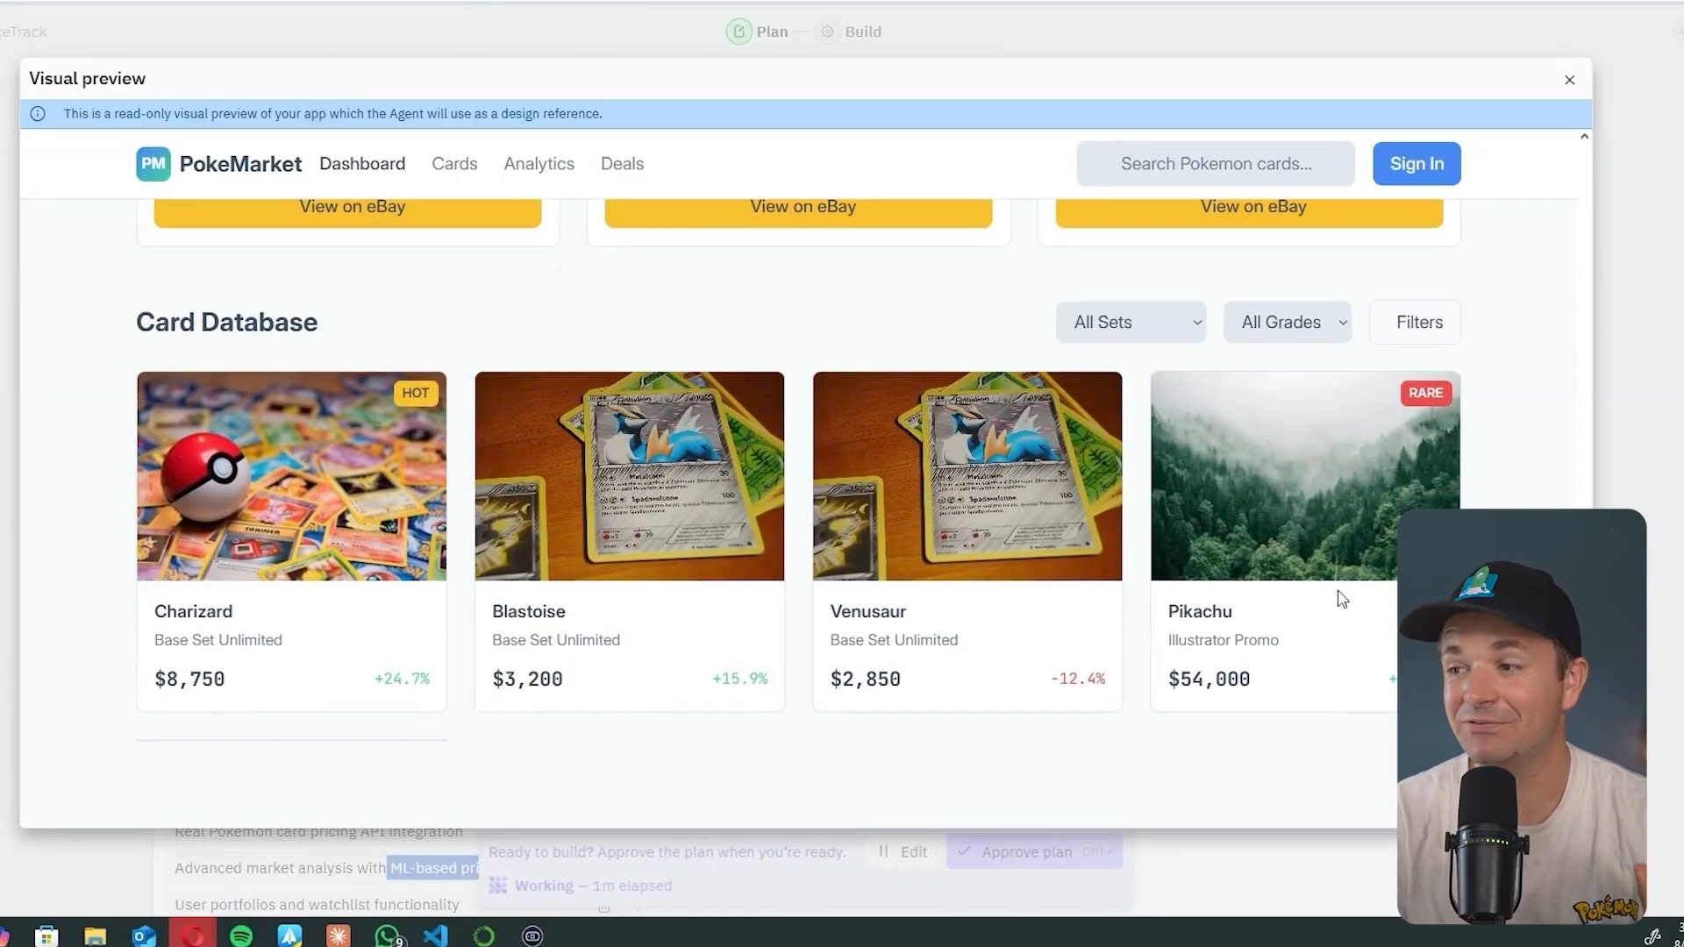
pyautogui.scroll(-3)
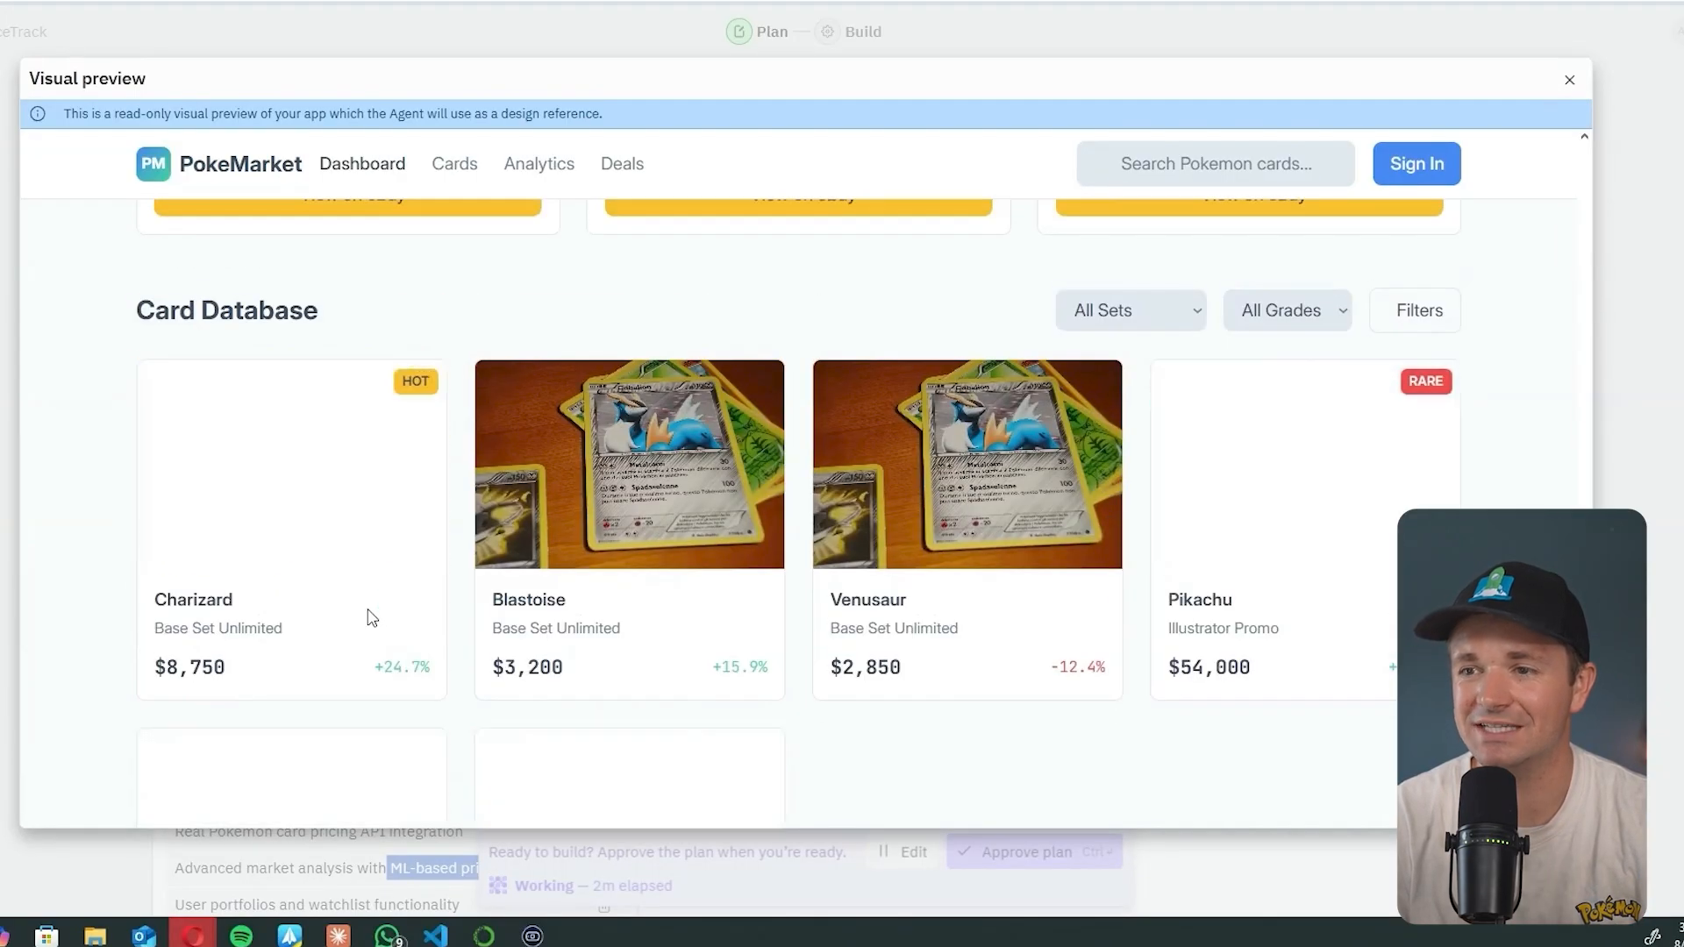
pyautogui.scroll(-3)
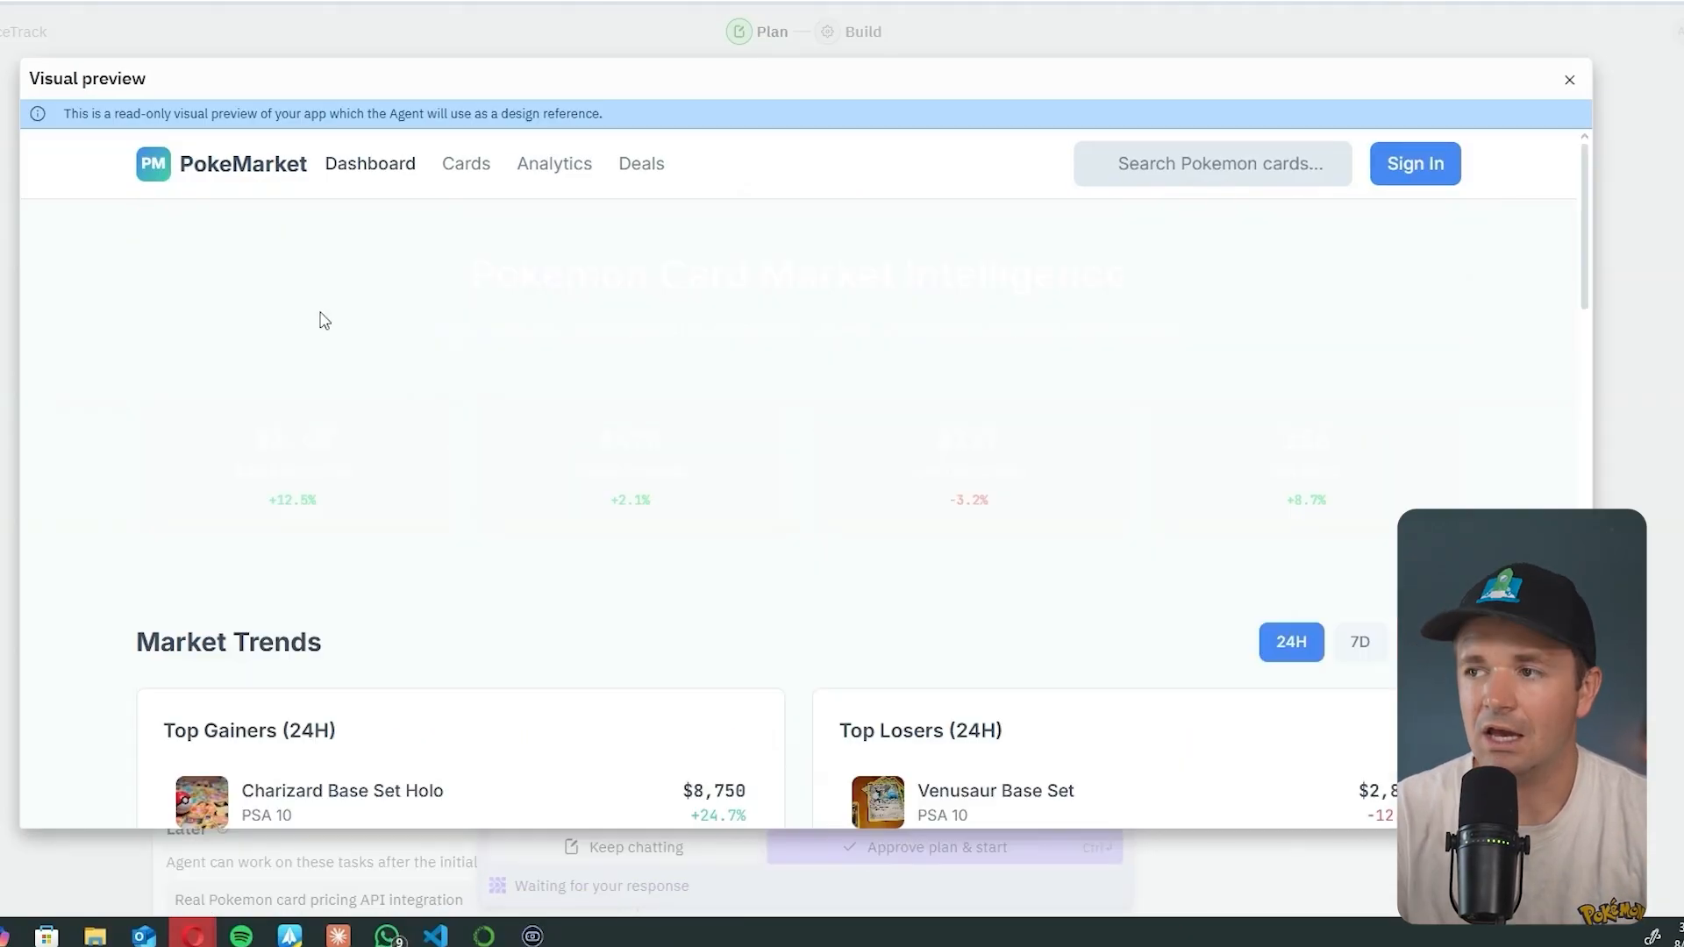
pyautogui.moveTo(471, 274); pyautogui.dragTo(1321, 472)
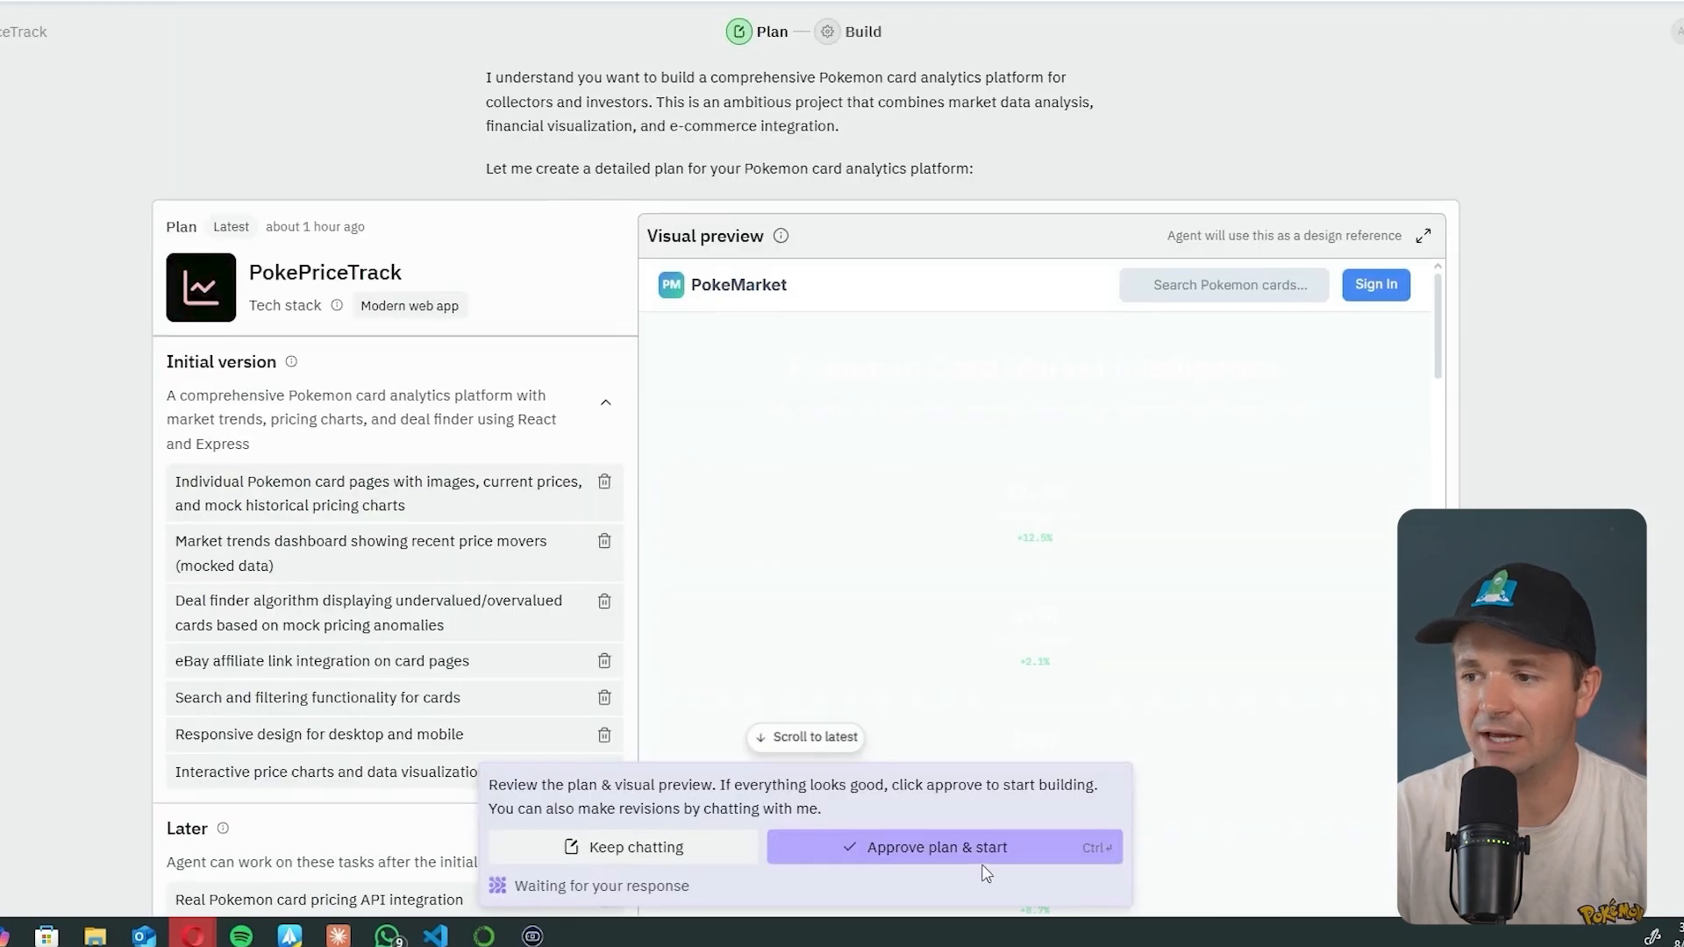
# - Approve the plan so Agent starts building the PokeMarket app
pyautogui.click(942, 847)
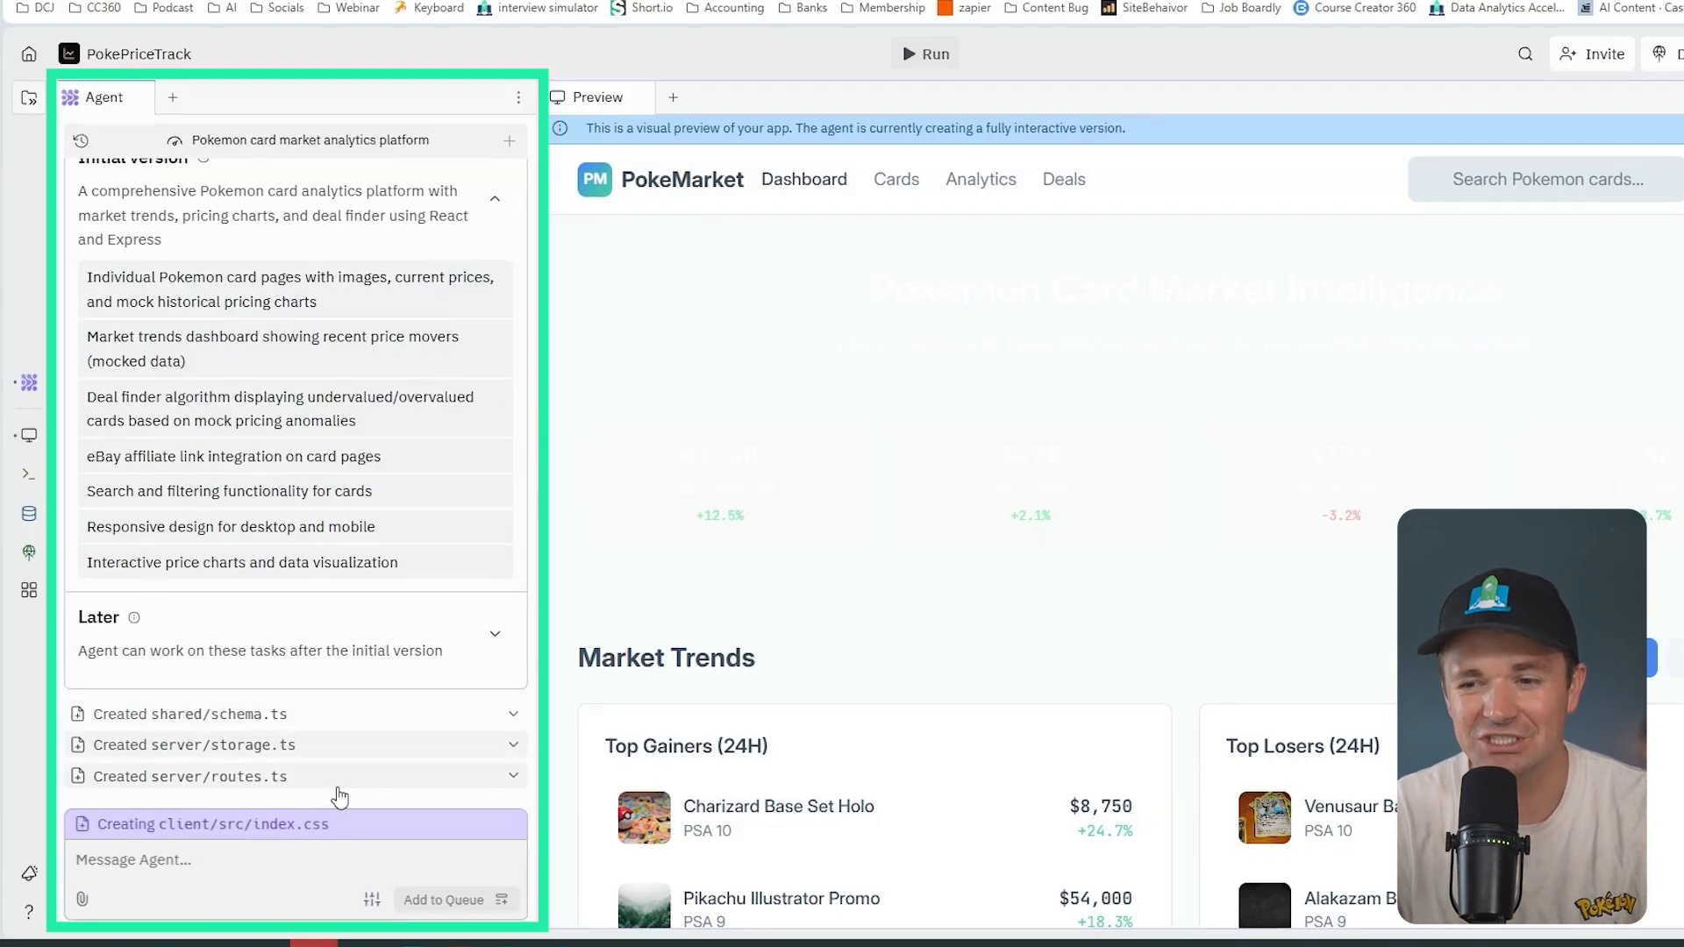
pyautogui.moveTo(361, 747)
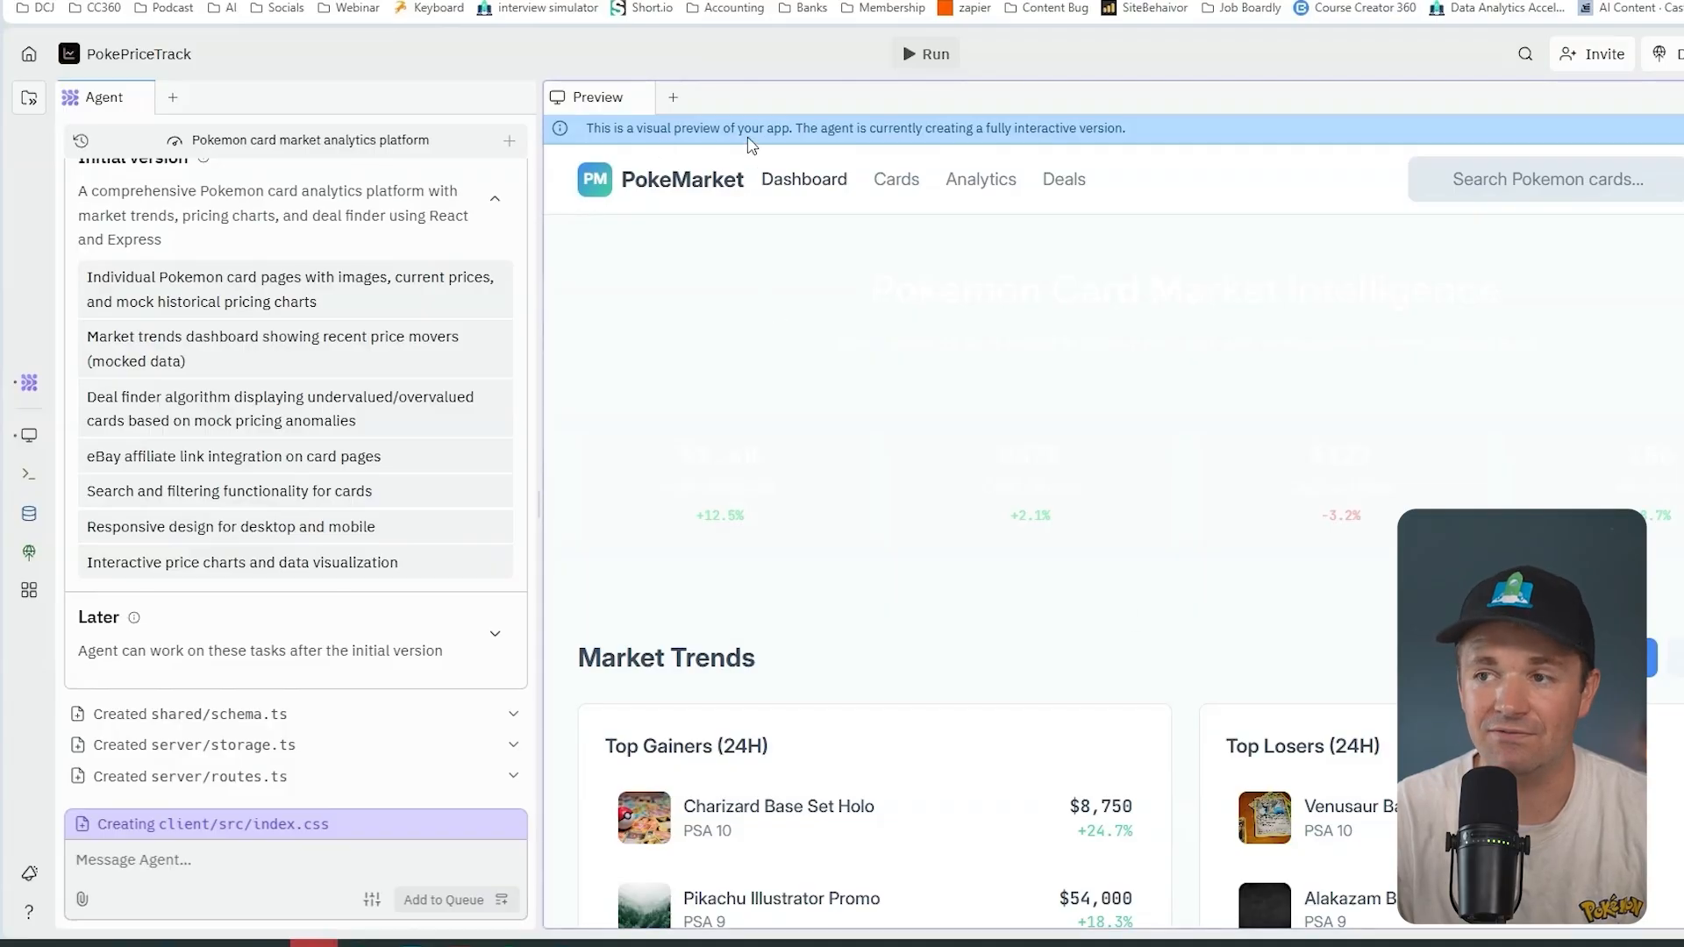
pyautogui.moveTo(958, 219)
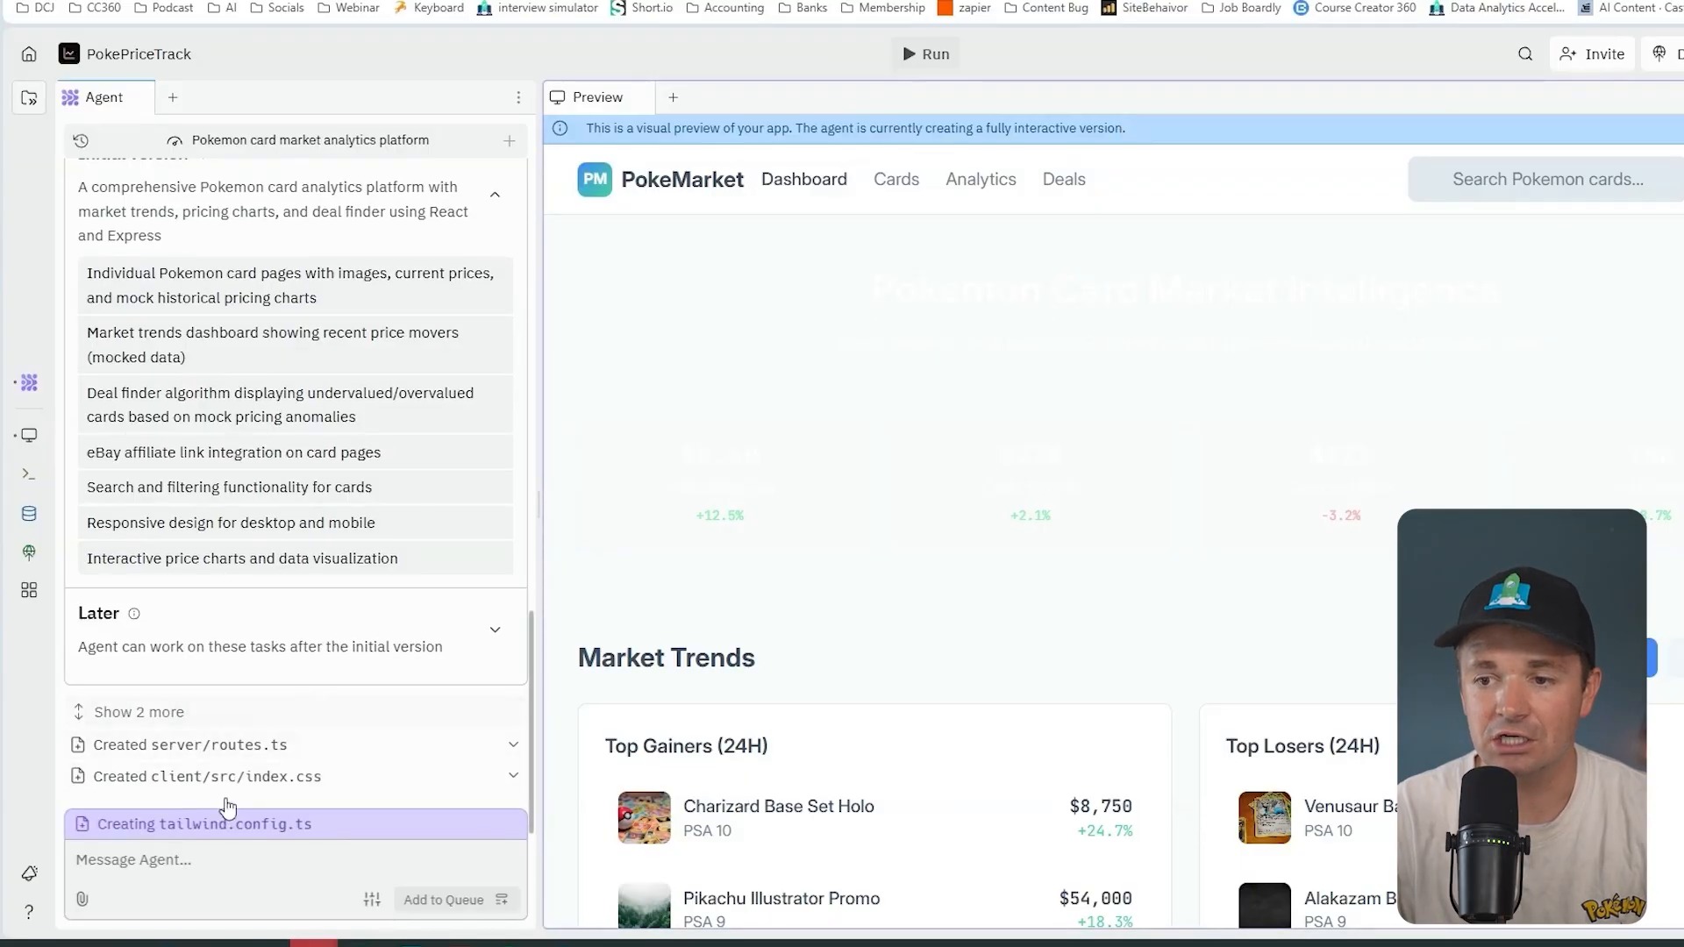
pyautogui.moveTo(1048, 622)
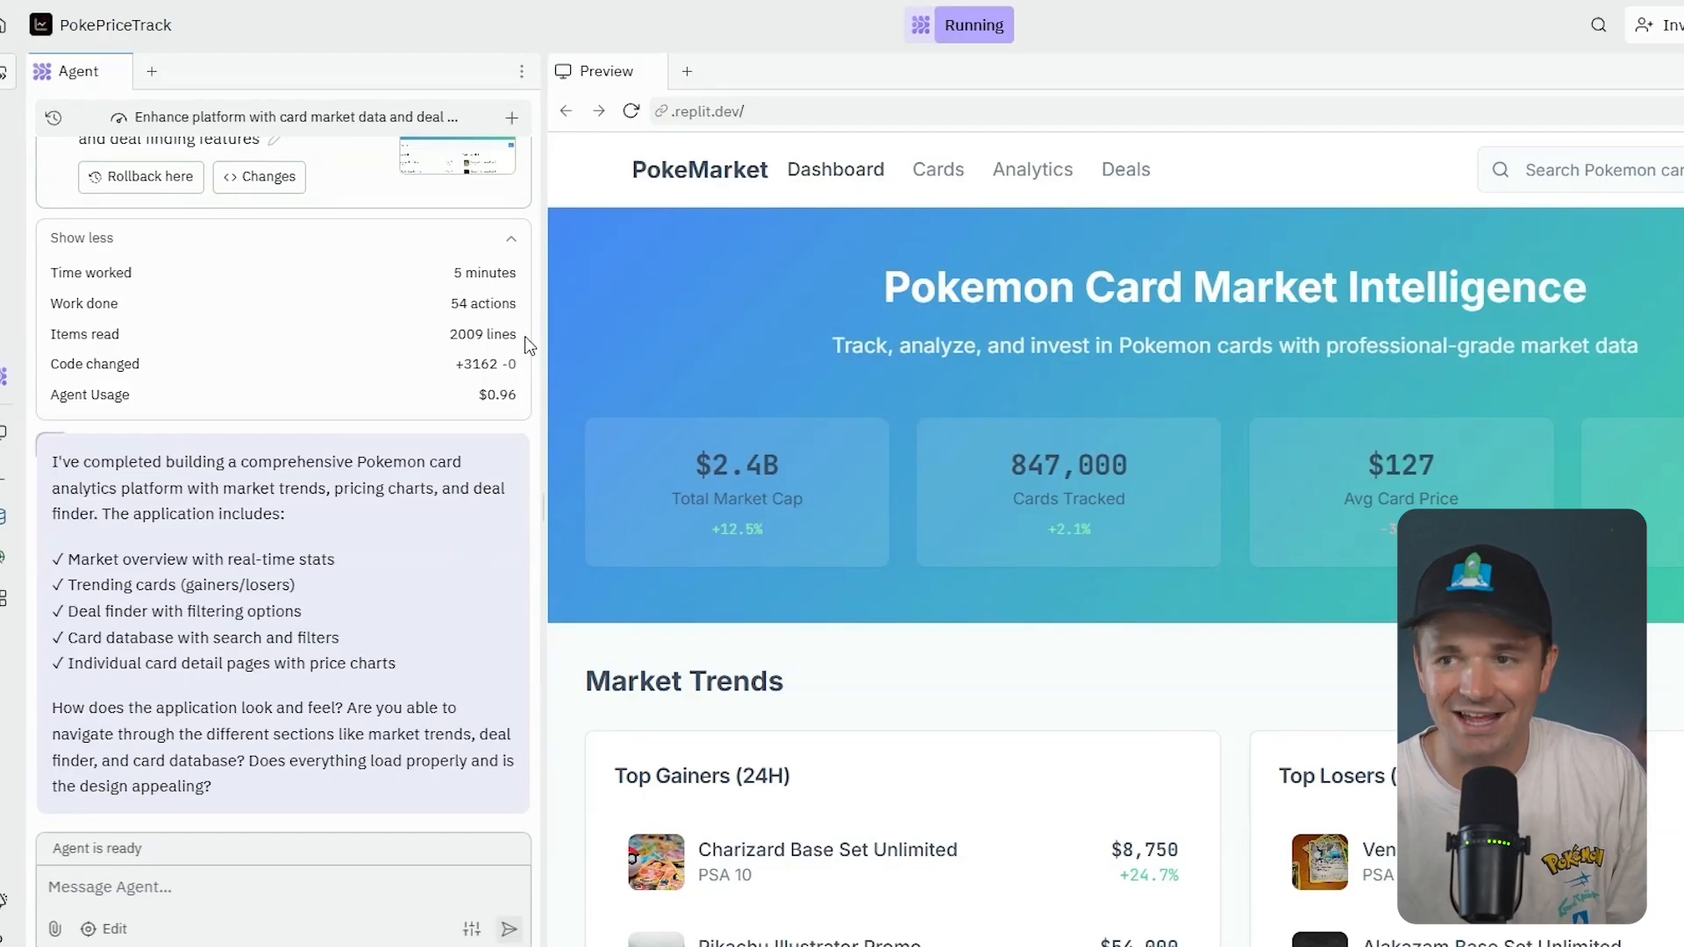
pyautogui.moveTo(486, 363)
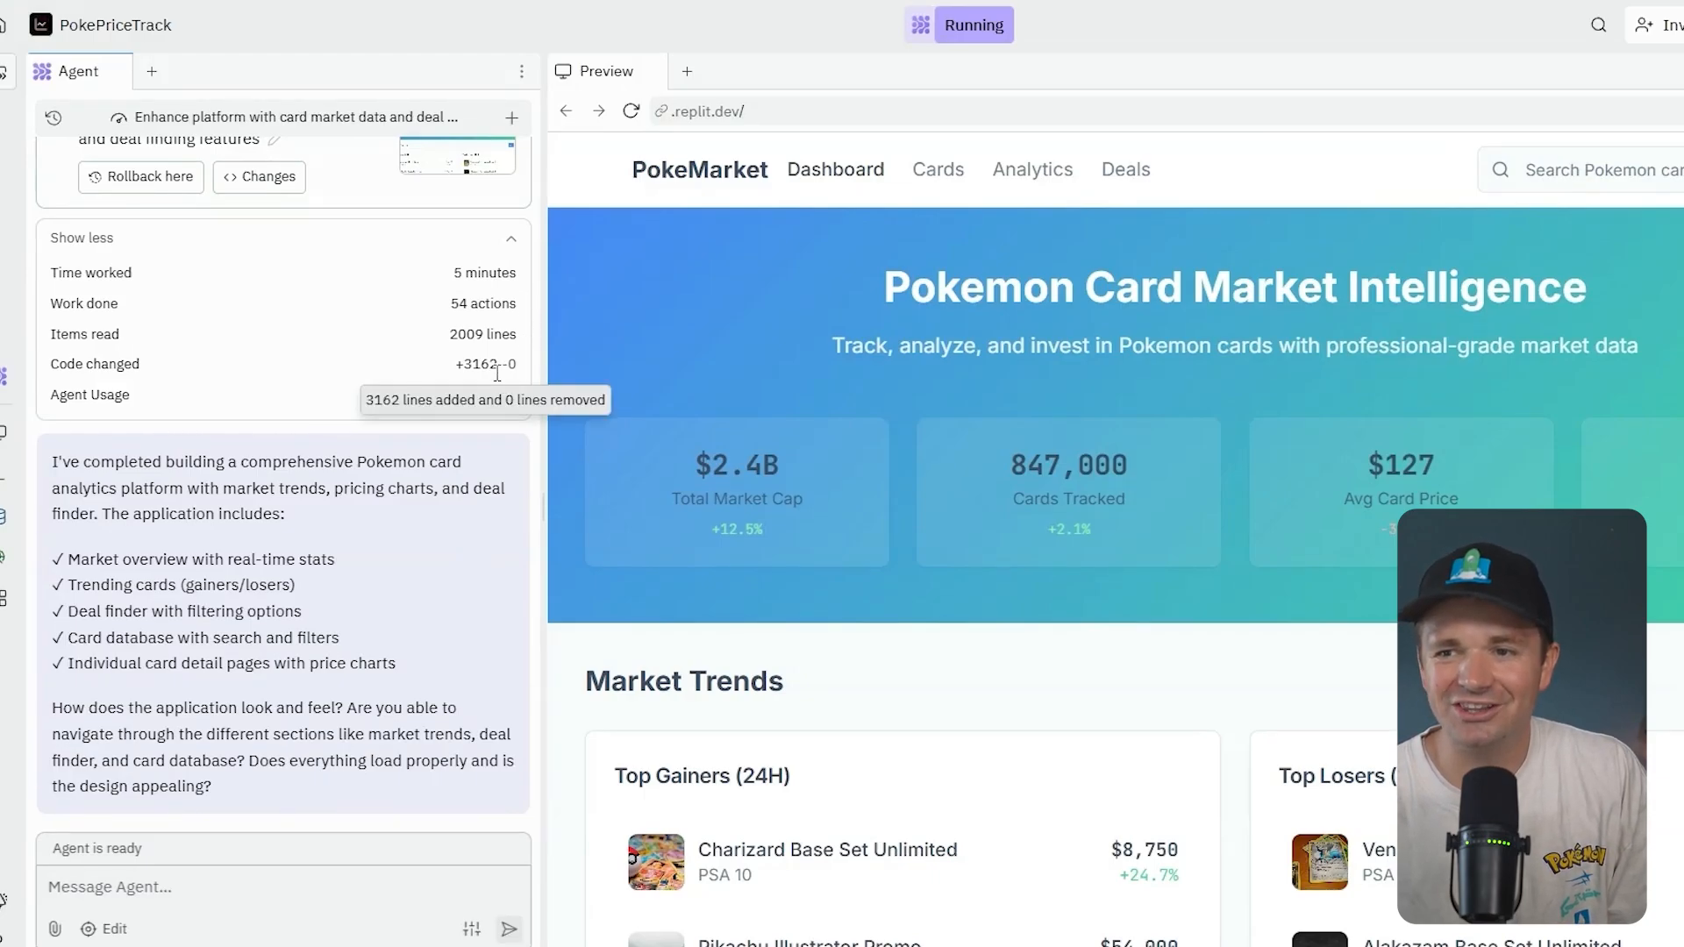
pyautogui.moveTo(497, 414)
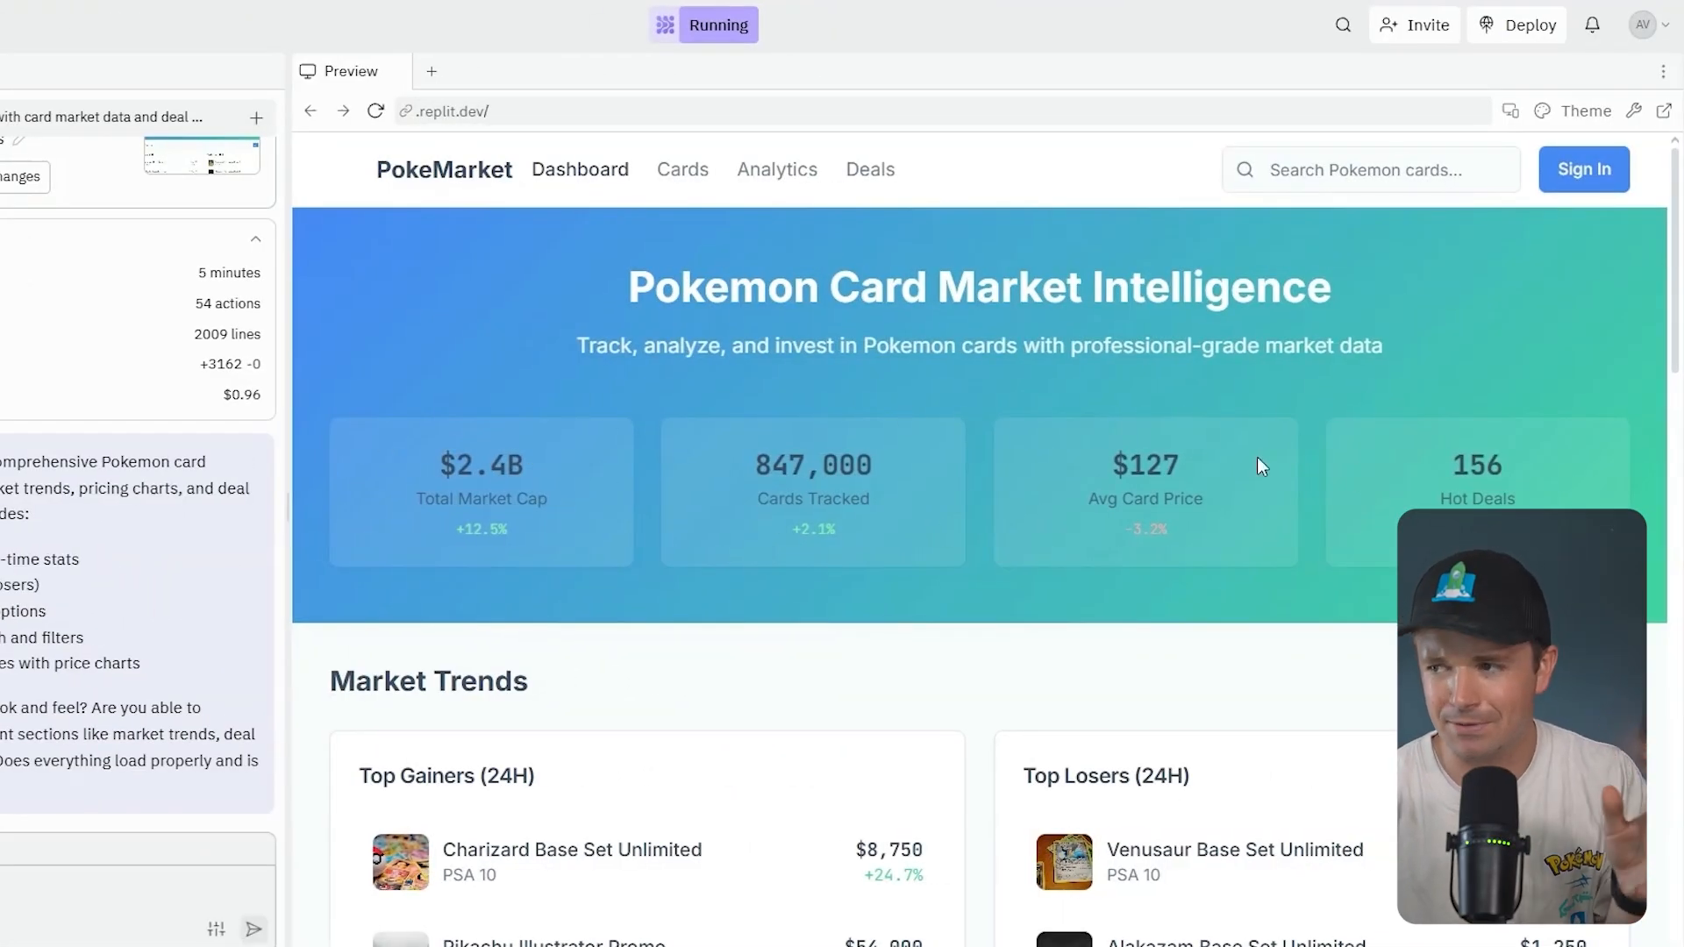
# - Review the dashboard's trends, deal finder and card database, then visit the Analytics and Deals sections
pyautogui.scroll(-3)
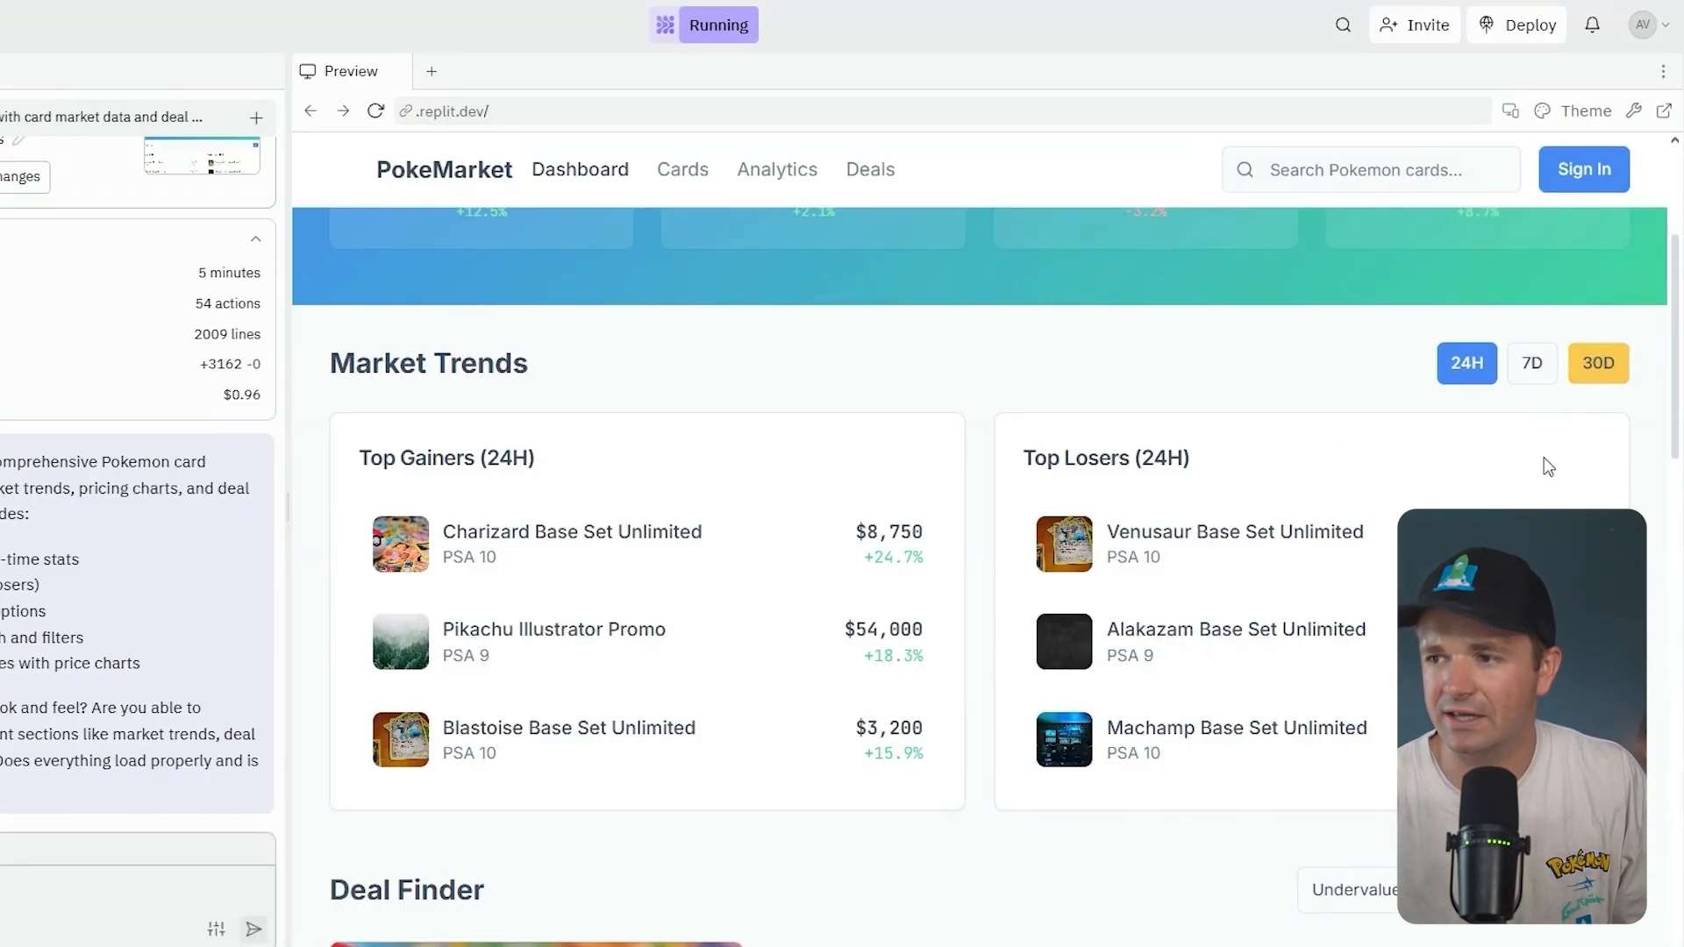
pyautogui.scroll(-3)
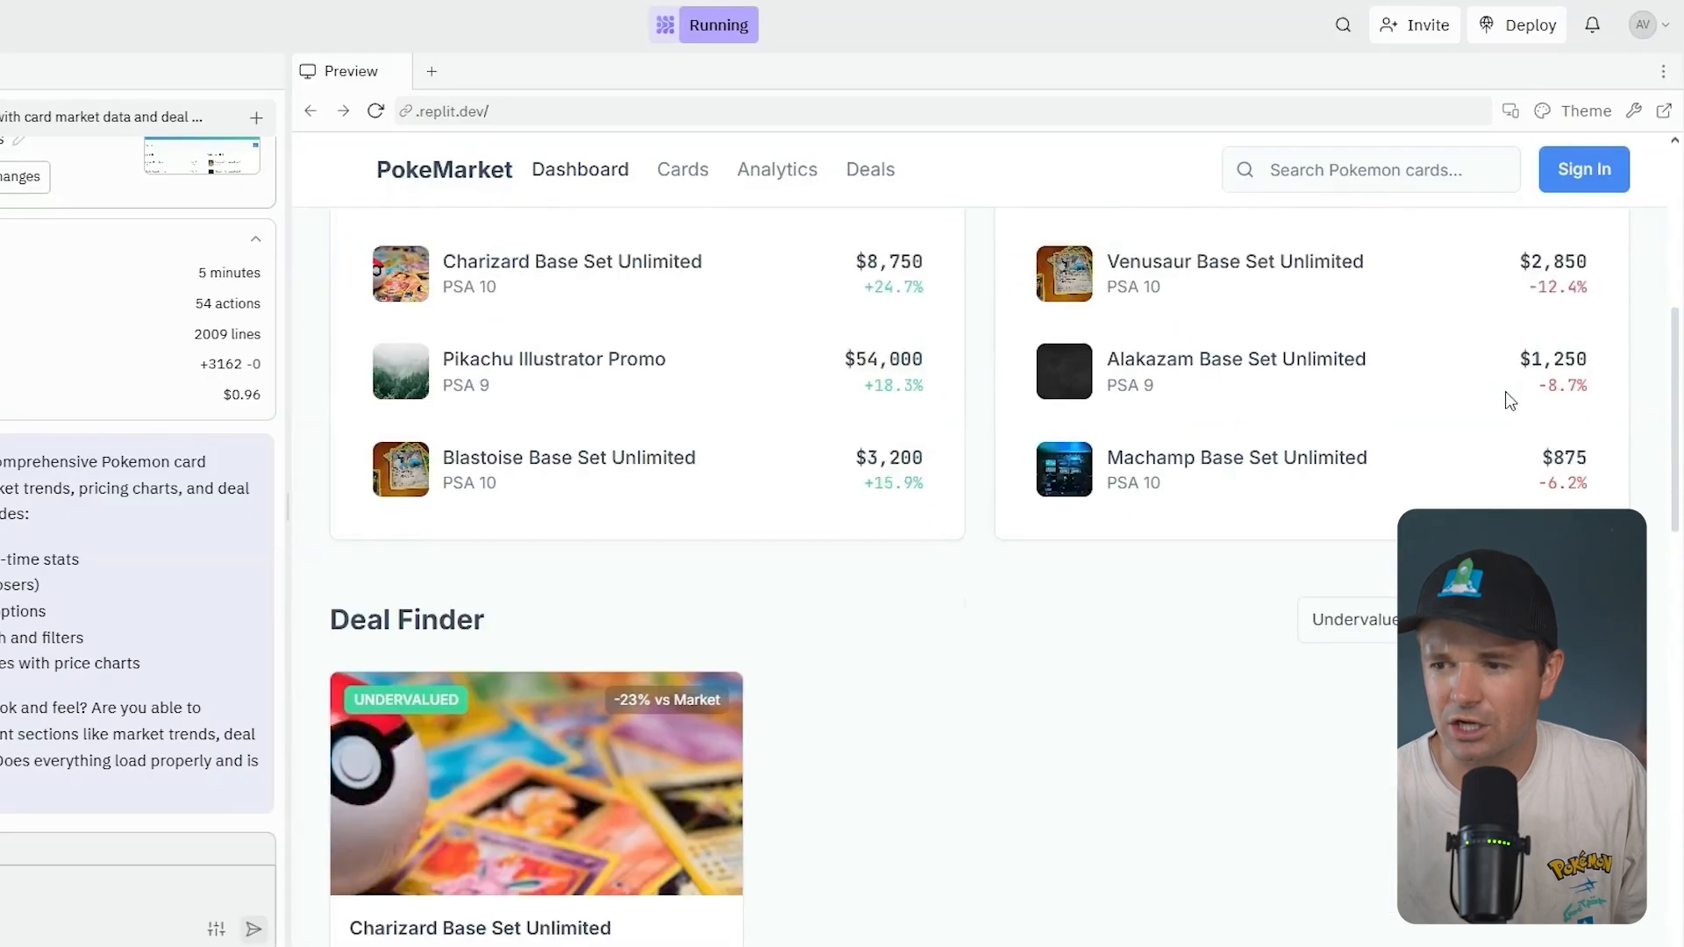
pyautogui.scroll(-3)
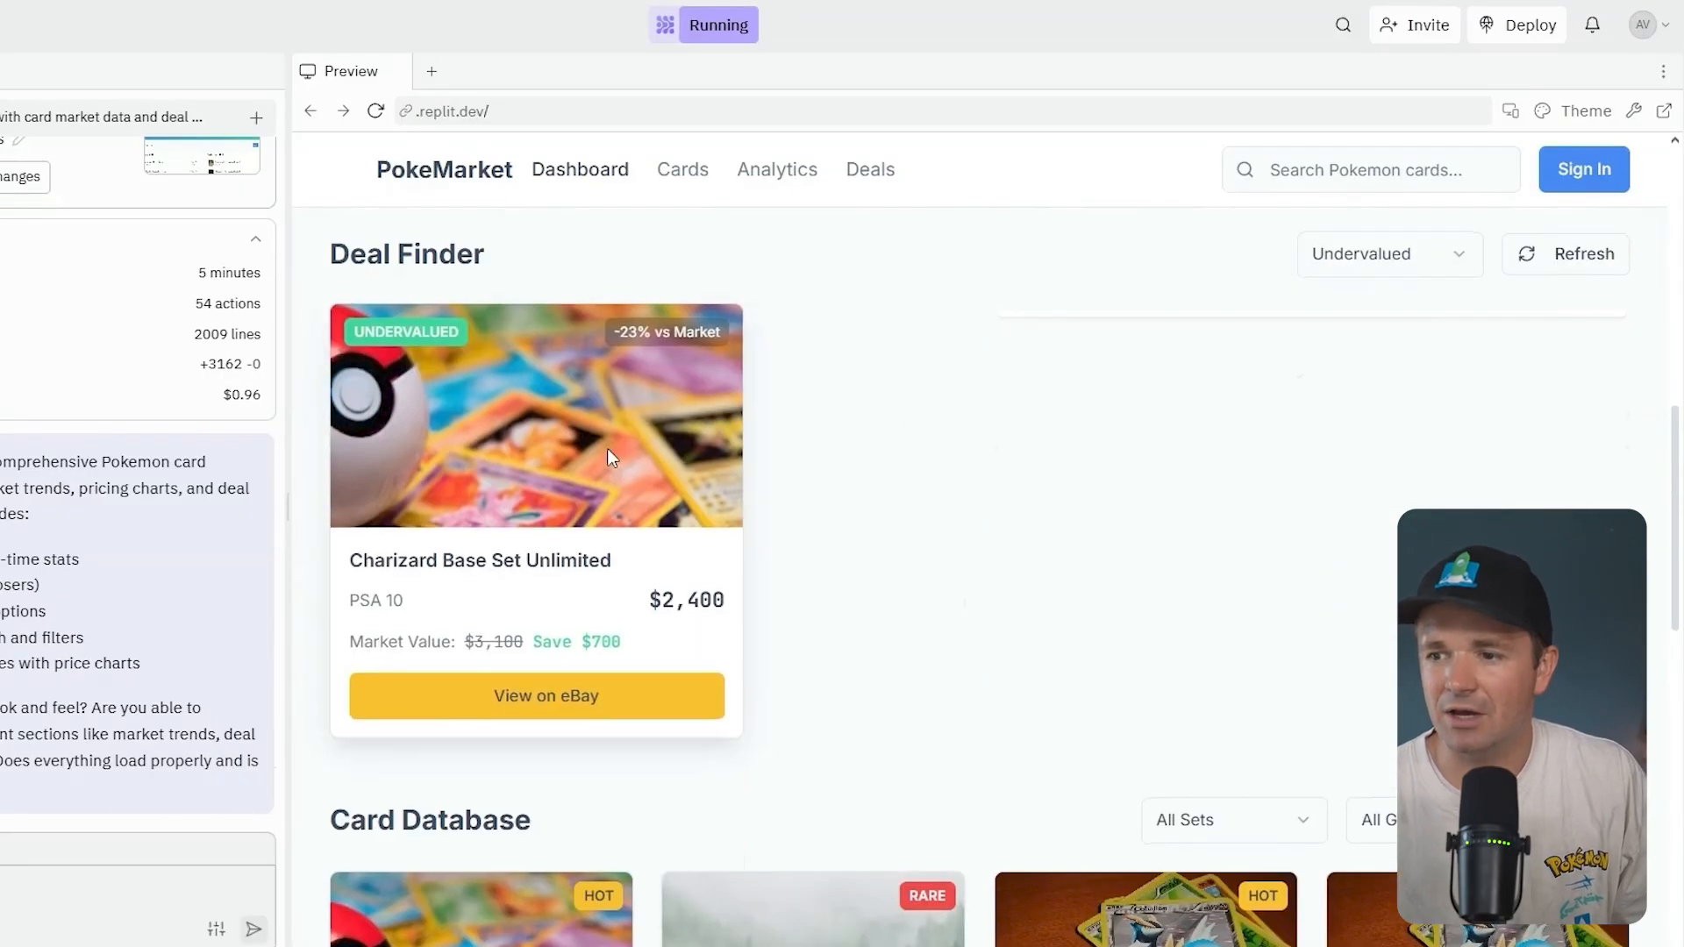
pyautogui.scroll(-3)
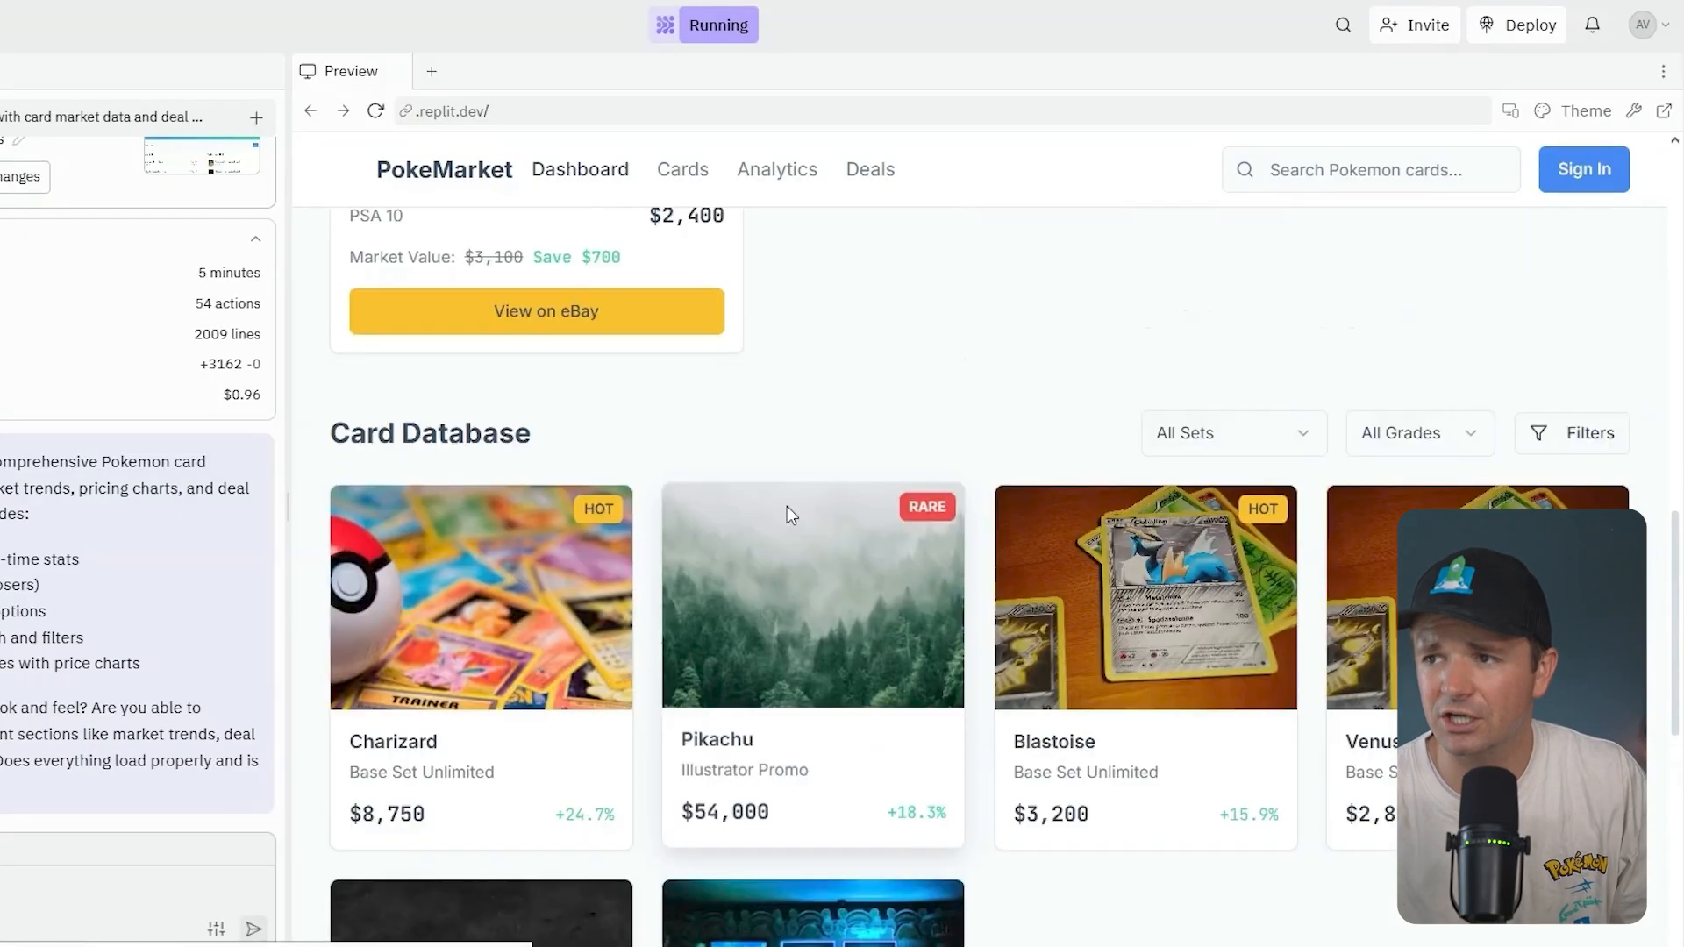
pyautogui.click(868, 171)
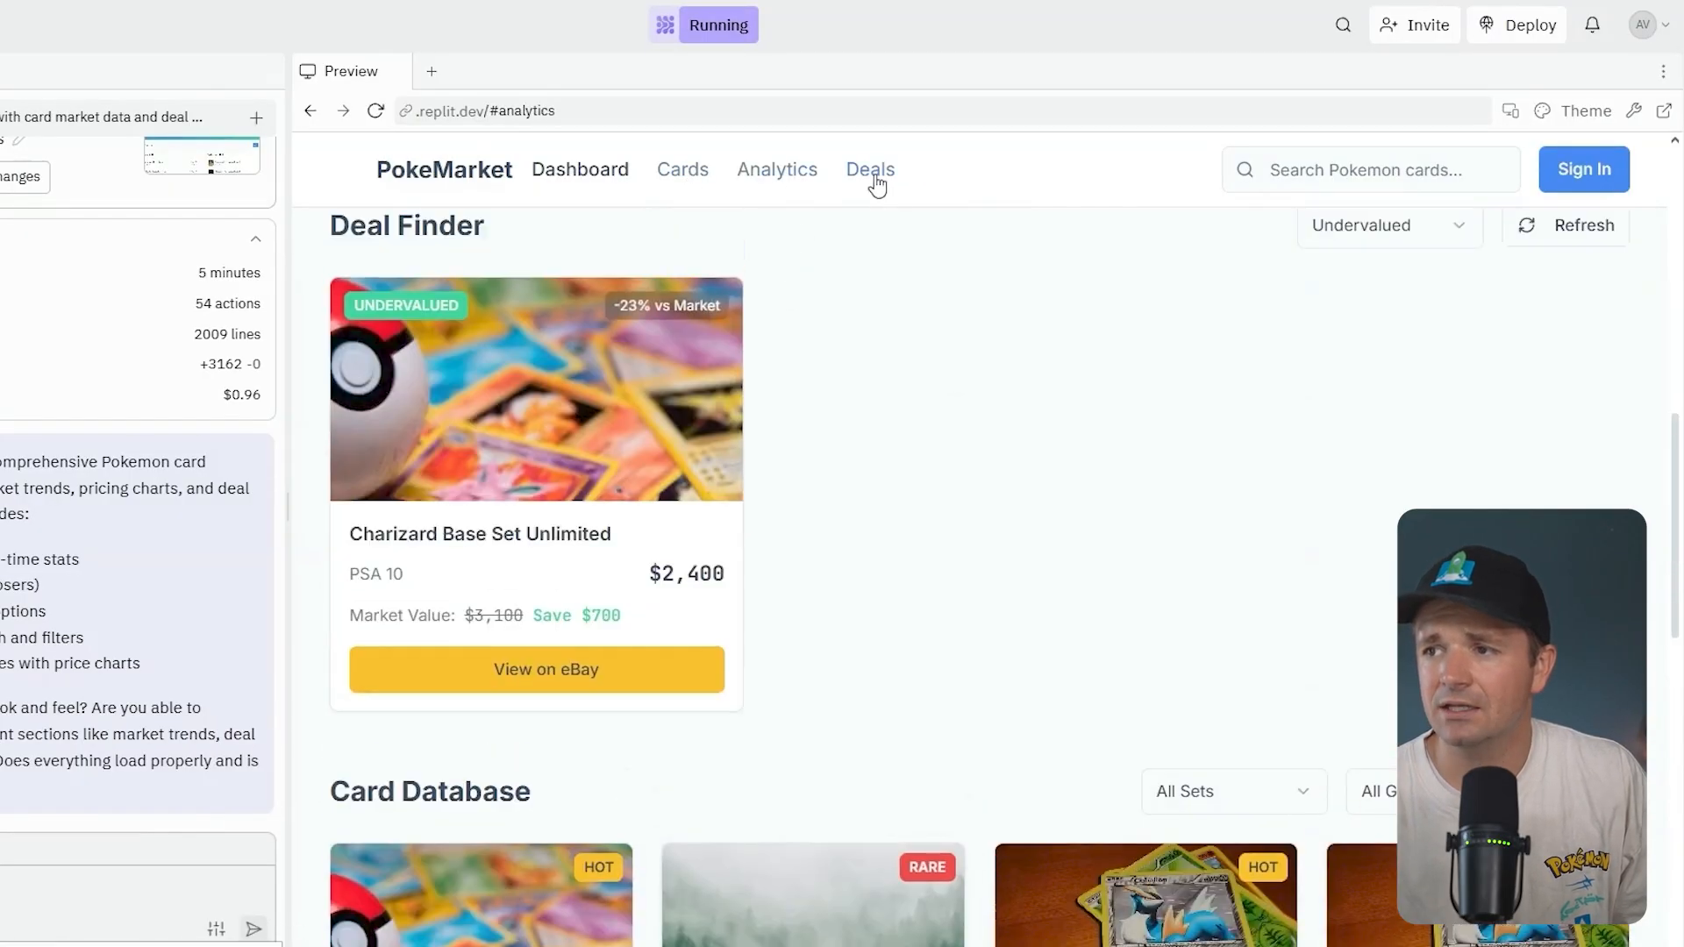
pyautogui.click(870, 170)
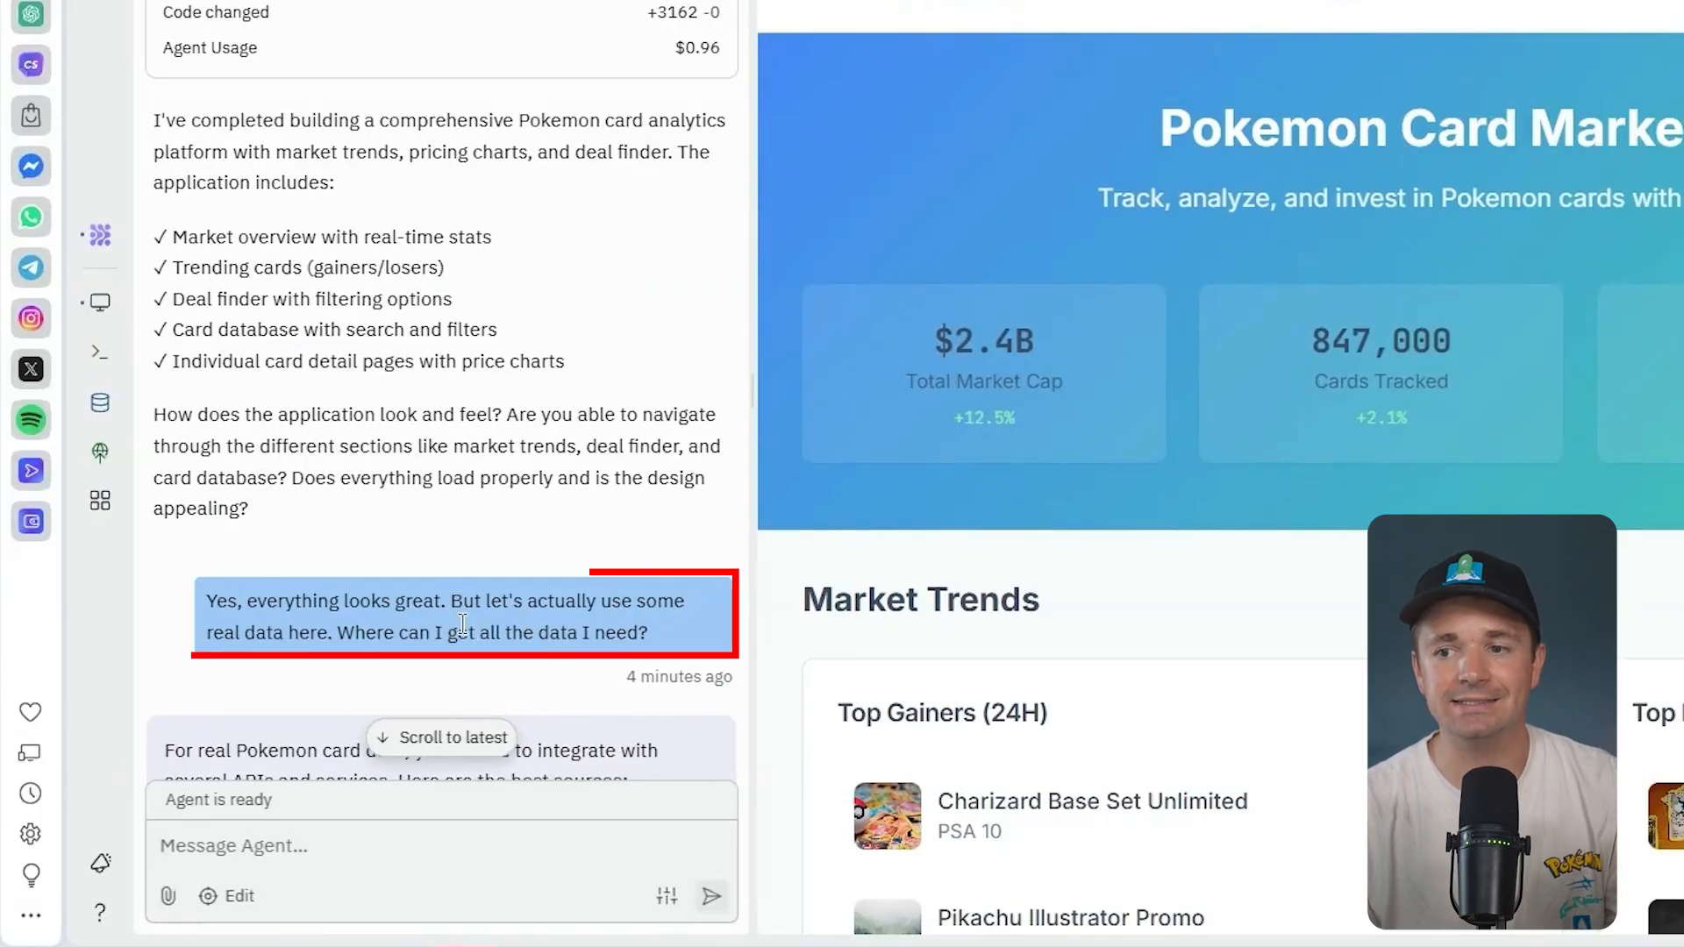
# - Read through the Agent's list of suggested Pokemon card data API sources
pyautogui.scroll(-3)
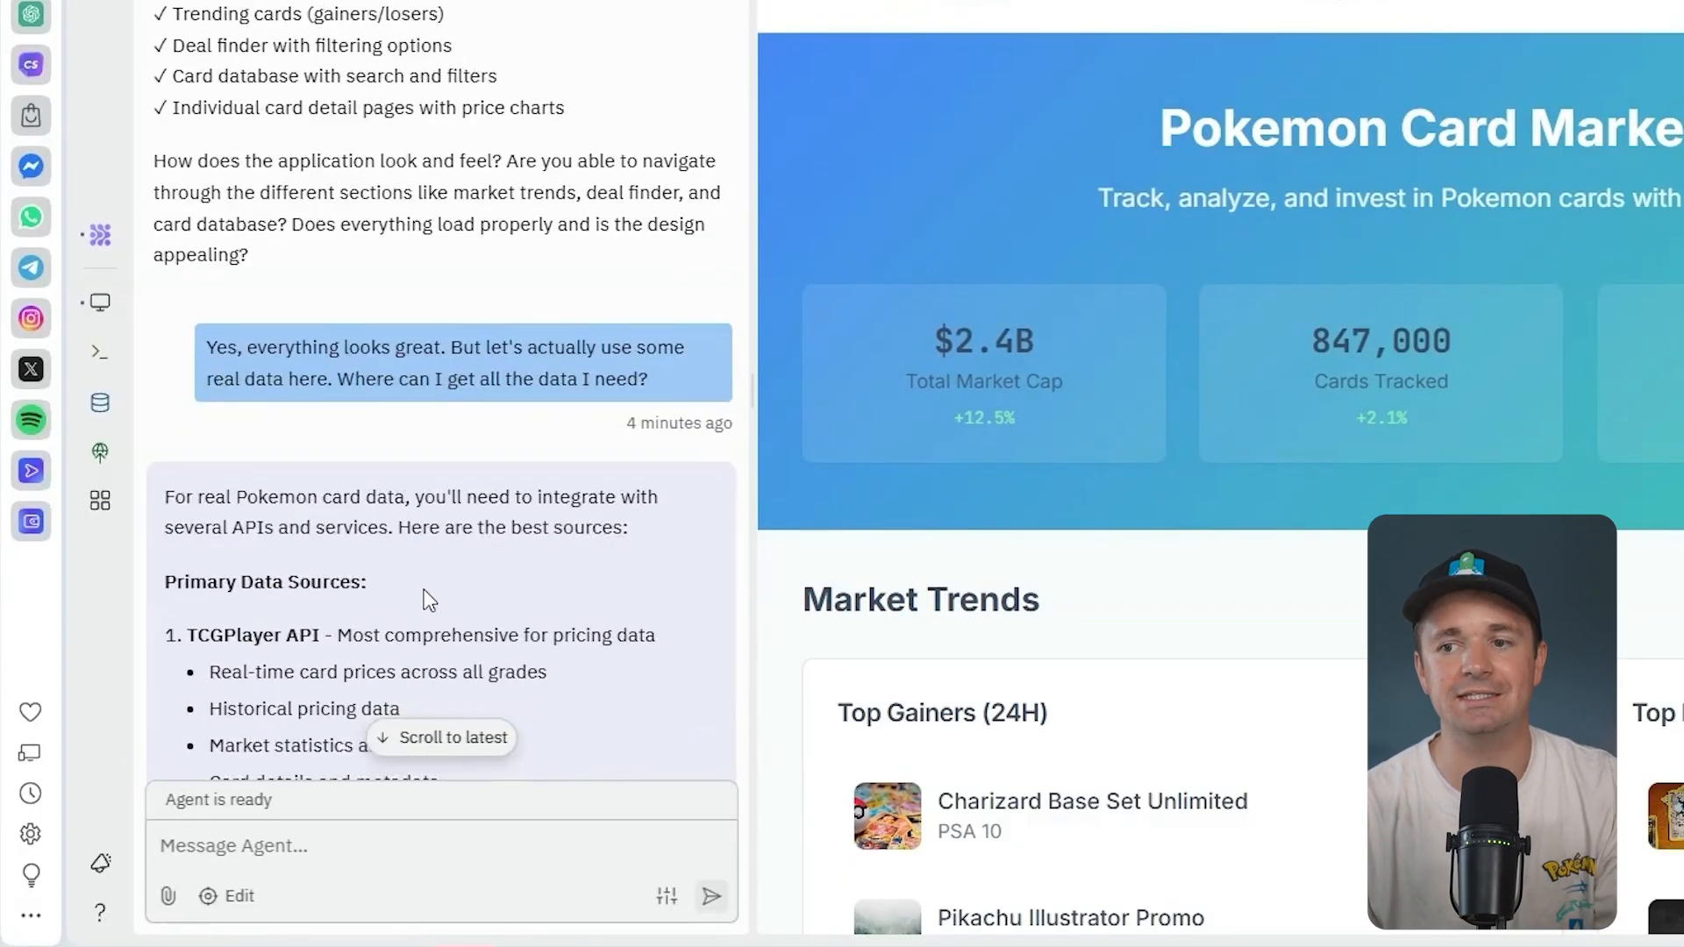
pyautogui.scroll(-3)
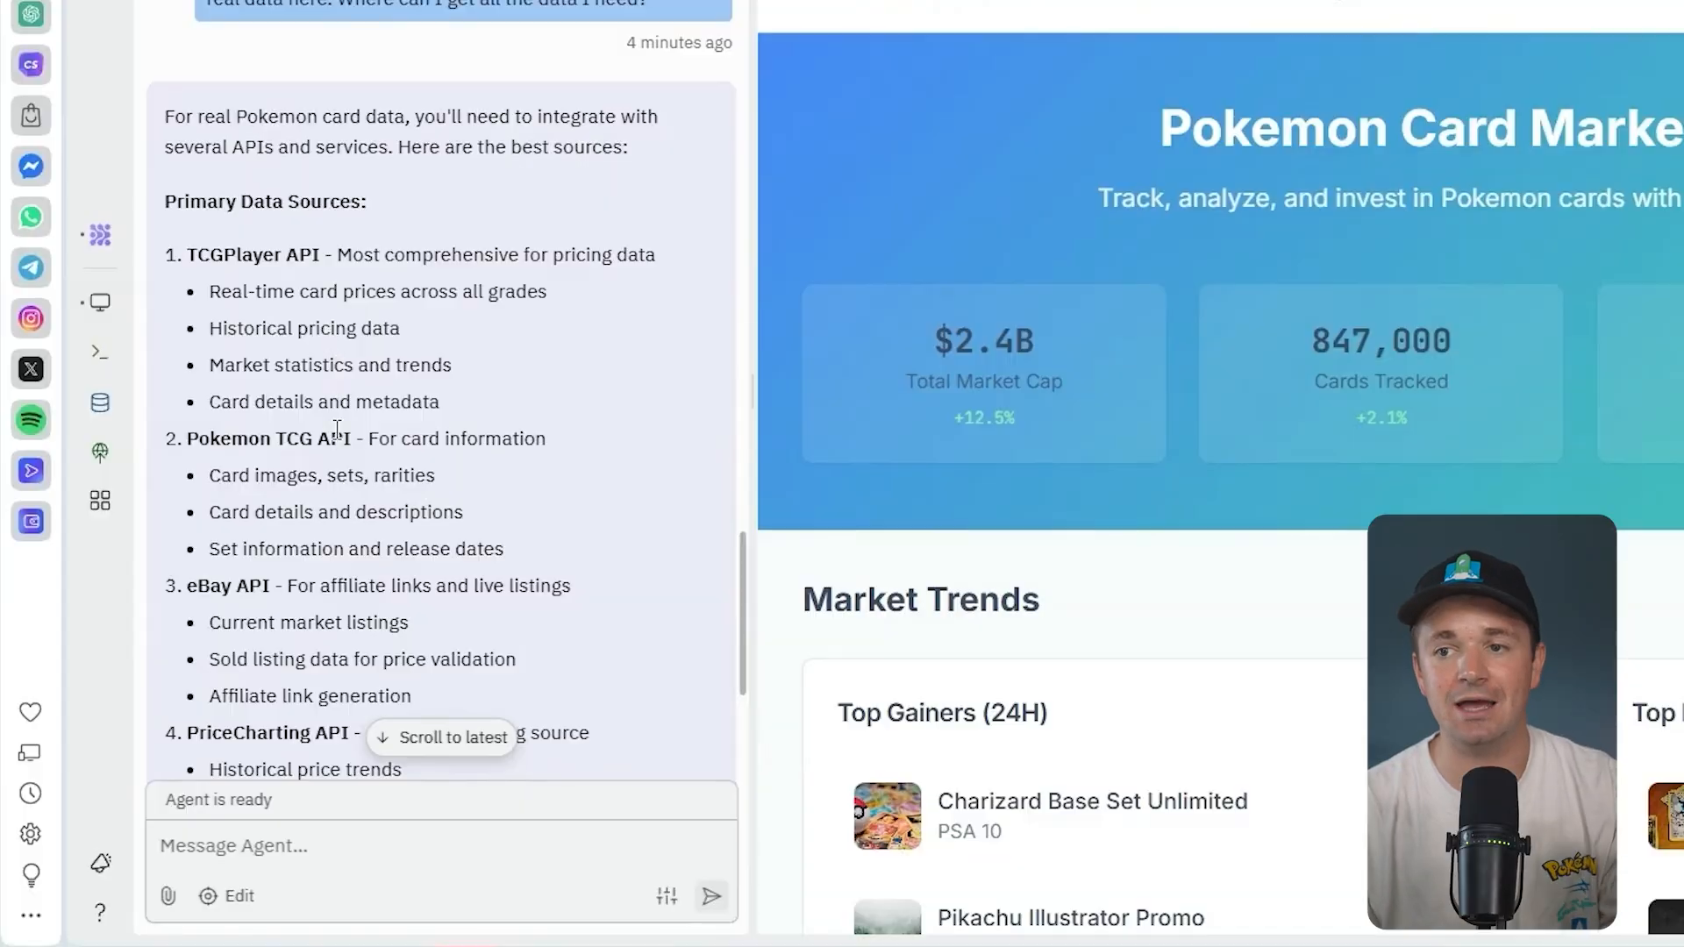
pyautogui.scroll(-3)
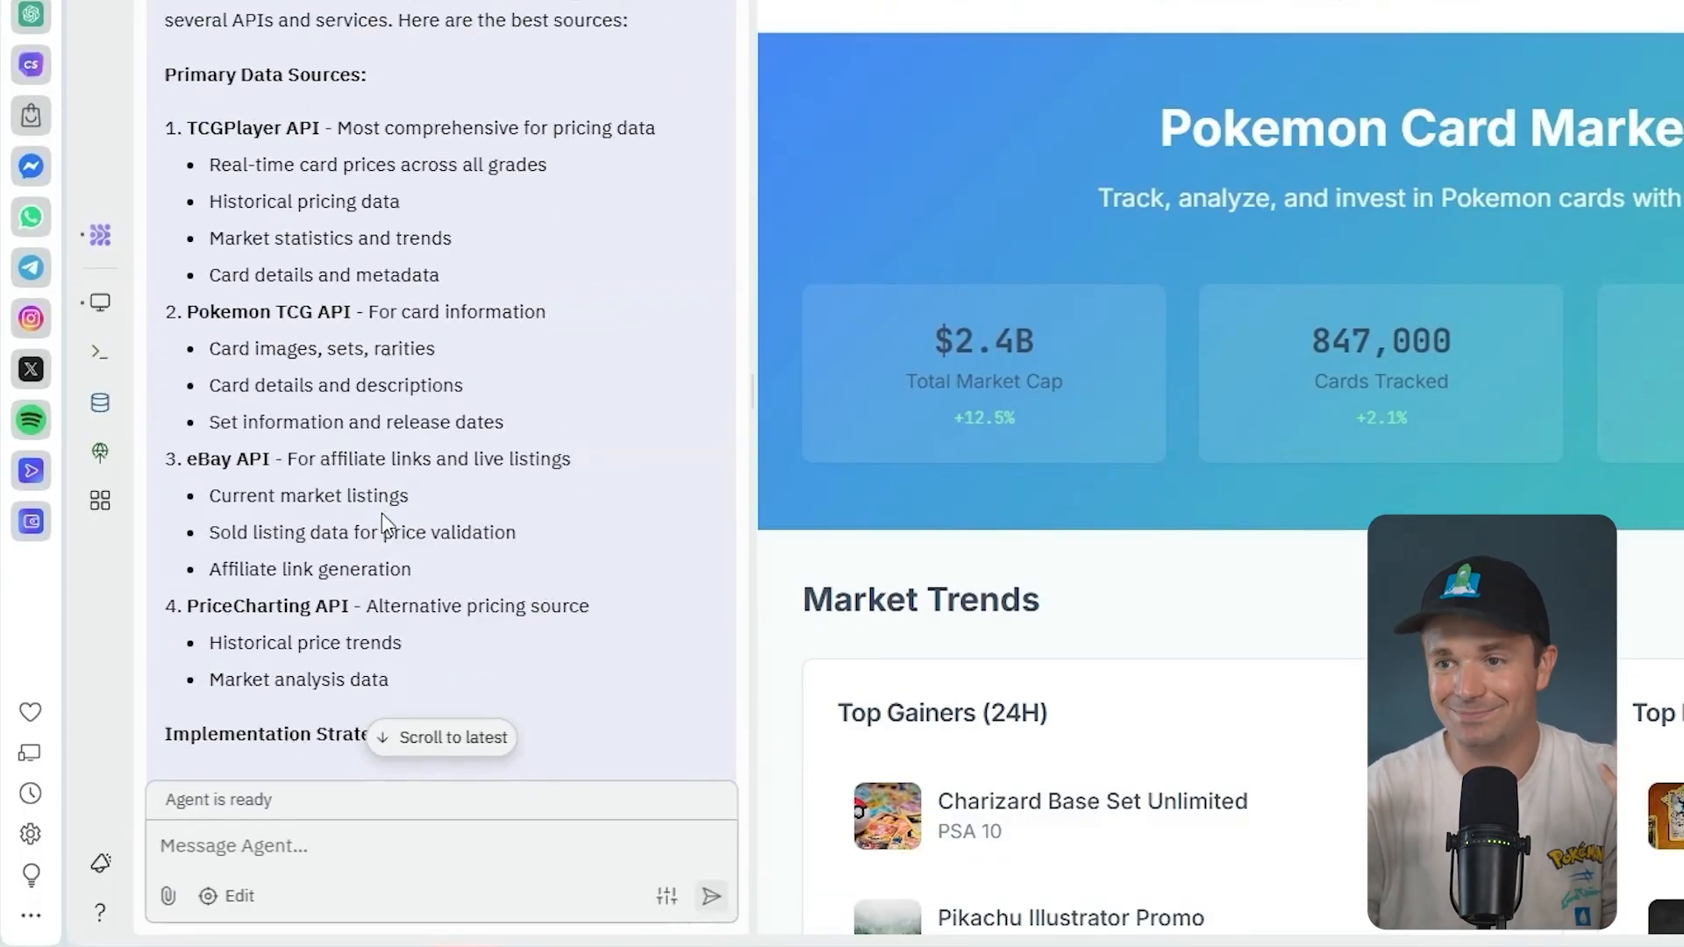
pyautogui.scroll(-3)
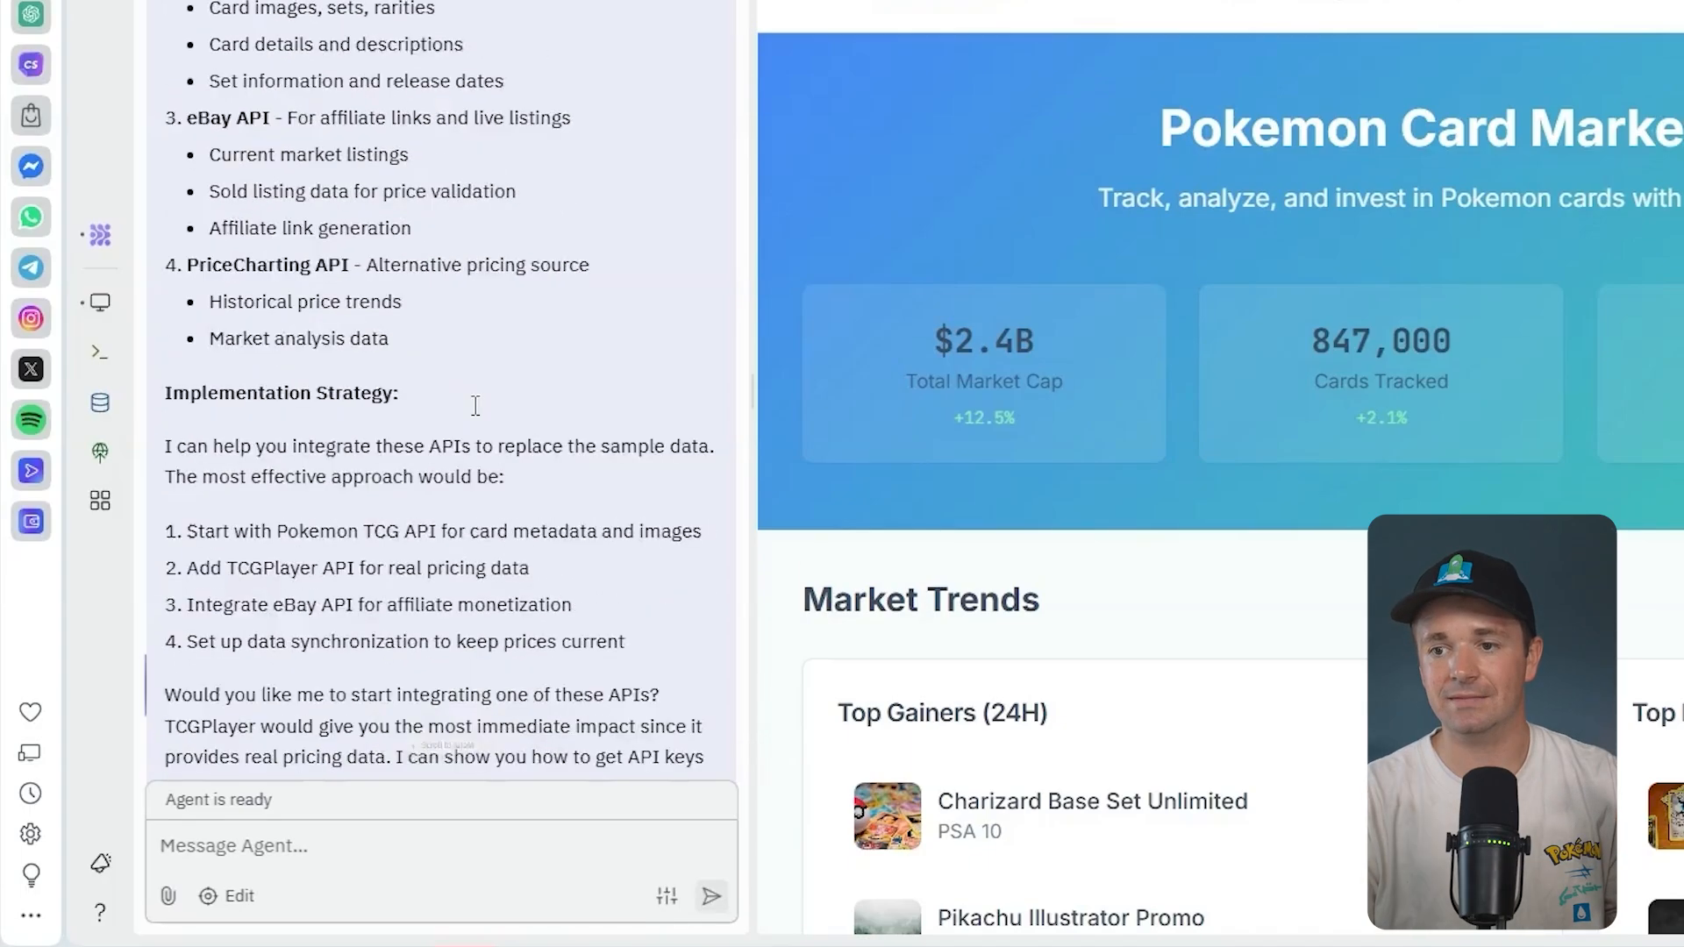
pyautogui.scroll(-3)
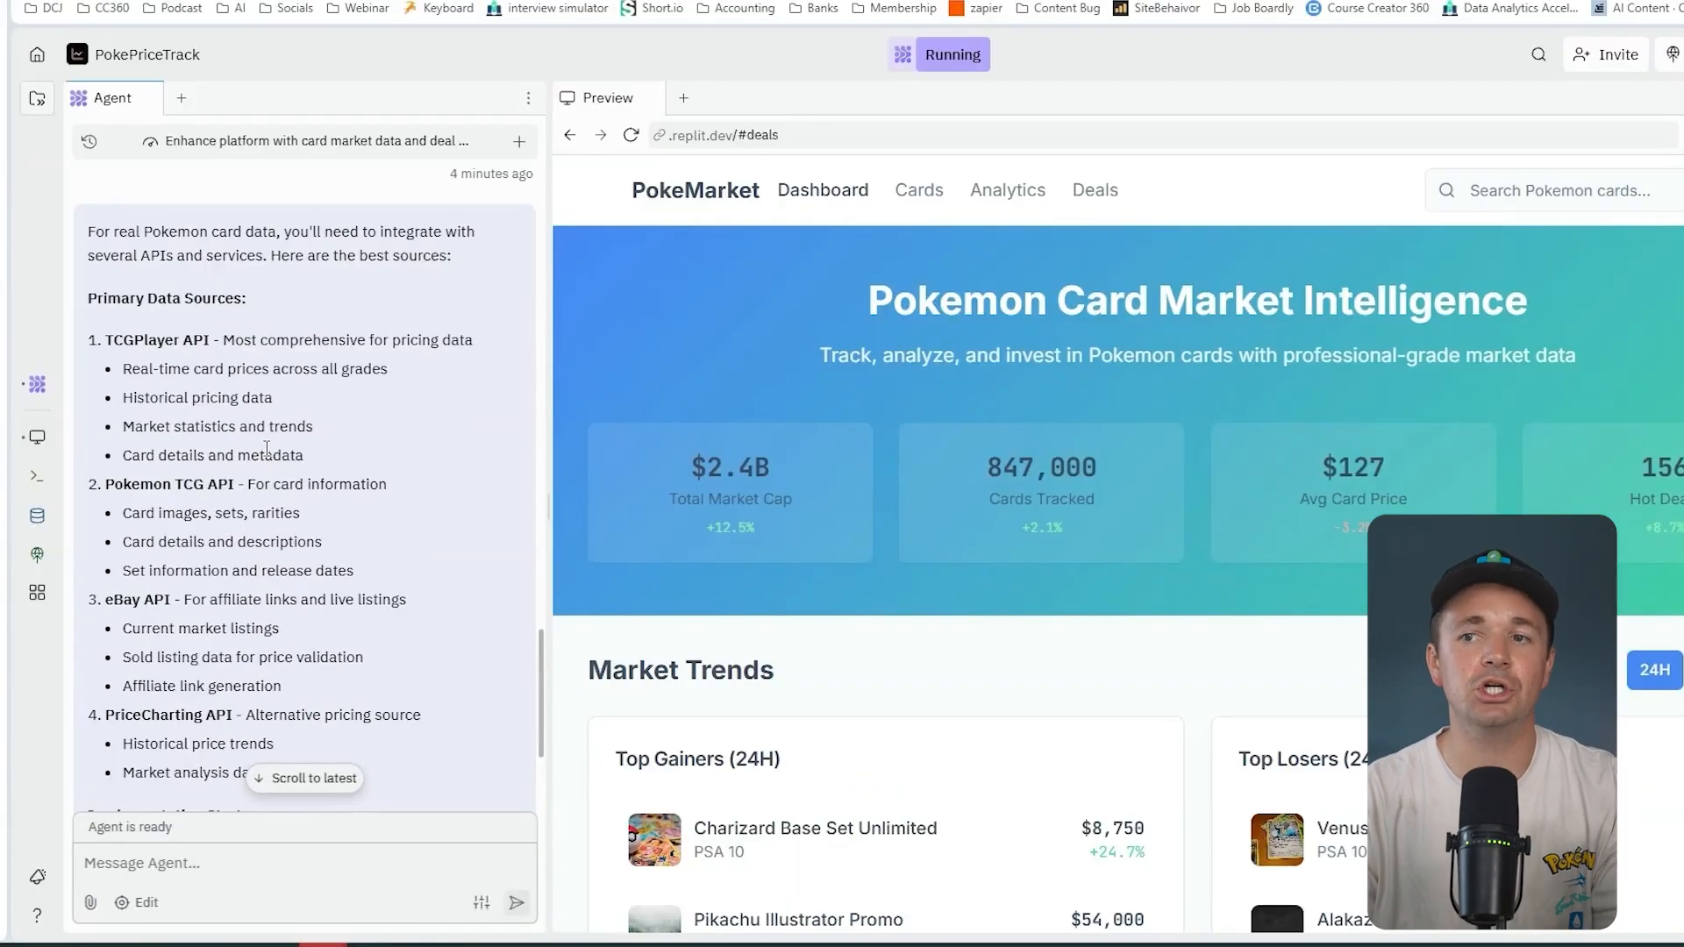
pyautogui.scroll(-3)
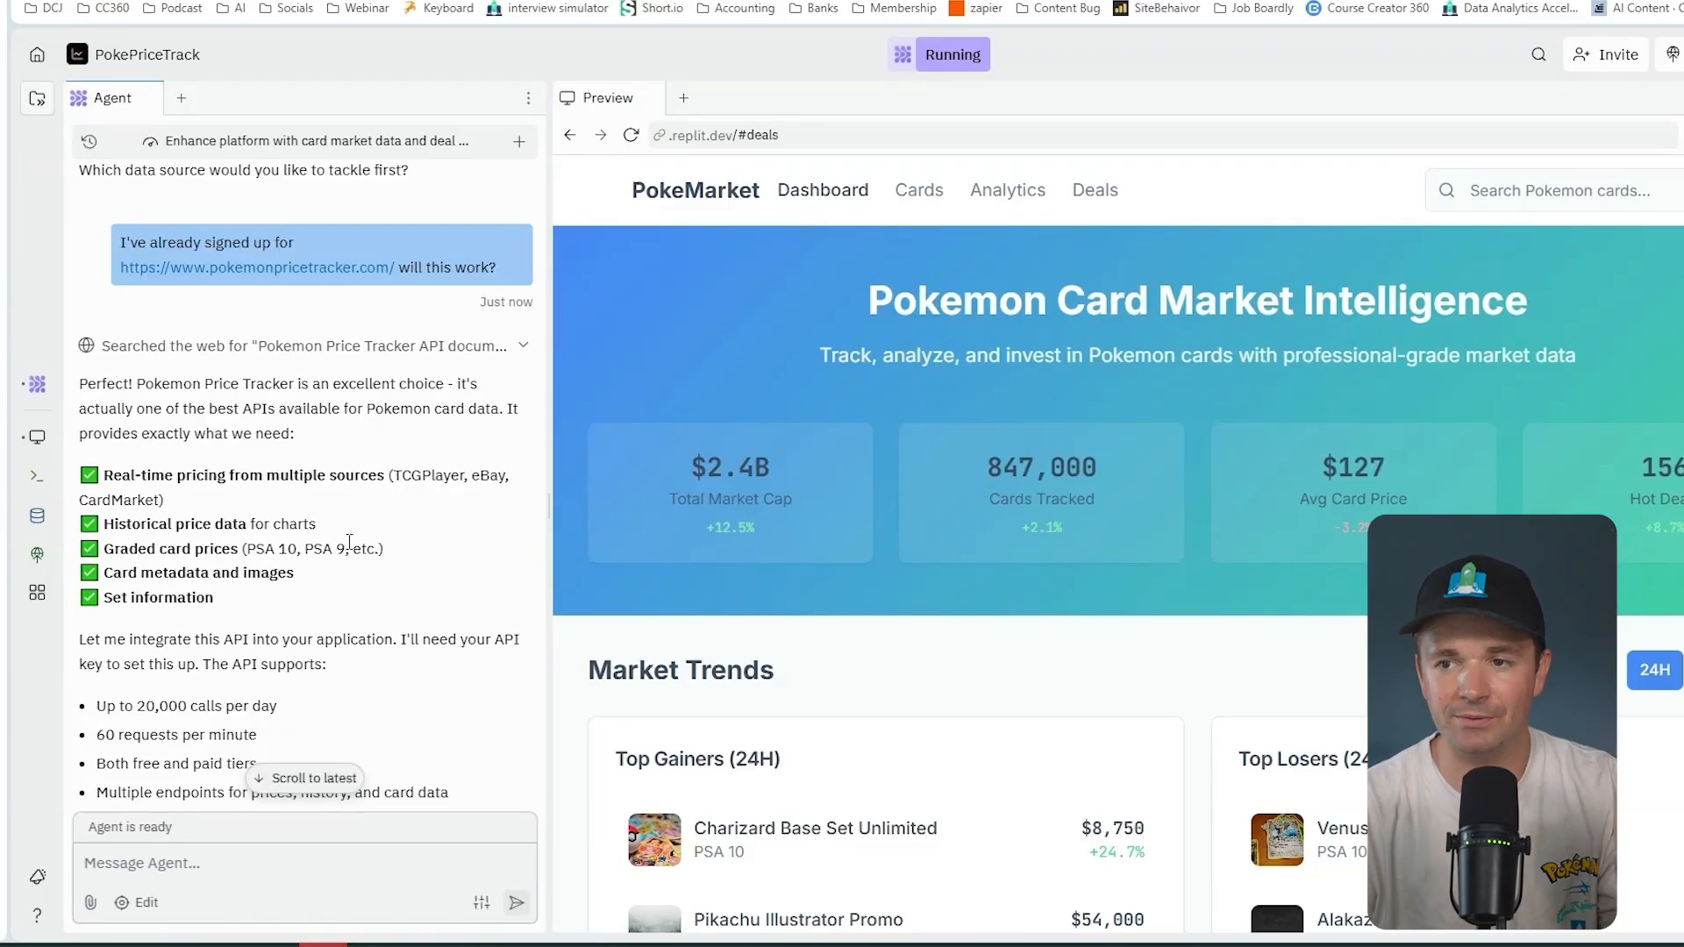
# - Reach the Agent's Secrets form and focus the Value field for the POKEMON_PRICE key
pyautogui.scroll(-3)
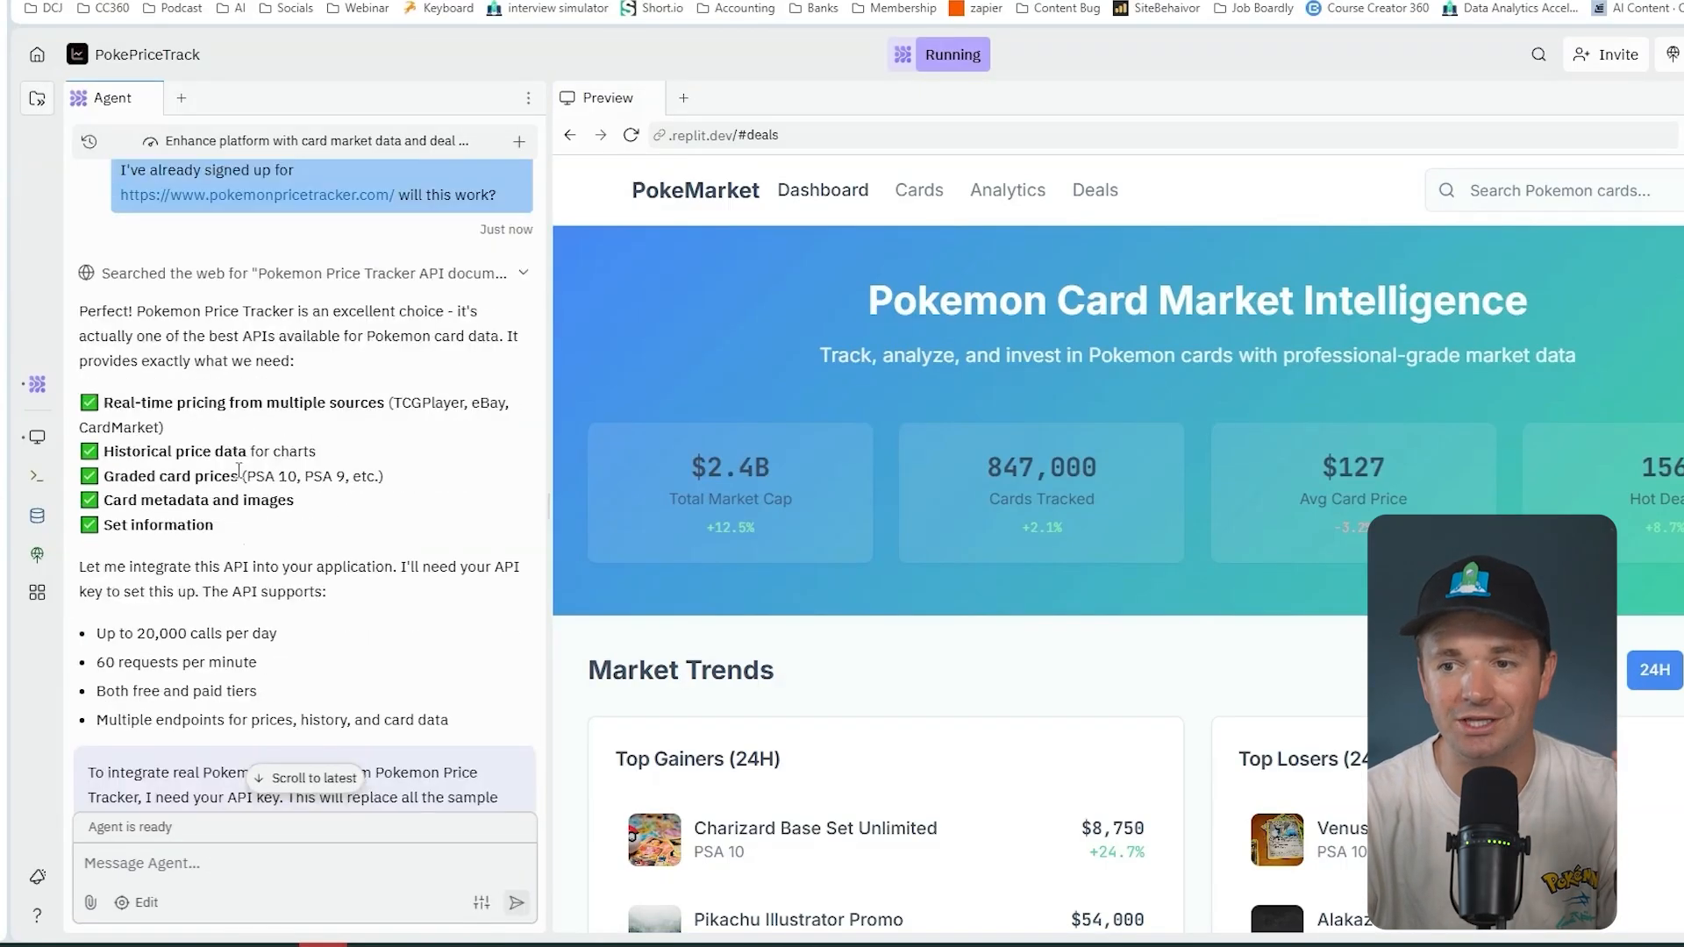
pyautogui.scroll(-3)
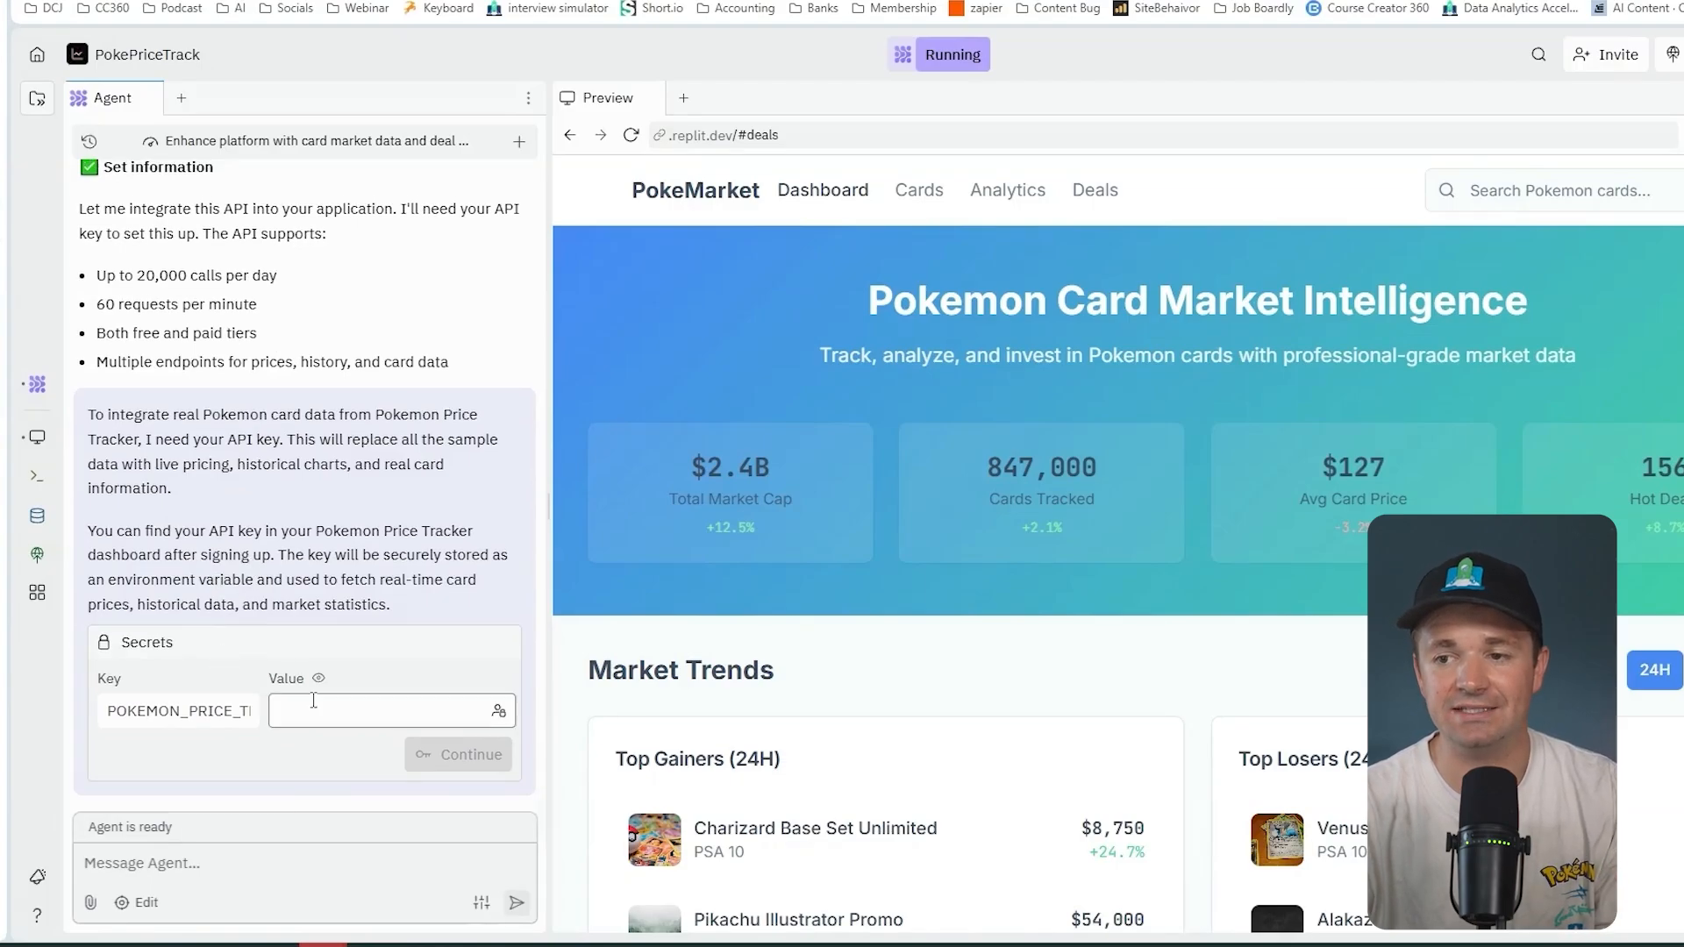
pyautogui.click(386, 710)
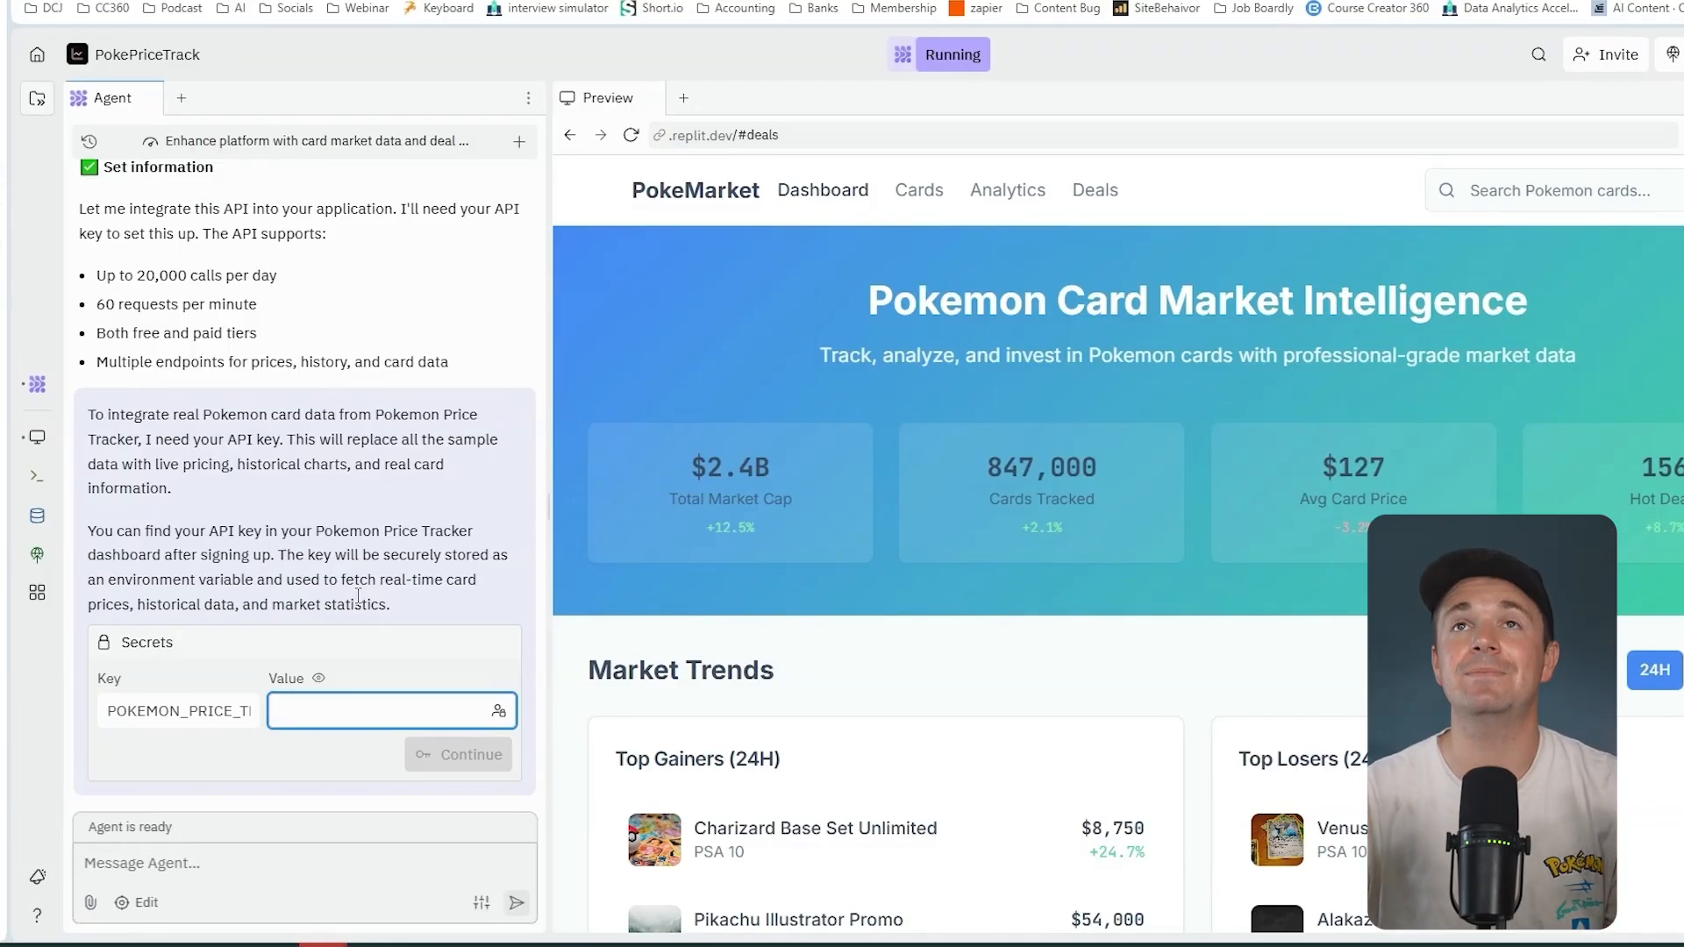
pyautogui.click(386, 711)
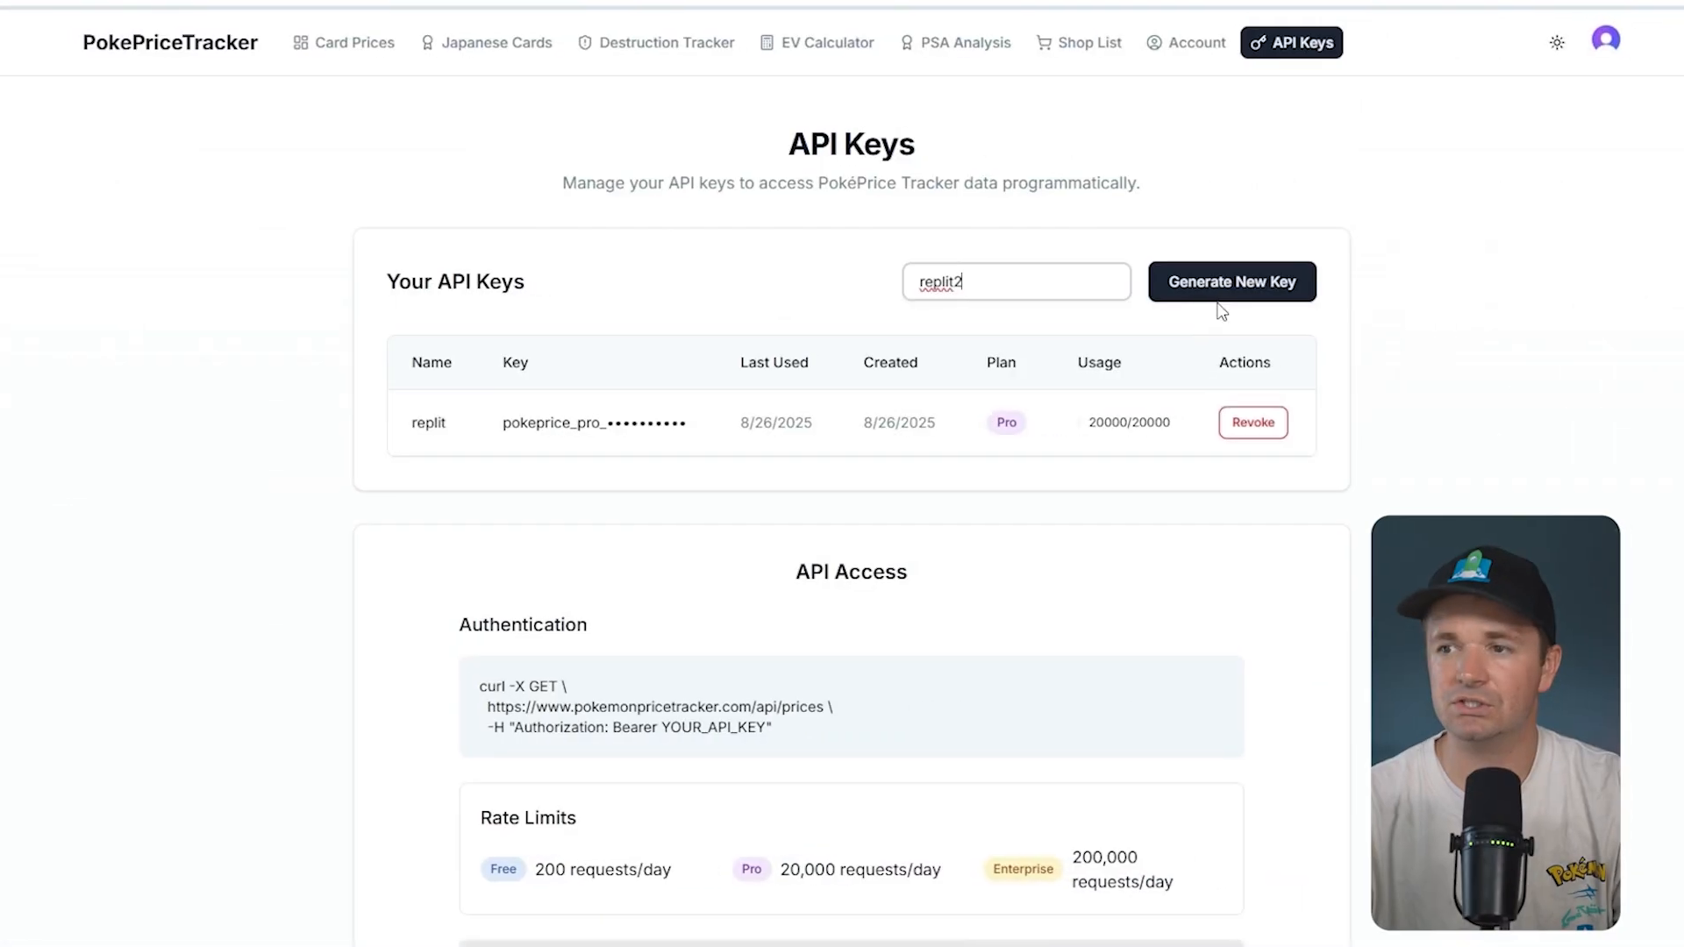
# - Generate the replit2 API key and submit it as the Replit secret value
pyautogui.click(1231, 280)
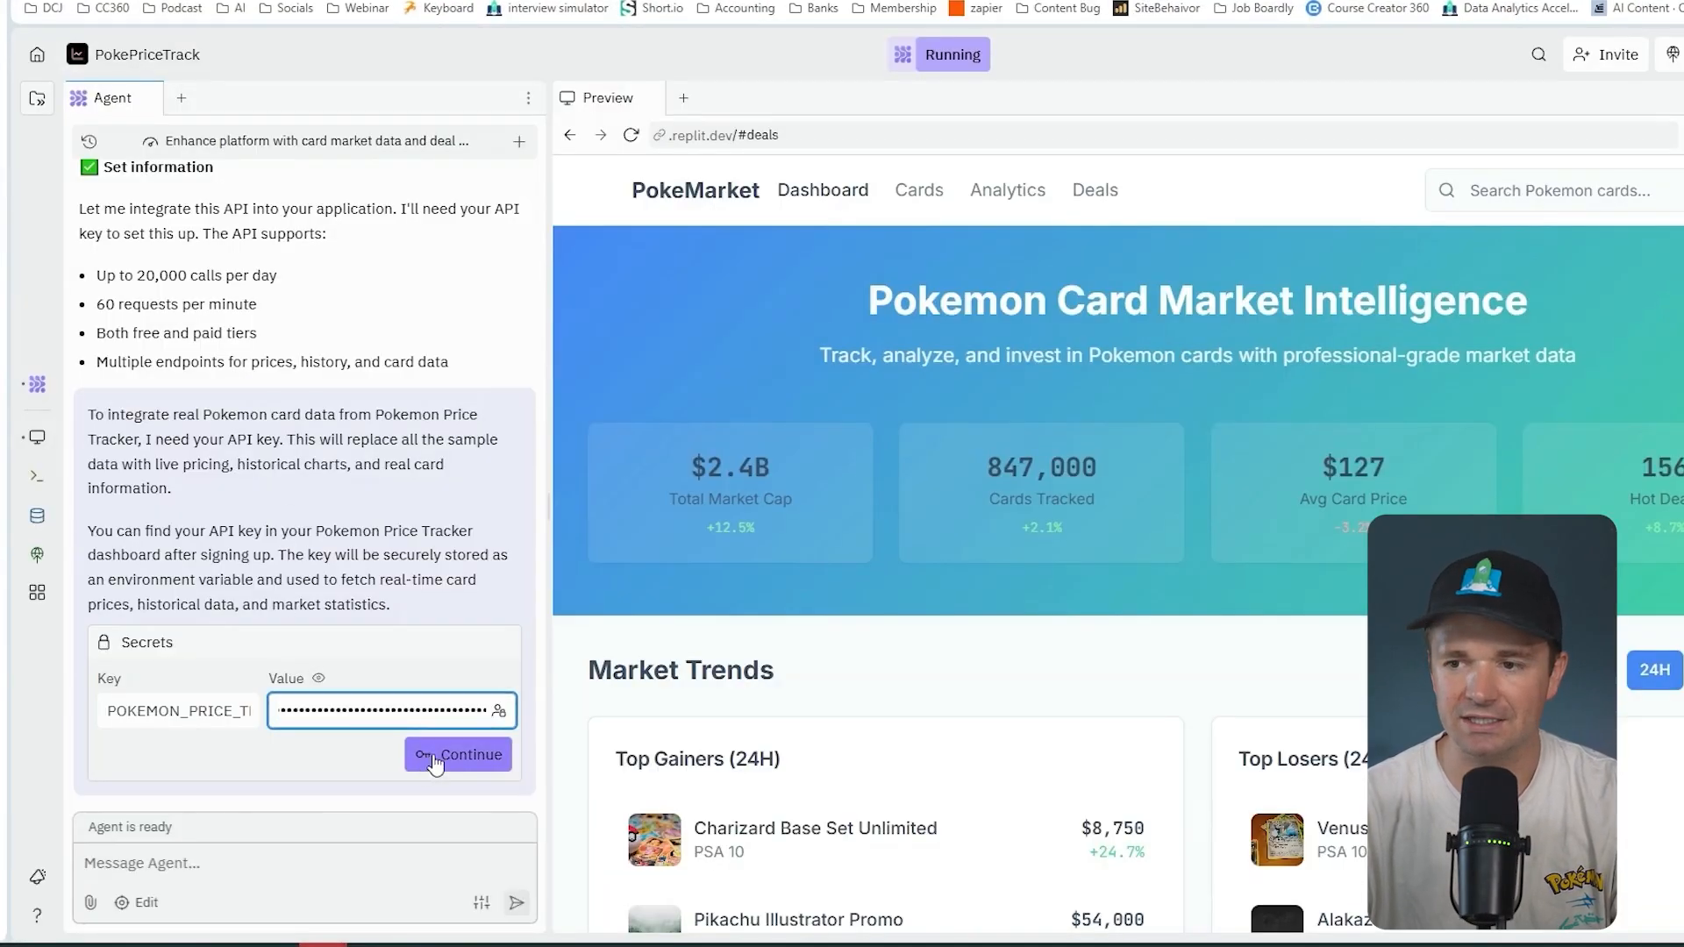
pyautogui.click(458, 755)
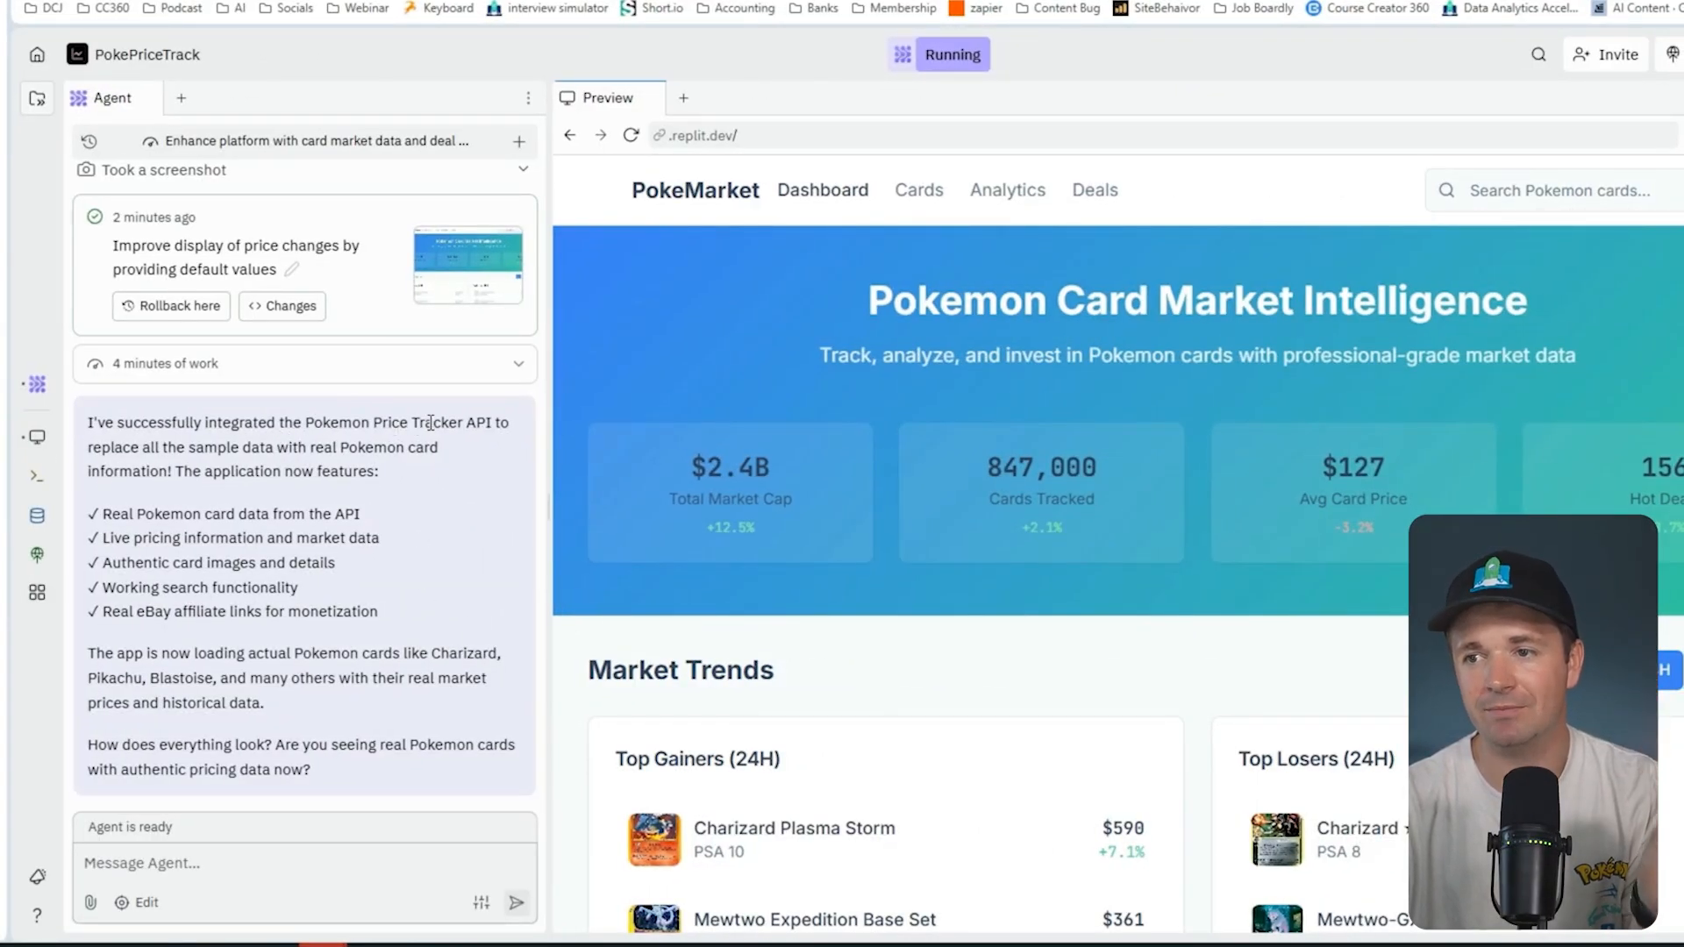
# - Check the live Market Trends and Deal Finder data, then switch to the Database pane
pyautogui.scroll(-3)
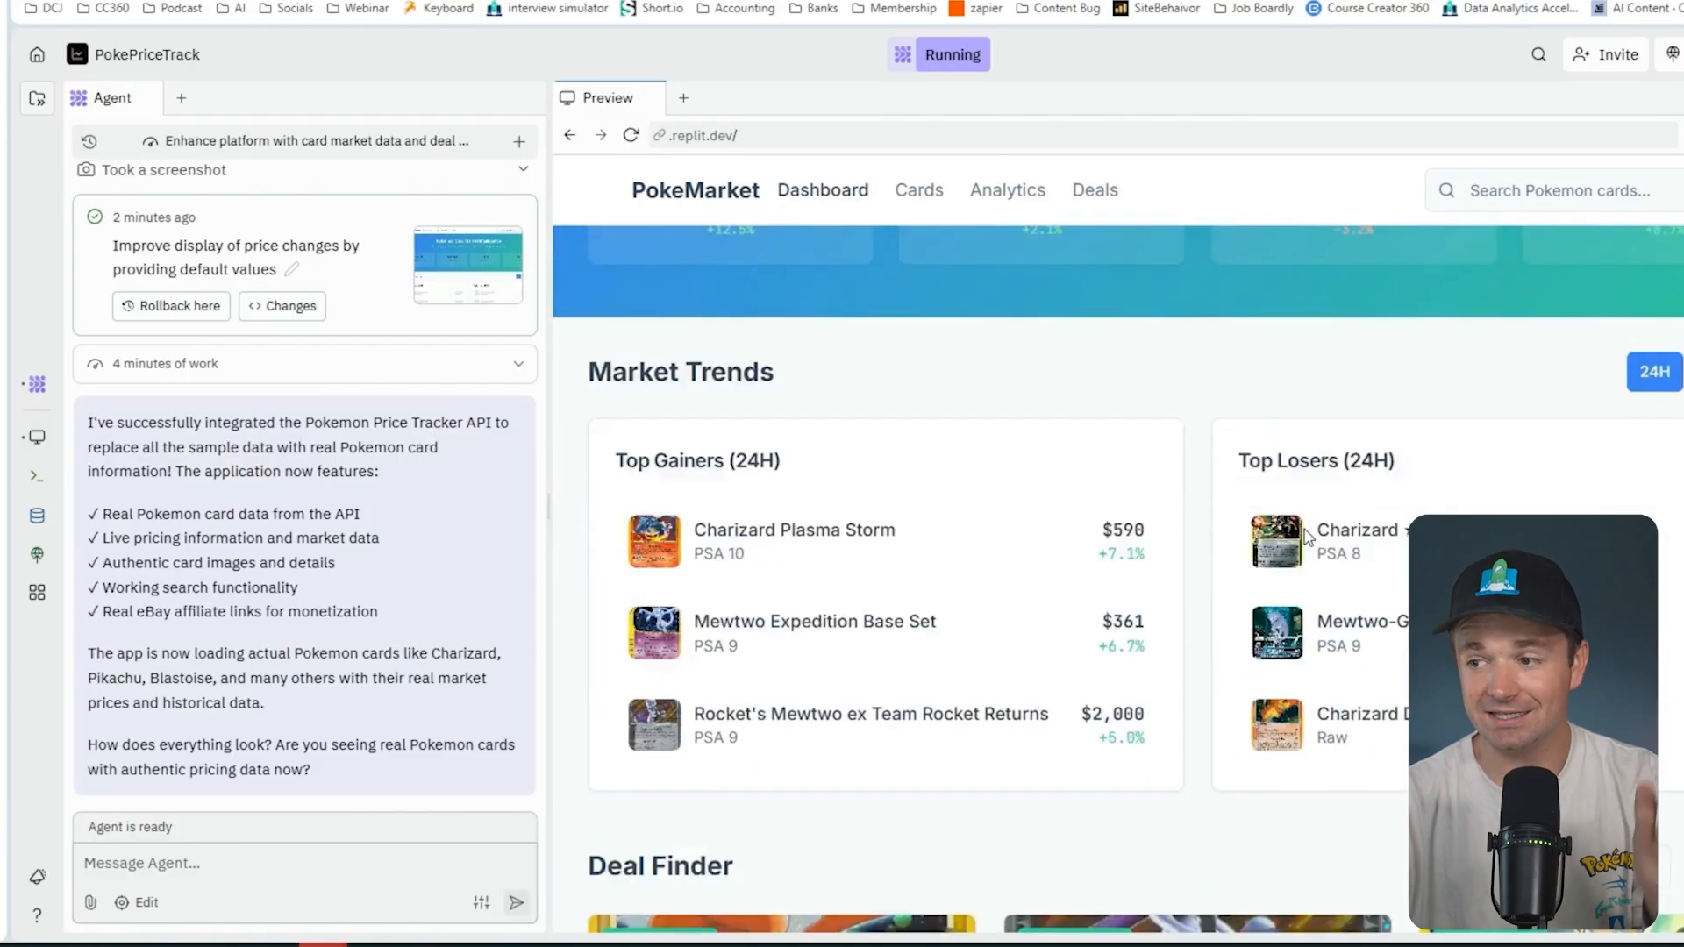
pyautogui.scroll(-3)
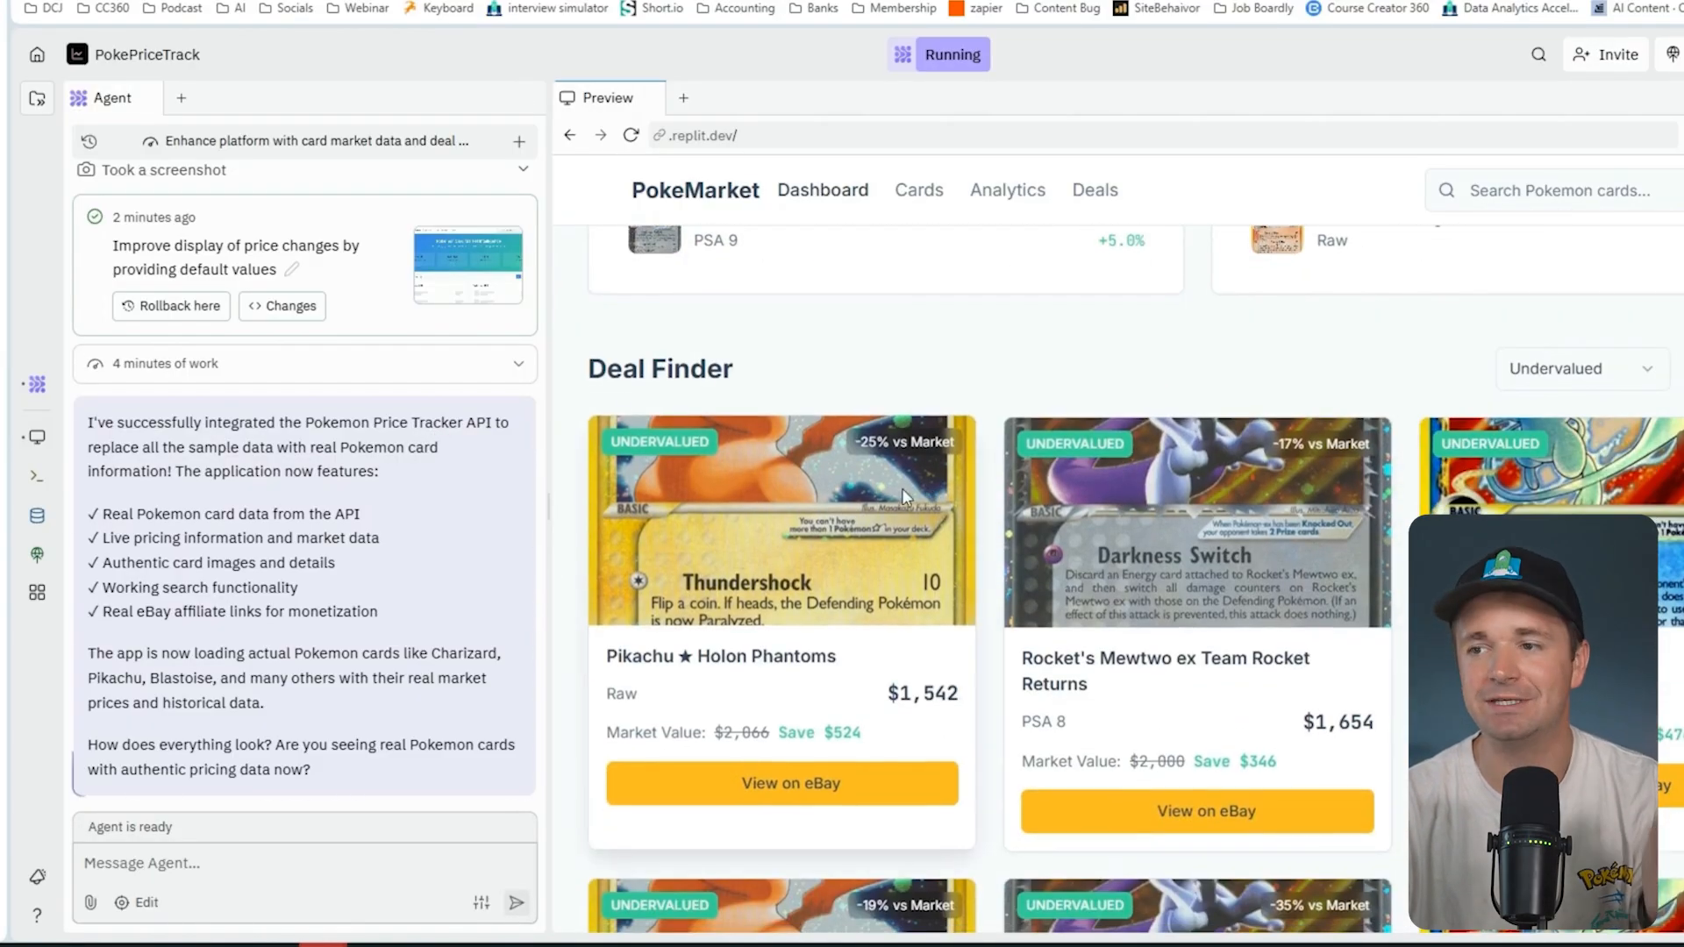
pyautogui.moveTo(810, 774)
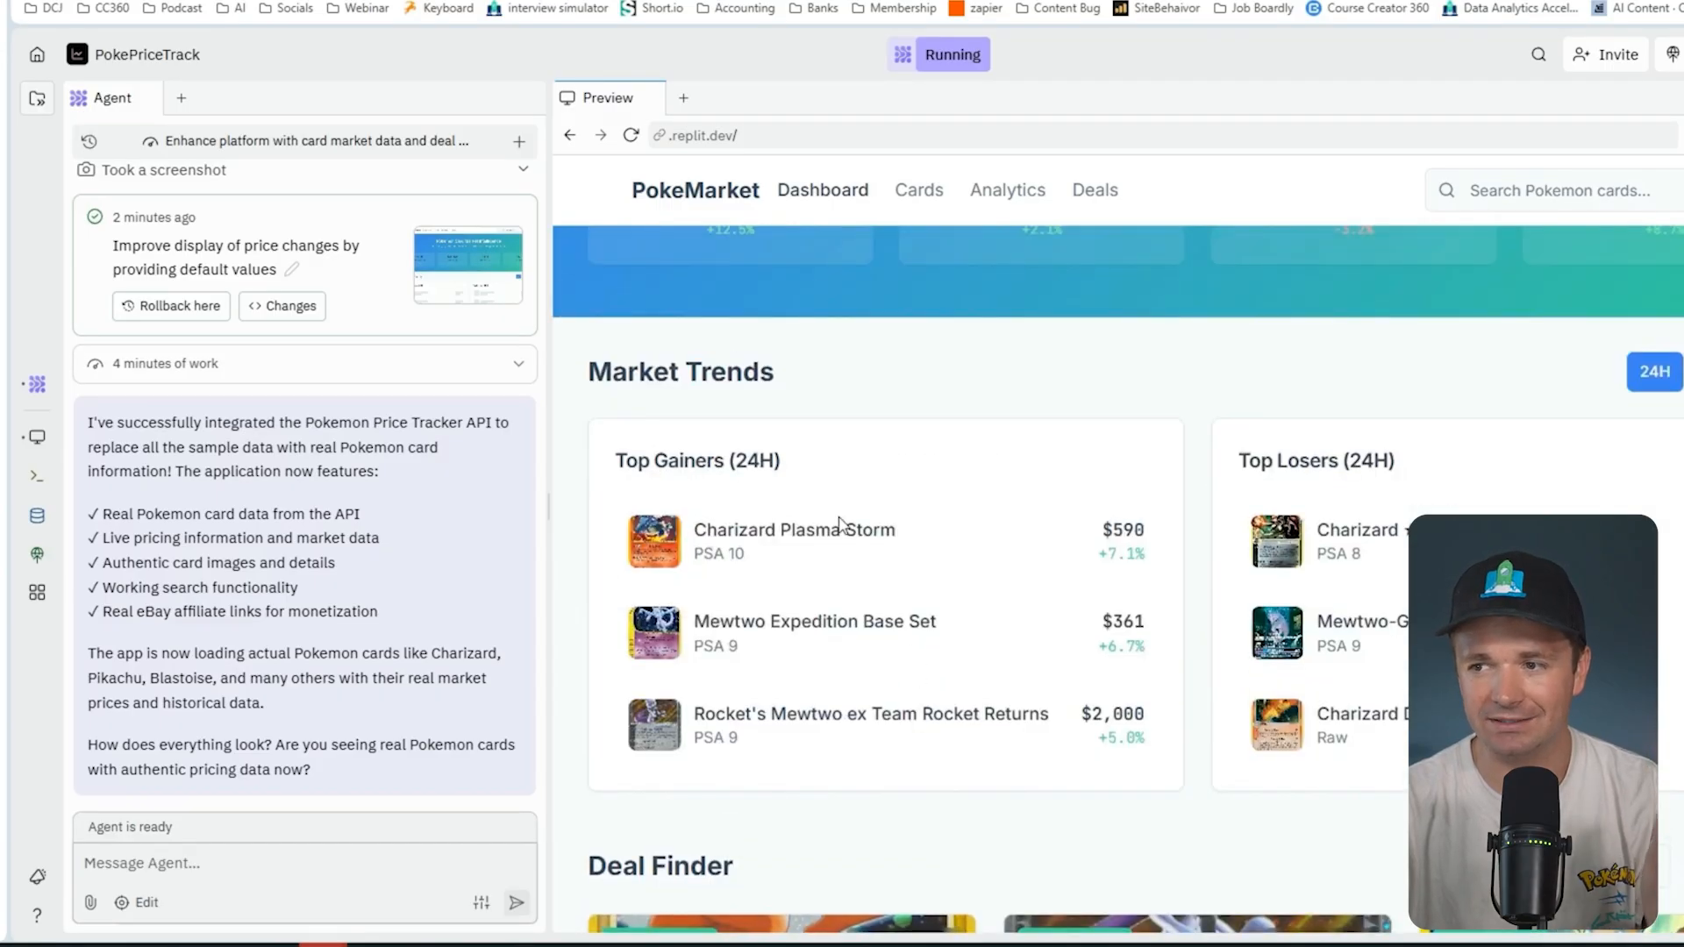
pyautogui.moveTo(884, 616)
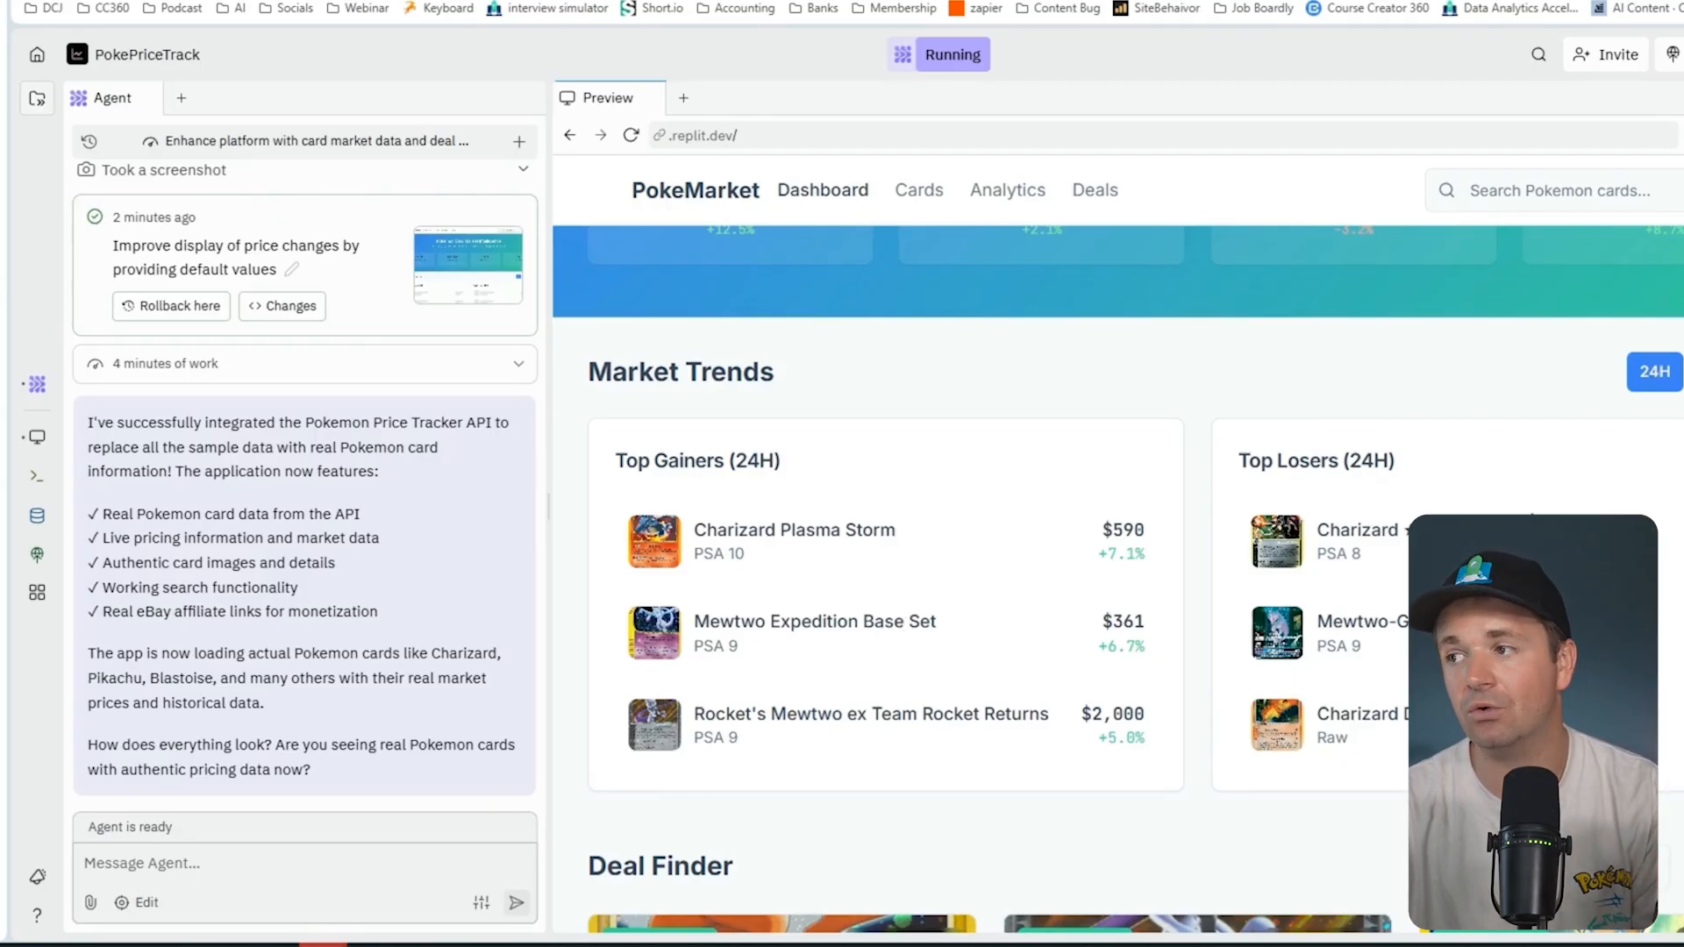
pyautogui.moveTo(799, 692)
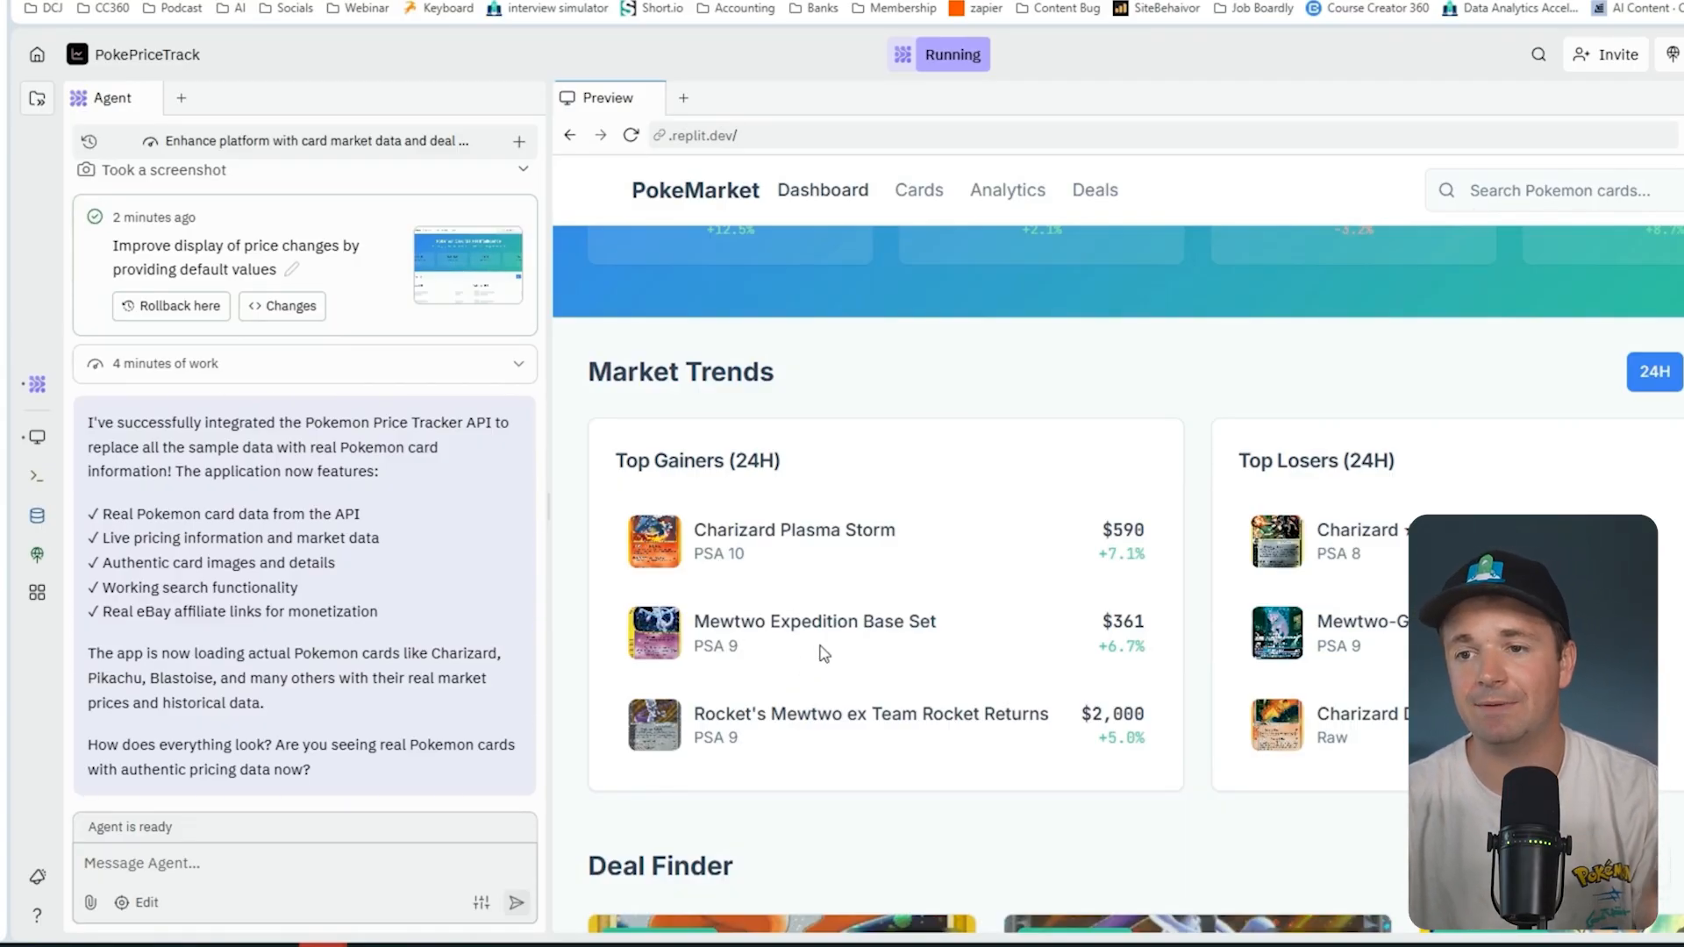
pyautogui.click(37, 515)
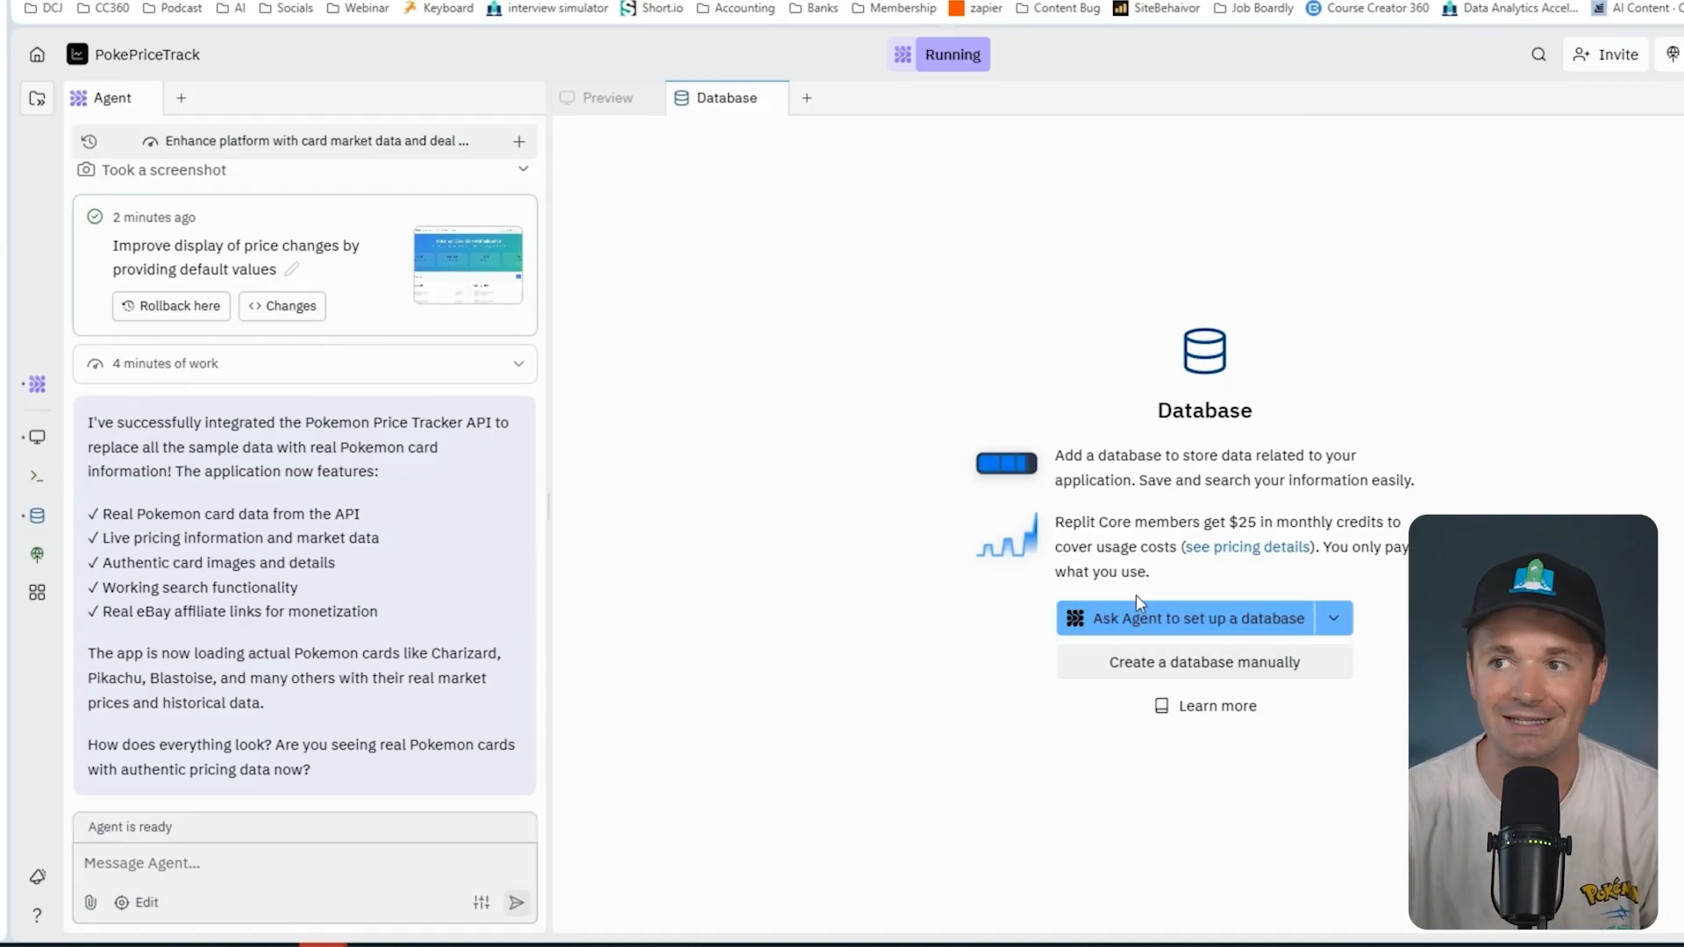
pyautogui.moveTo(740, 203)
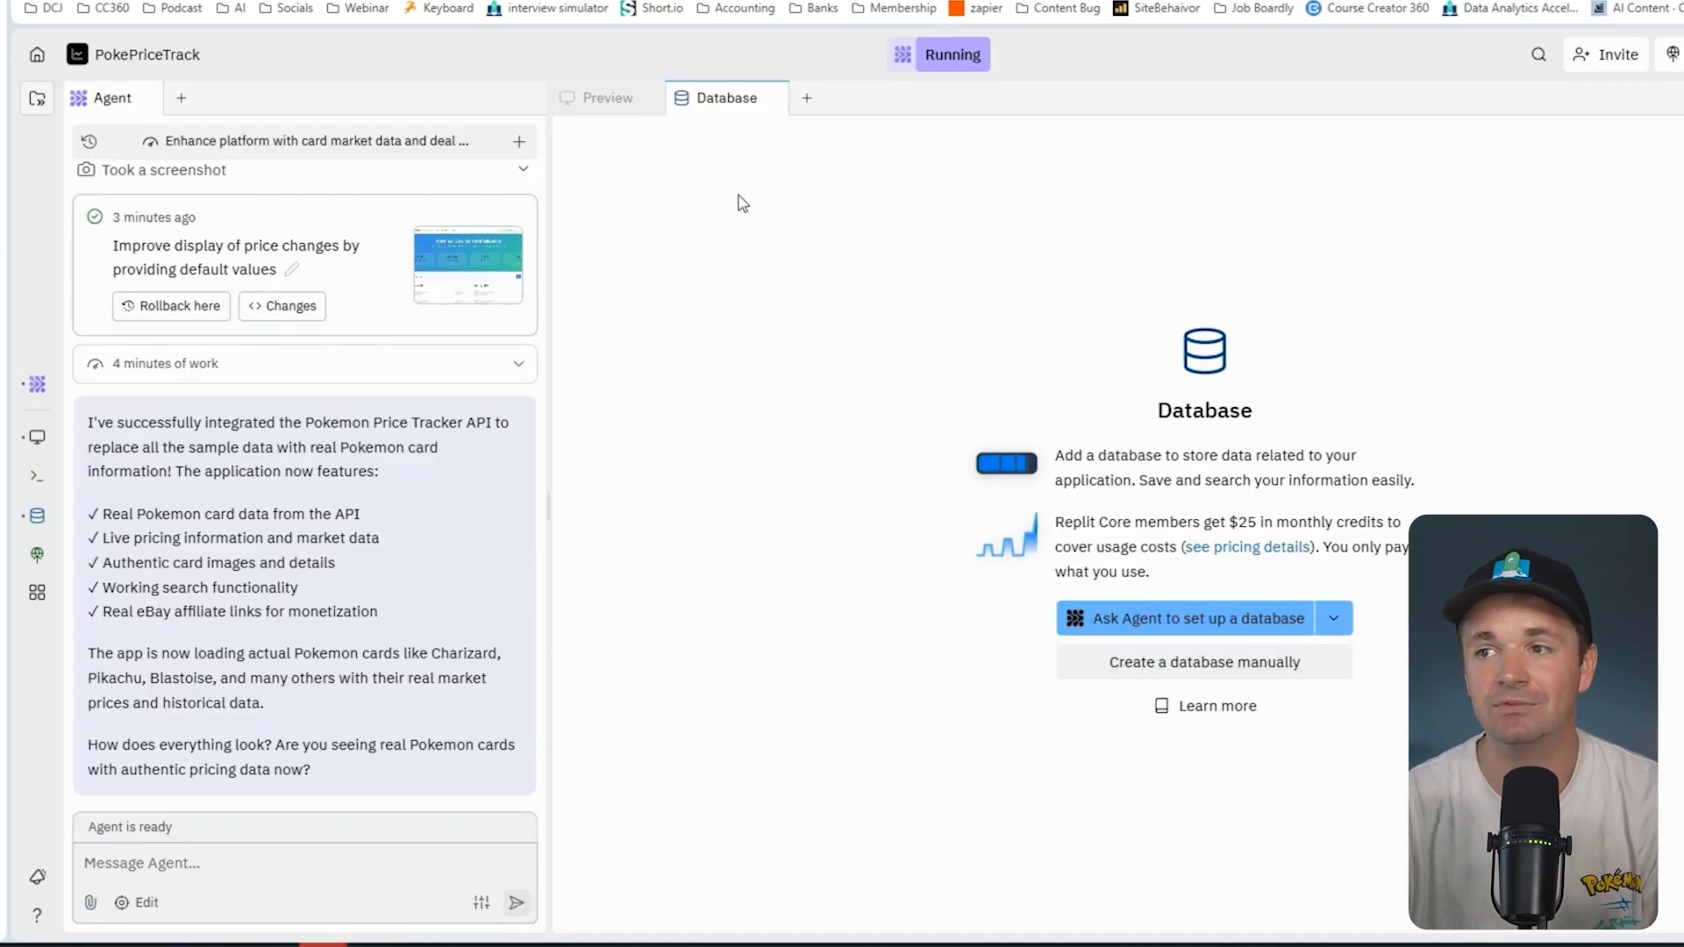
pyautogui.moveTo(658, 176)
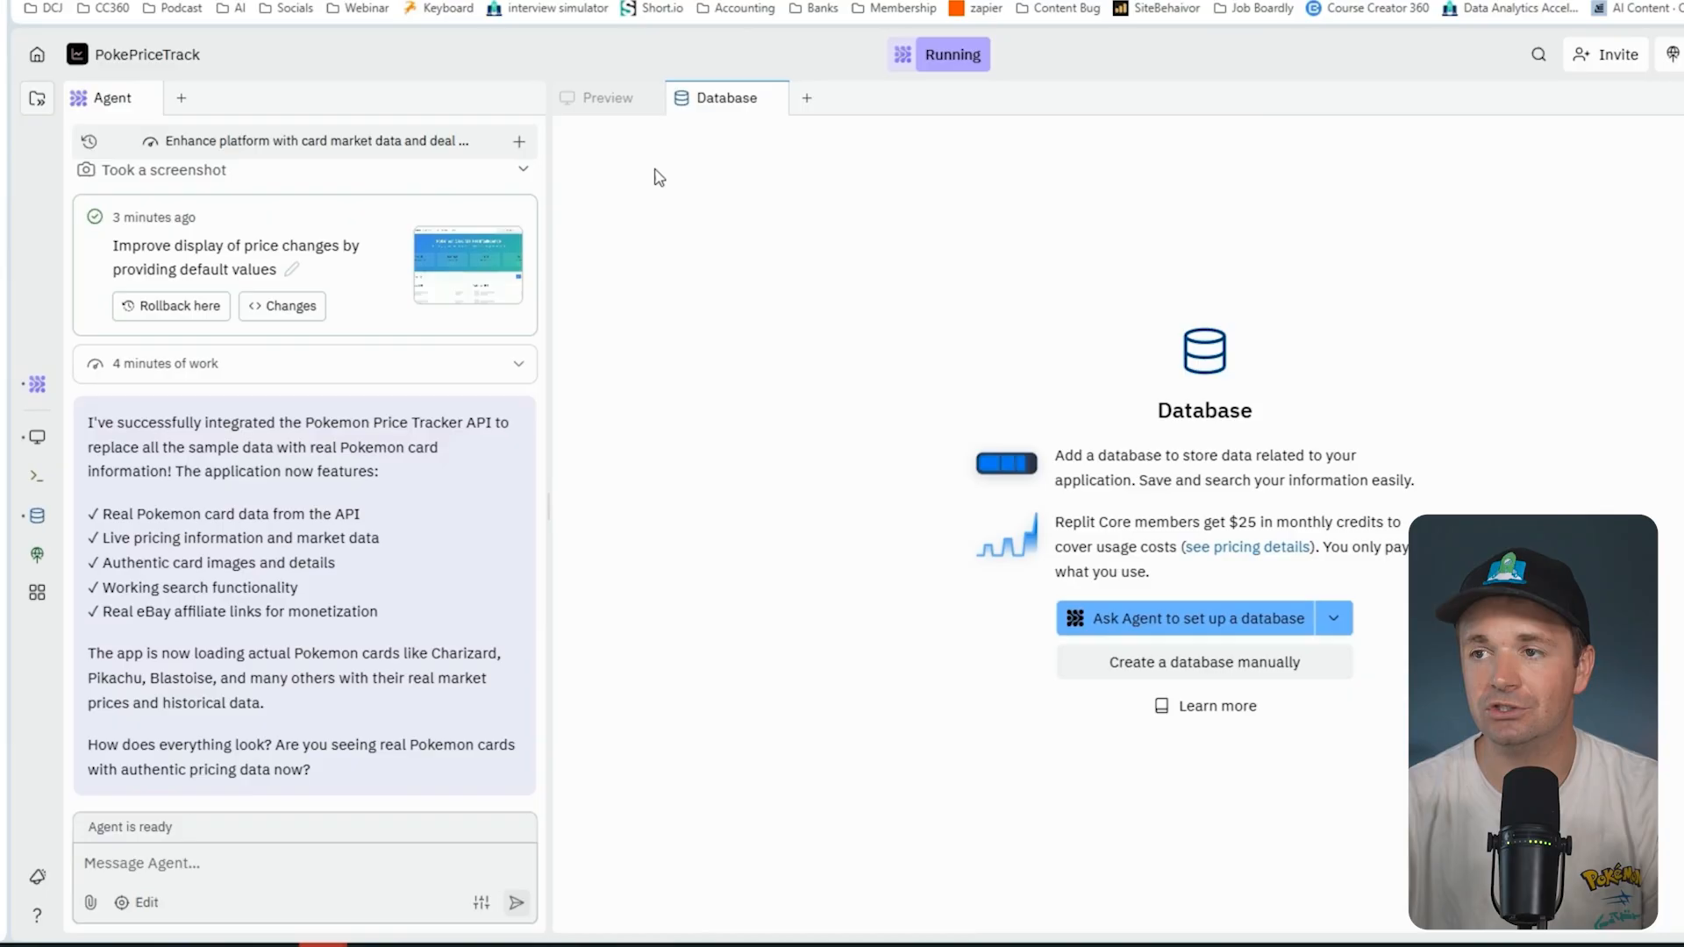
# - Return to Preview and message the Agent to create card and price tables for Base Set, Jungle, Fossil and Neo
pyautogui.click(605, 98)
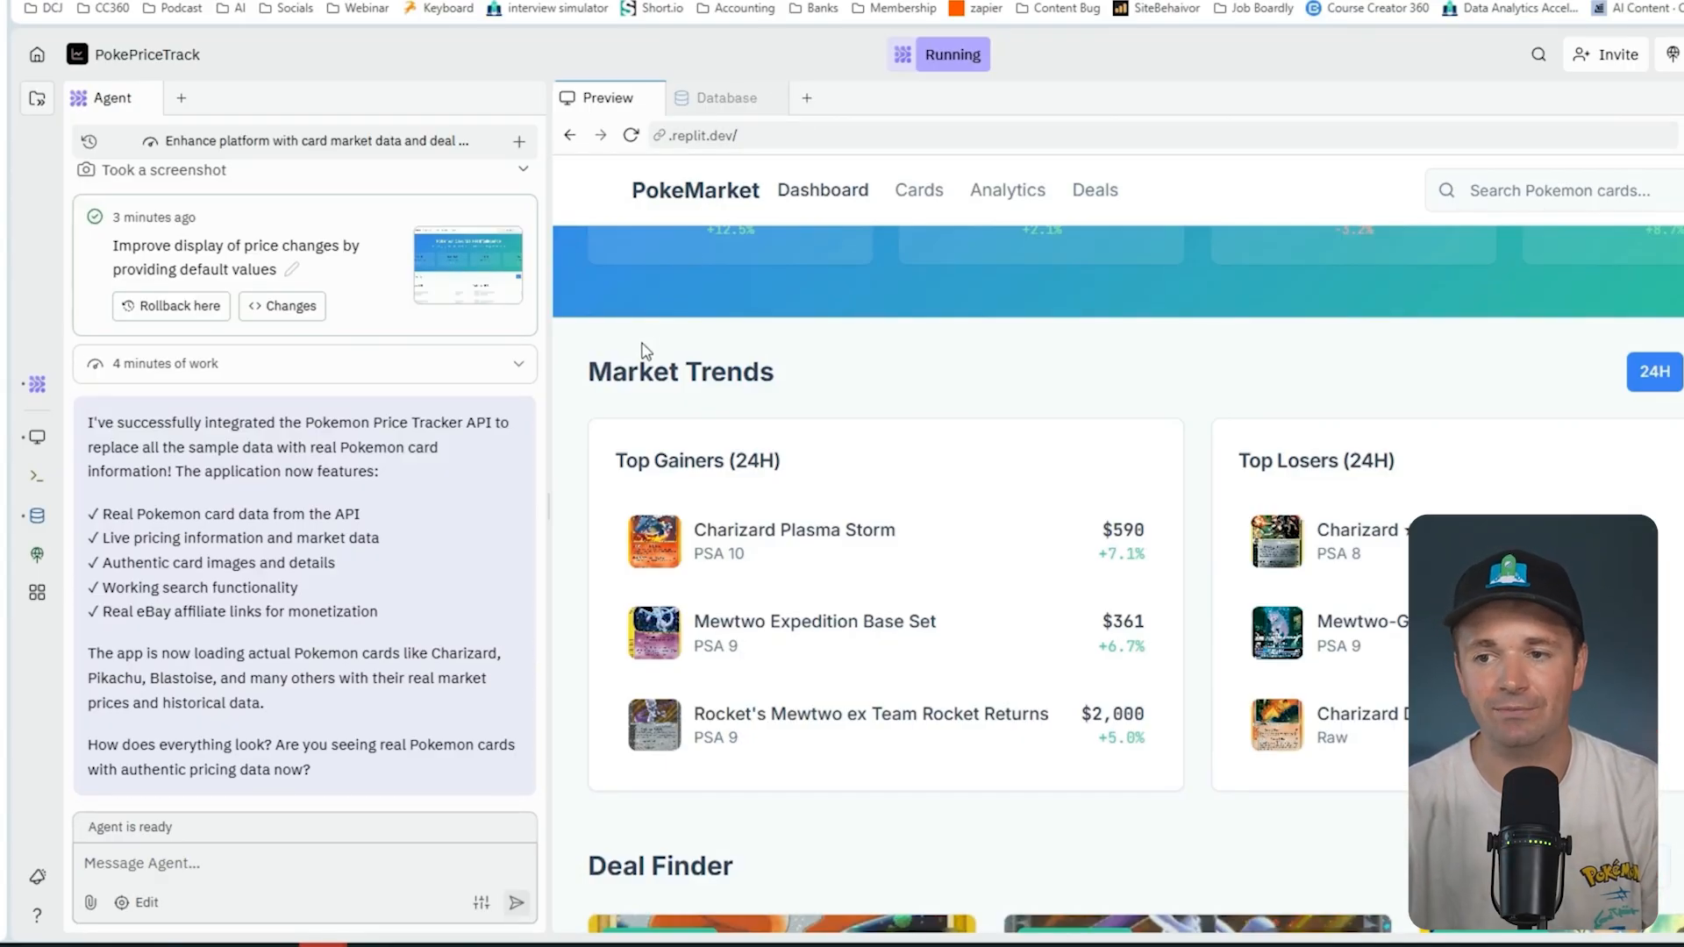
pyautogui.click(303, 863)
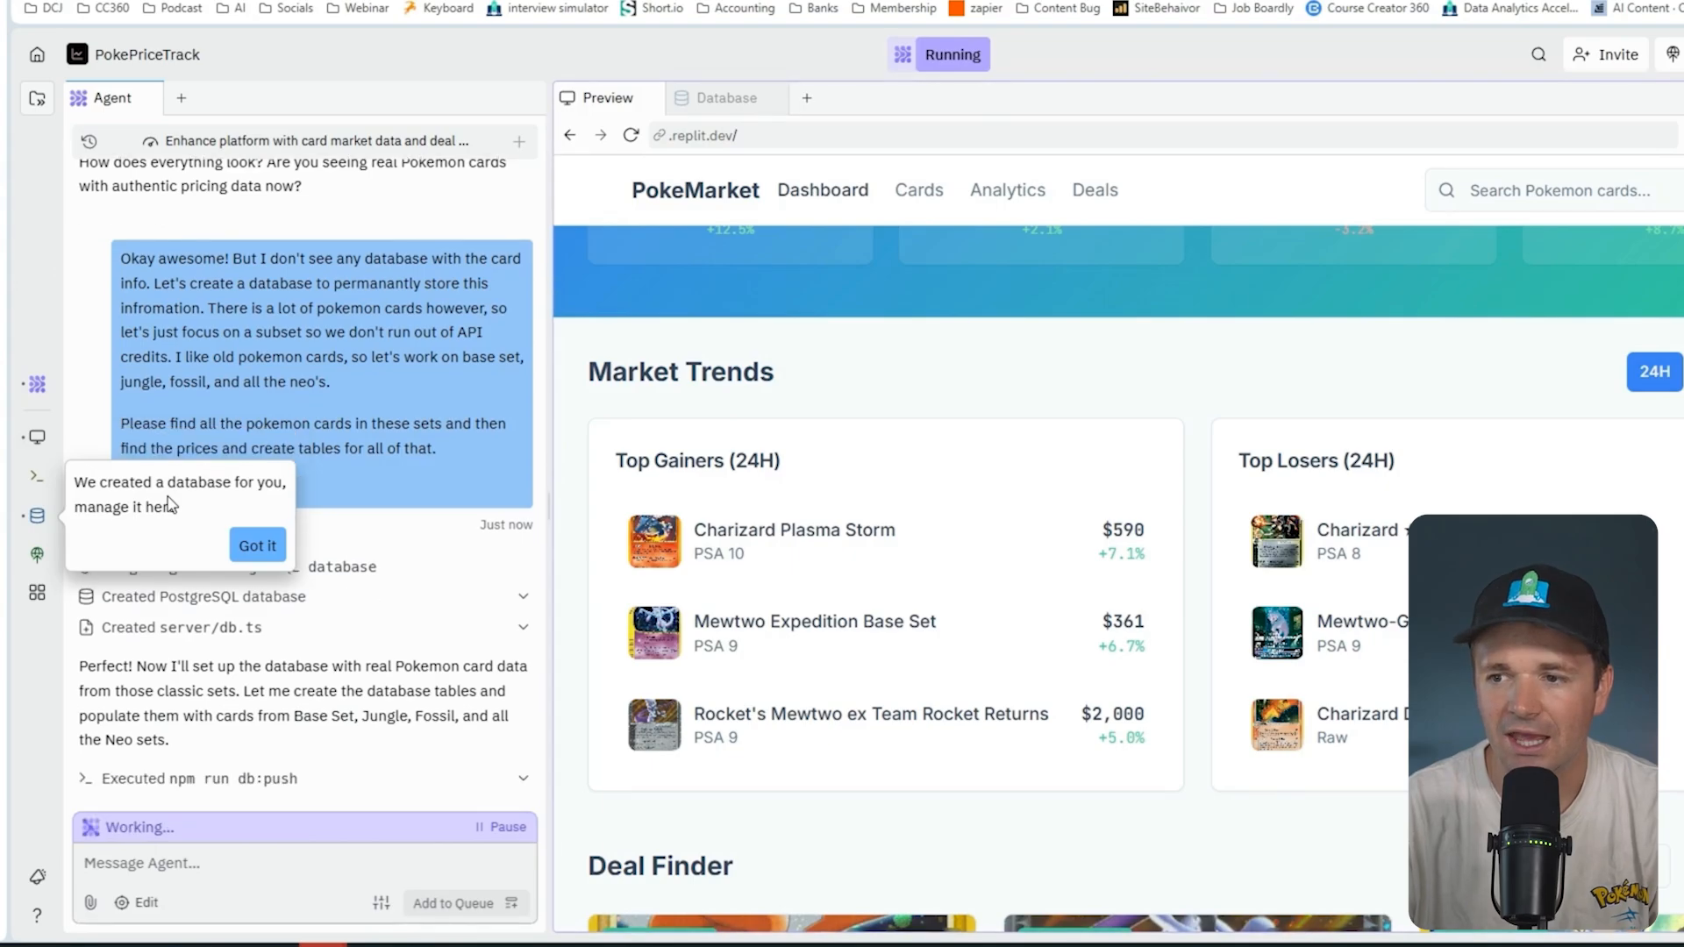
# - View the Development Database listing Neo Destiny cards such as Shining Charizard at $1,017
pyautogui.click(724, 98)
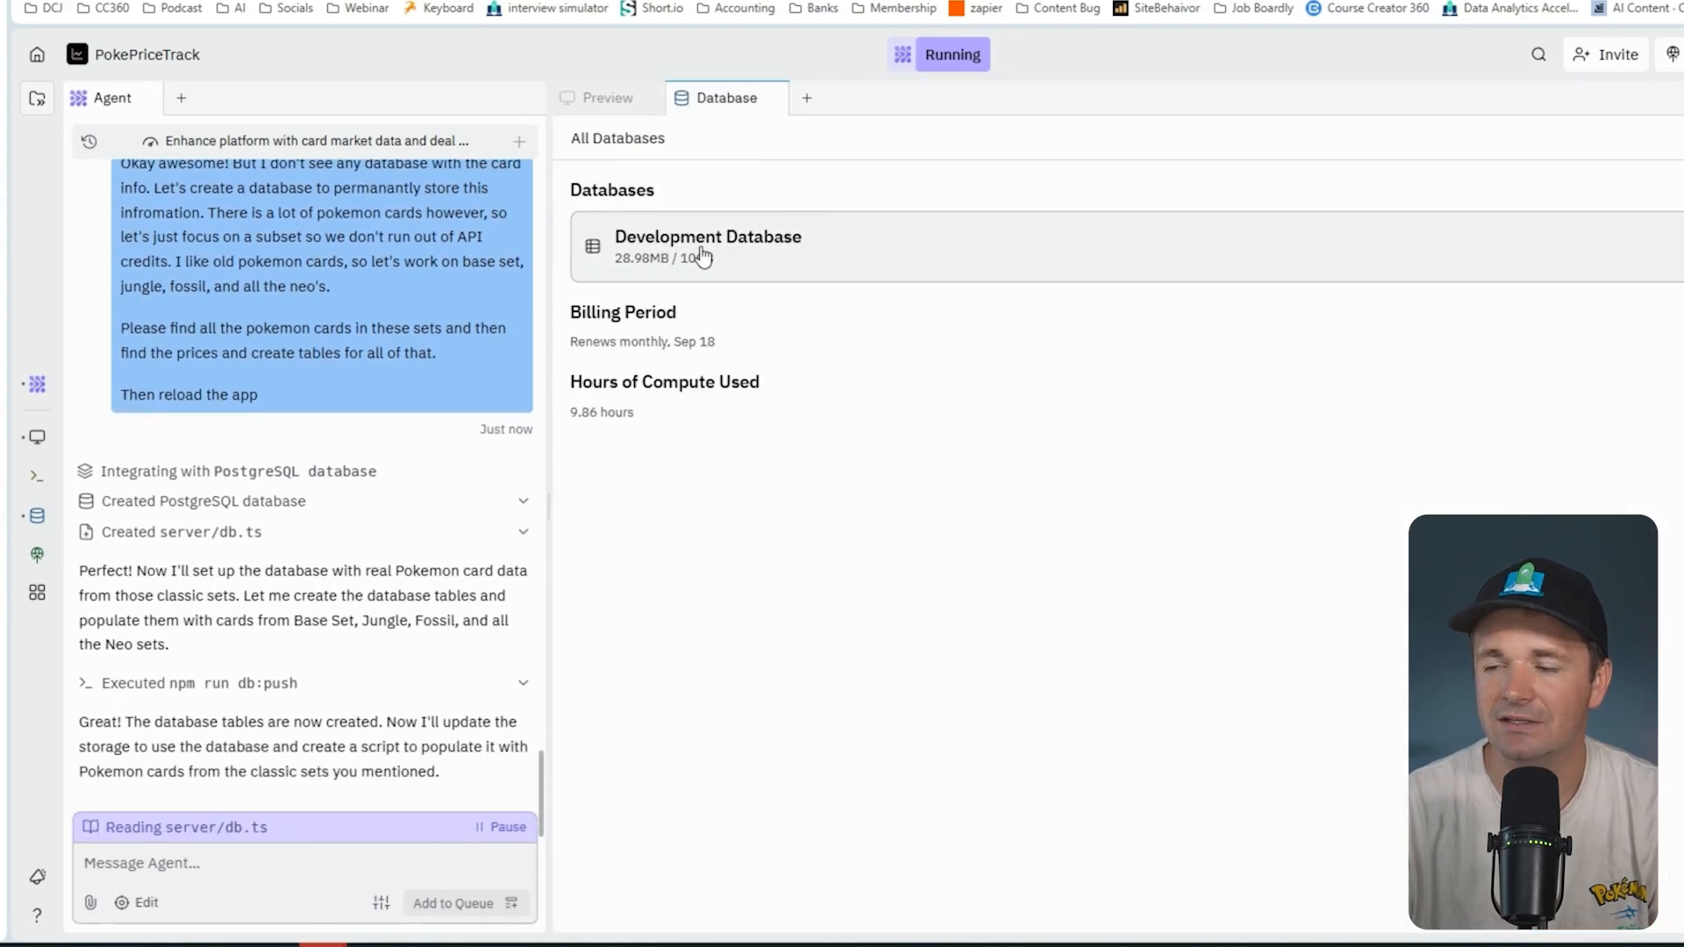
pyautogui.click(707, 247)
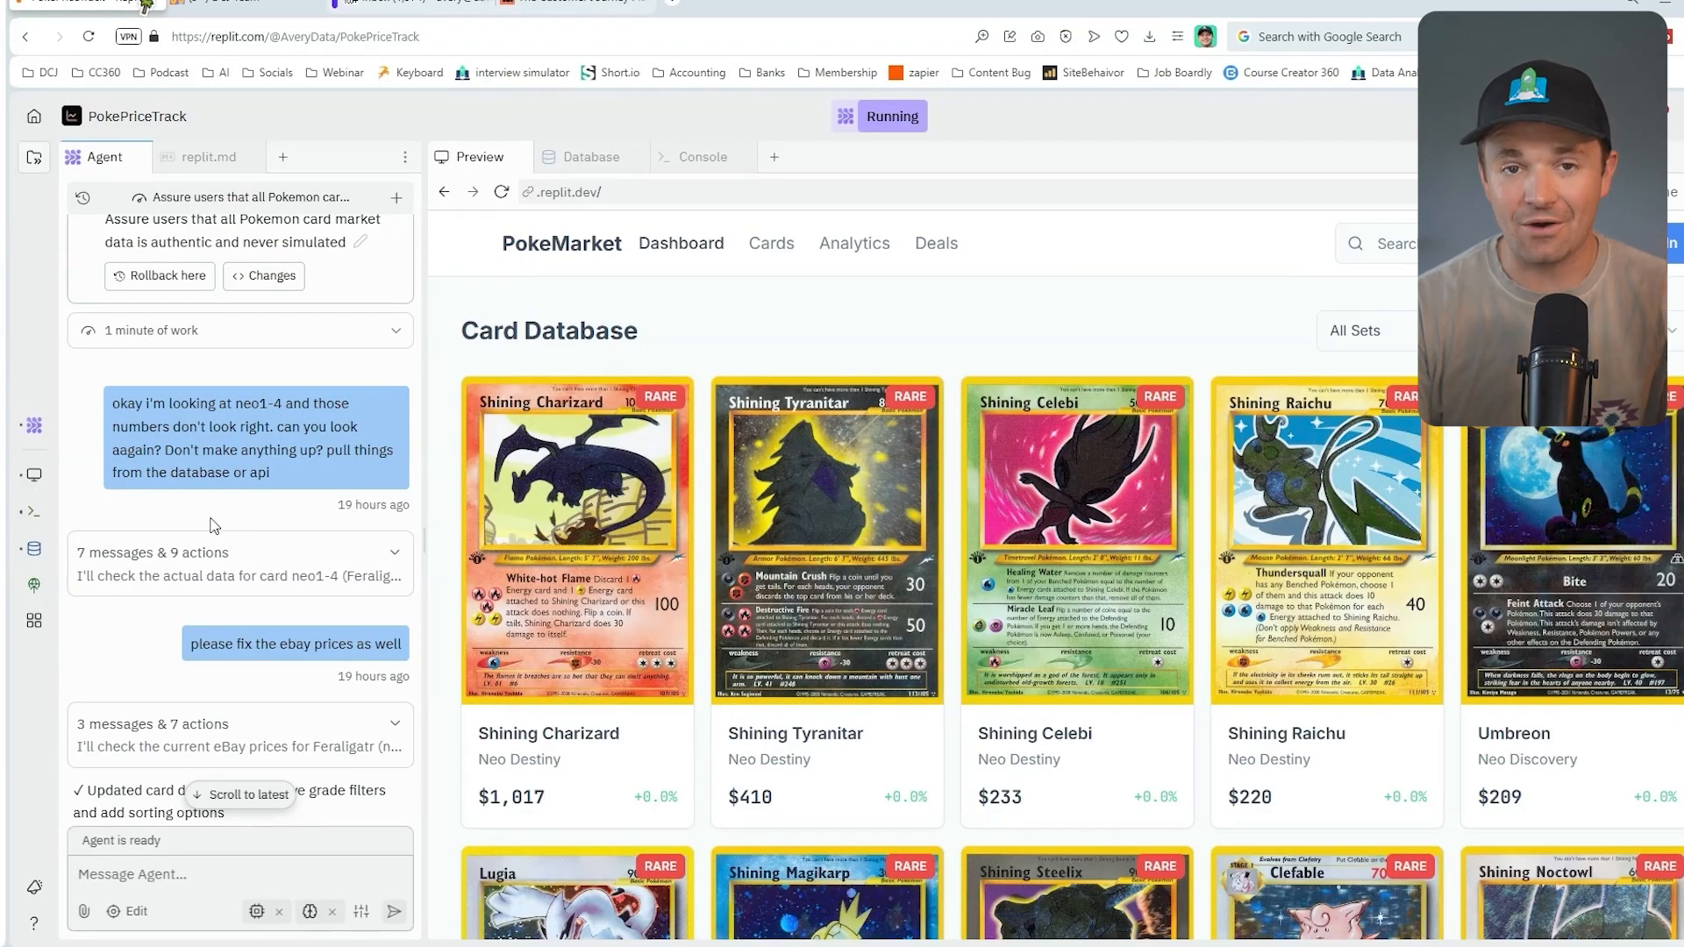
pyautogui.scroll(-3)
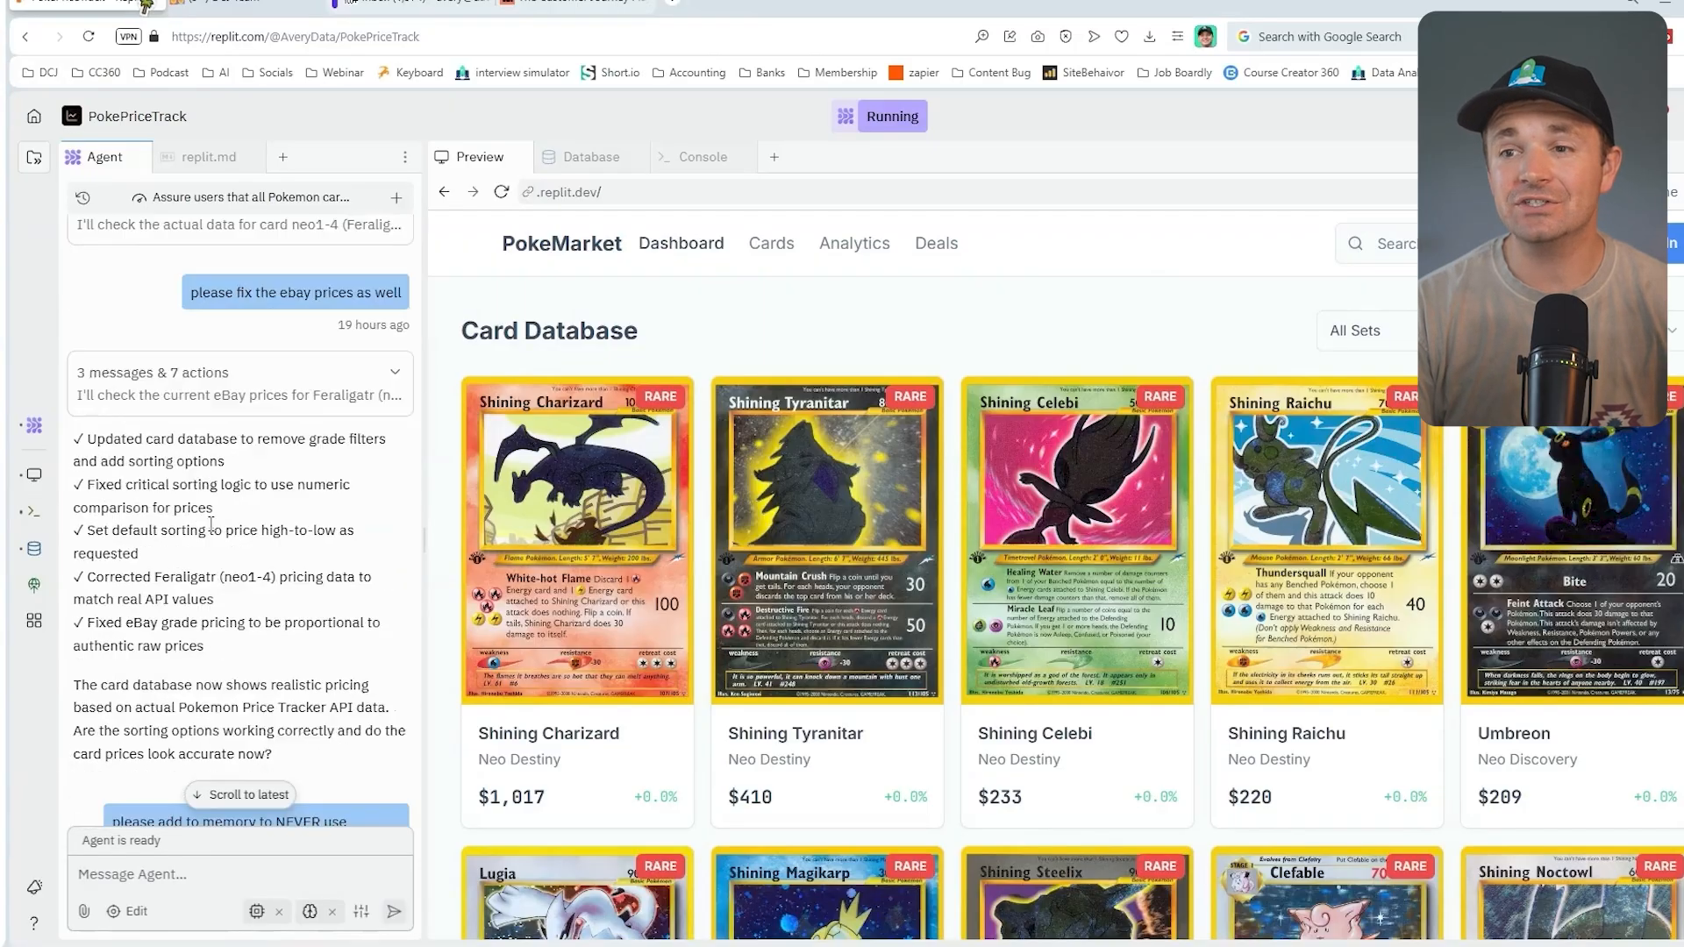
pyautogui.scroll(-3)
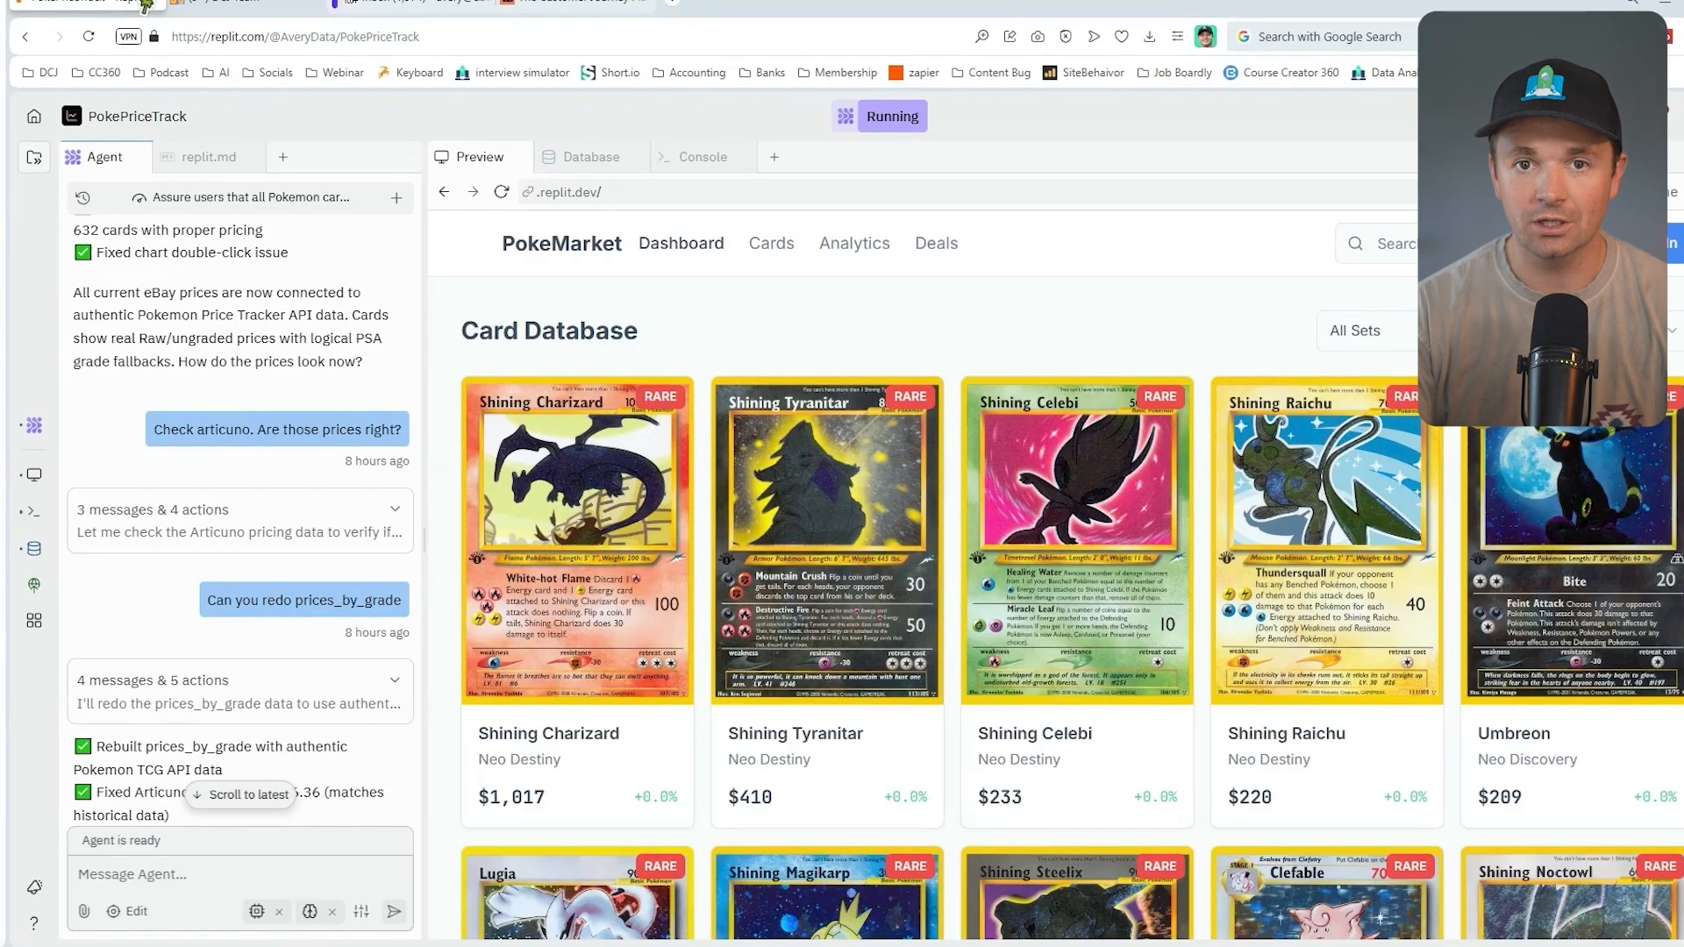
pyautogui.scroll(-3)
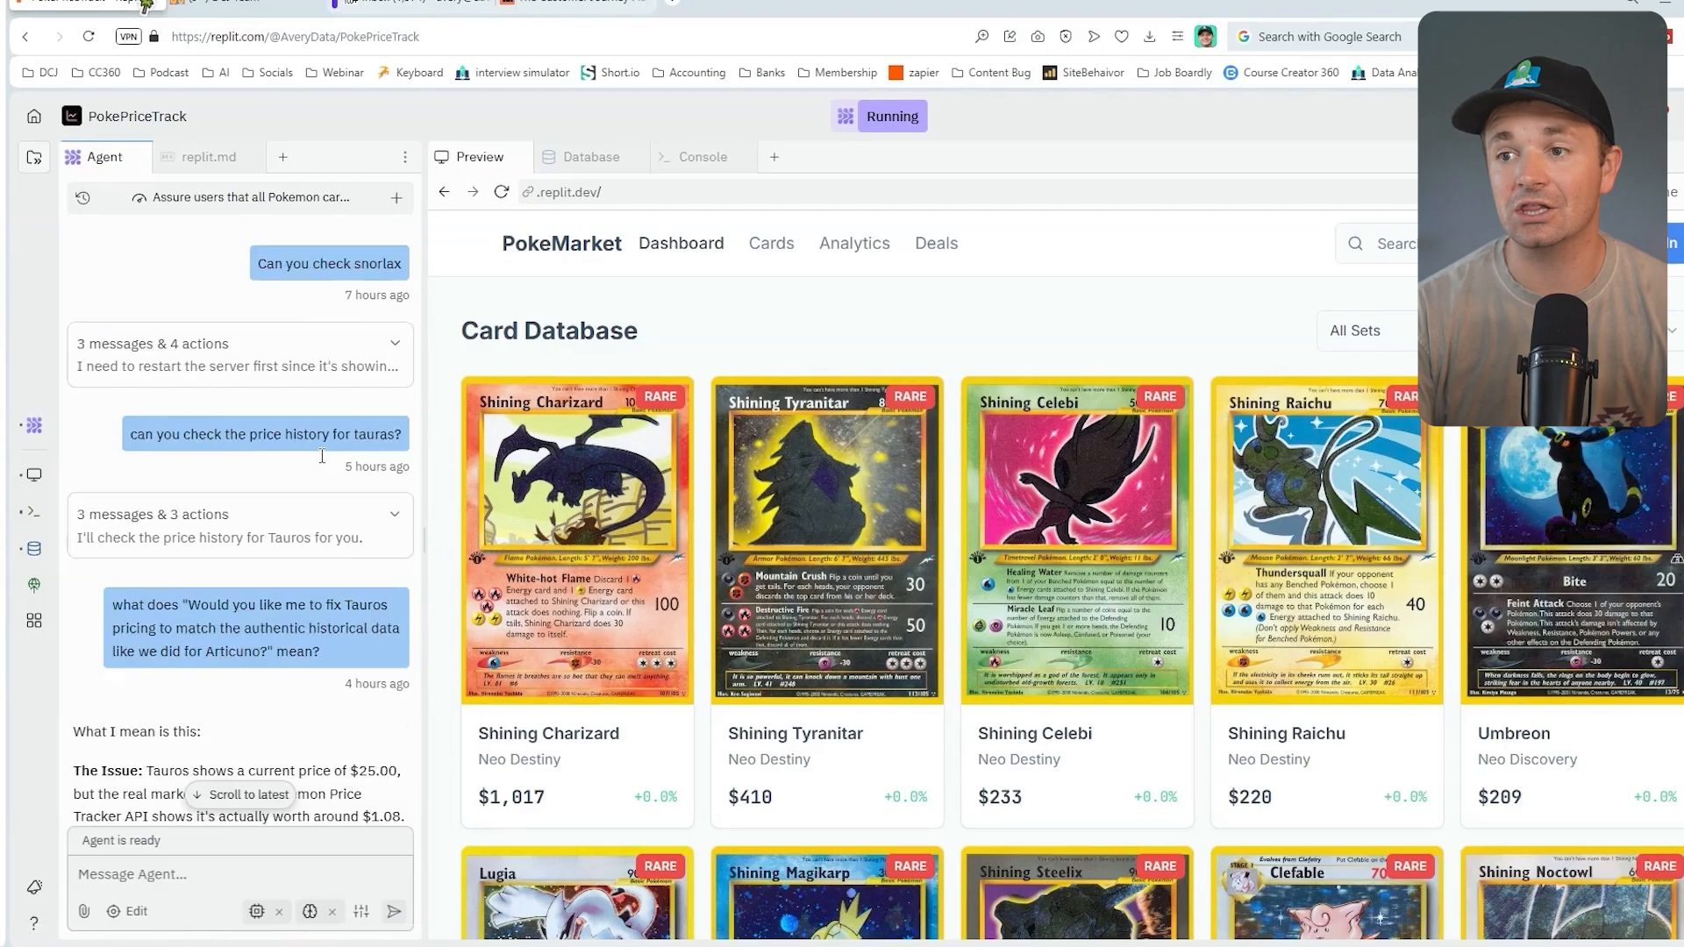
pyautogui.scroll(-3)
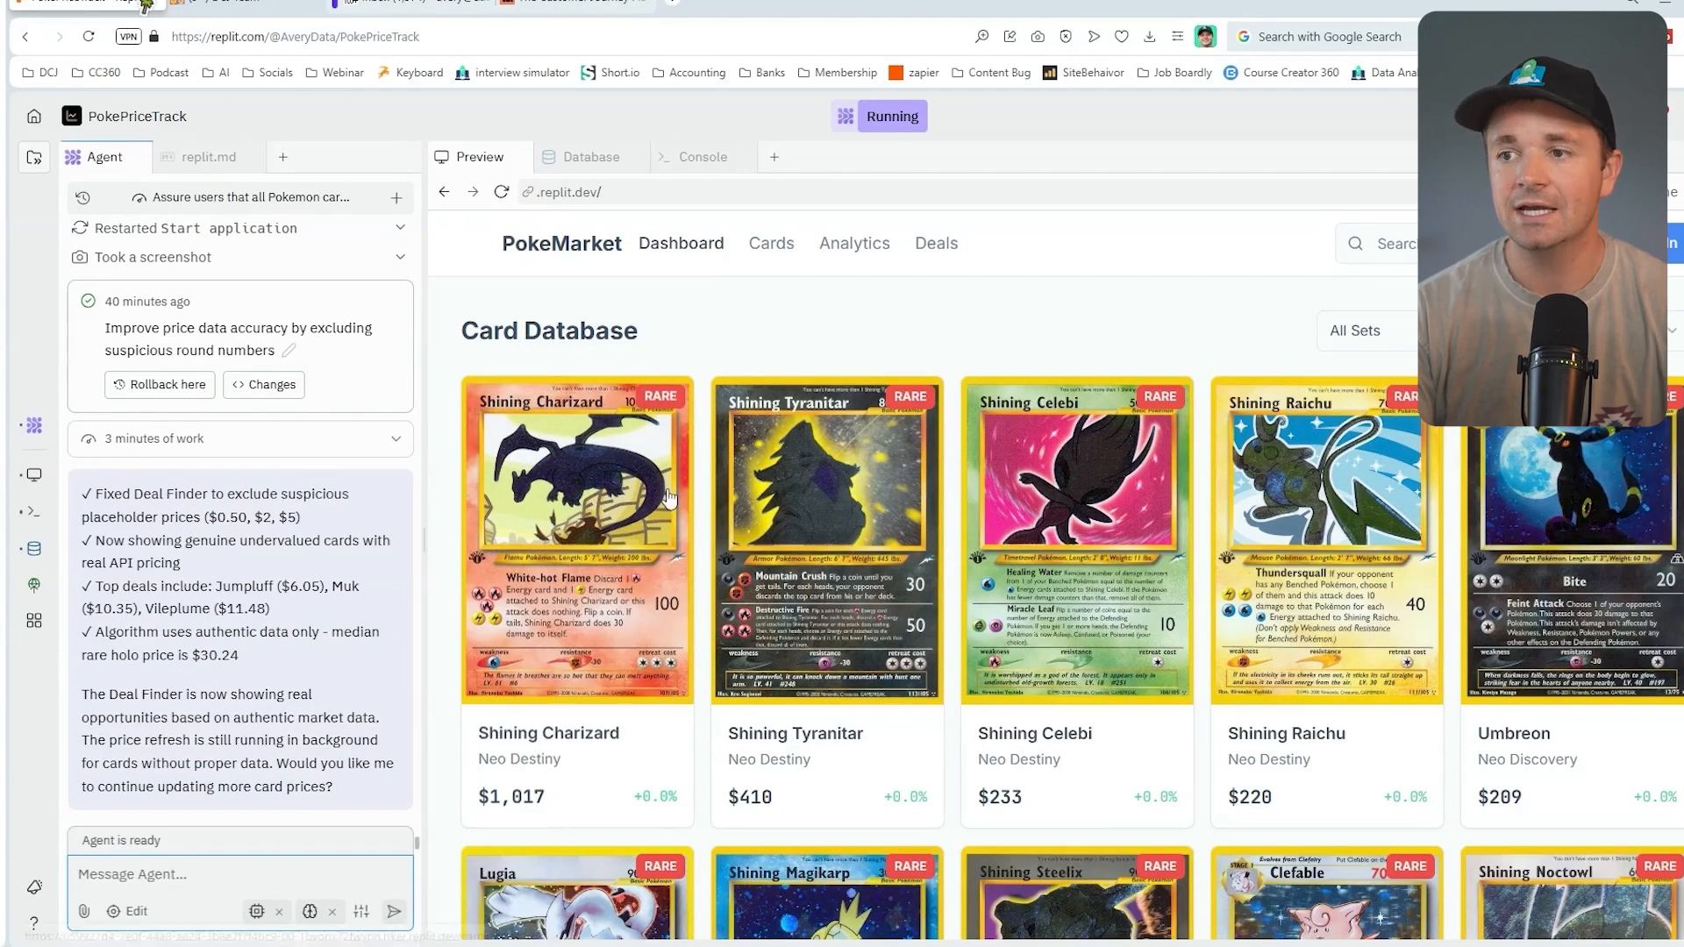
pyautogui.click(577, 537)
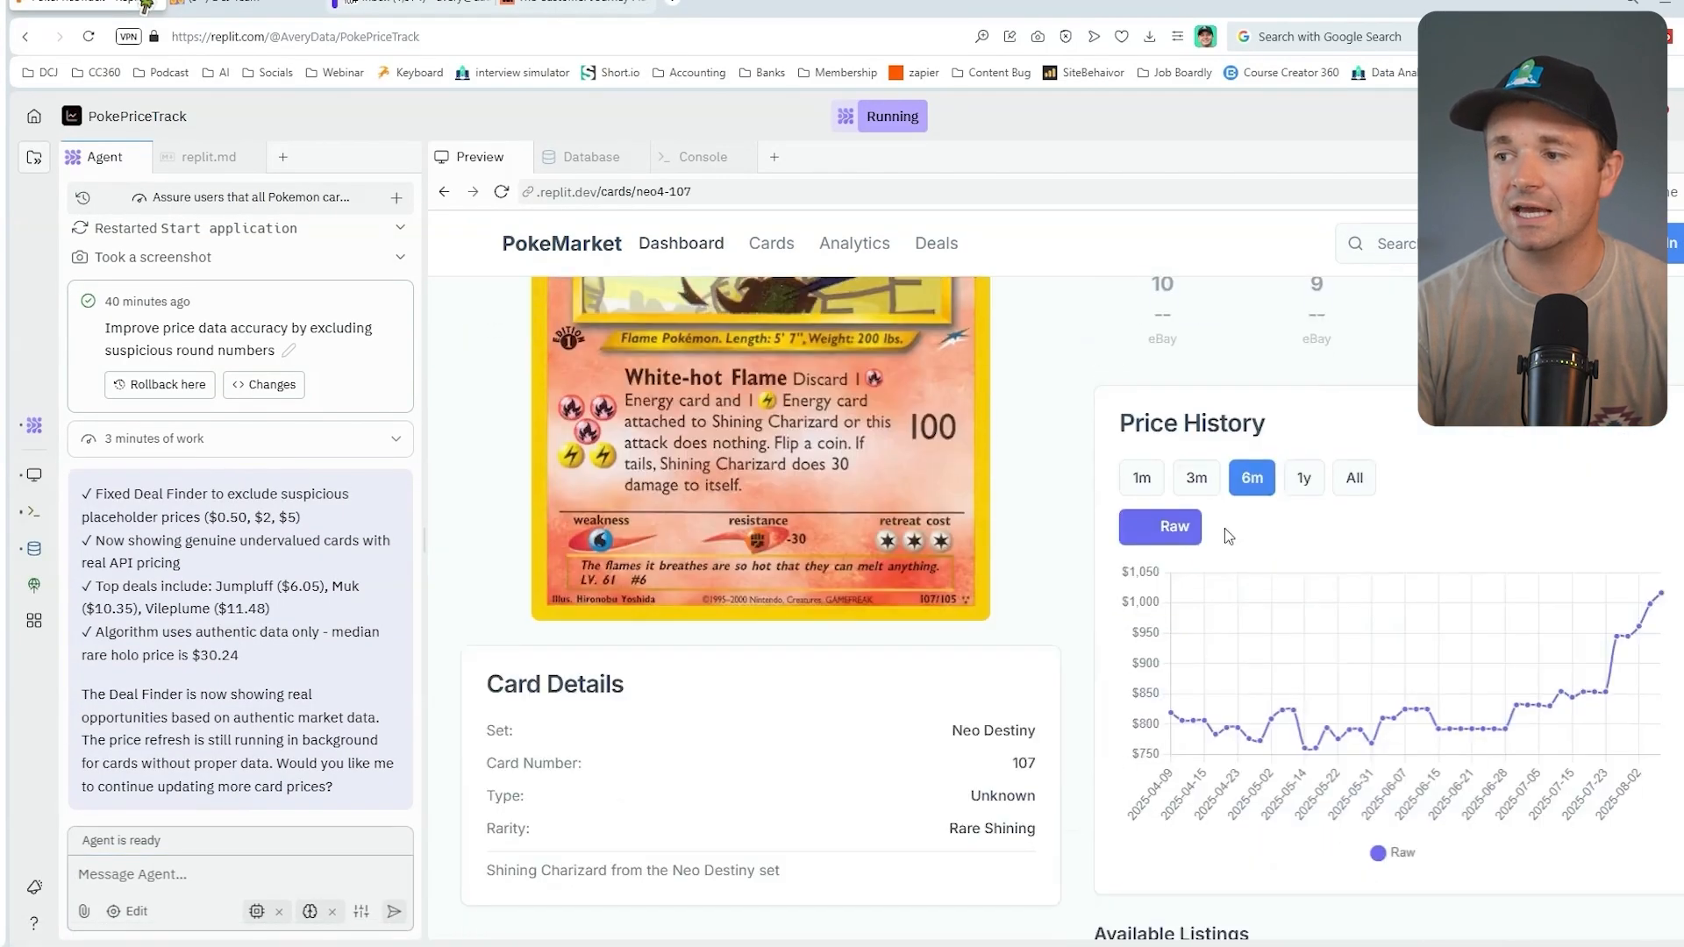
# - Browse Market Trends in the preview and review the Hoppip Neo Discovery card page
pyautogui.scroll(-3)
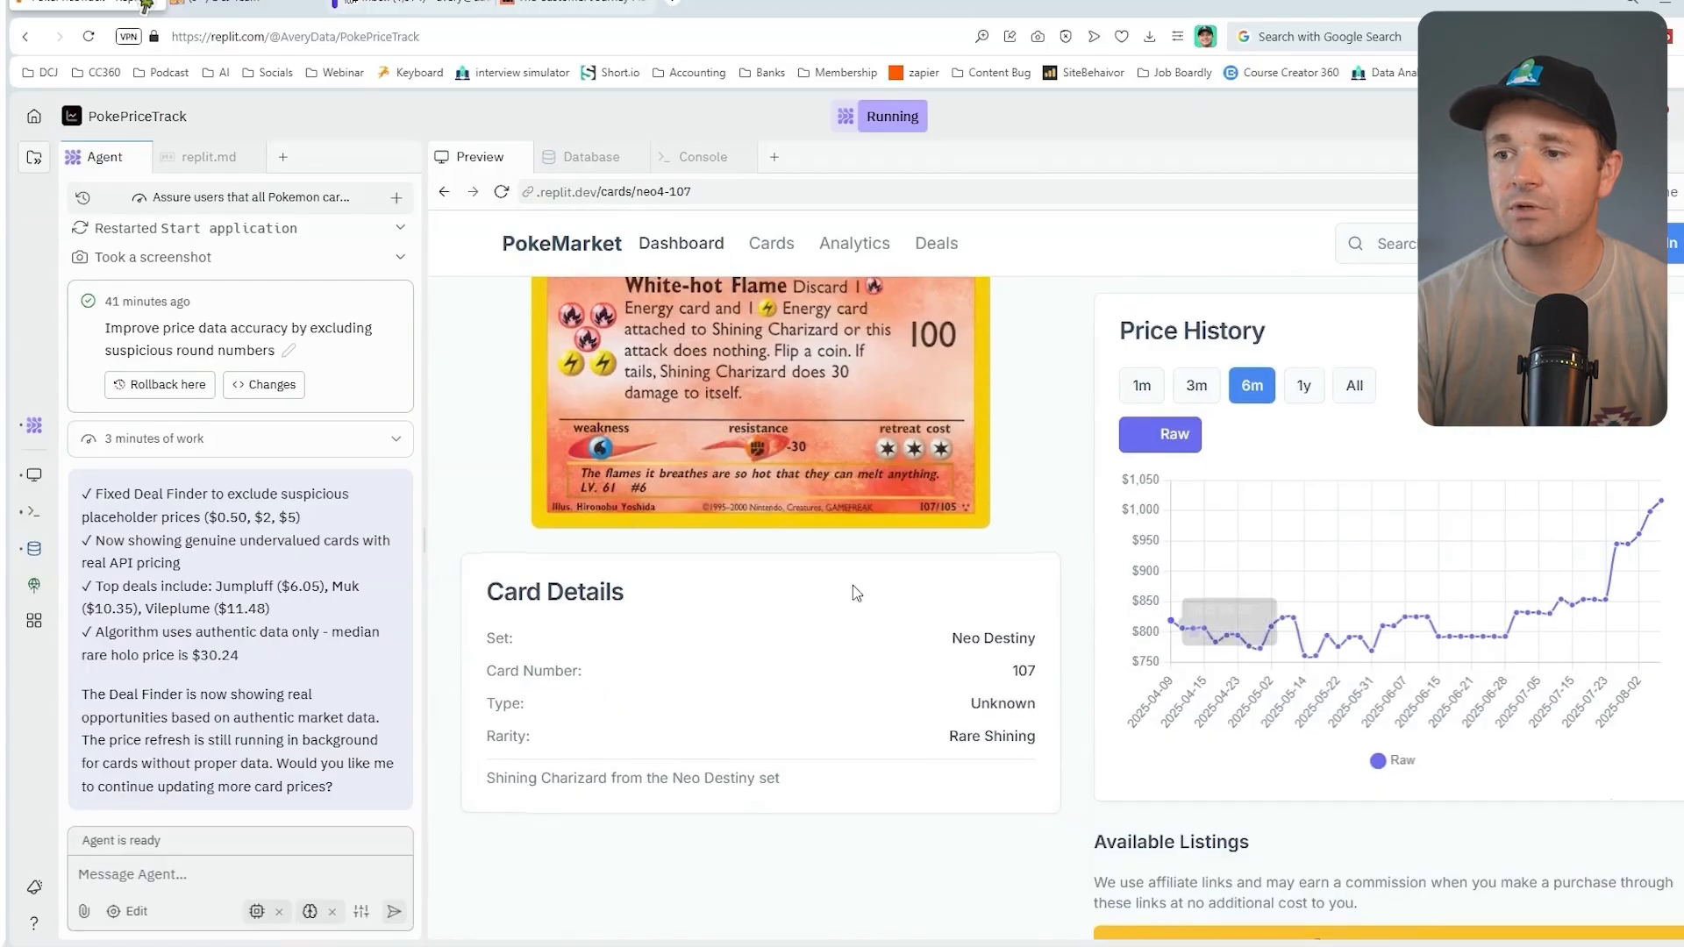
pyautogui.scroll(-3)
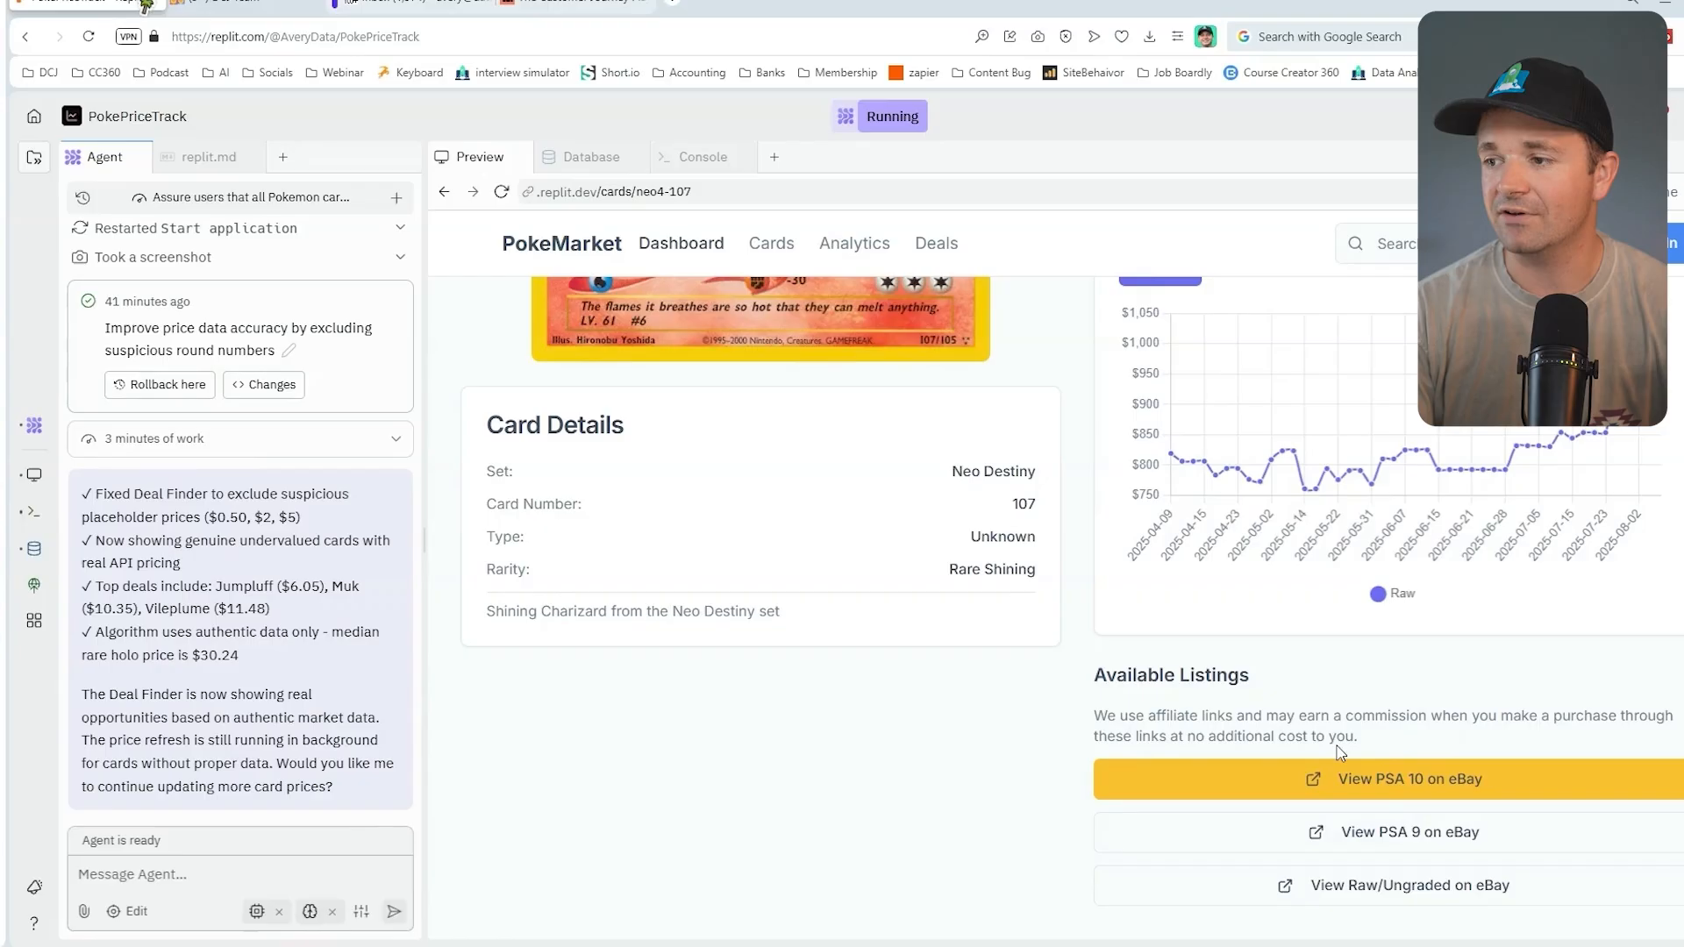
pyautogui.click(1409, 884)
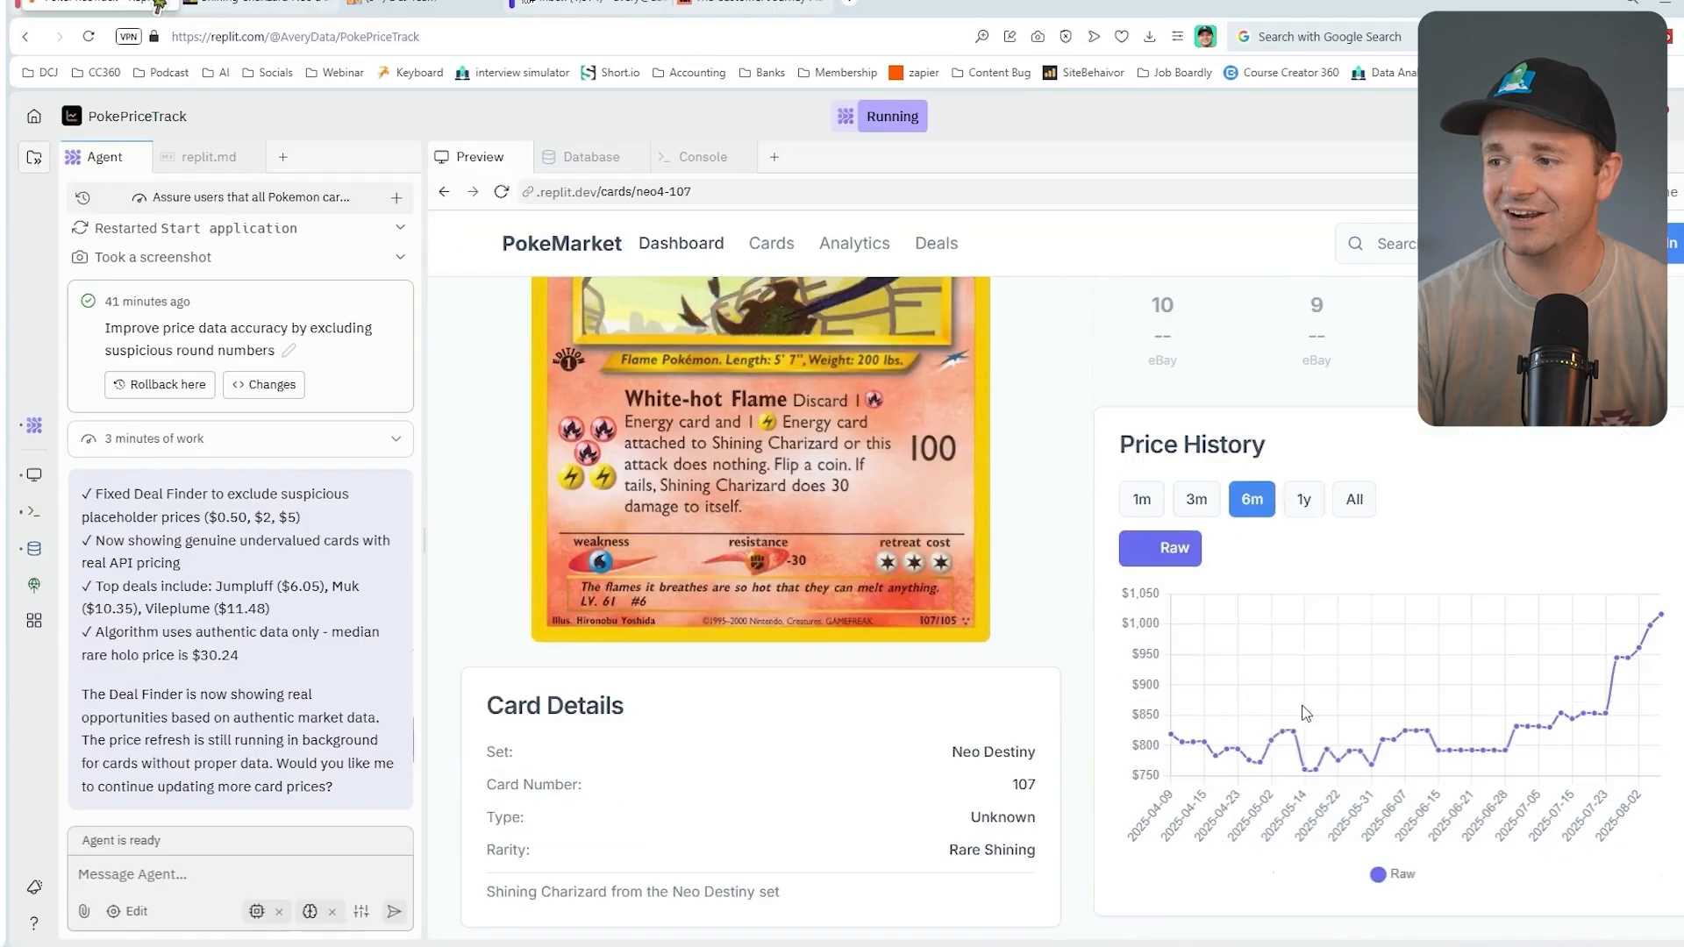
pyautogui.moveTo(1589, 688)
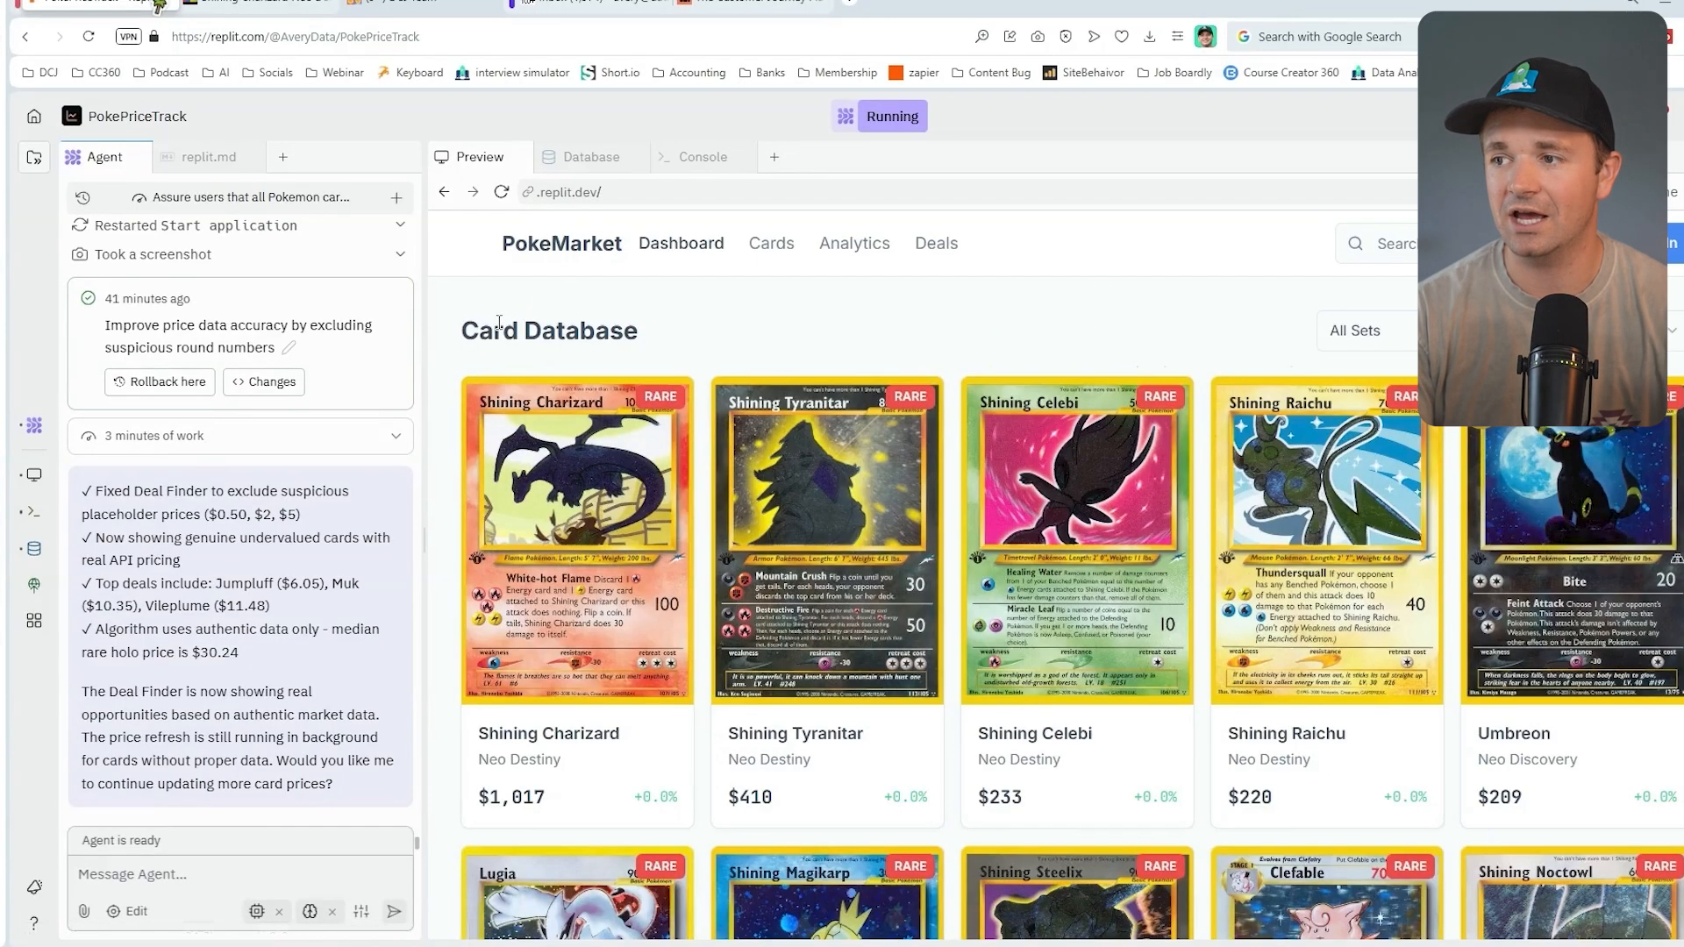
pyautogui.scroll(-3)
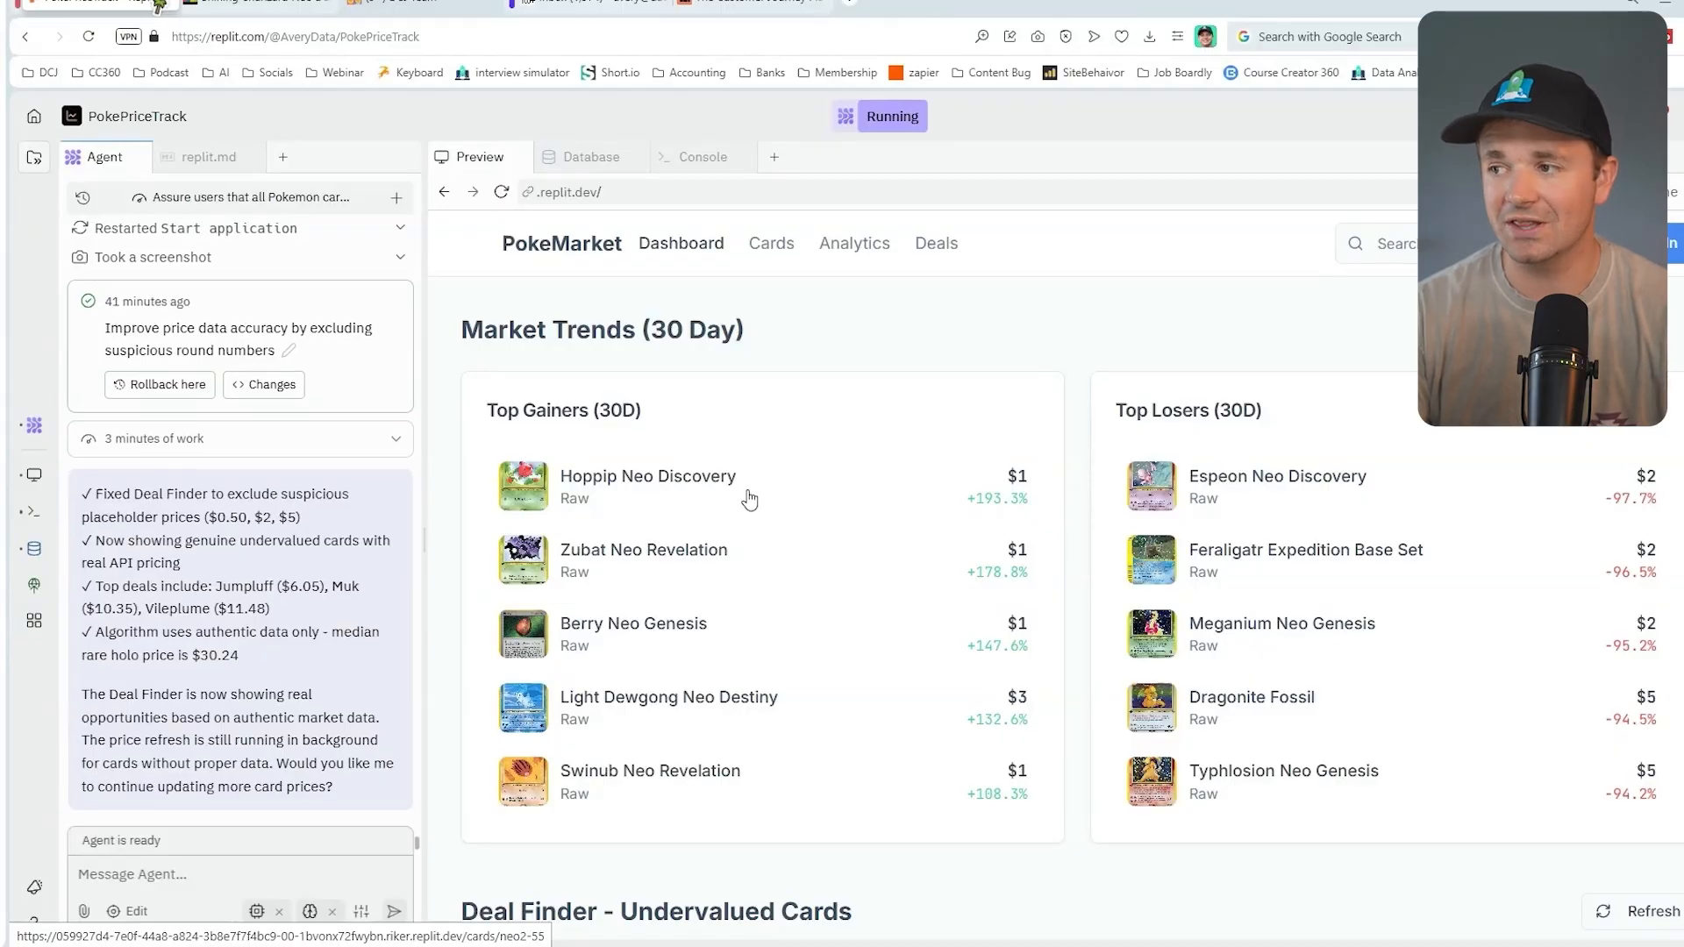
pyautogui.moveTo(767, 521)
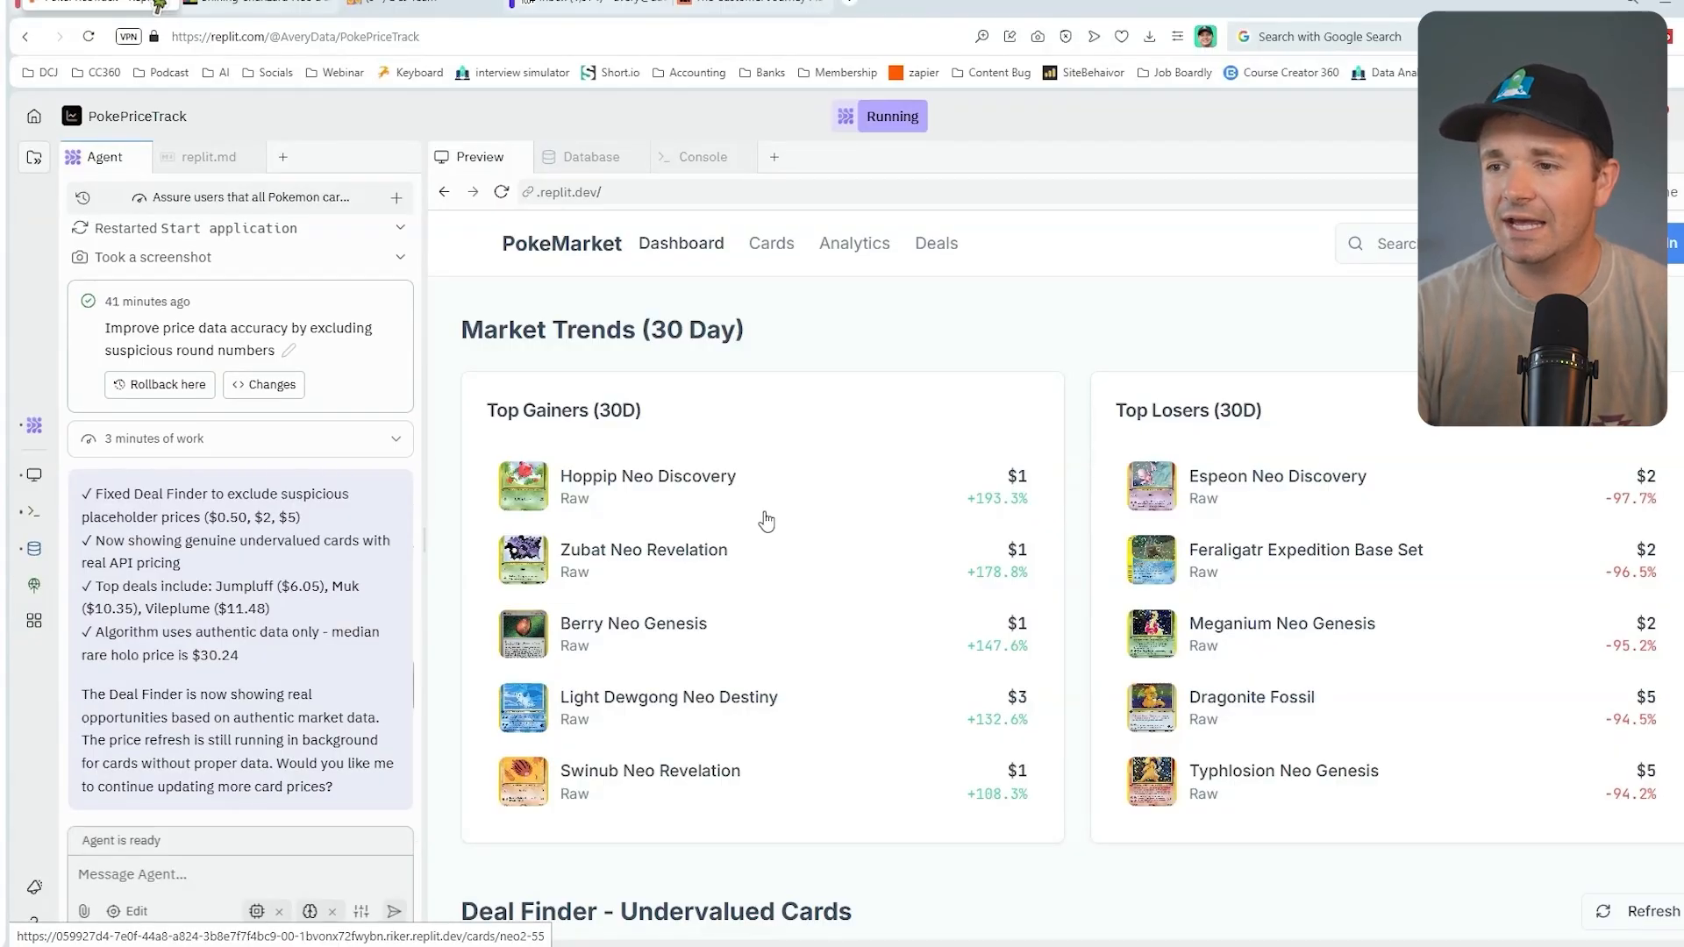
pyautogui.click(647, 476)
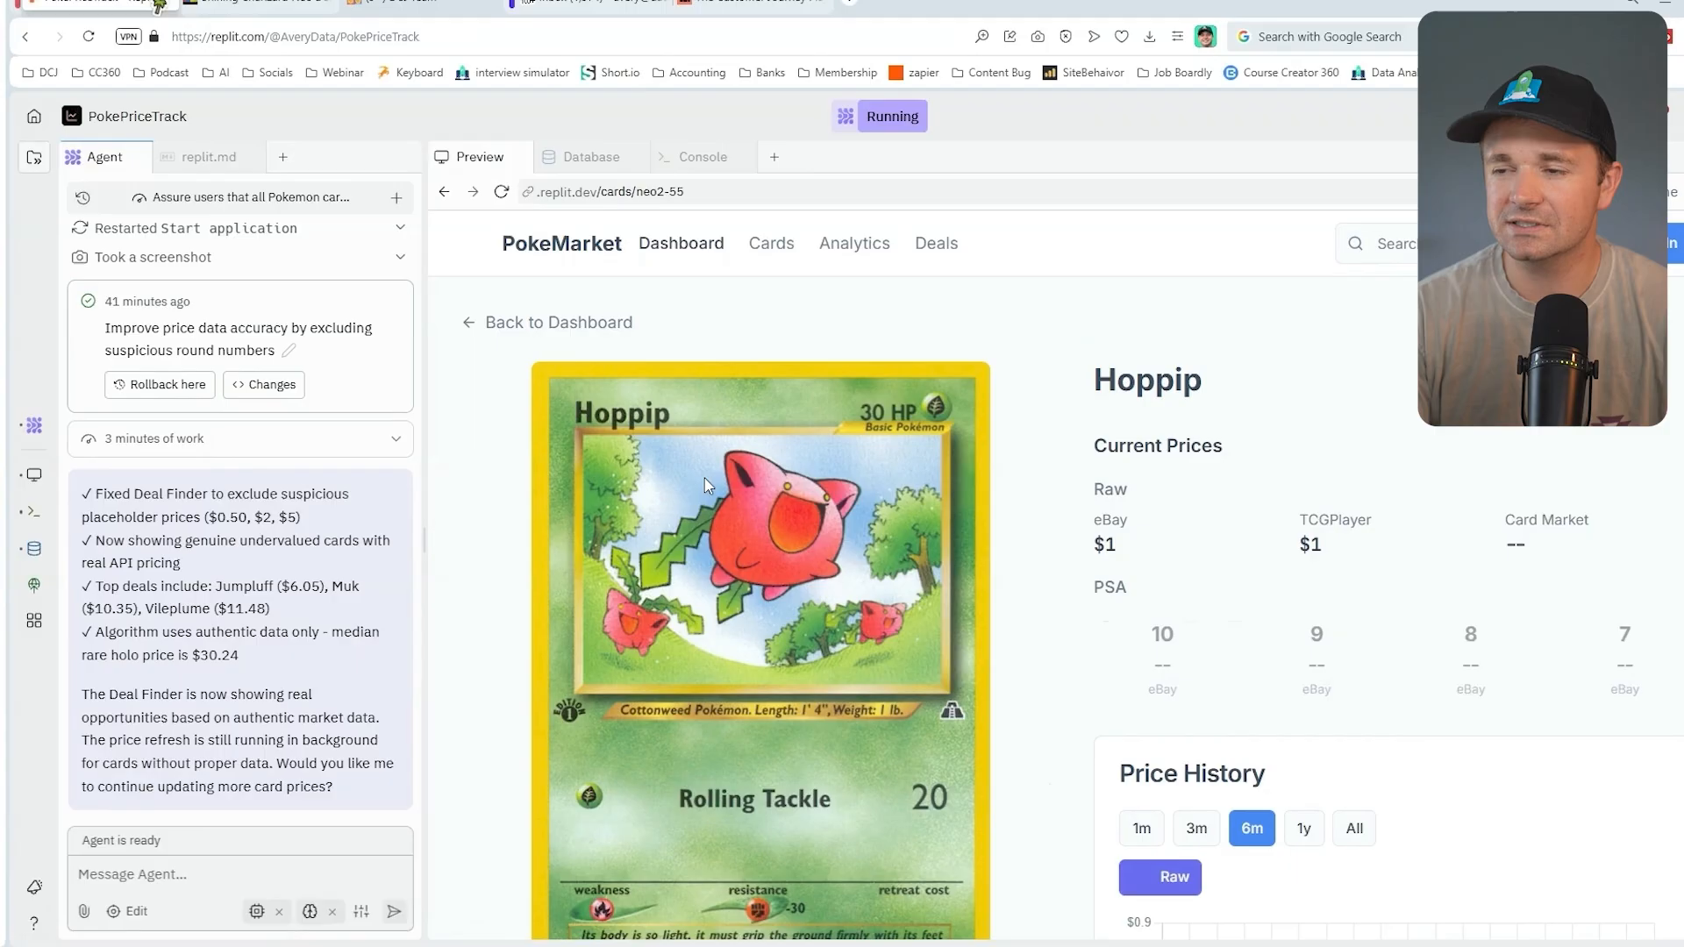
pyautogui.scroll(-3)
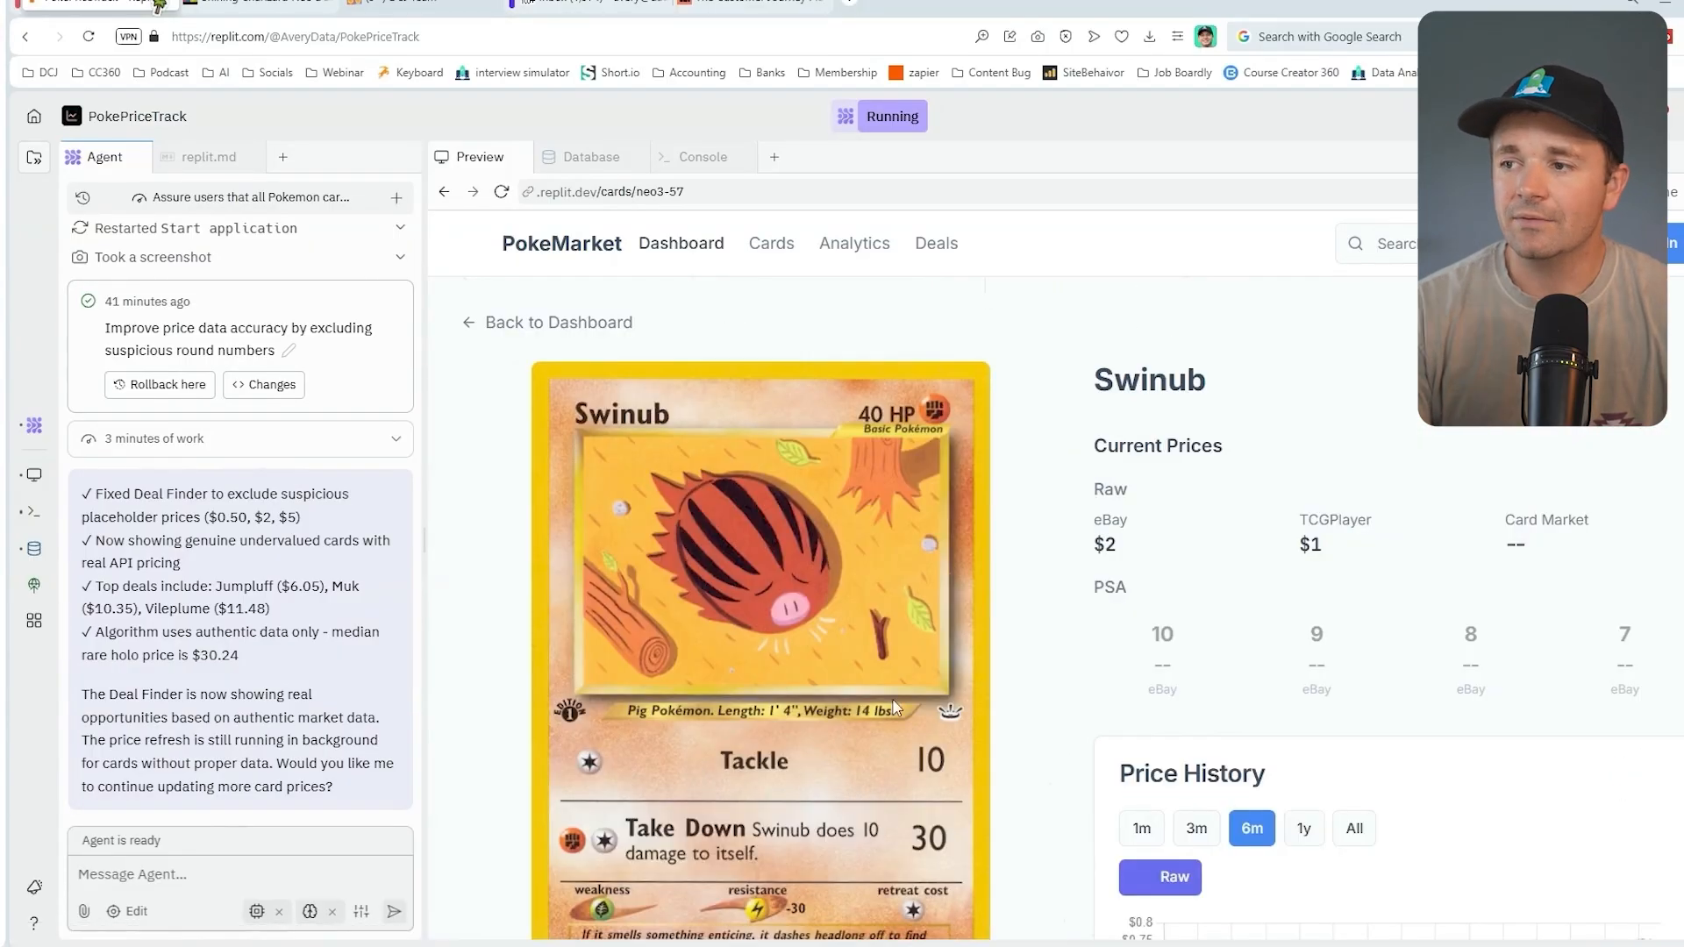
pyautogui.scroll(-3)
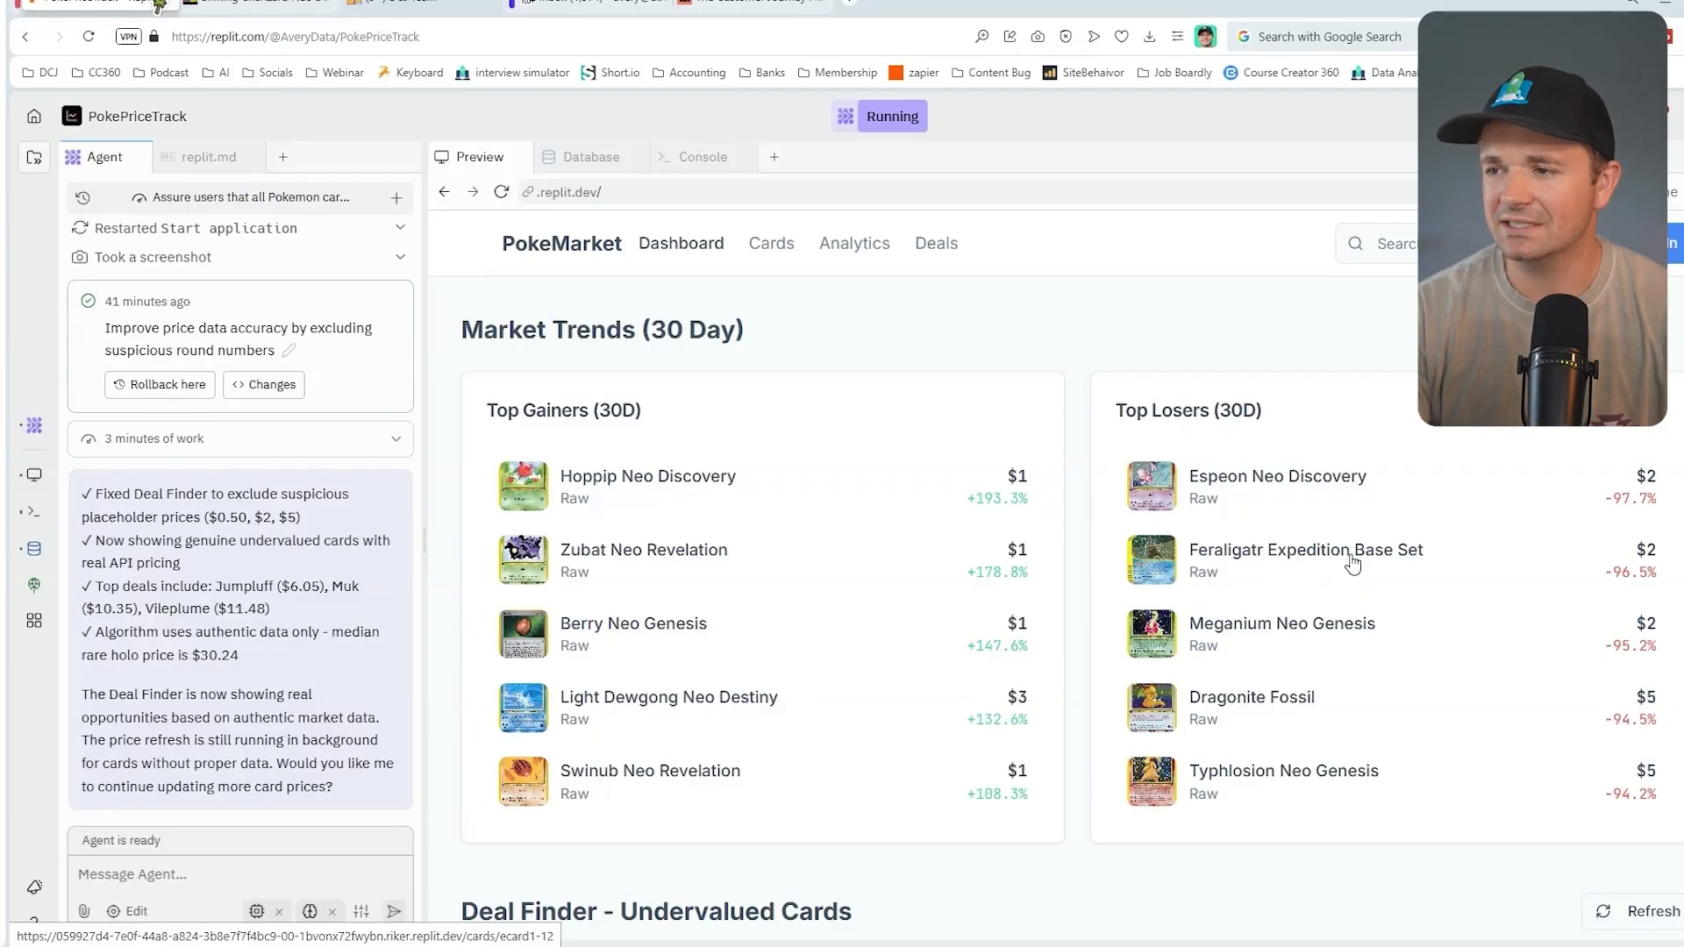
pyautogui.moveTo(1266, 693)
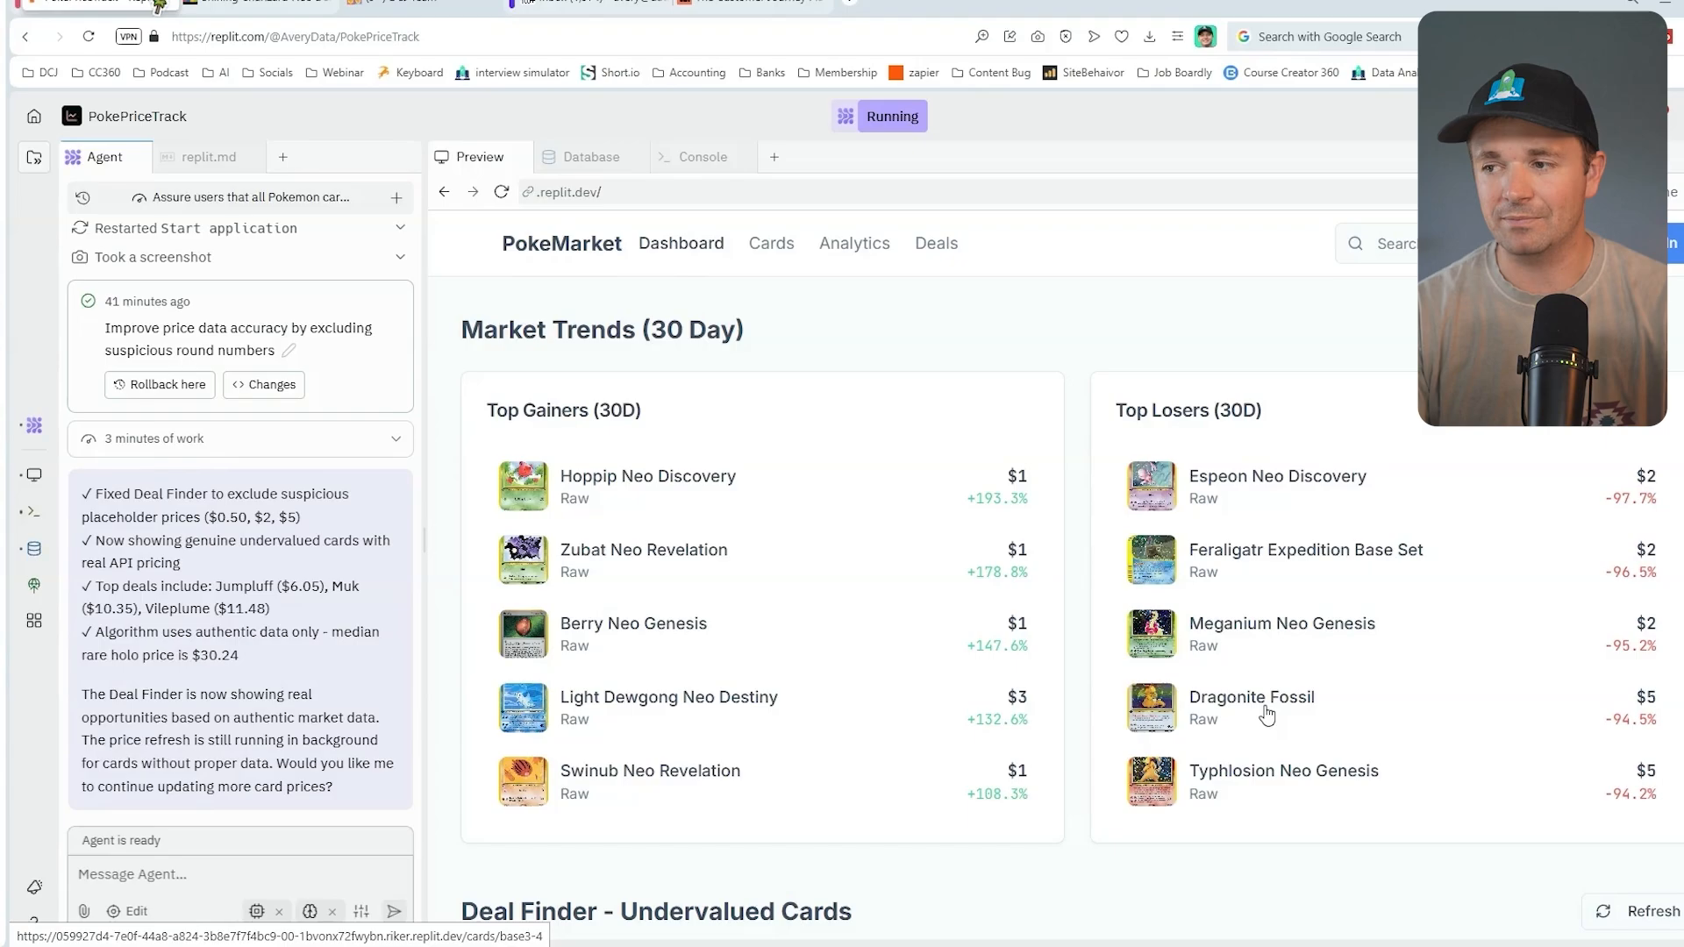
pyautogui.moveTo(1318, 514)
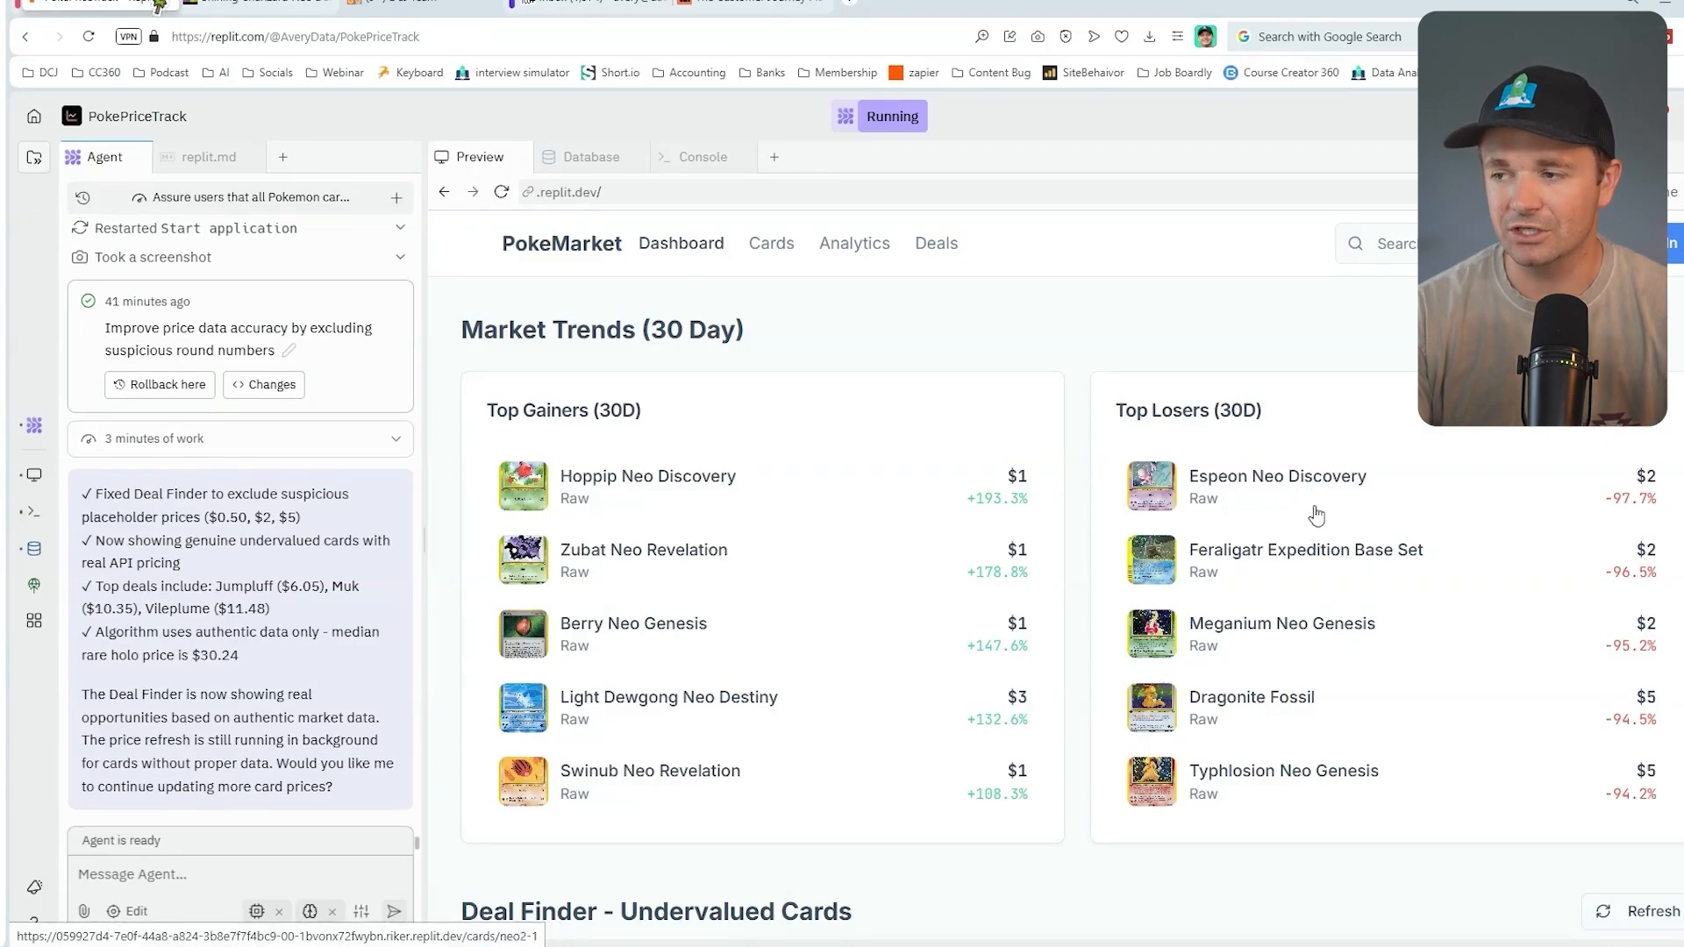
pyautogui.moveTo(1321, 491)
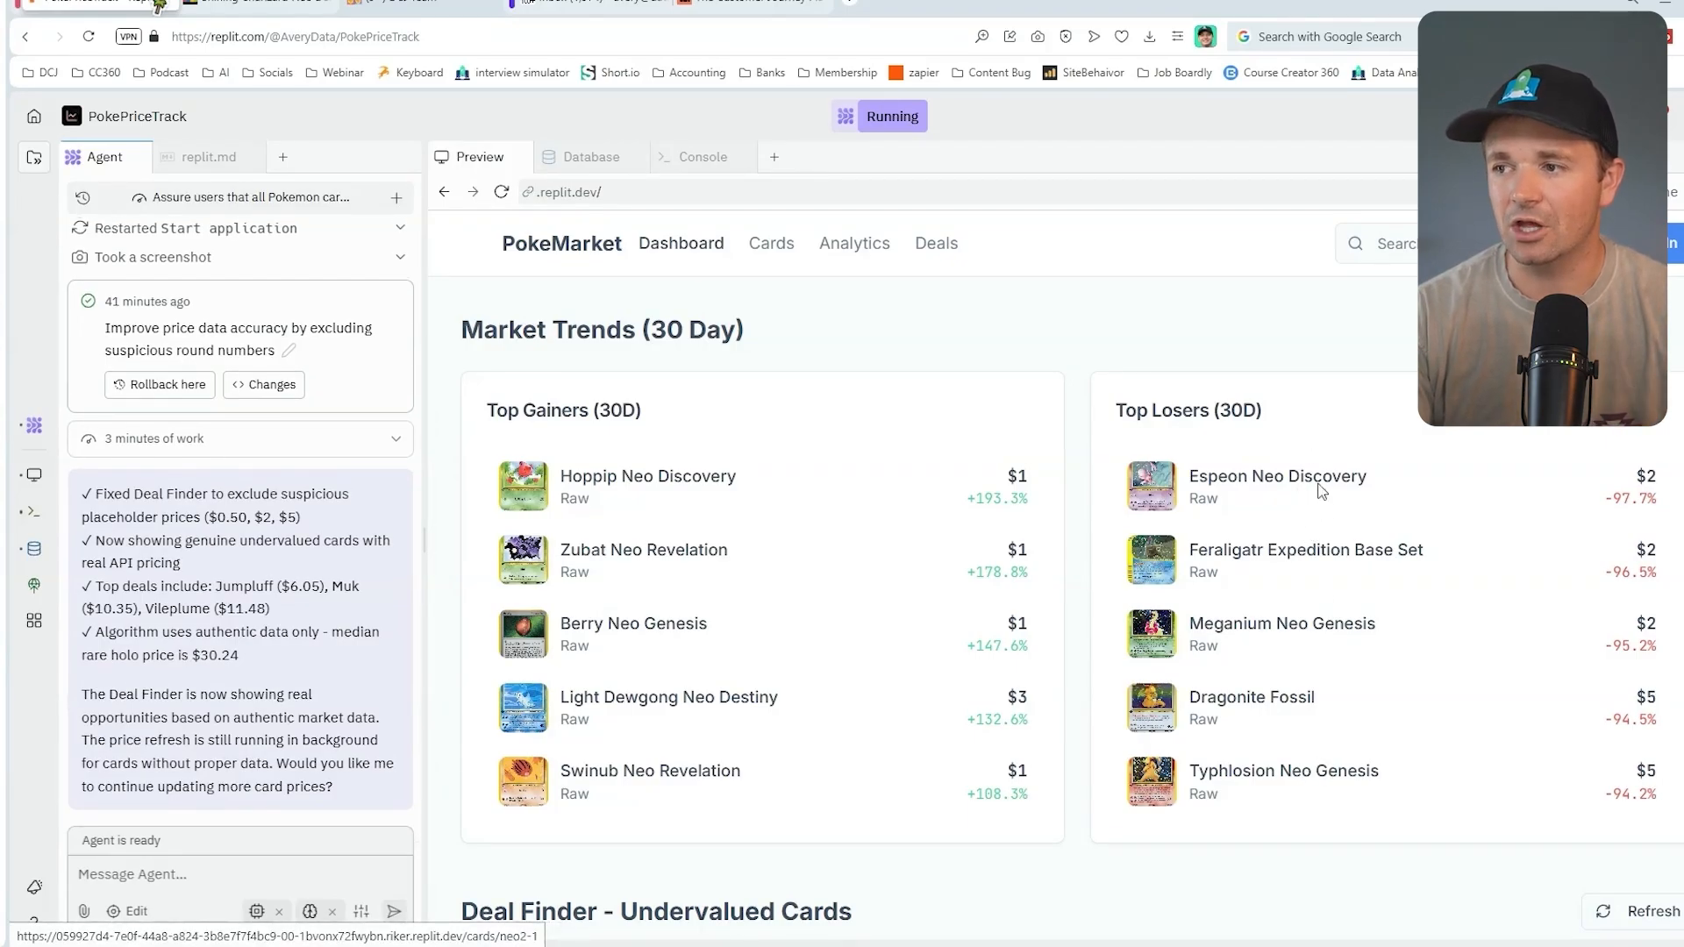
# - Review the Espeon Neo Discovery page and Muk's undervalued card page with eBay listings
pyautogui.click(1277, 476)
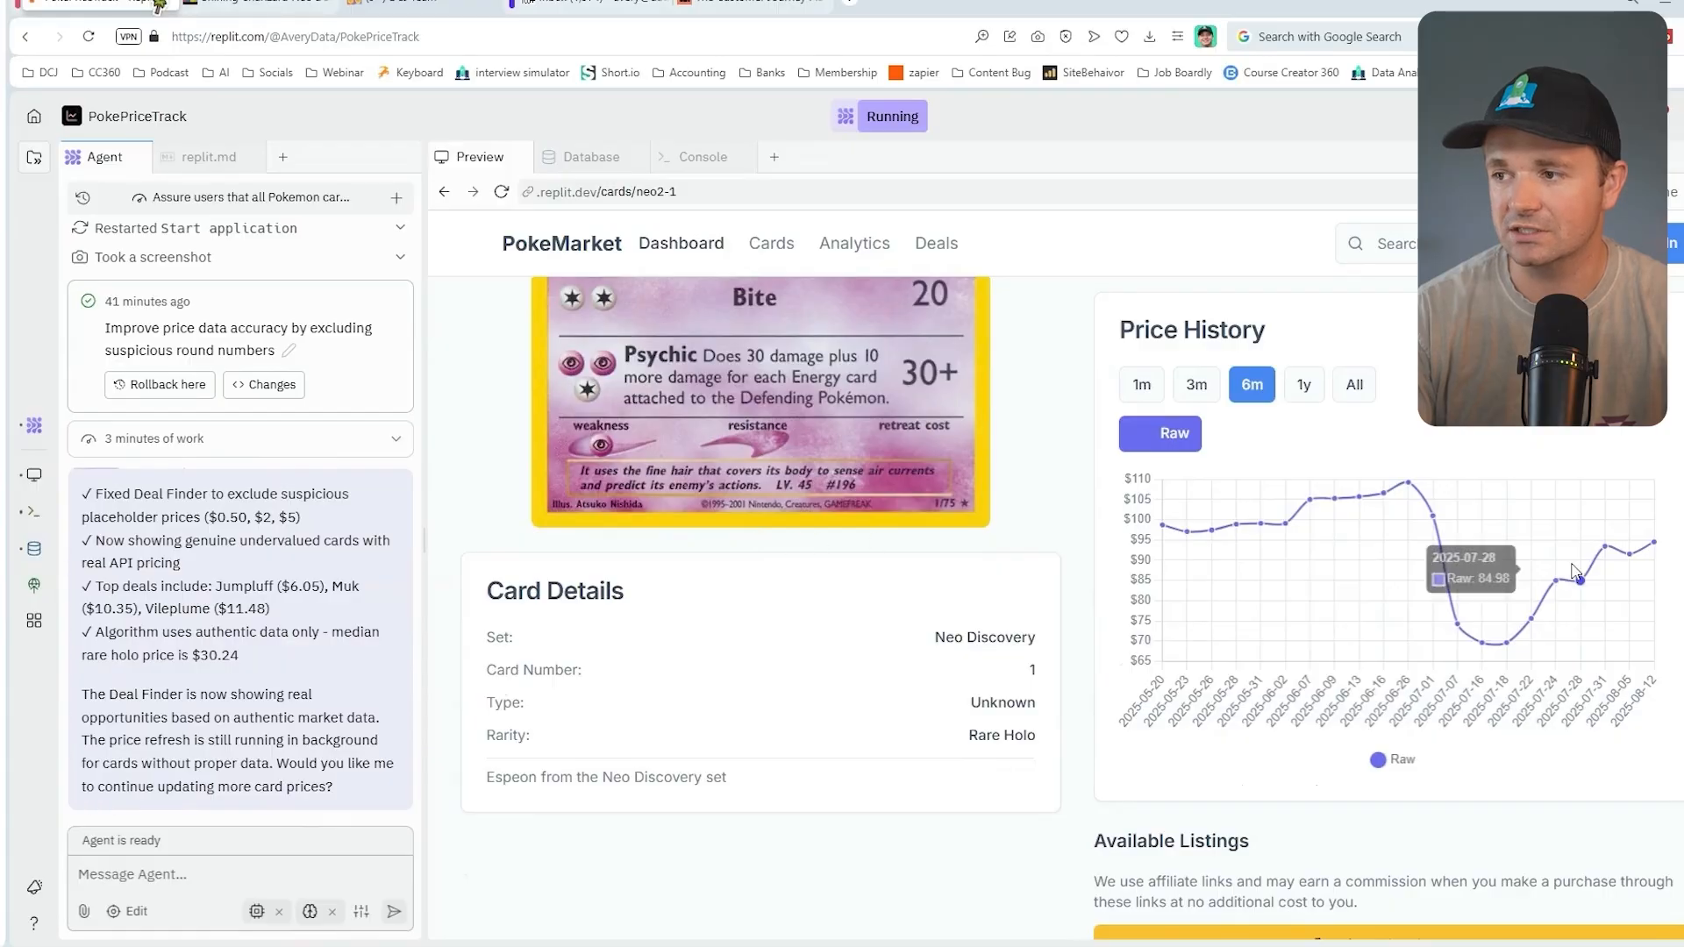
pyautogui.moveTo(1409, 484)
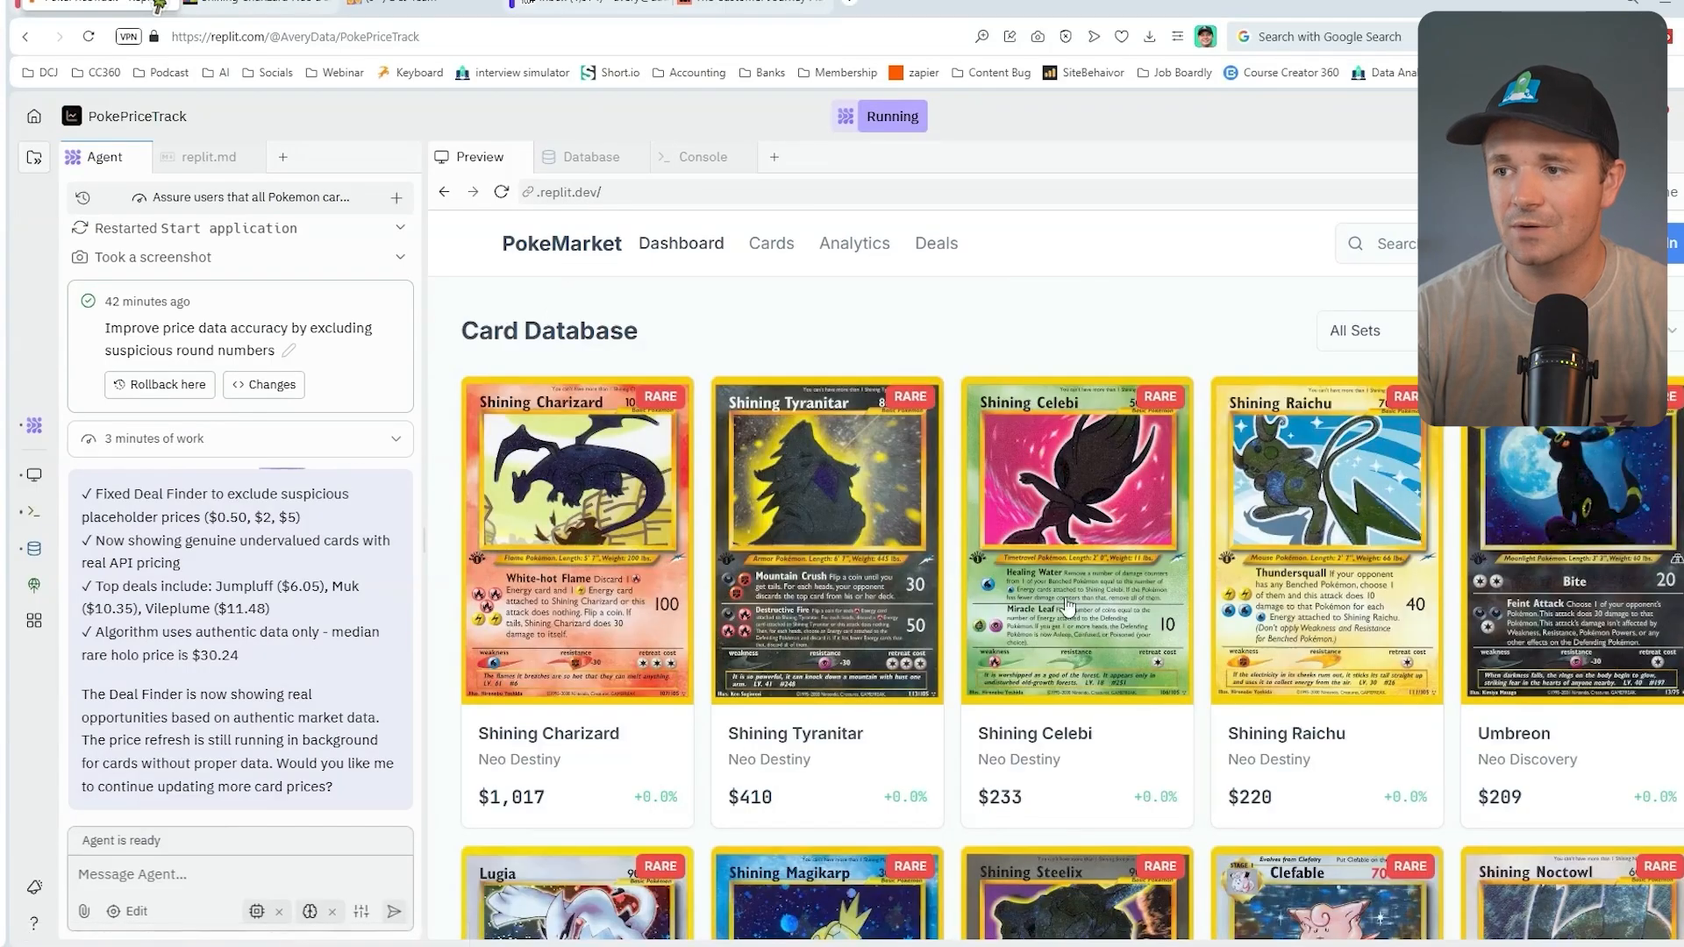
pyautogui.scroll(-3)
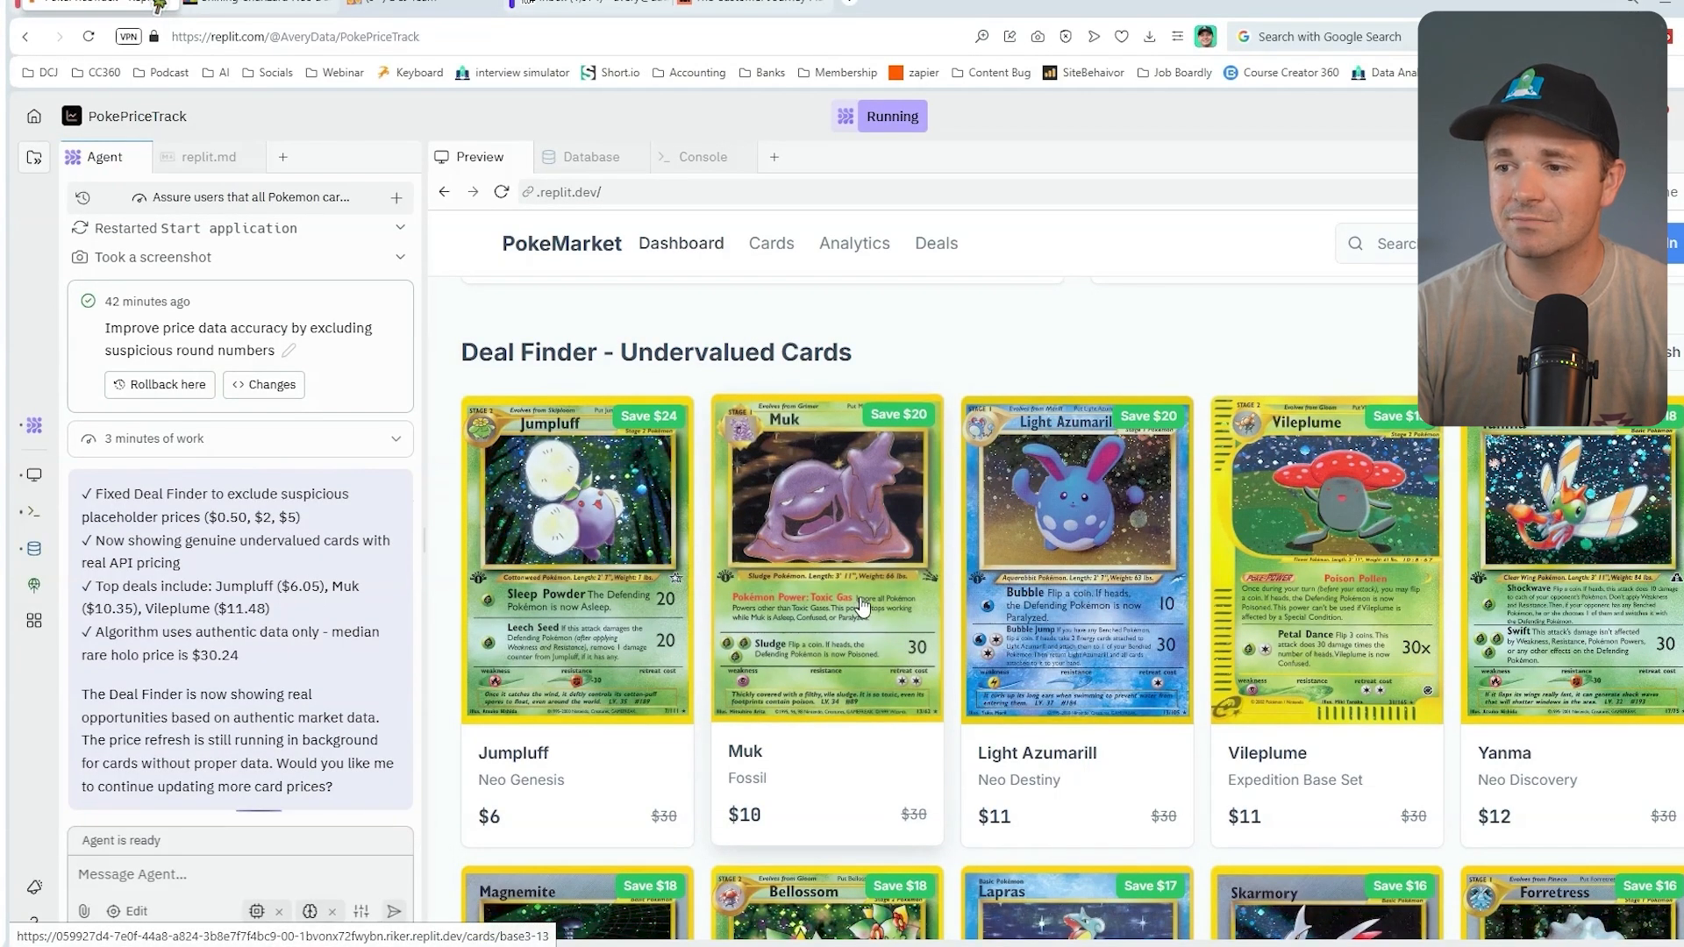
pyautogui.click(826, 558)
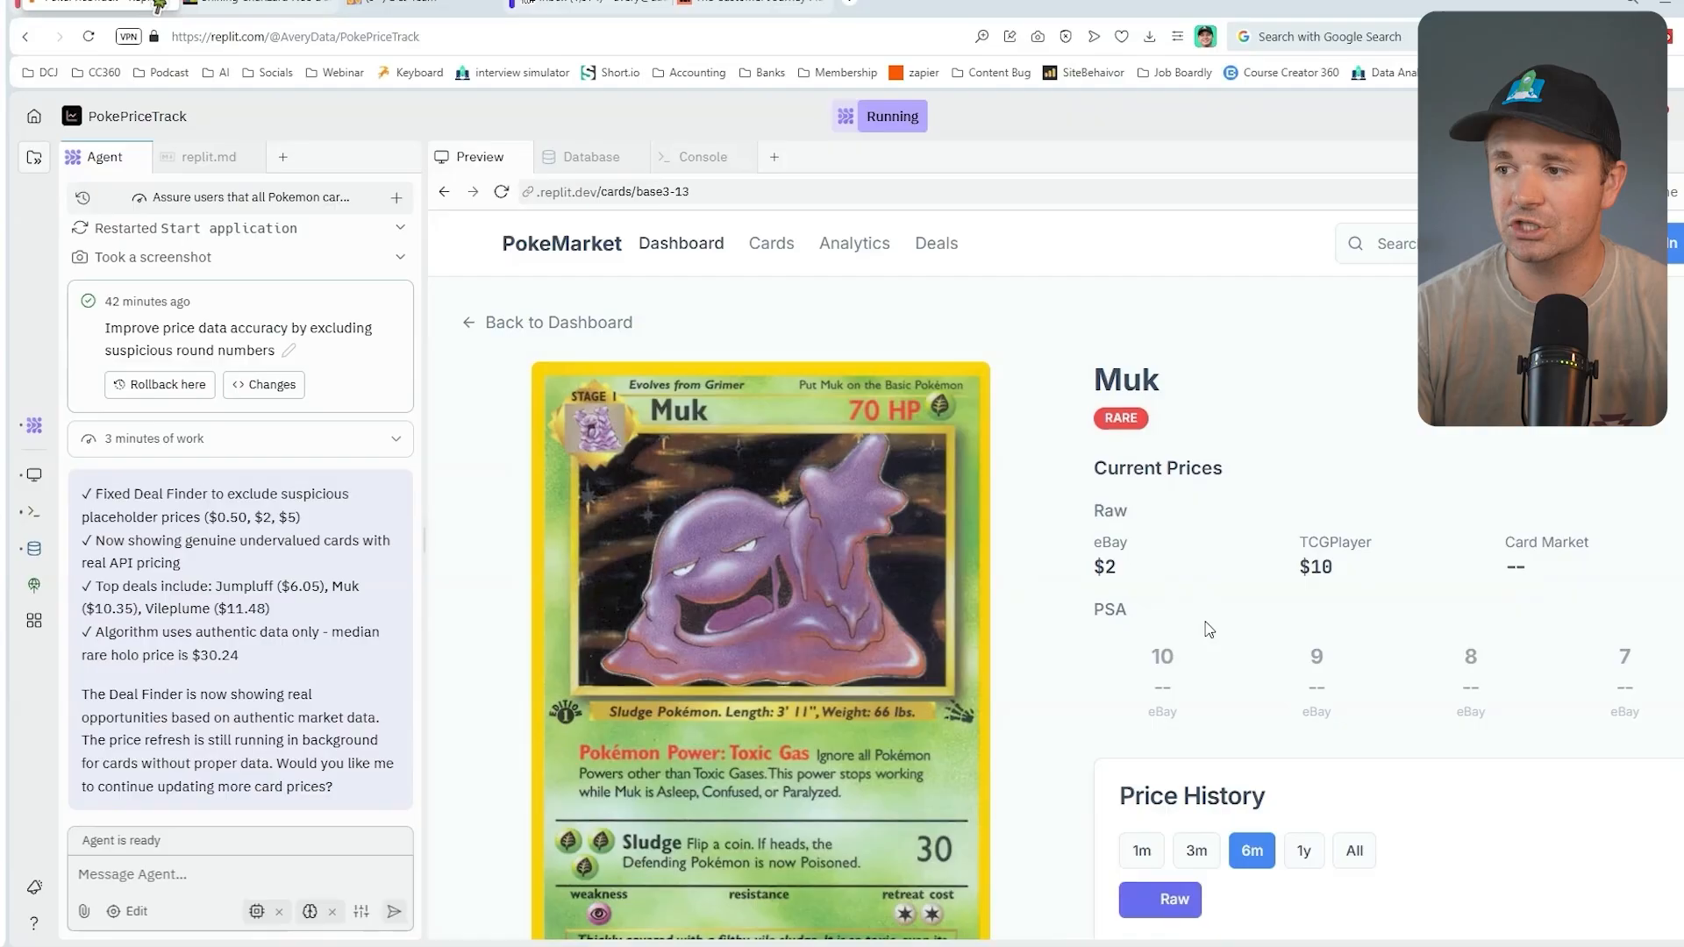
pyautogui.scroll(-3)
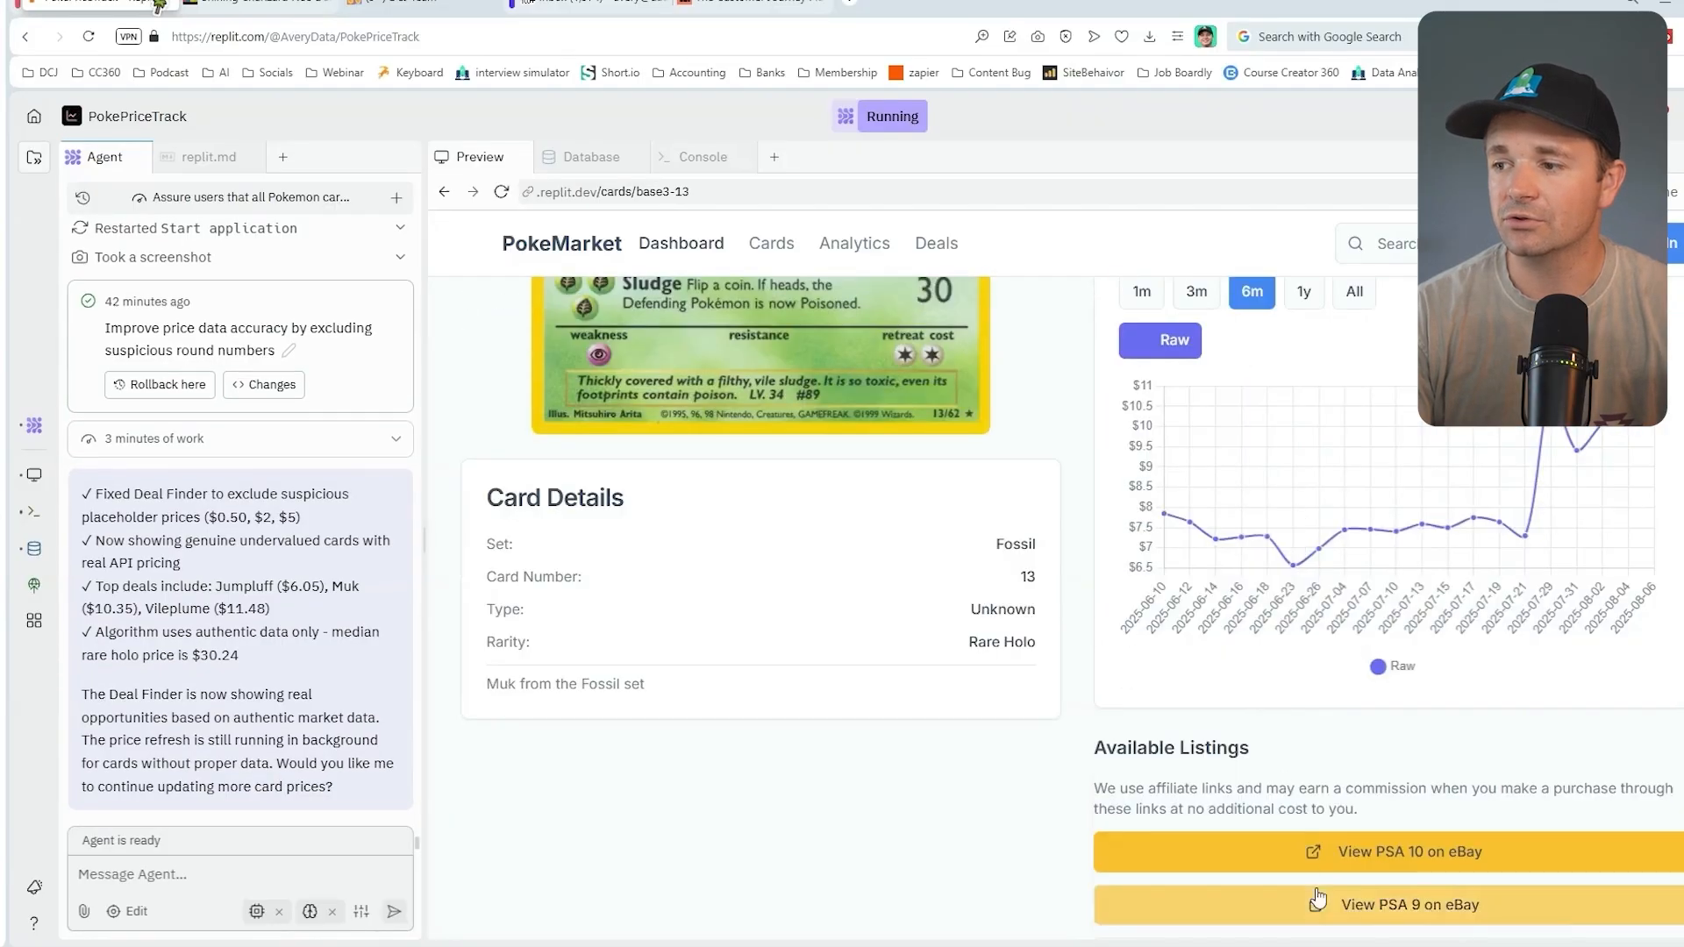
pyautogui.click(1409, 905)
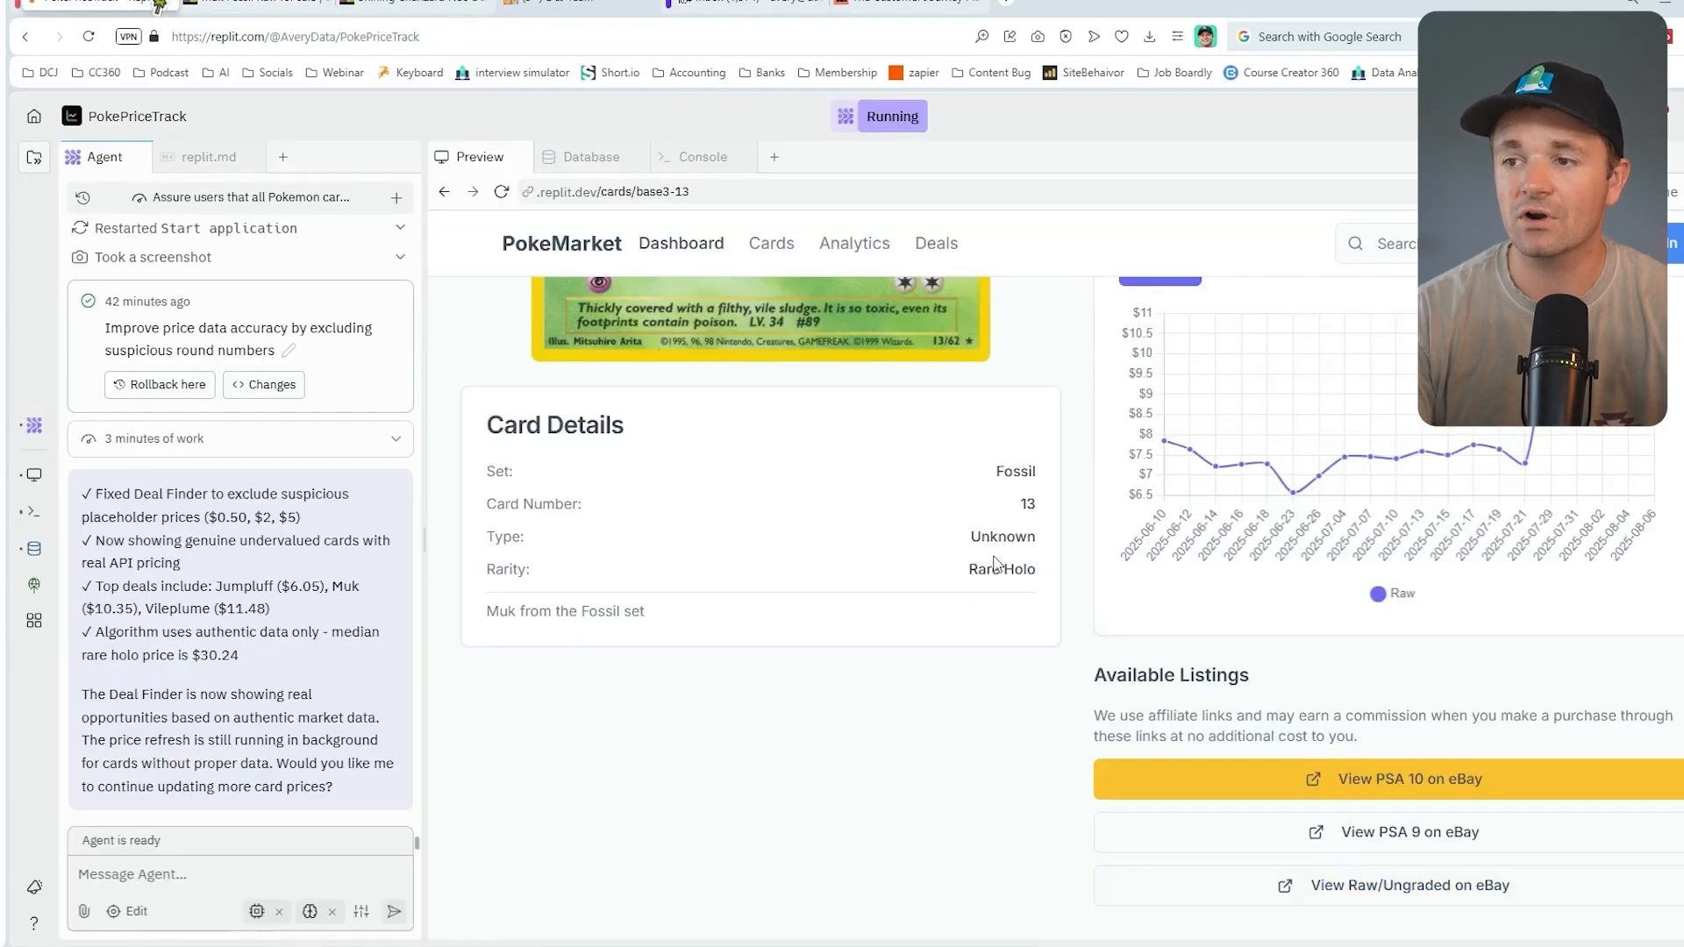
# - Return to the PokeMarket dashboard and scroll through its Deal Finder section
pyautogui.click(770, 242)
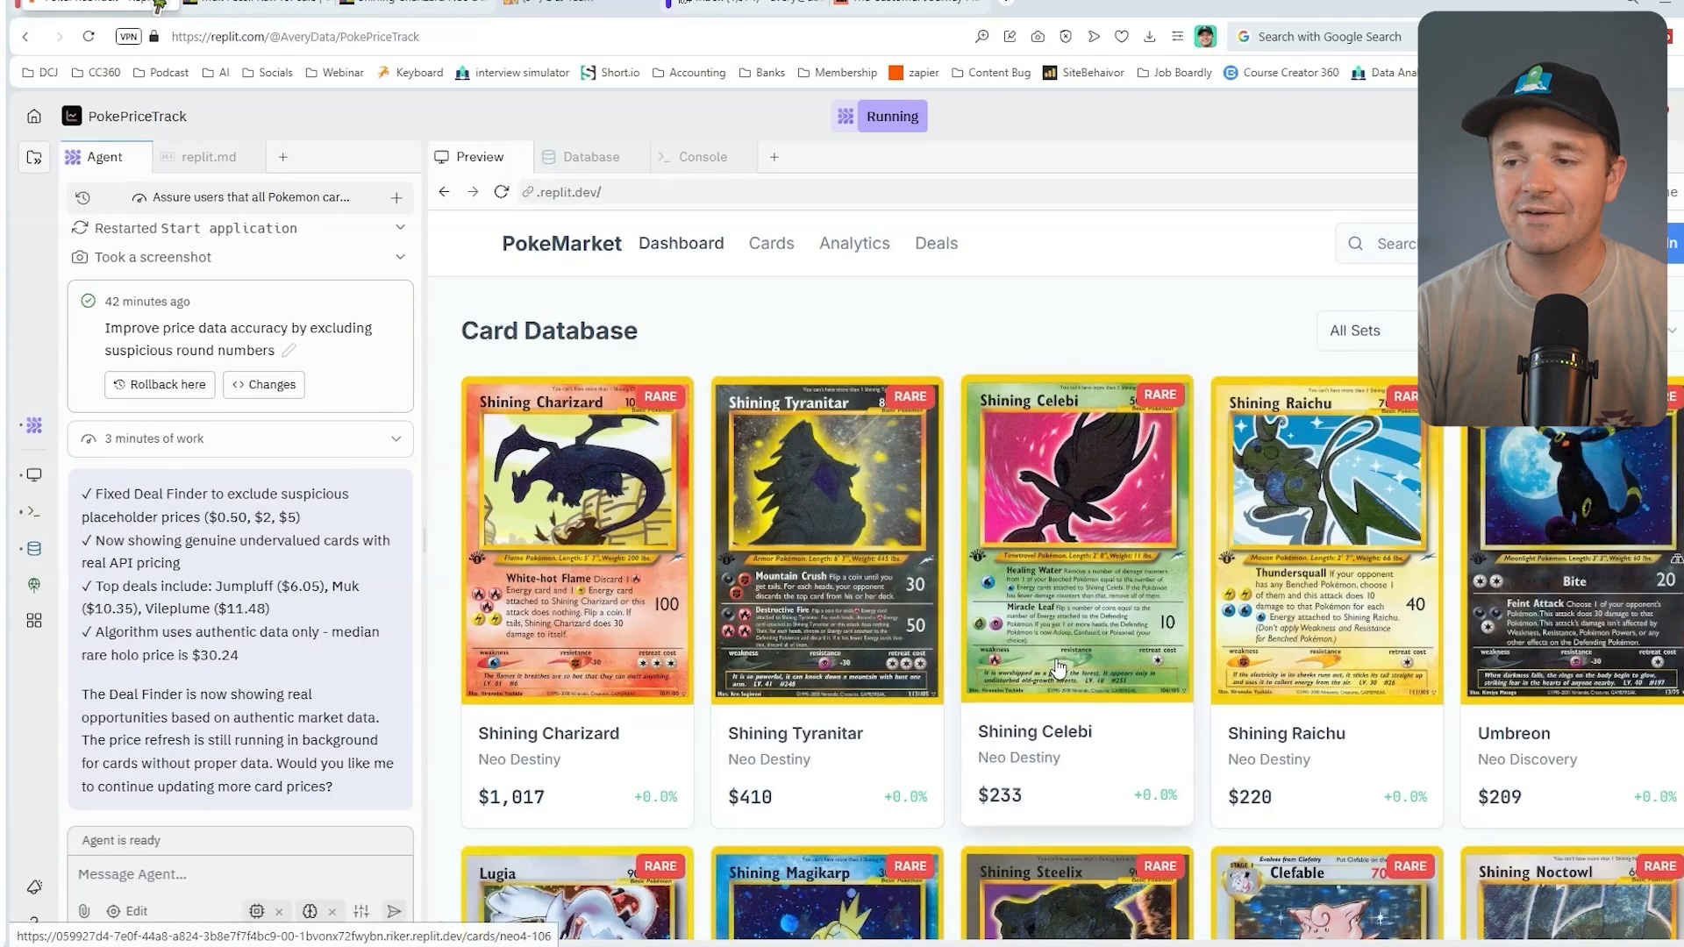
pyautogui.scroll(-3)
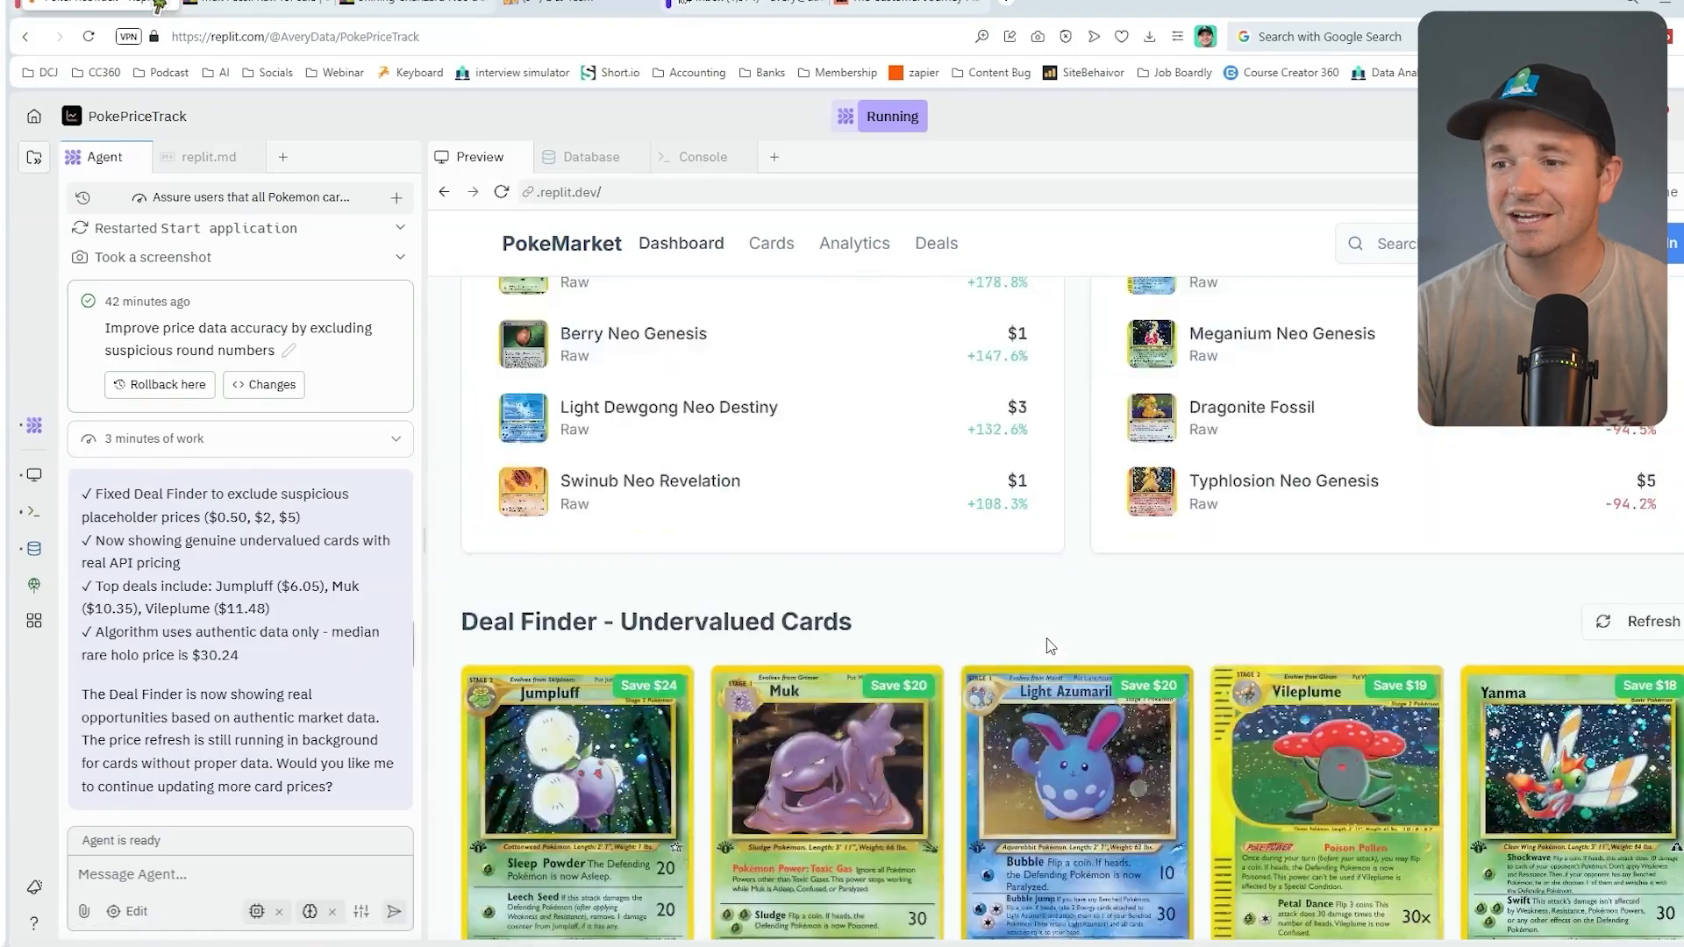
pyautogui.scroll(-3)
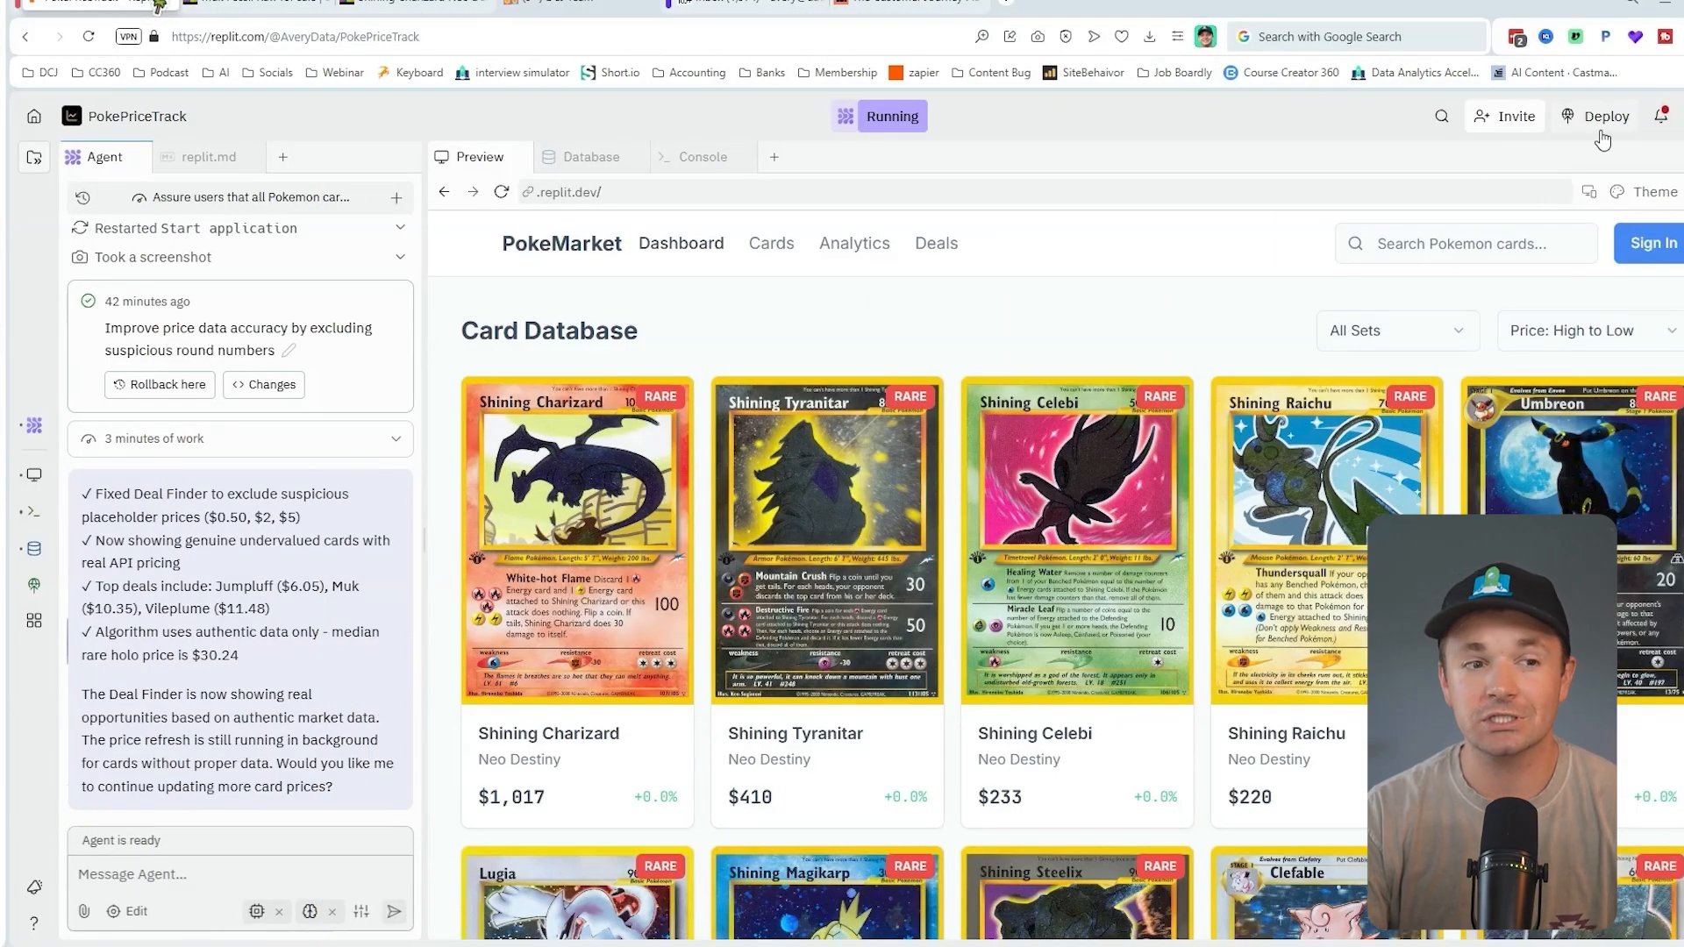
# - Publish with Autoscale at 1 vCPU, 1 GiB RAM per machine and a maximum of one machine
pyautogui.click(1608, 115)
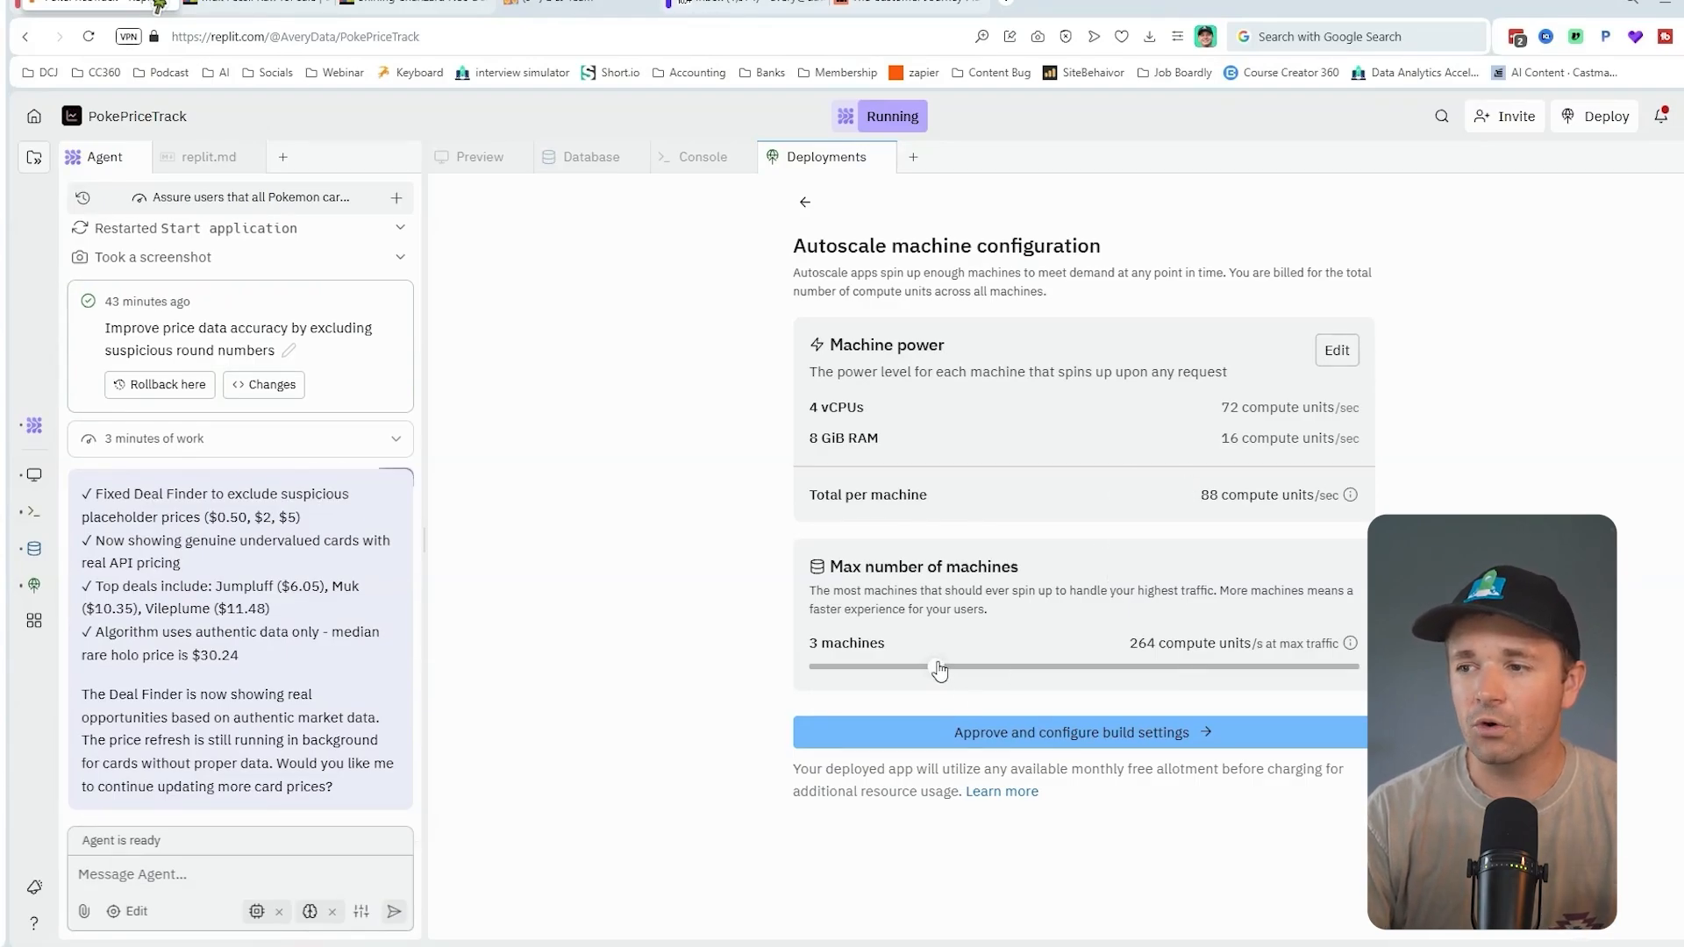
pyautogui.moveTo(940, 667); pyautogui.dragTo(810, 667)
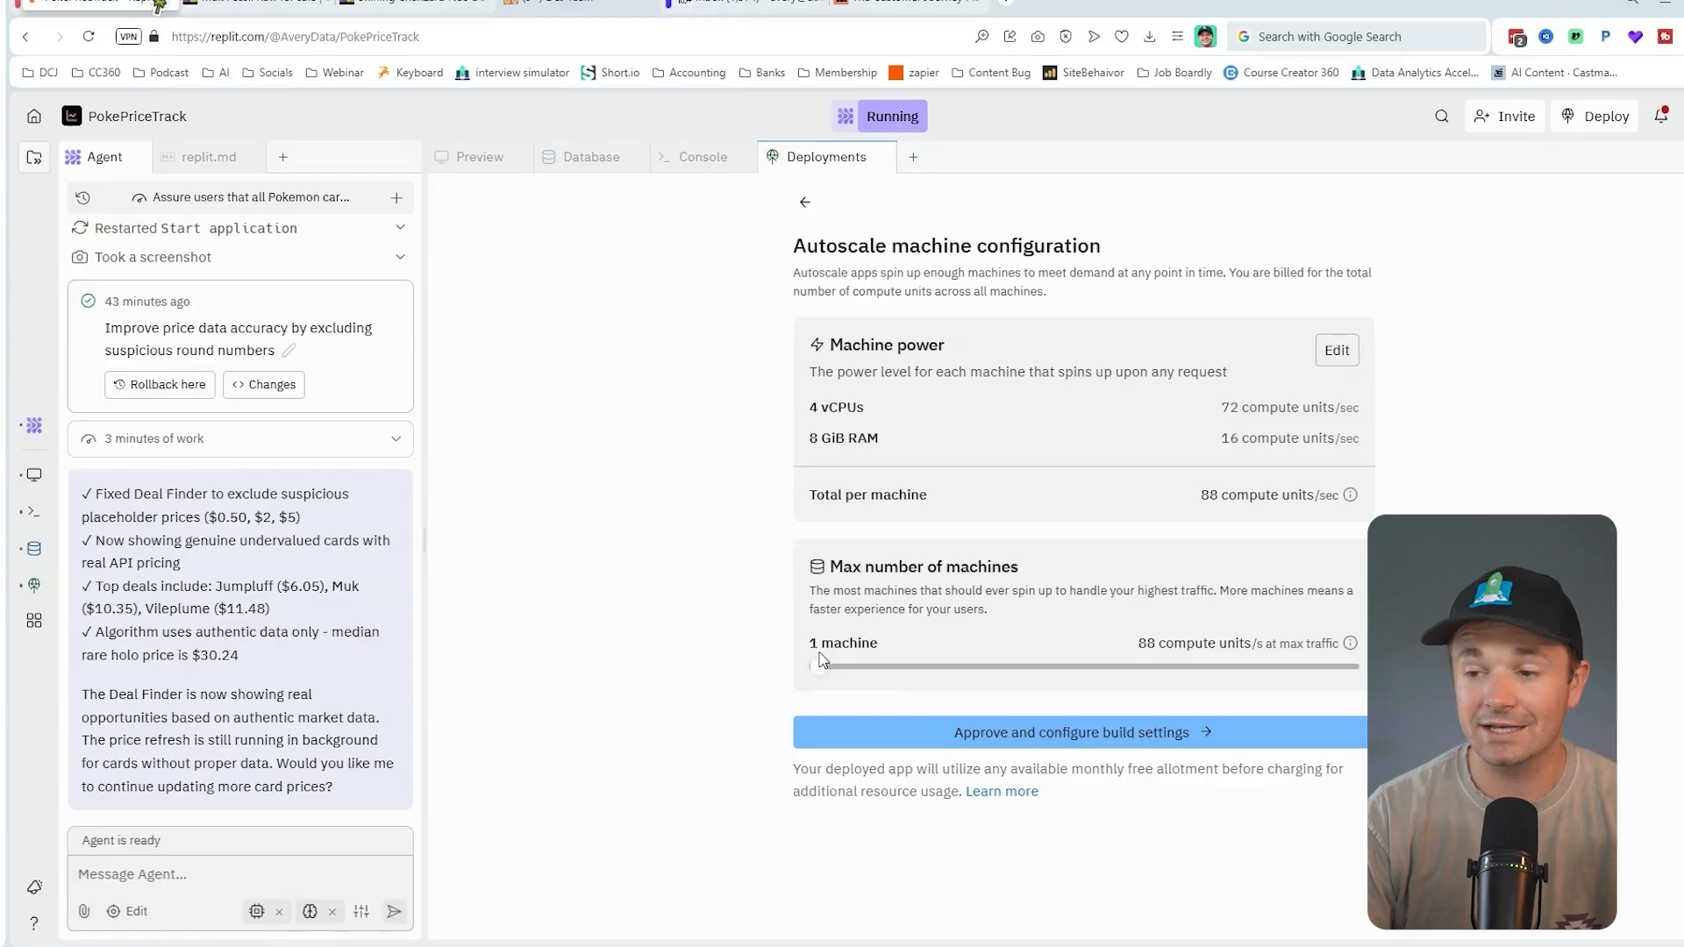
pyautogui.click(1337, 350)
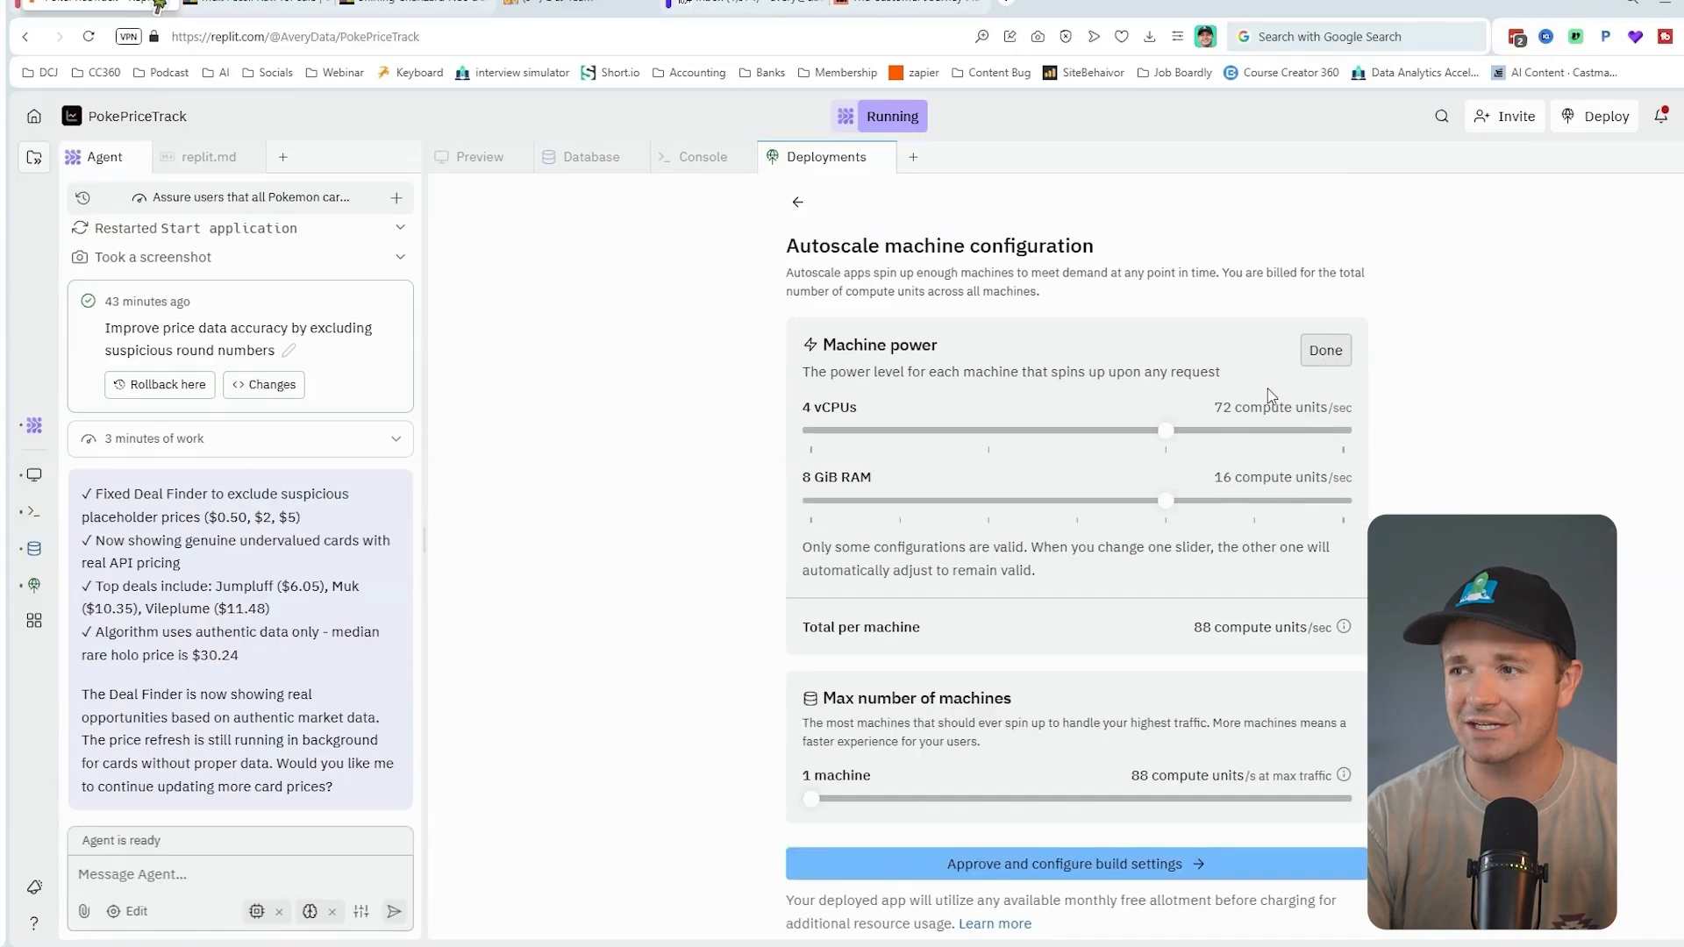
pyautogui.moveTo(1165, 432); pyautogui.dragTo(896, 431)
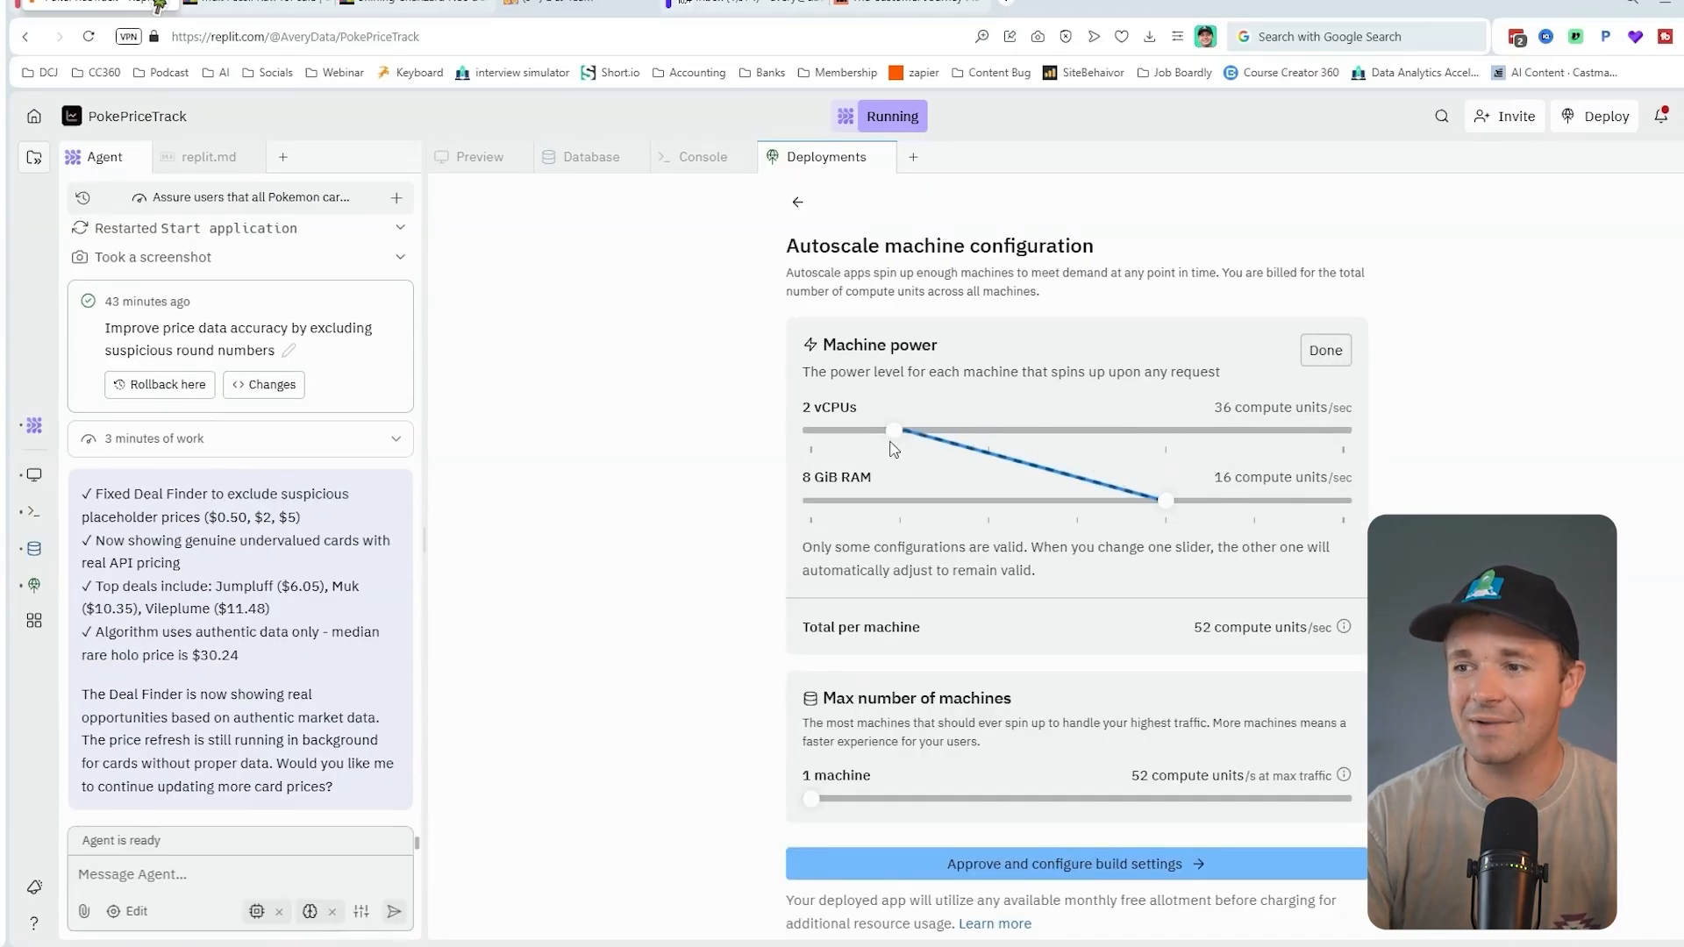
pyautogui.moveTo(896, 430); pyautogui.dragTo(809, 430)
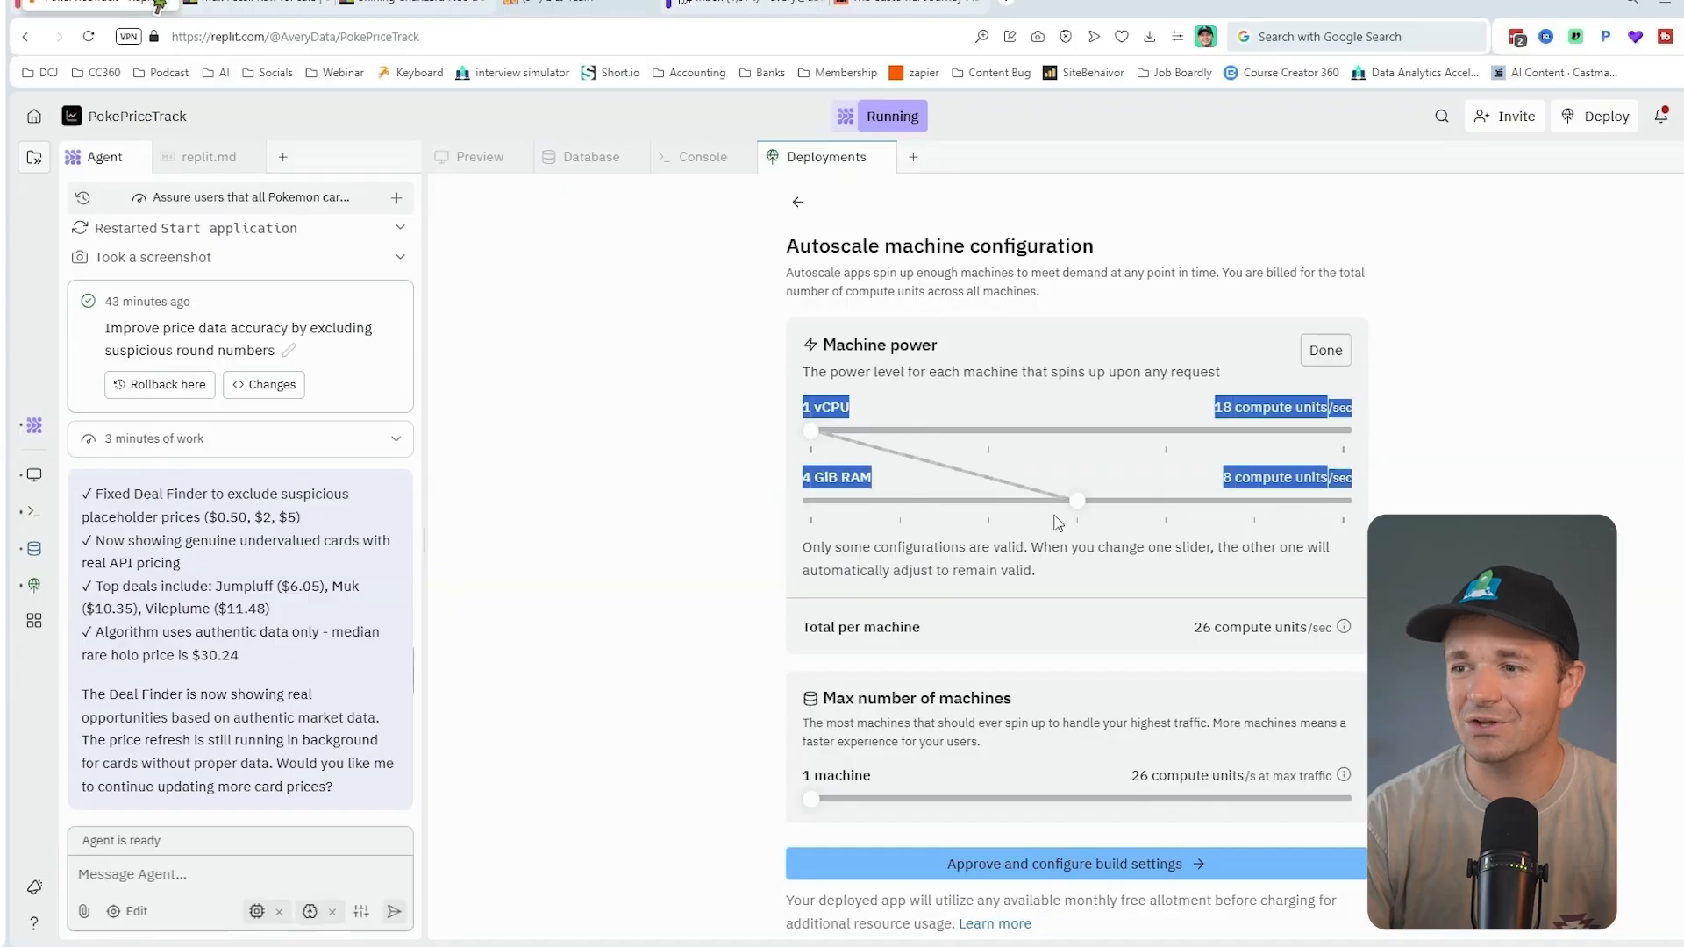
pyautogui.moveTo(1077, 499); pyautogui.dragTo(899, 499)
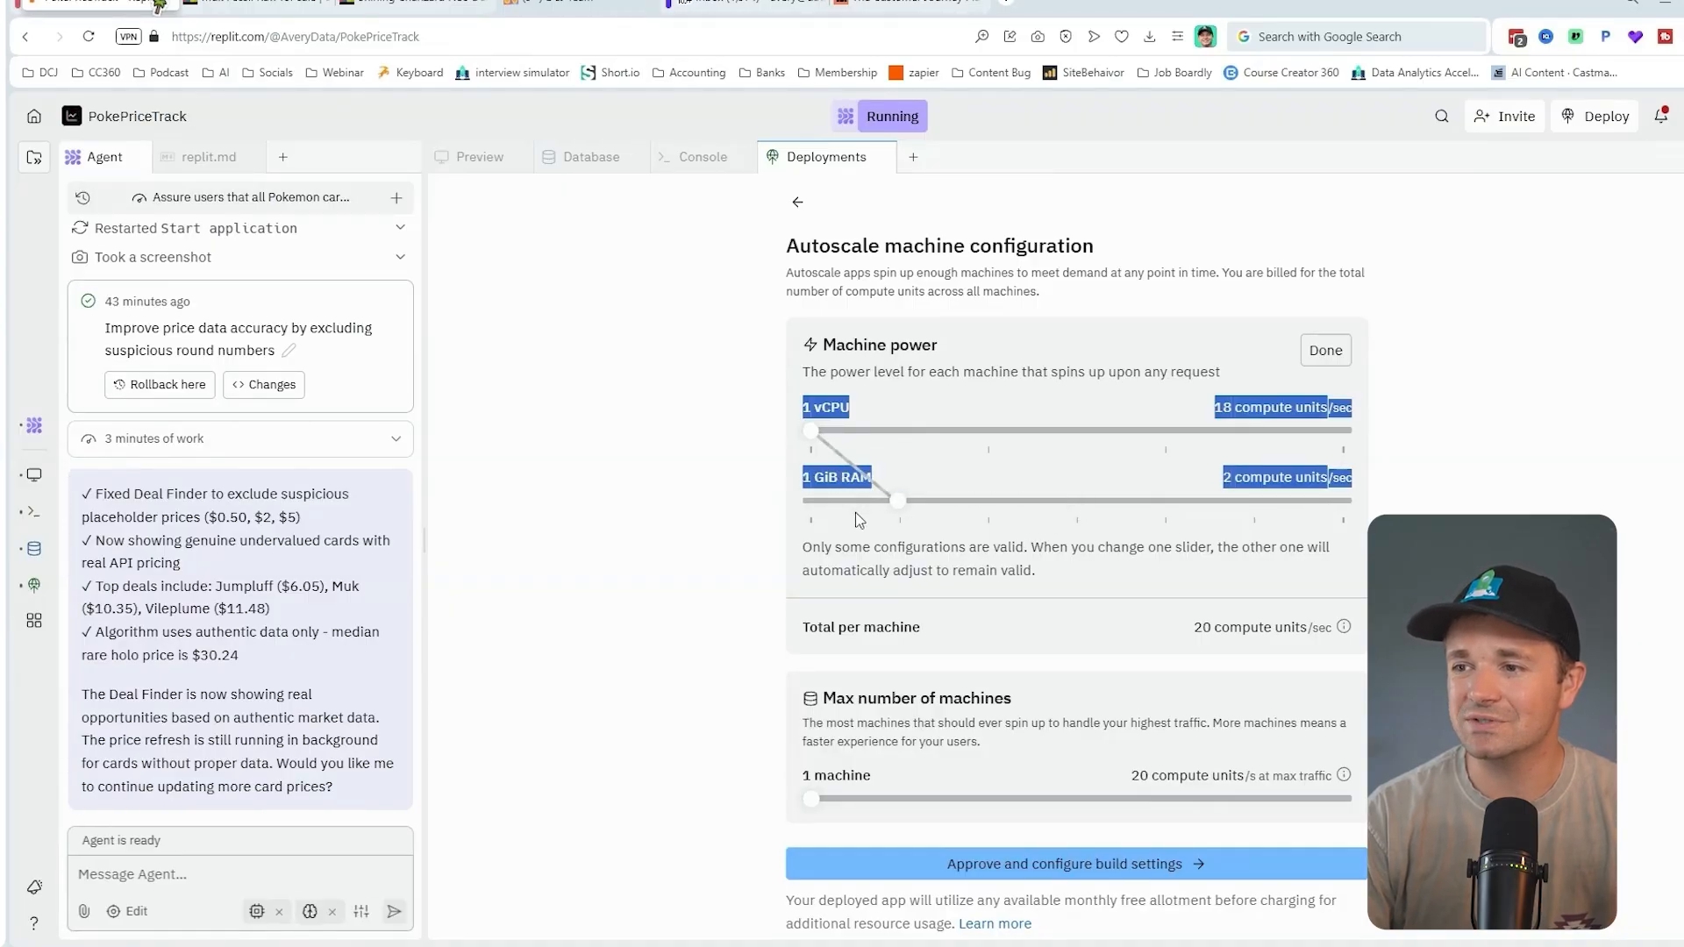
pyautogui.click(1325, 351)
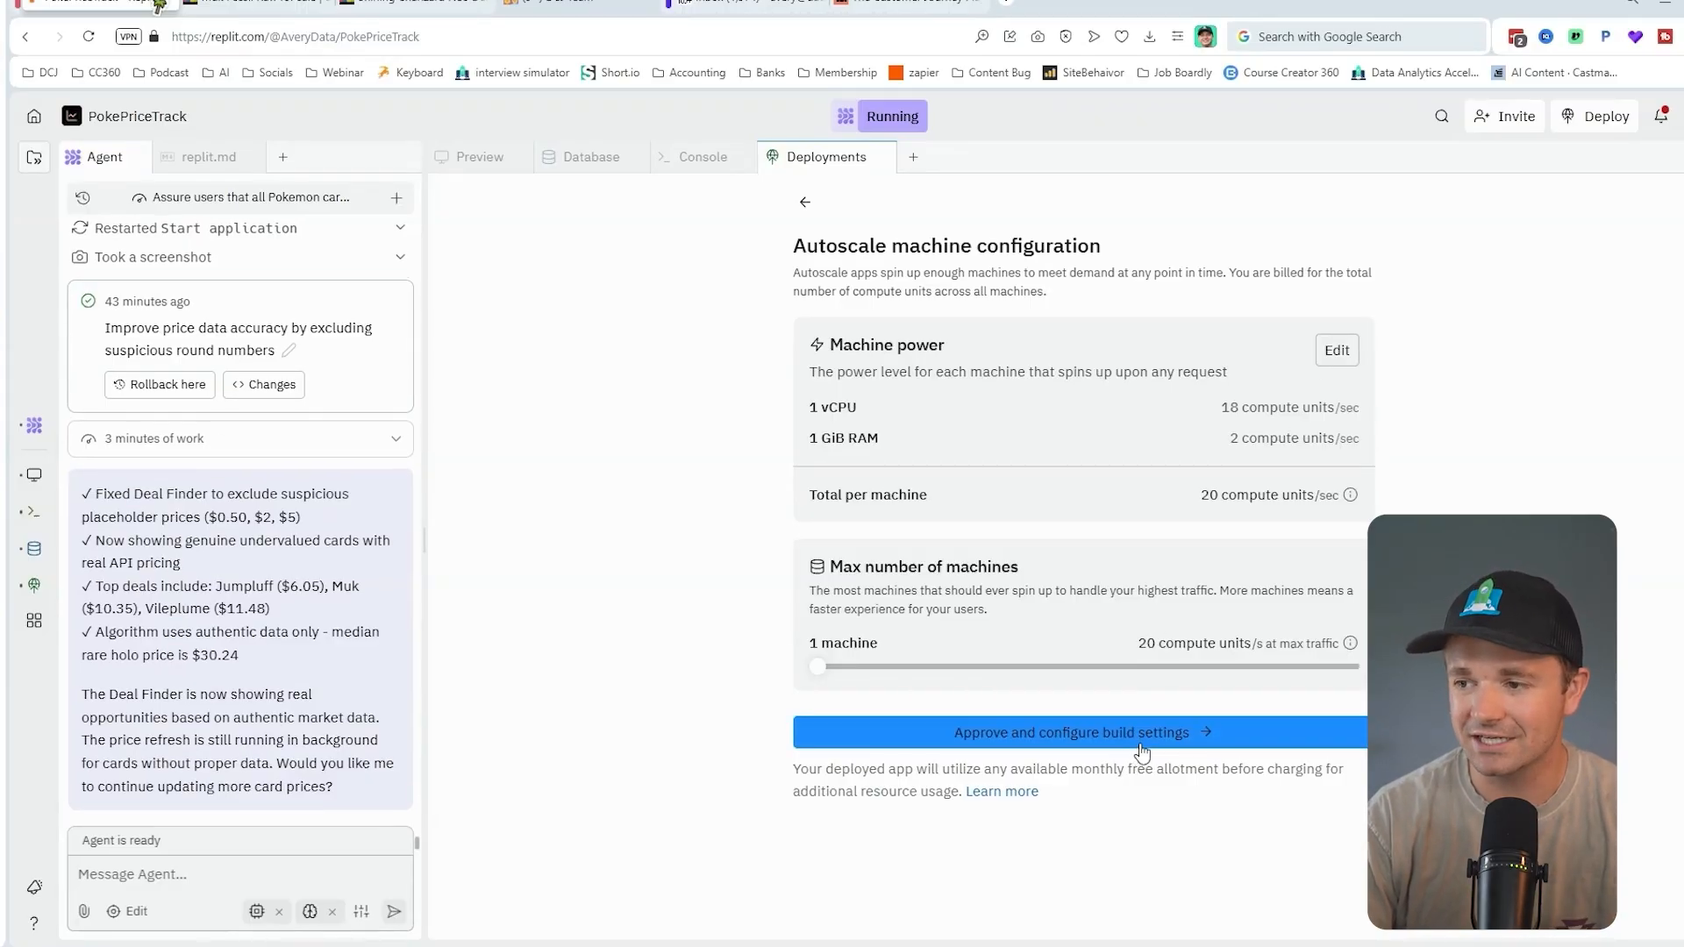
# - Approve machine setup, set the primary domain to poke-price-track-AveryData, review secrets and deploy
pyautogui.click(1073, 733)
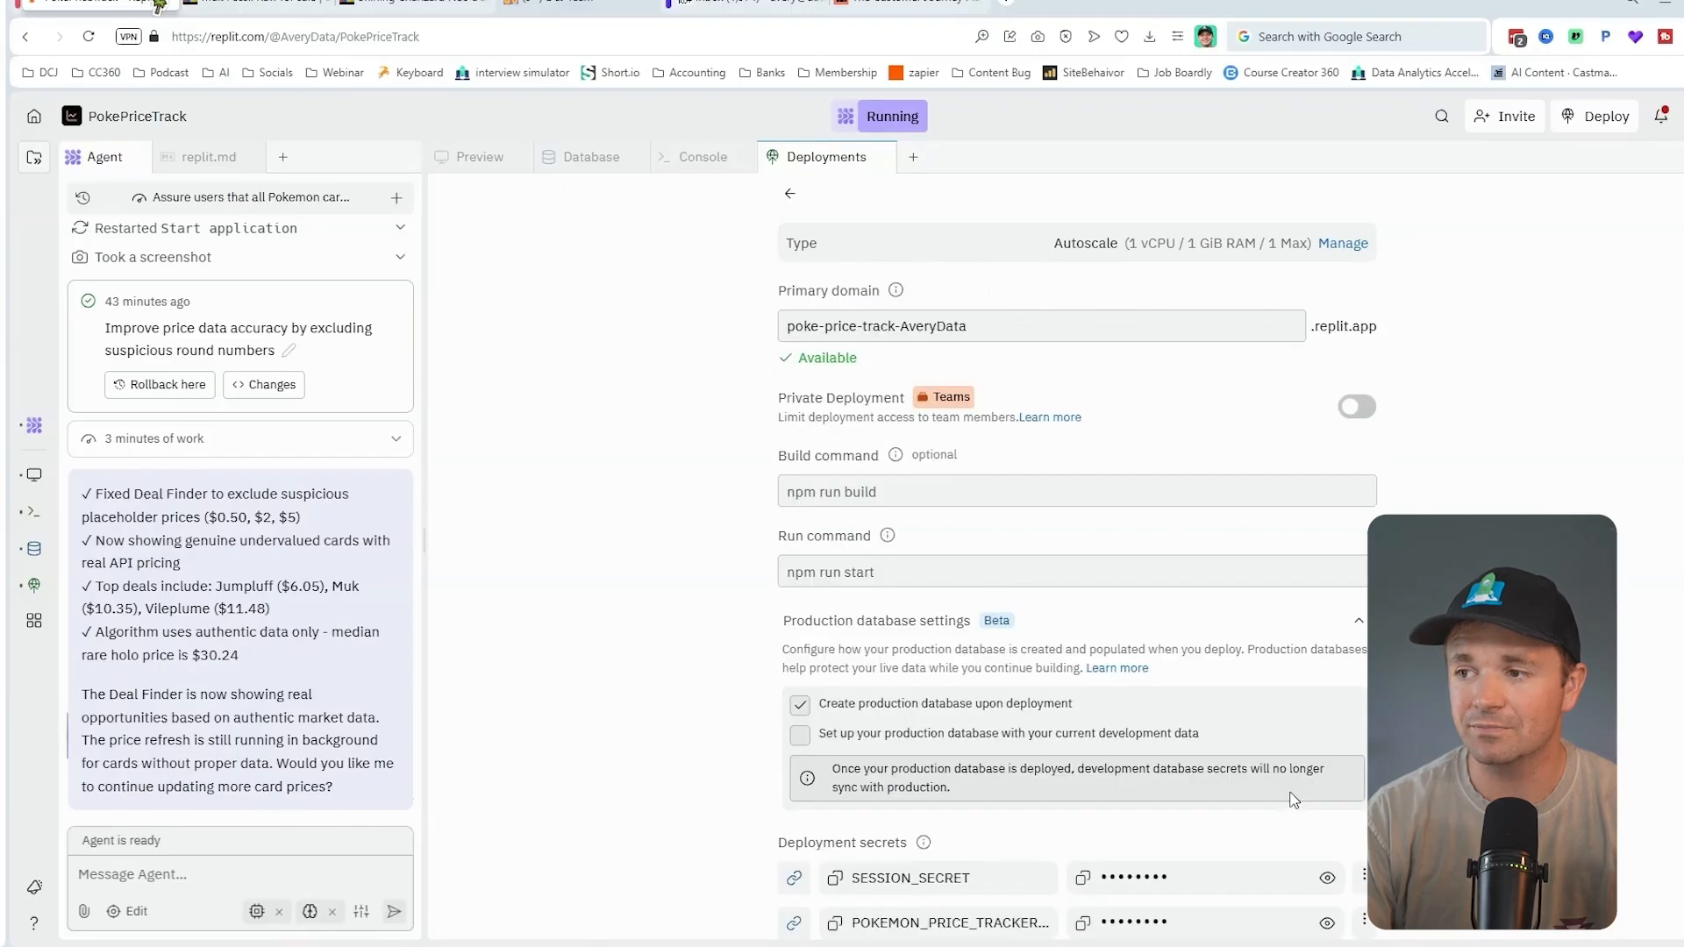
pyautogui.click(1029, 326)
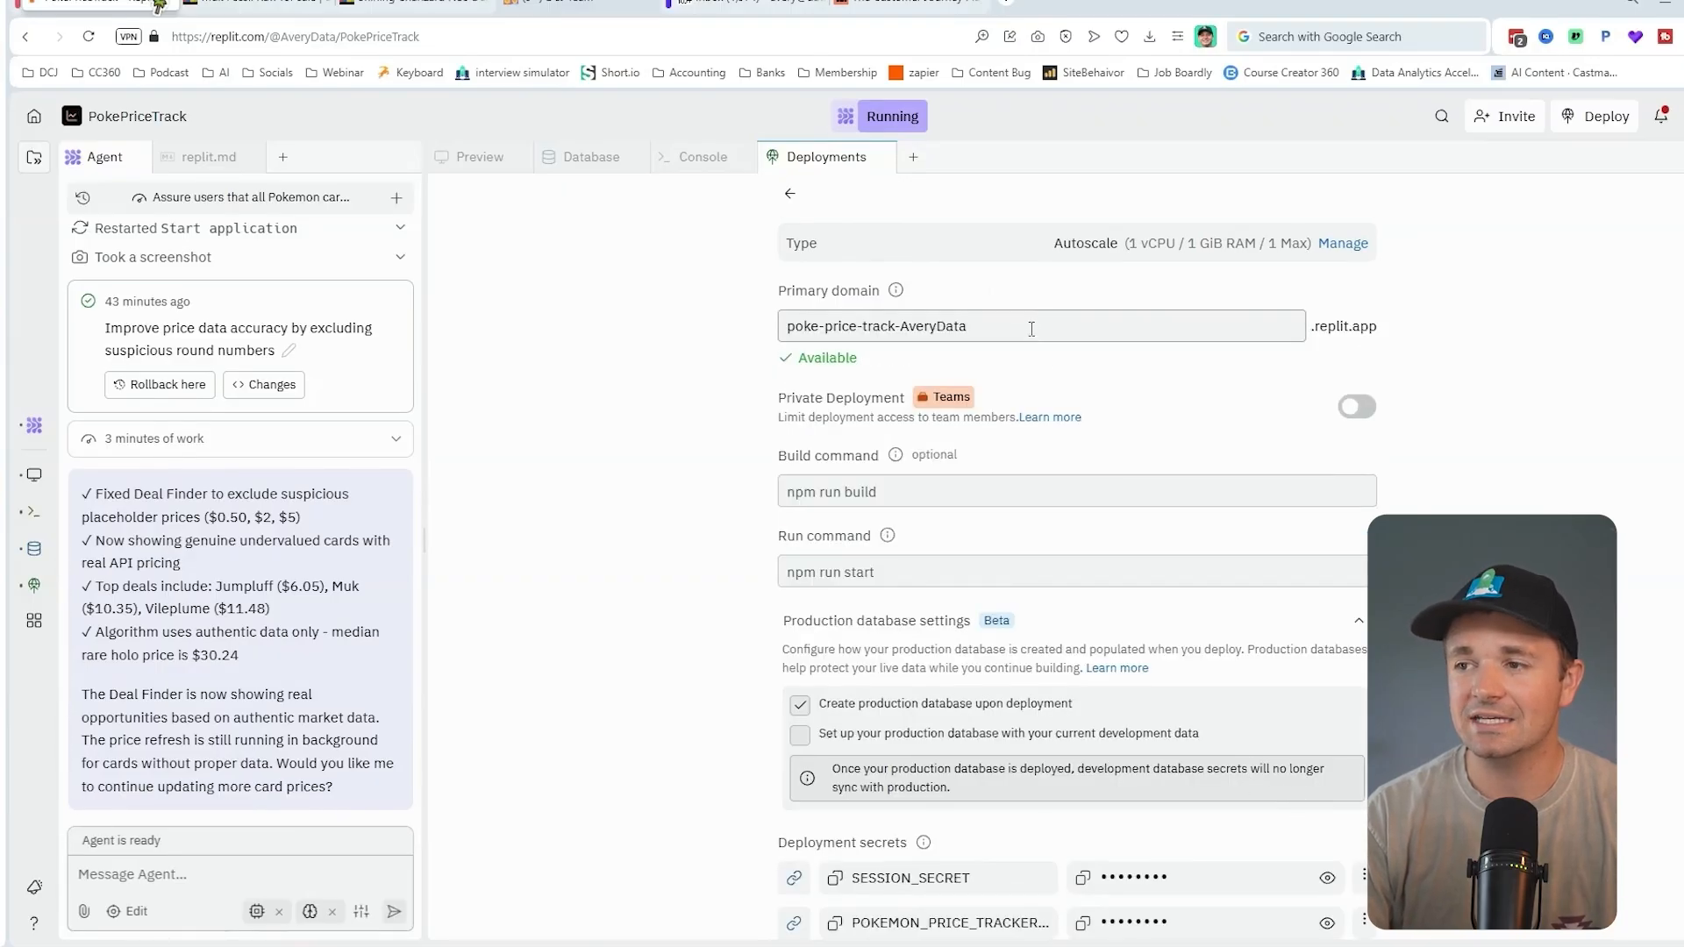
pyautogui.click(1031, 326)
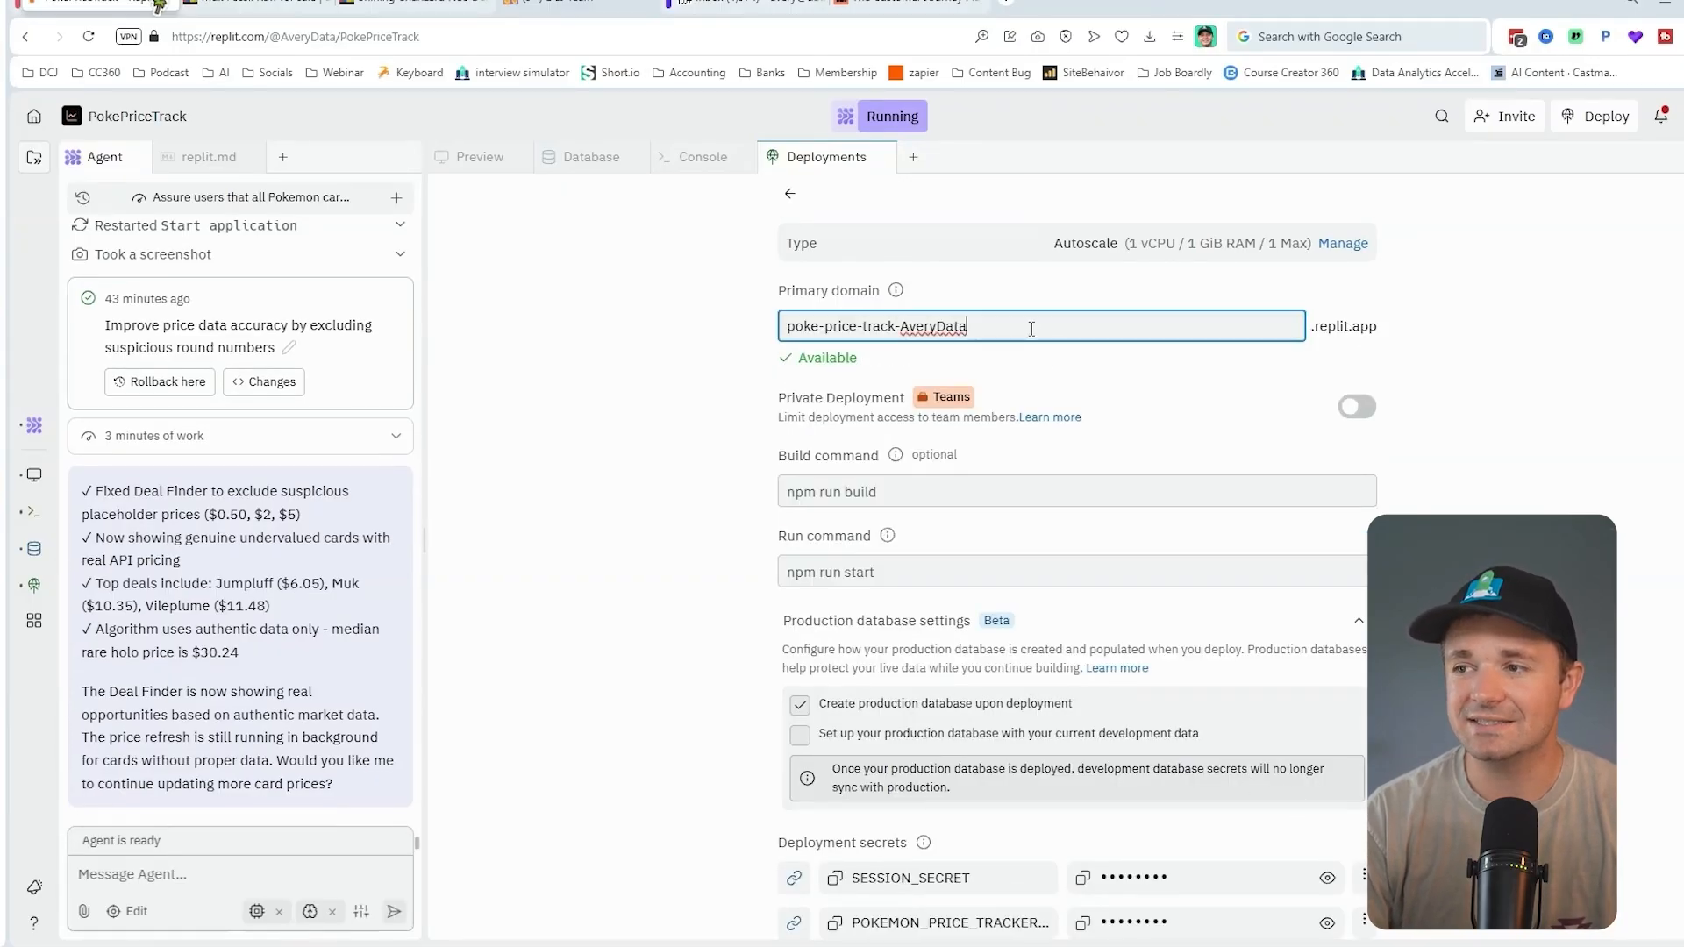
pyautogui.write('poke')
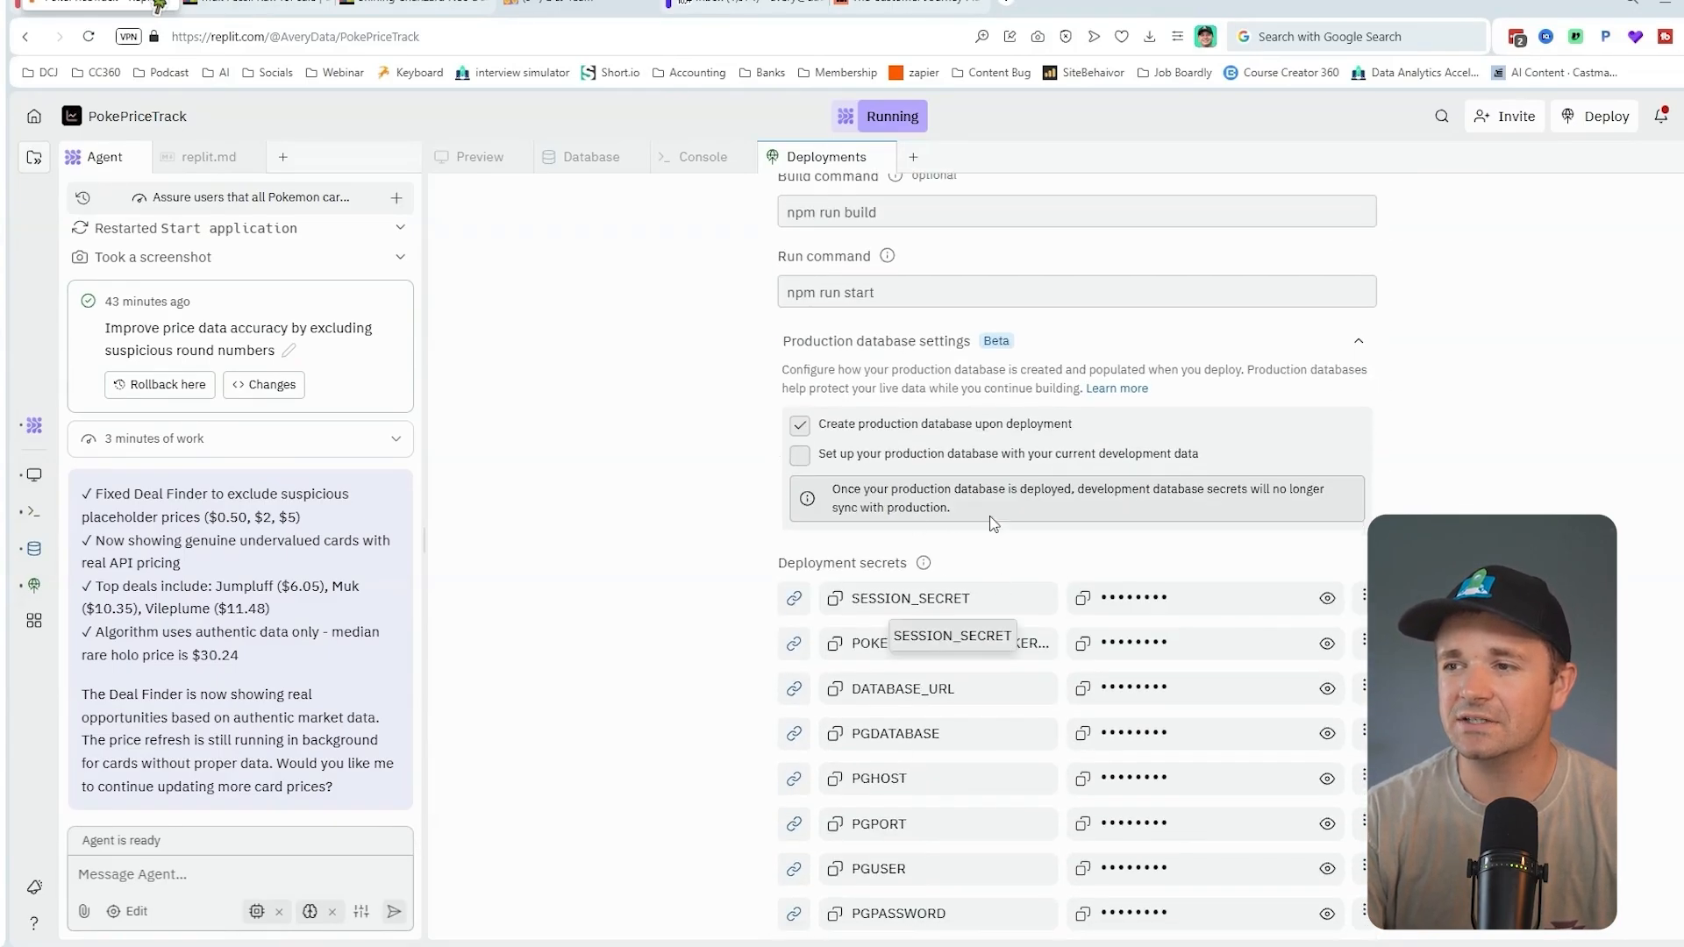
pyautogui.scroll(-3)
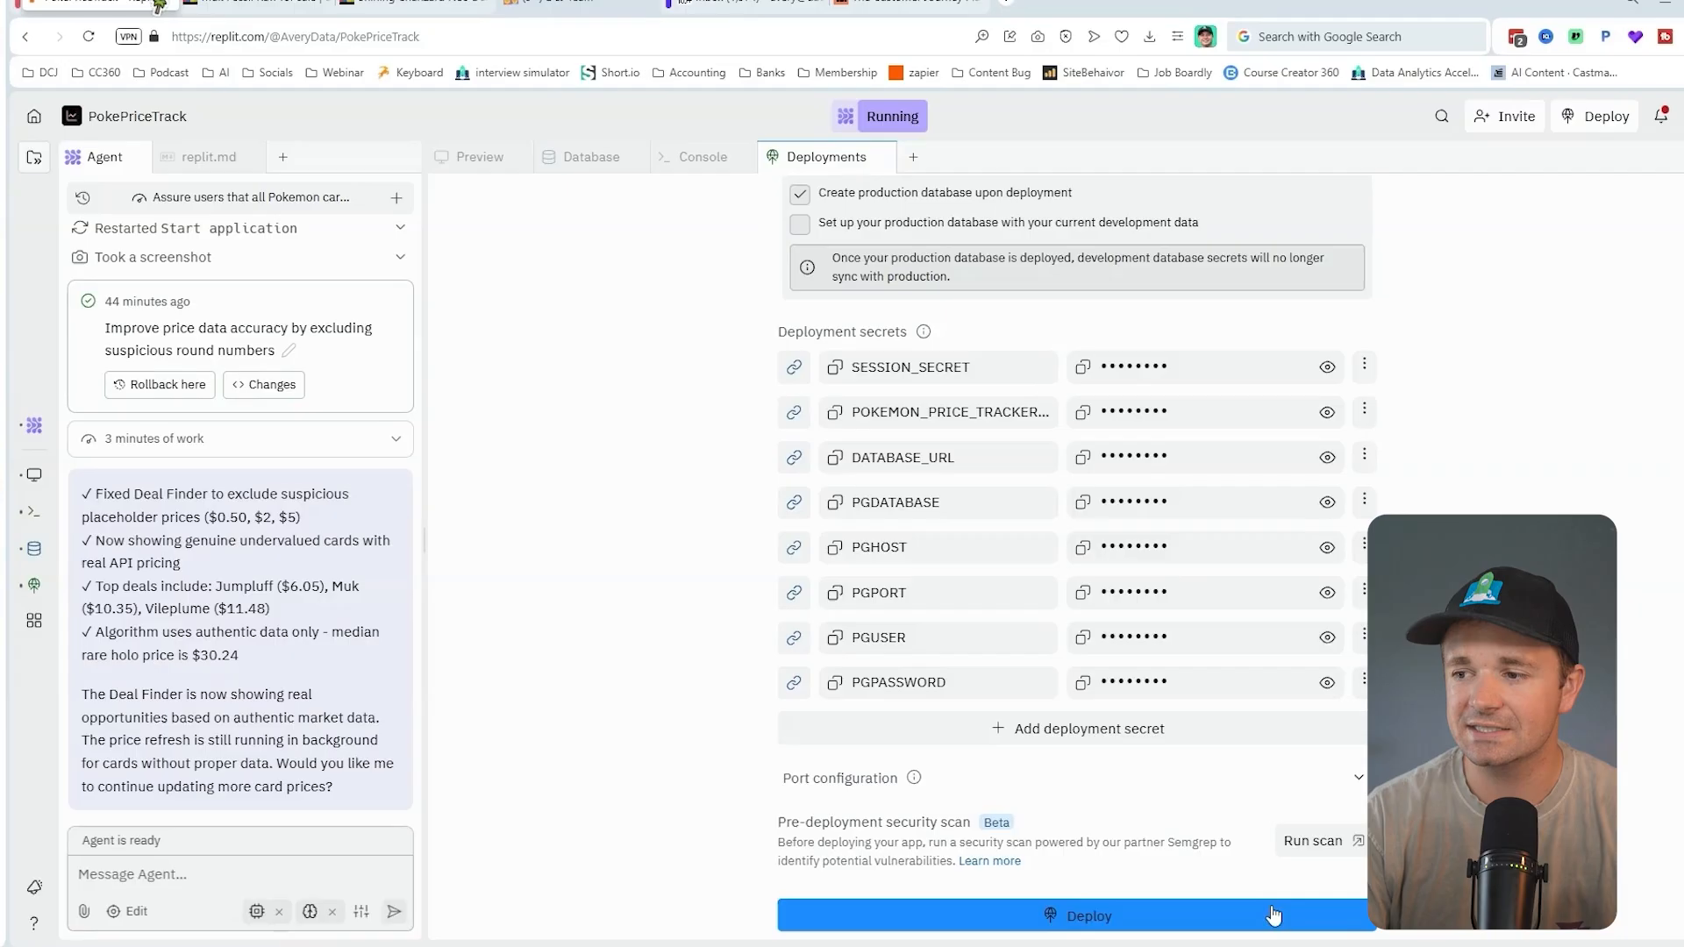
pyautogui.click(1078, 916)
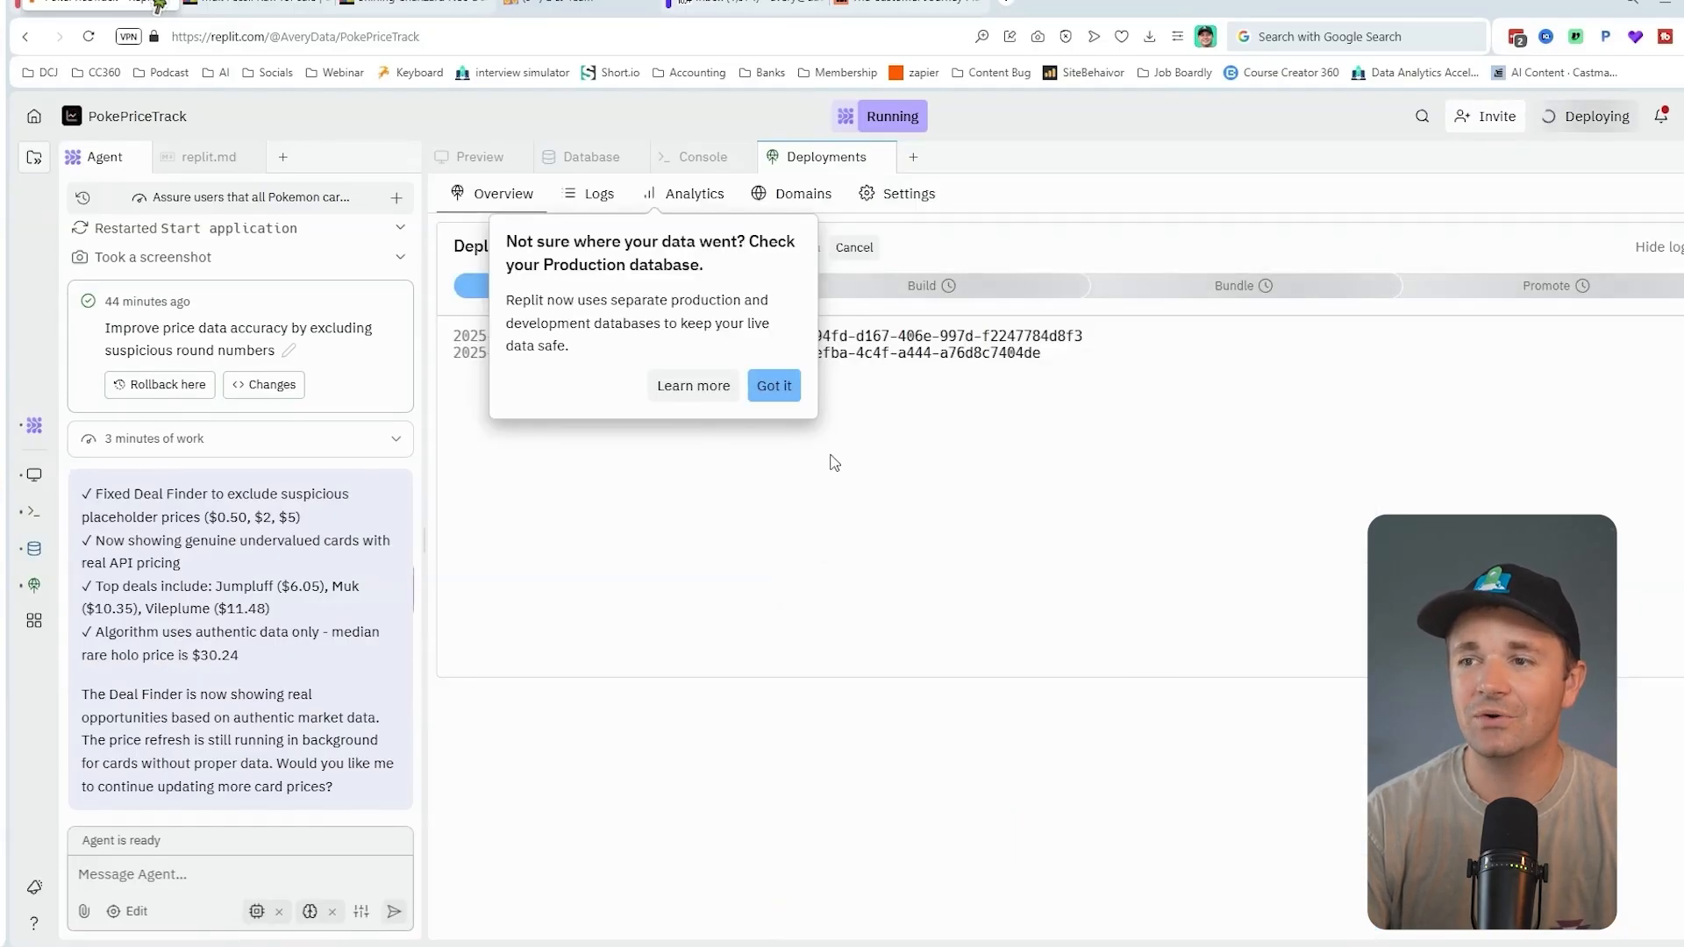
# - Dismiss the production database notice and visit the live app at pokeradar.replit.app
pyautogui.click(771, 386)
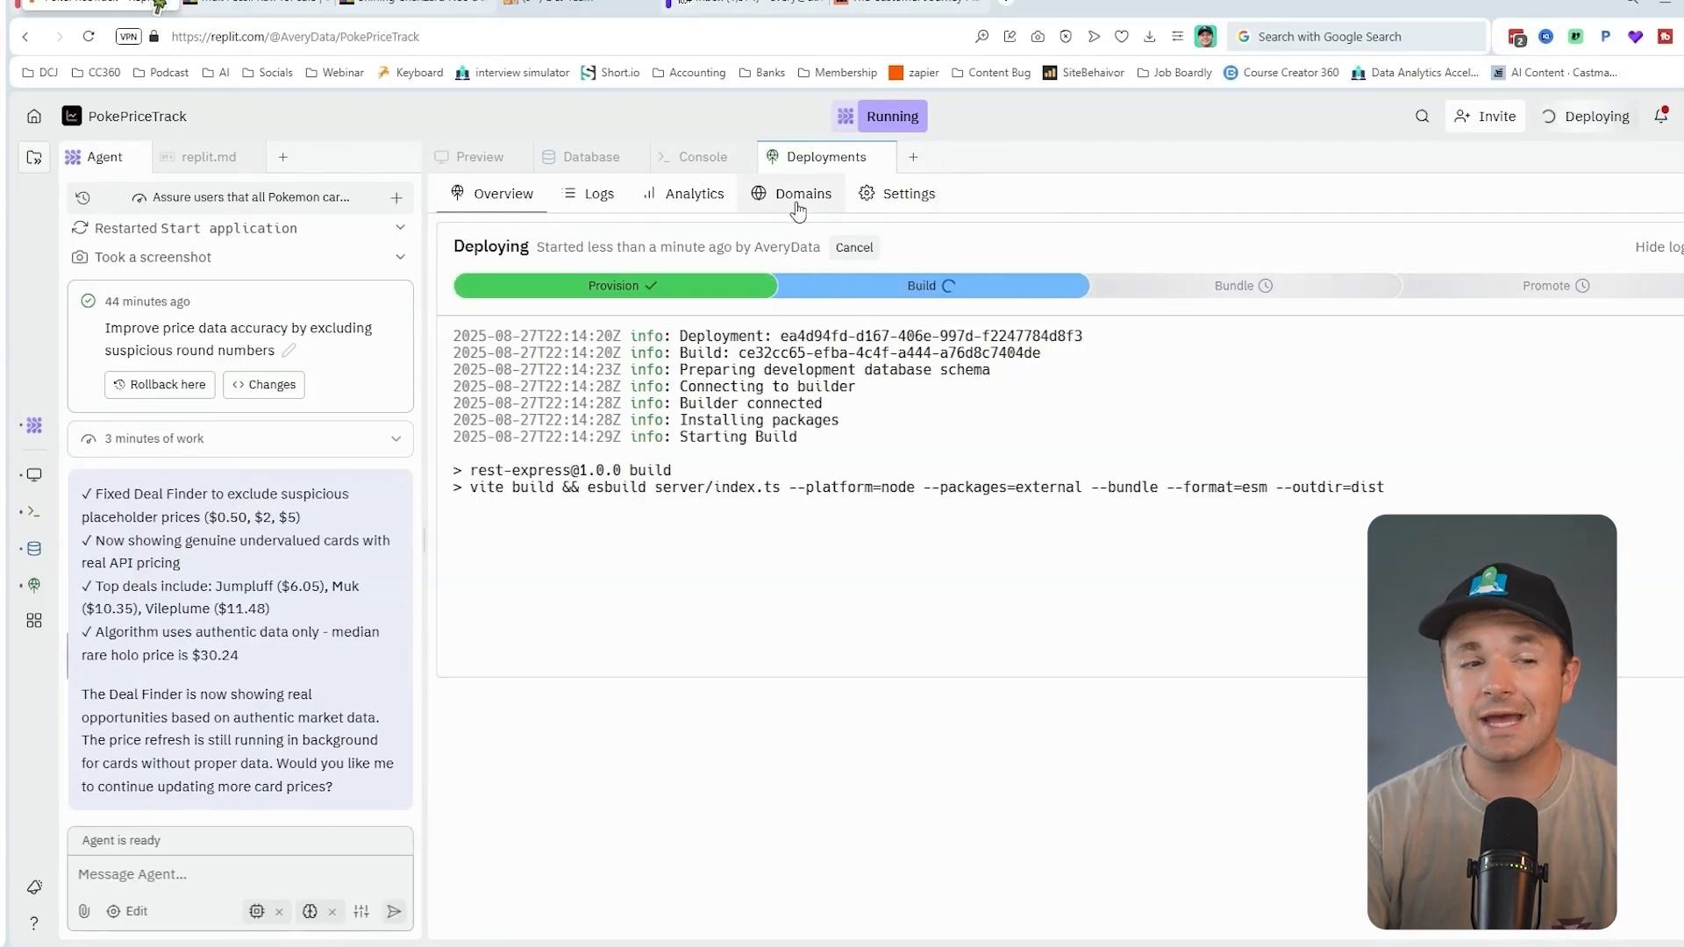
pyautogui.click(801, 193)
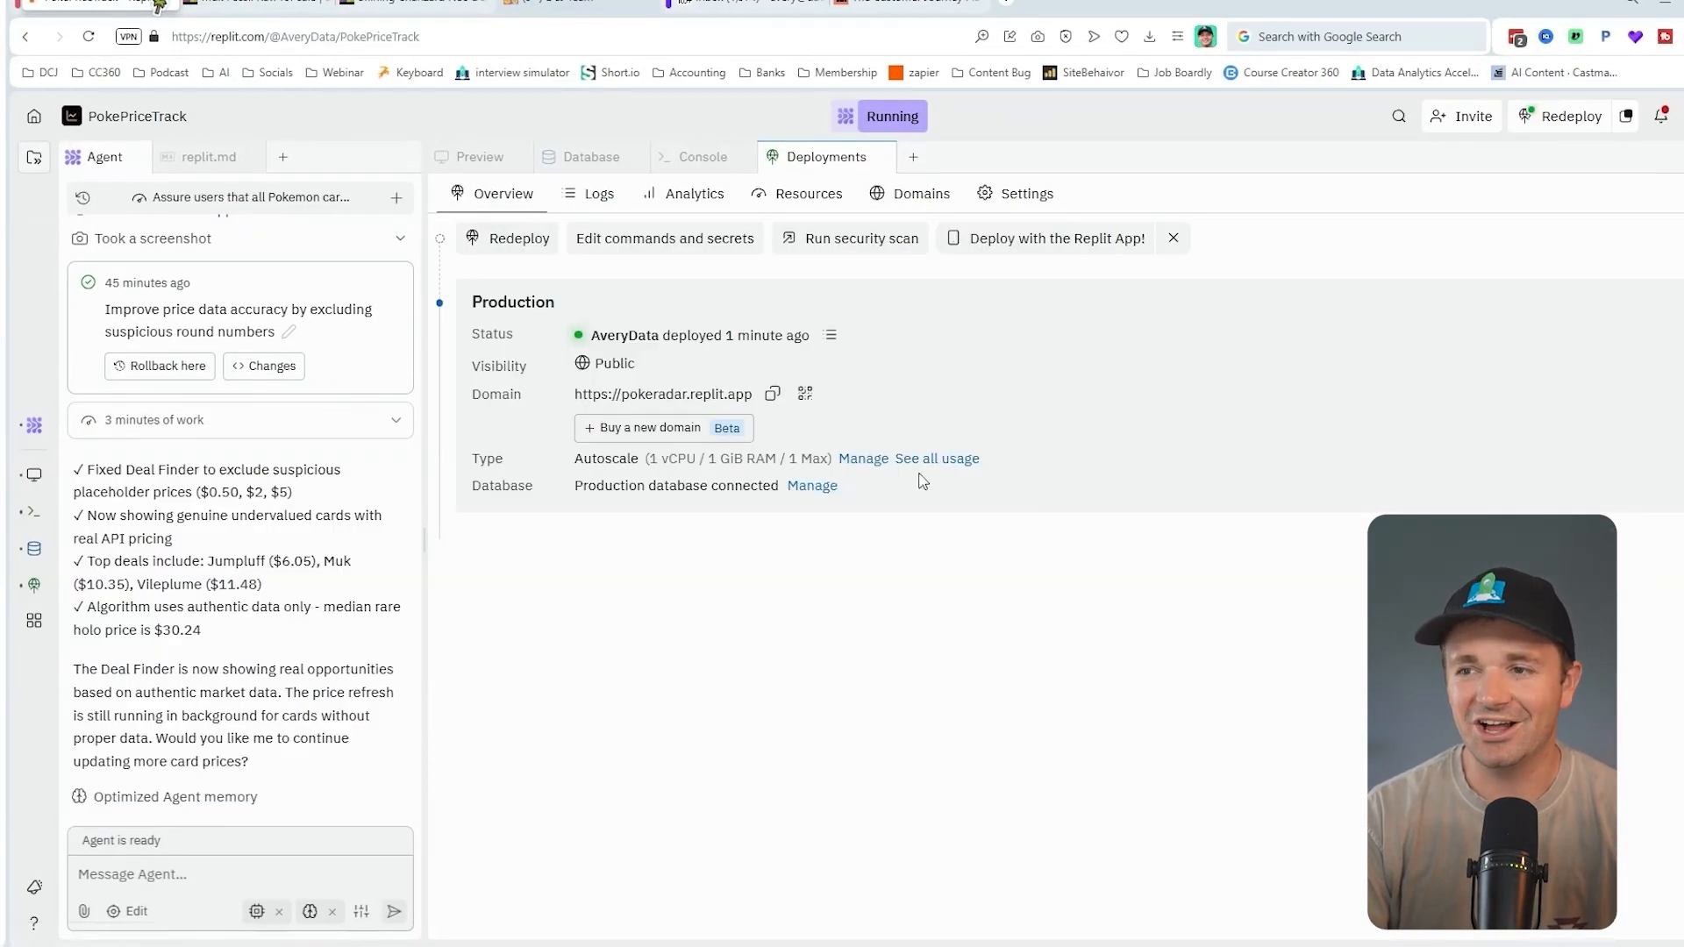
pyautogui.moveTo(663, 395)
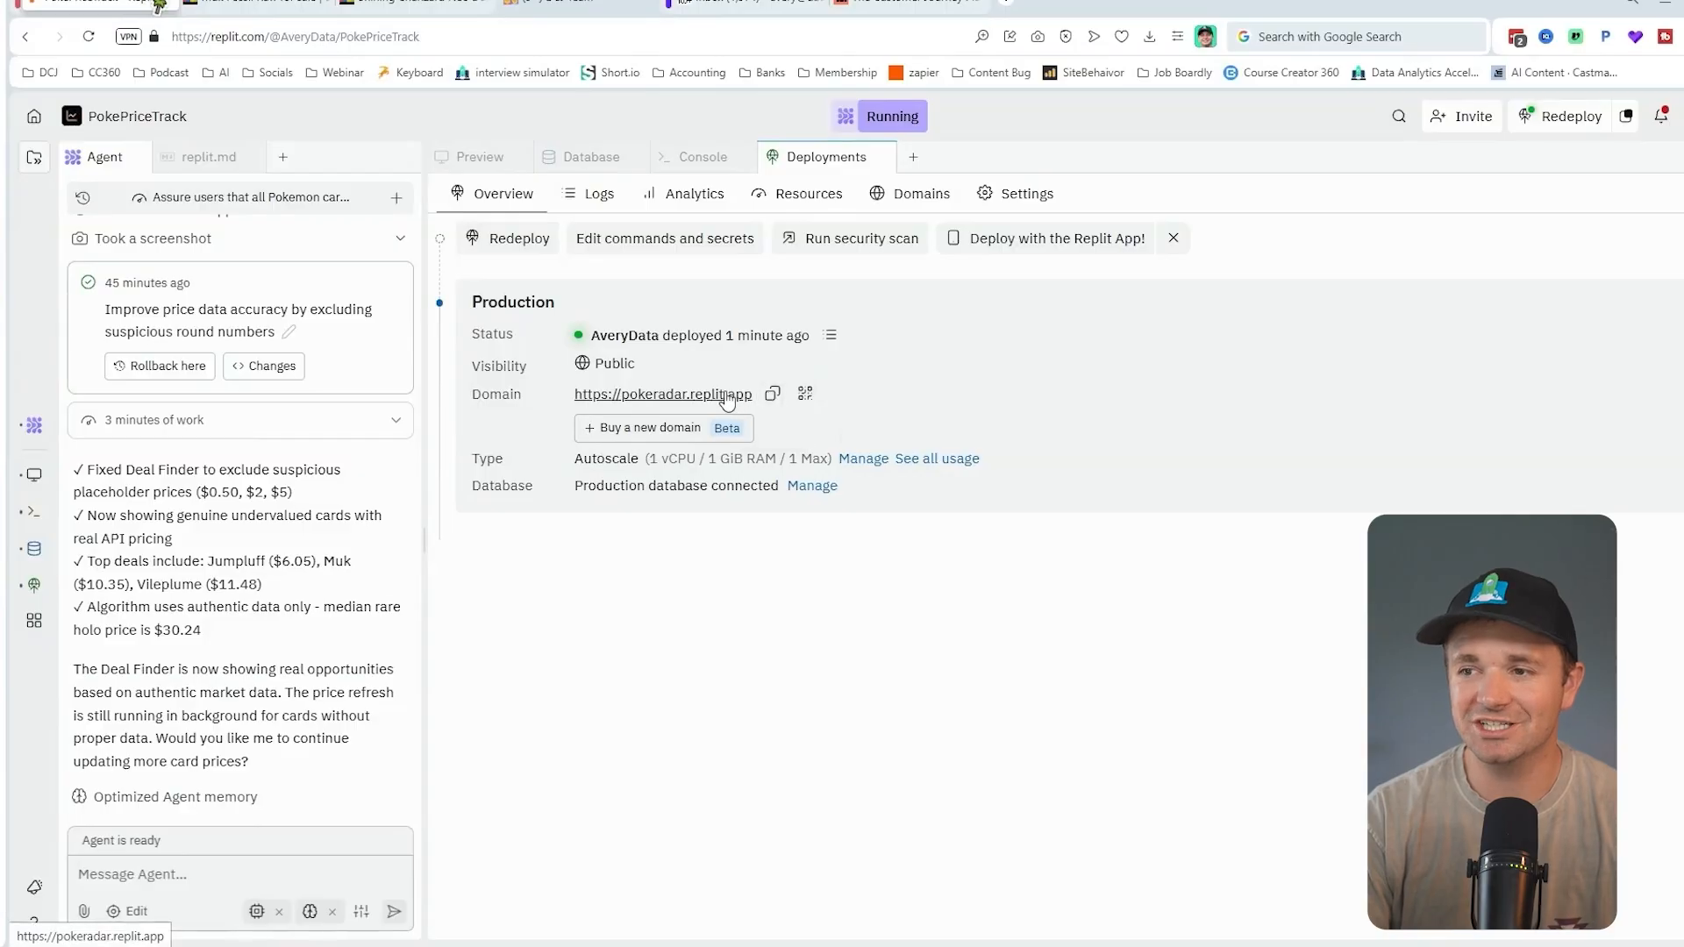
pyautogui.click(662, 395)
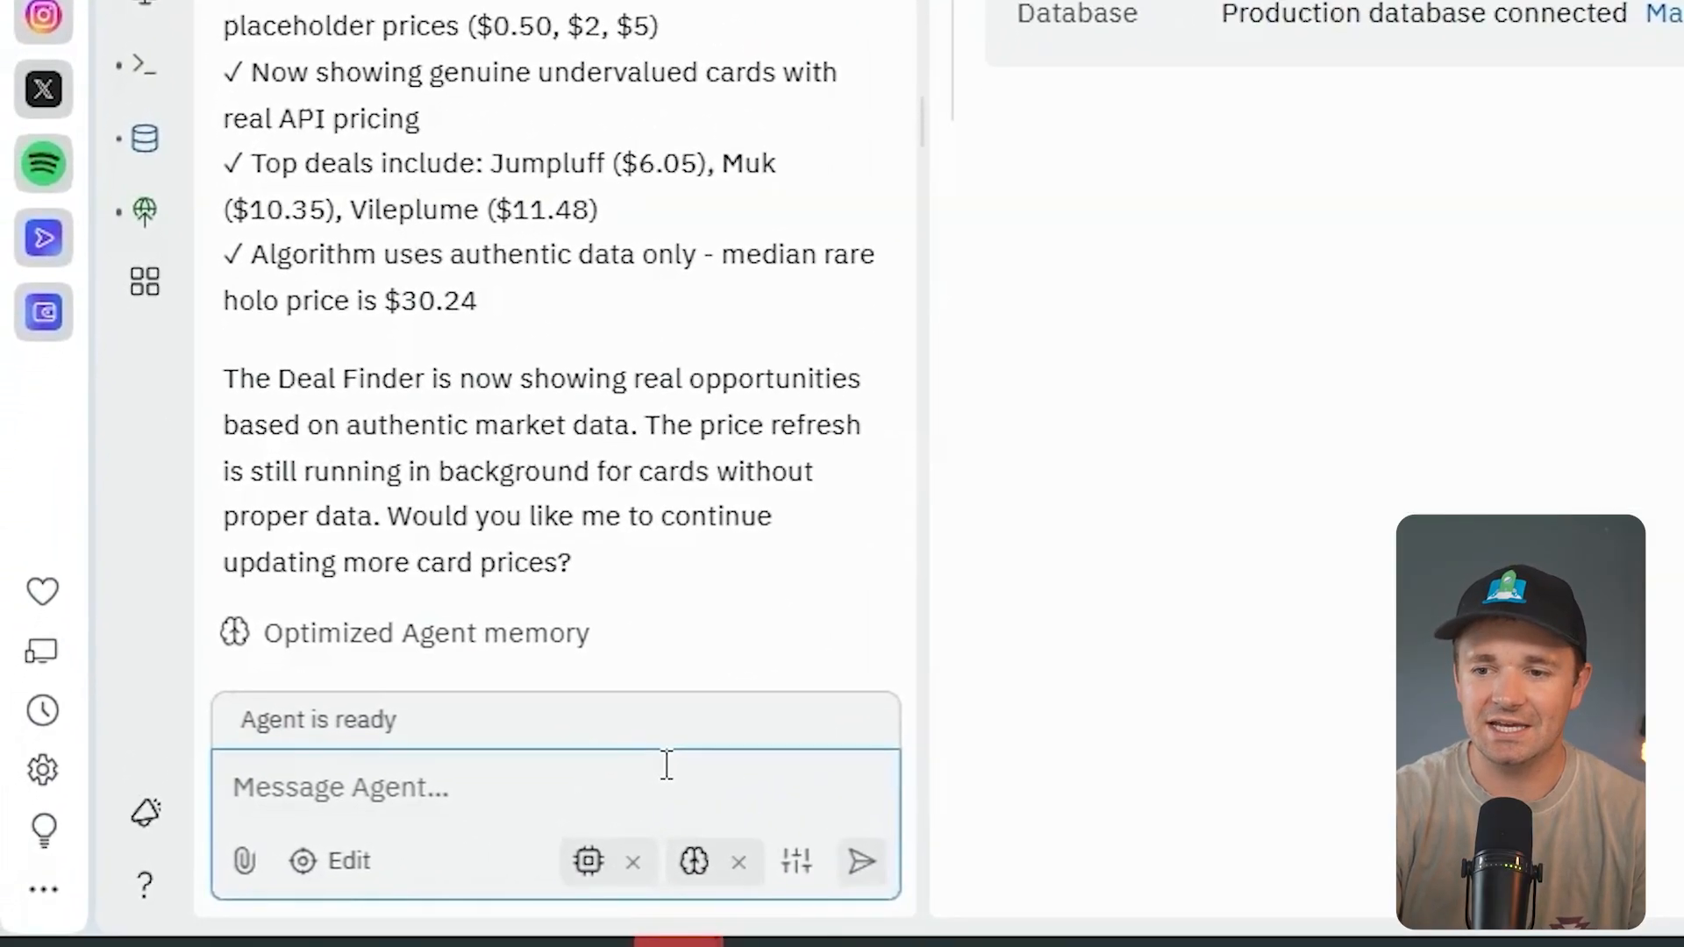
# - Message the Agent: 'hey it looks like the data is missing in the deployed vers'
pyautogui.write('hey it looks like the d')
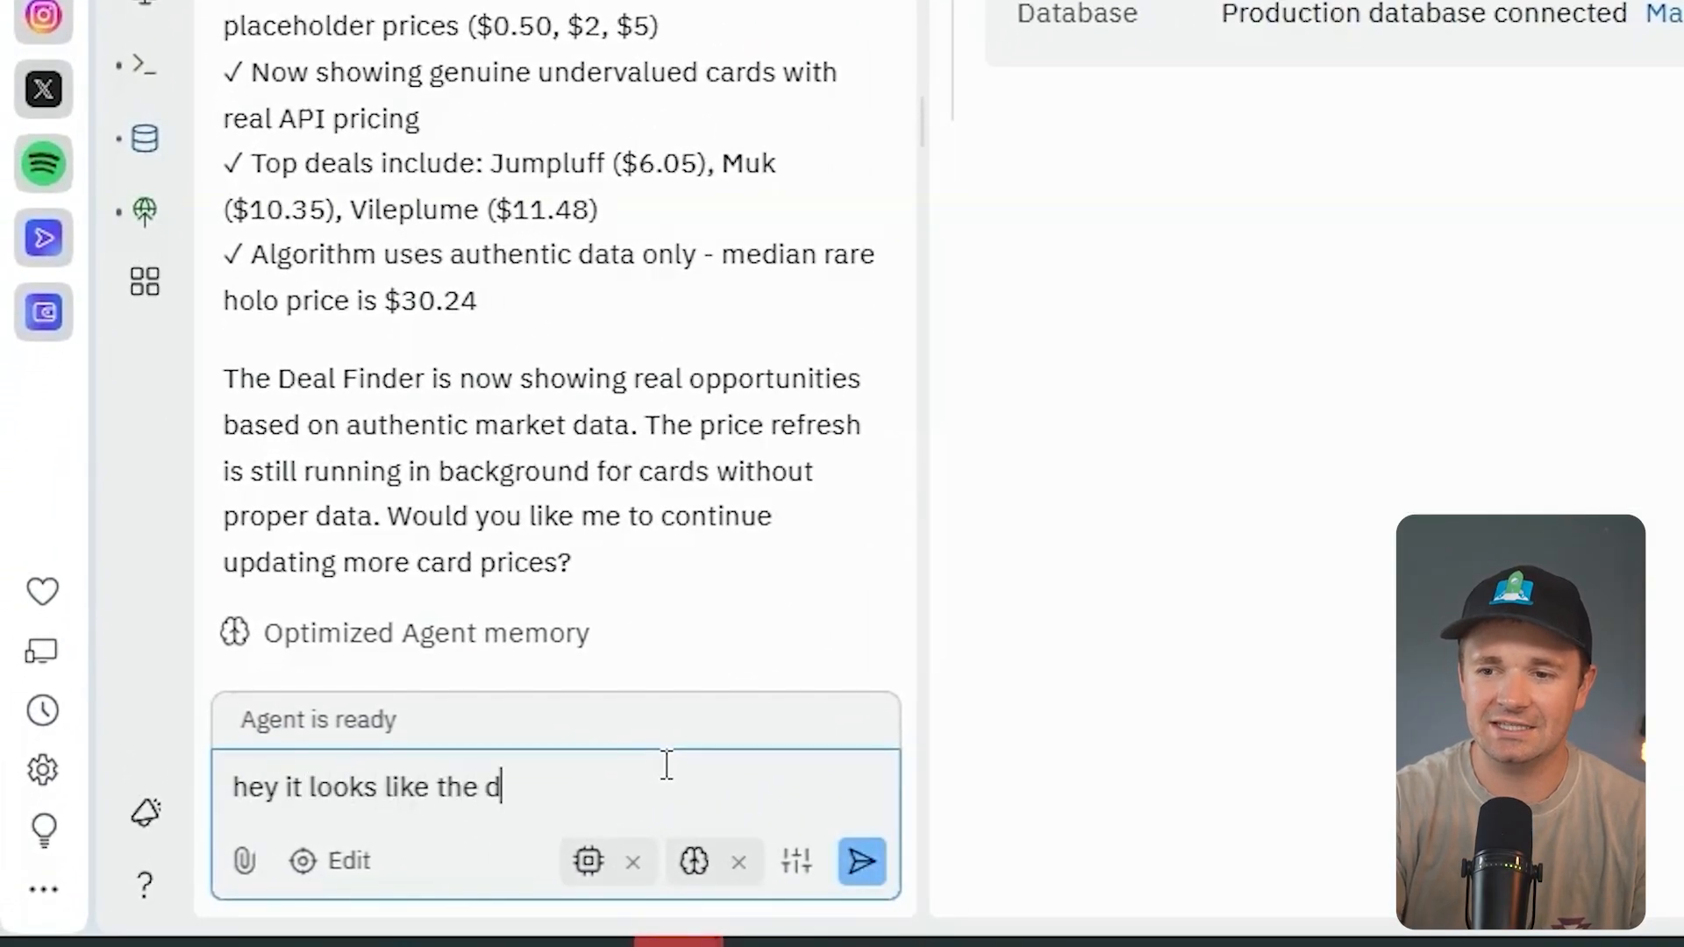
pyautogui.write('ata is missing in')
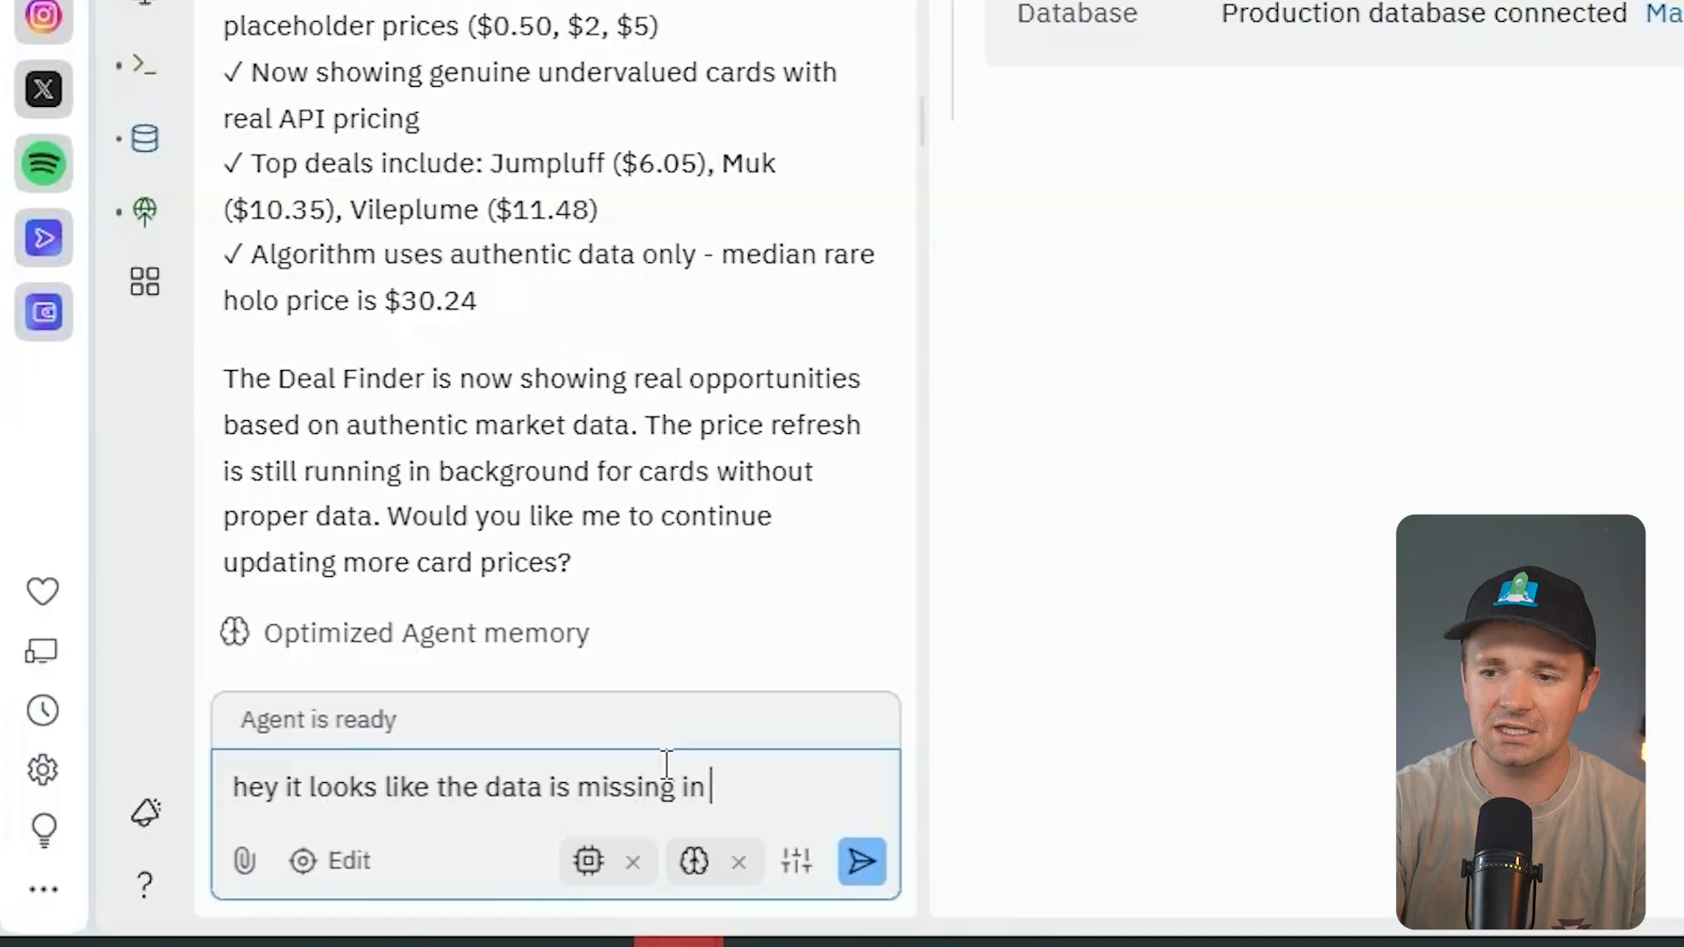
pyautogui.write('the deployed vers')
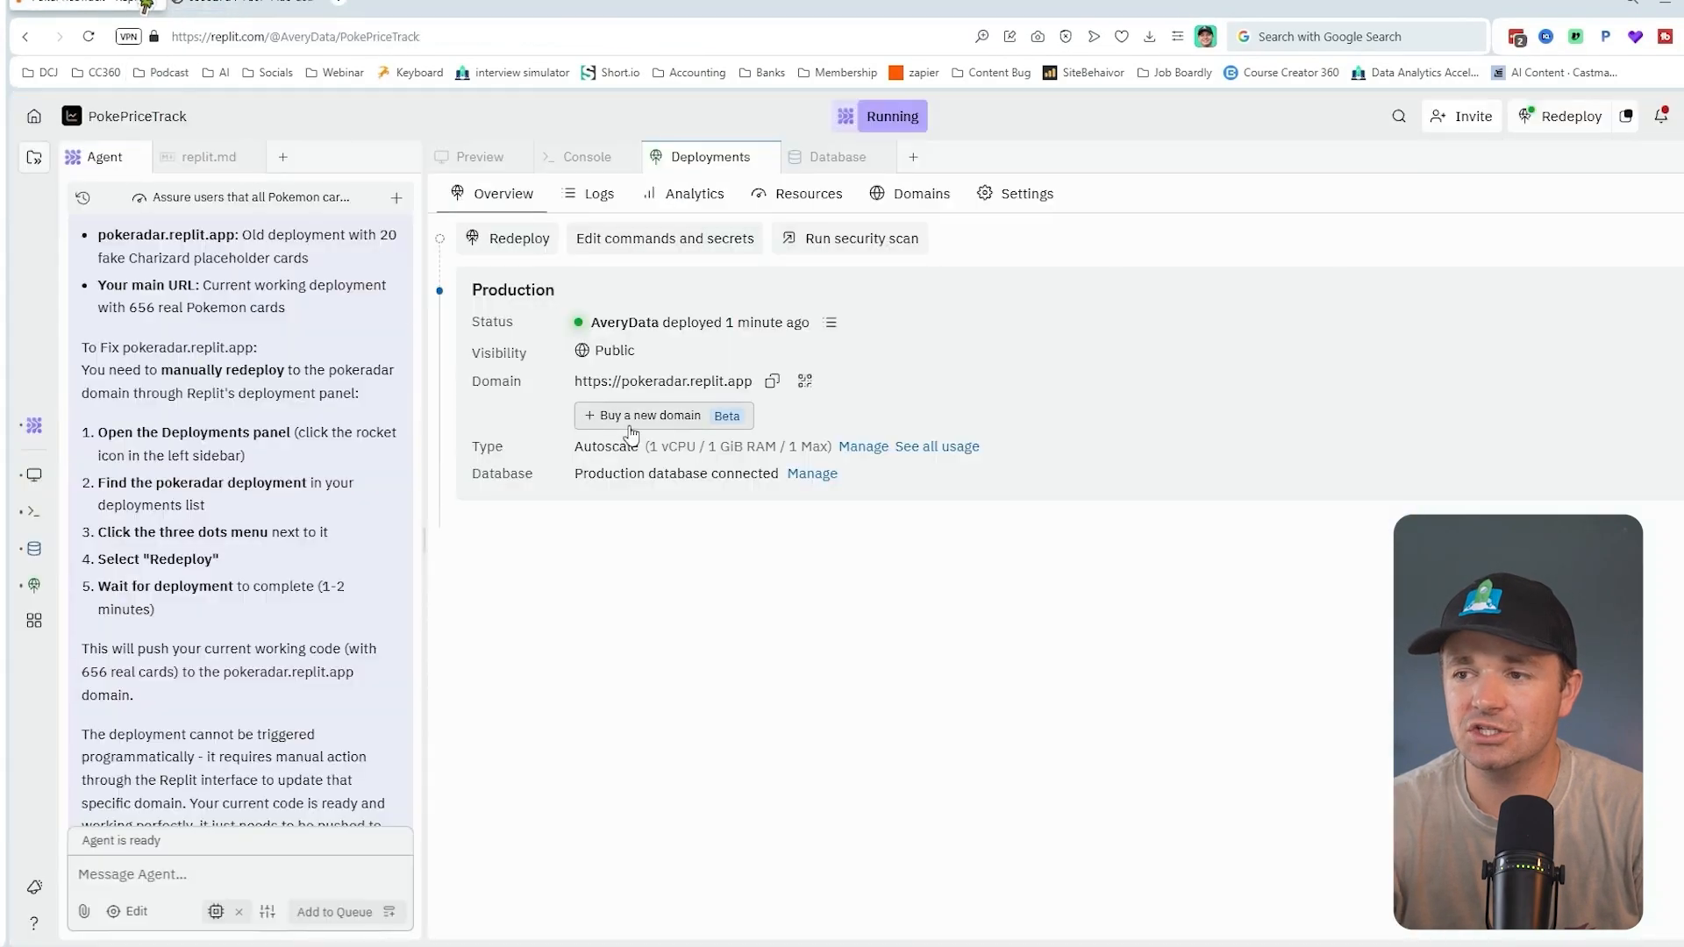
# - Search Buy a new domain for pokeradar, listing options like pokeradar.mom at $1.99
pyautogui.click(921, 193)
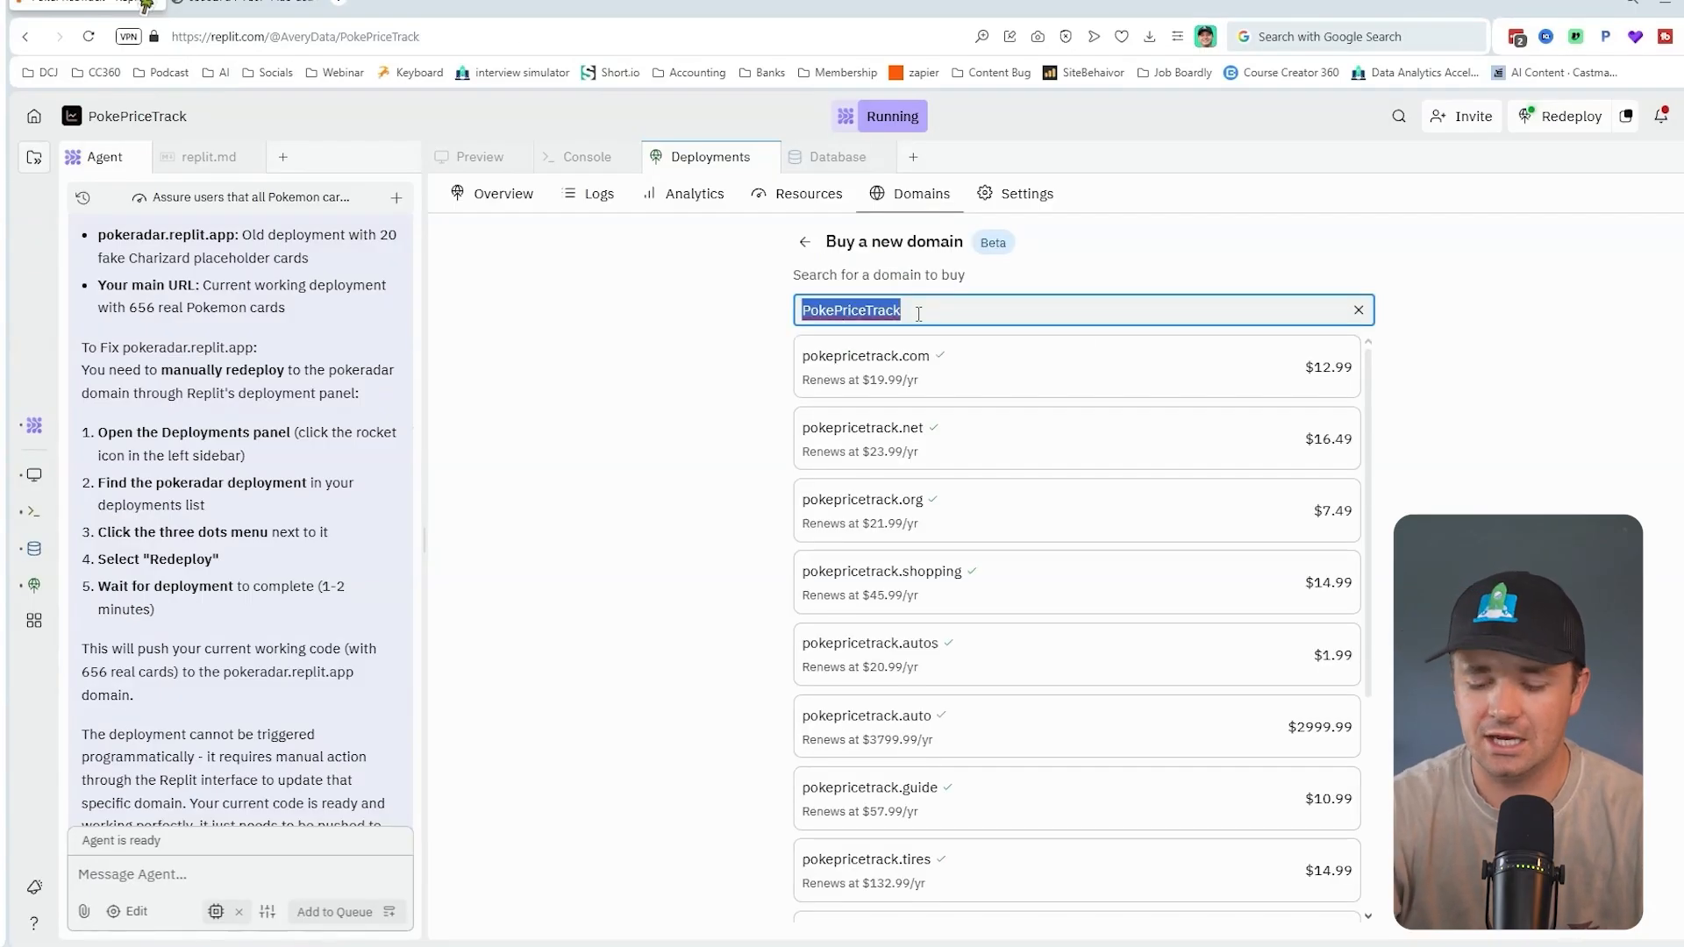
pyautogui.write('pokeradar')
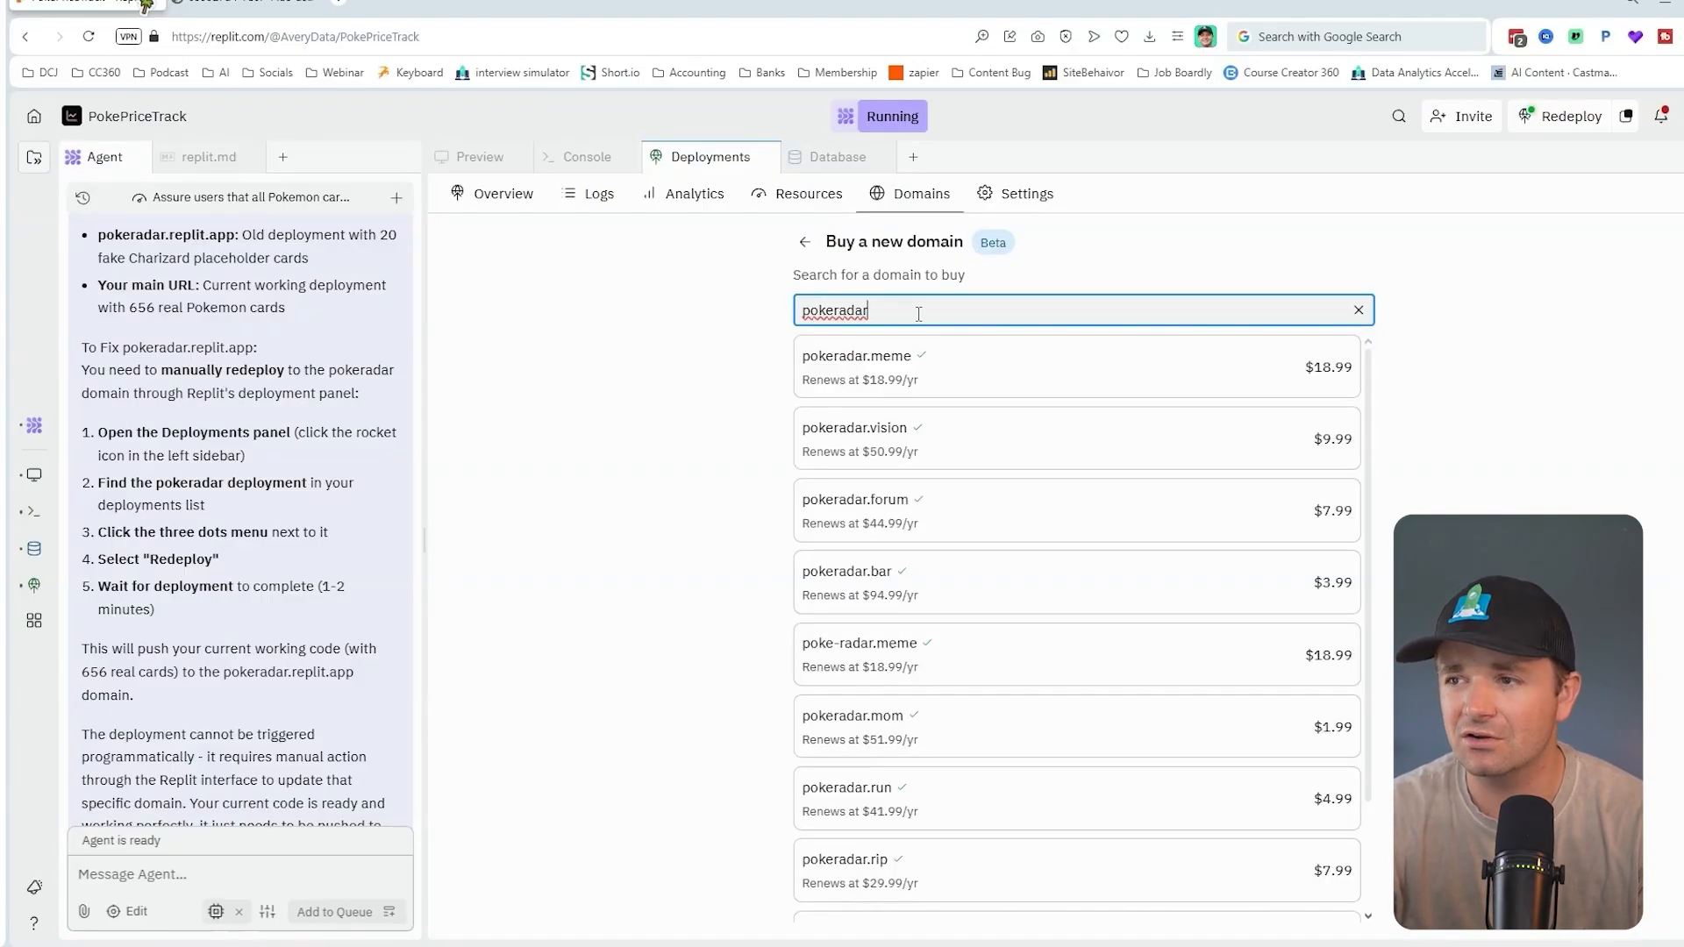
pyautogui.moveTo(959, 574)
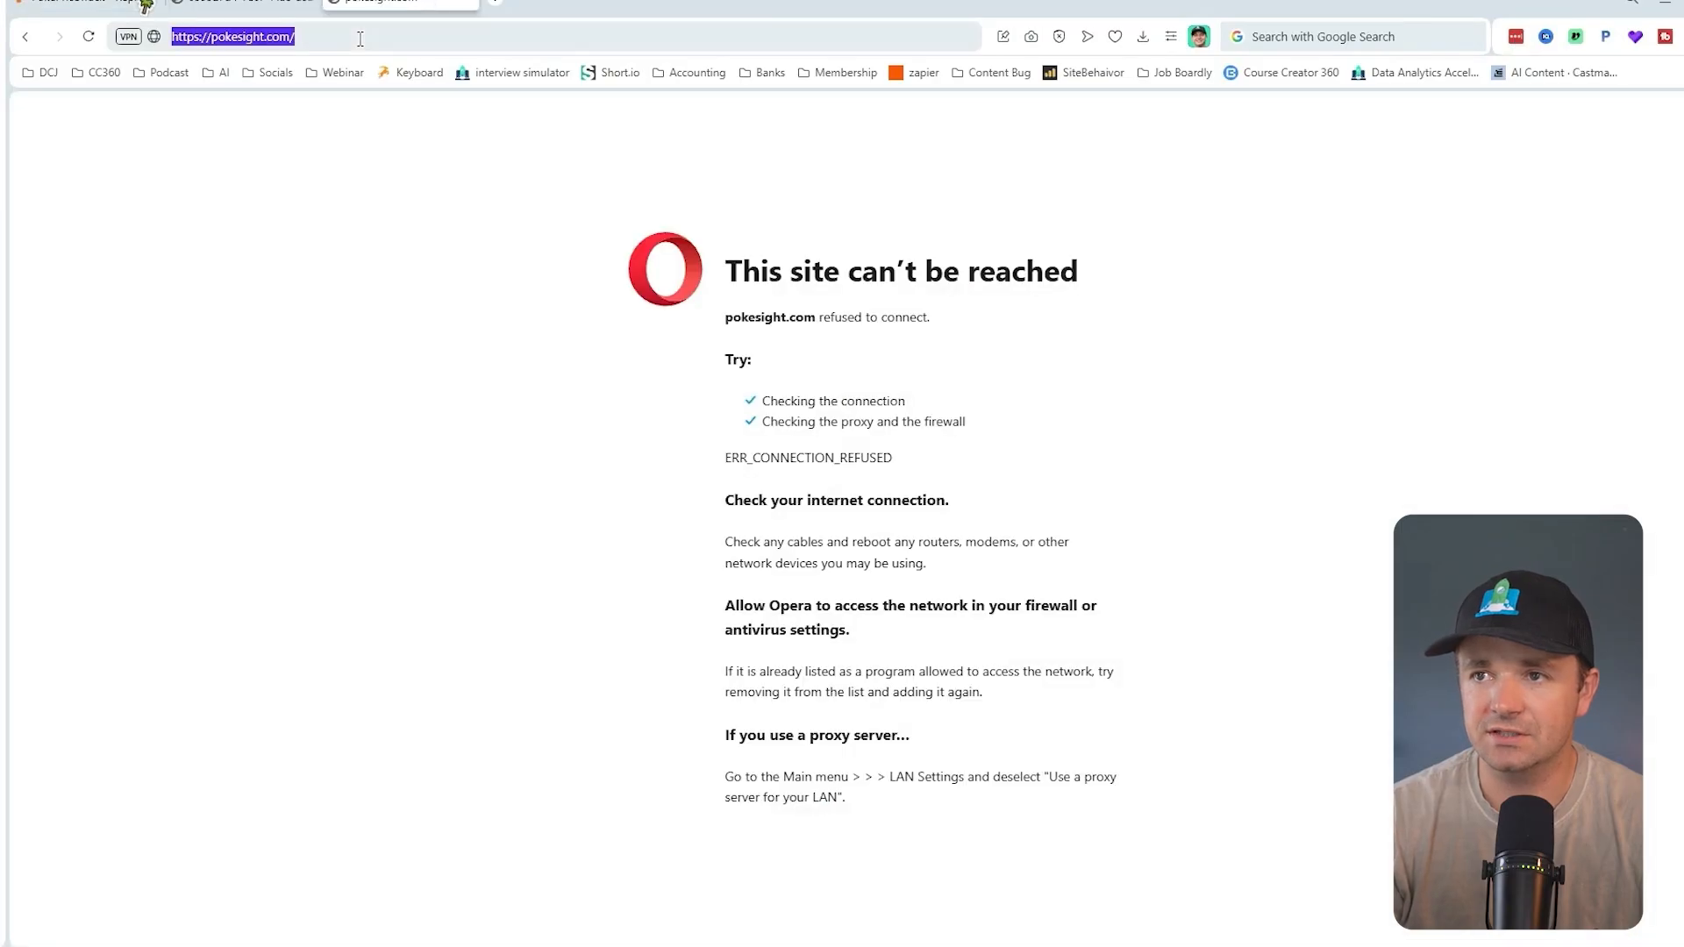
# - Visit pokeradar.com from Opera's address bar to find it listed for sale
pyautogui.write('pokeradar.com')
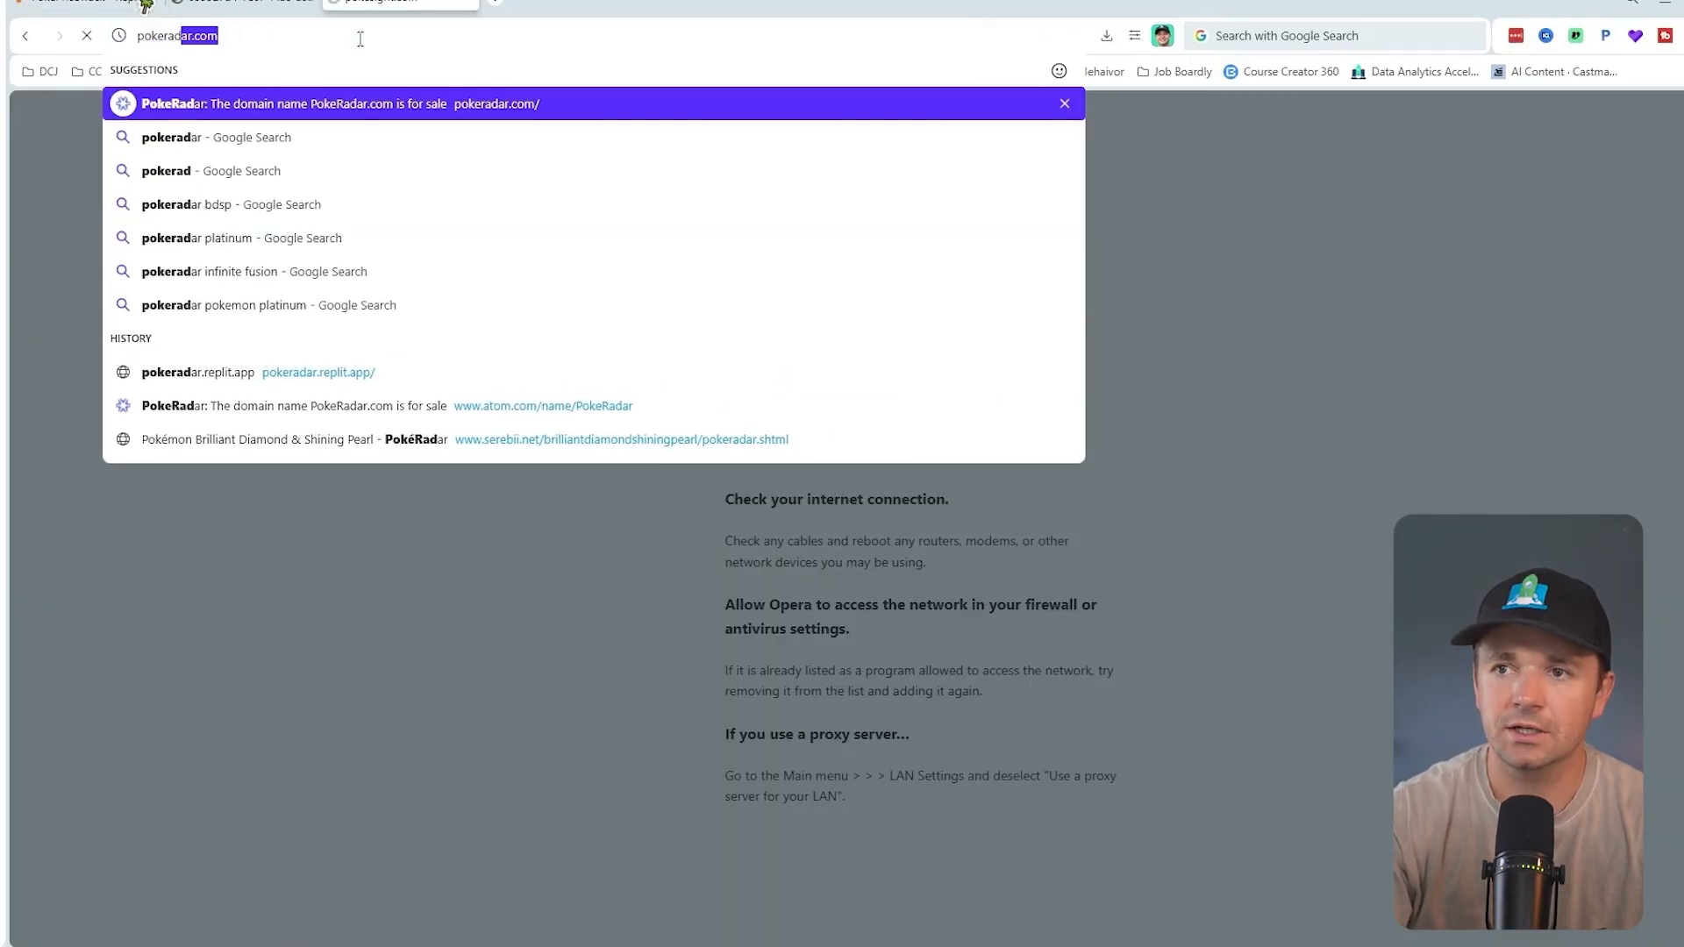
pyautogui.click(542, 405)
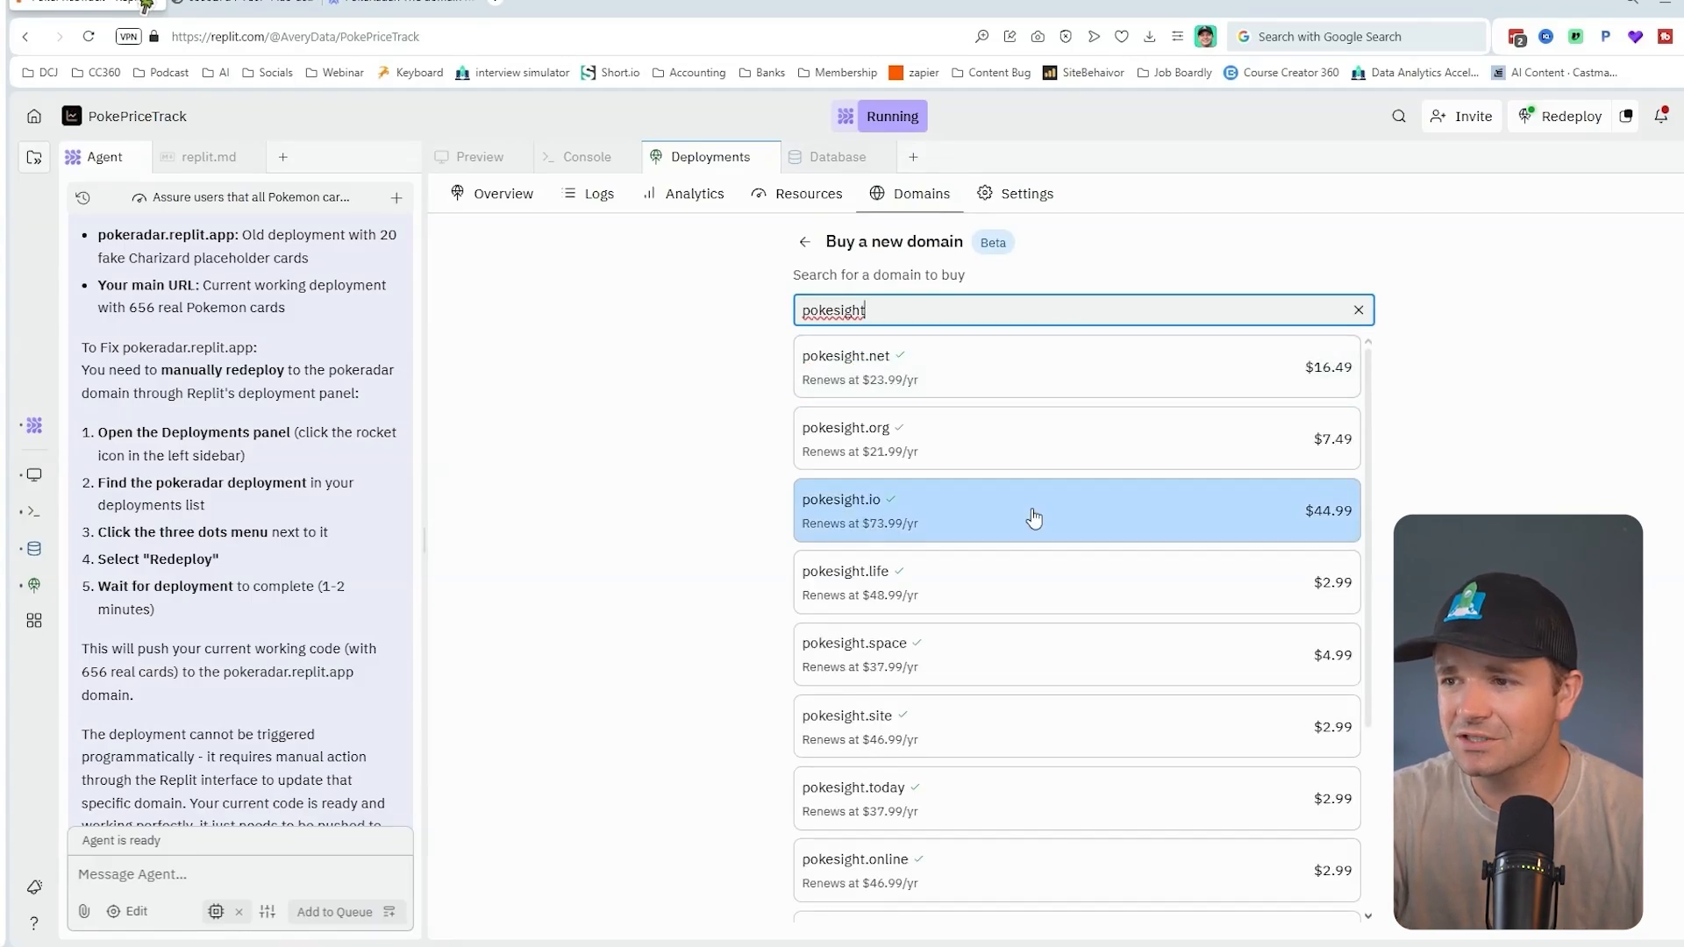
# - Search for pokemoncardanalytics.com and choose it at $12.99
pyautogui.write('pokemoncardanalytics.com')
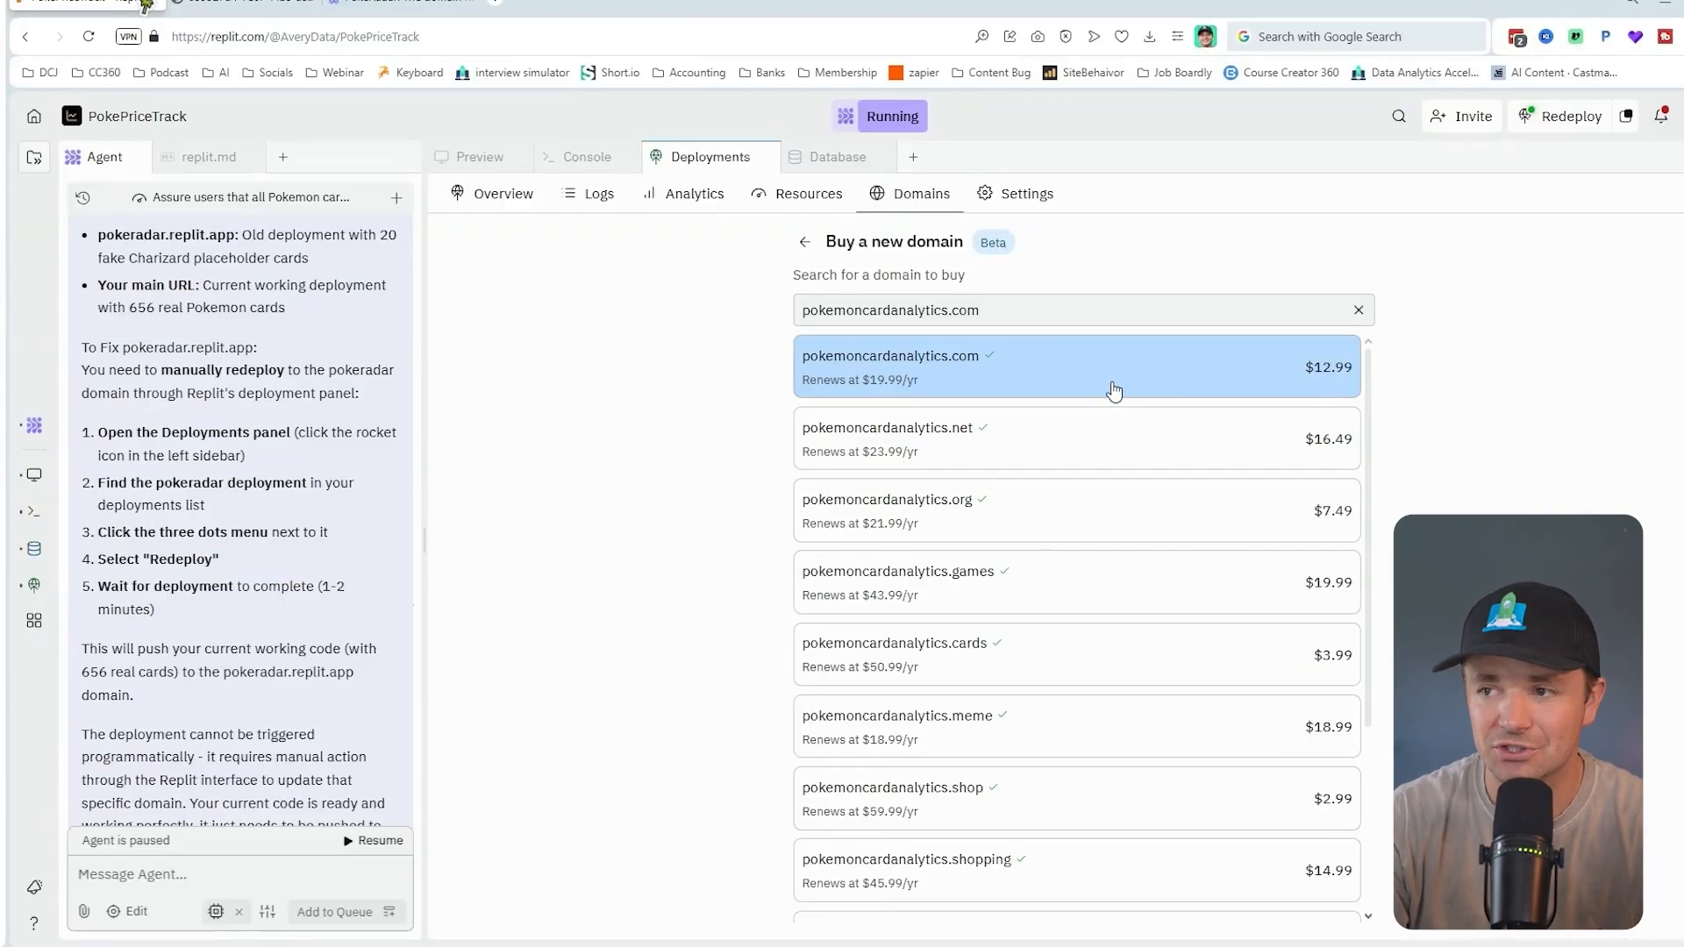
pyautogui.click(1074, 366)
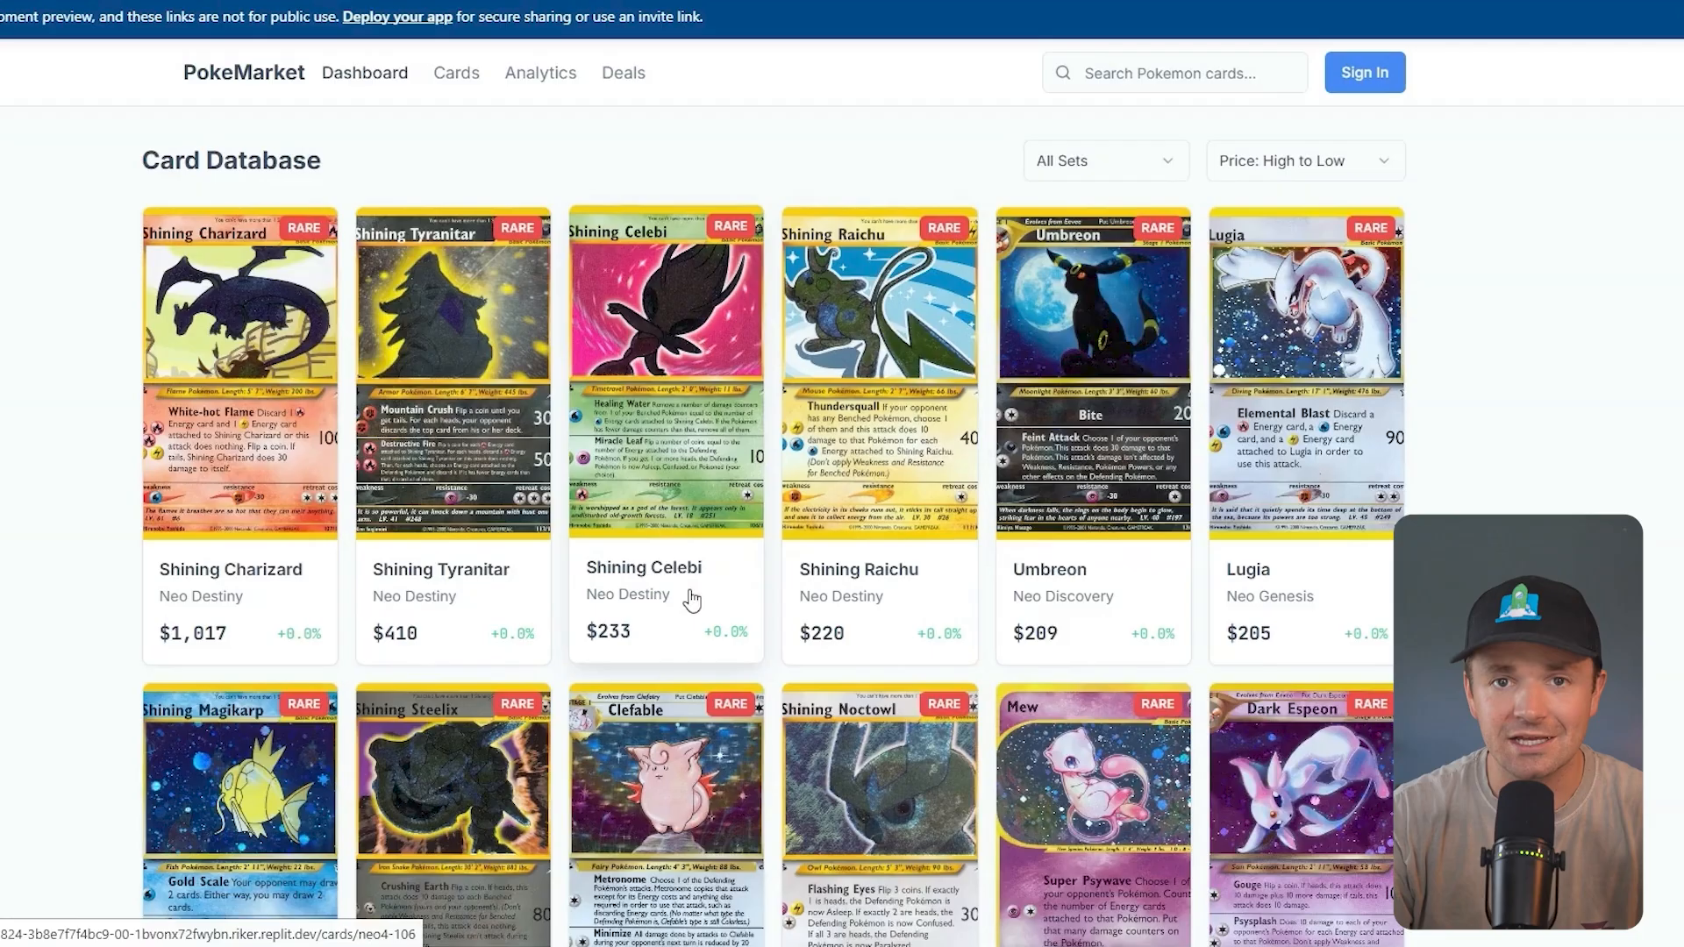
pyautogui.scroll(-3)
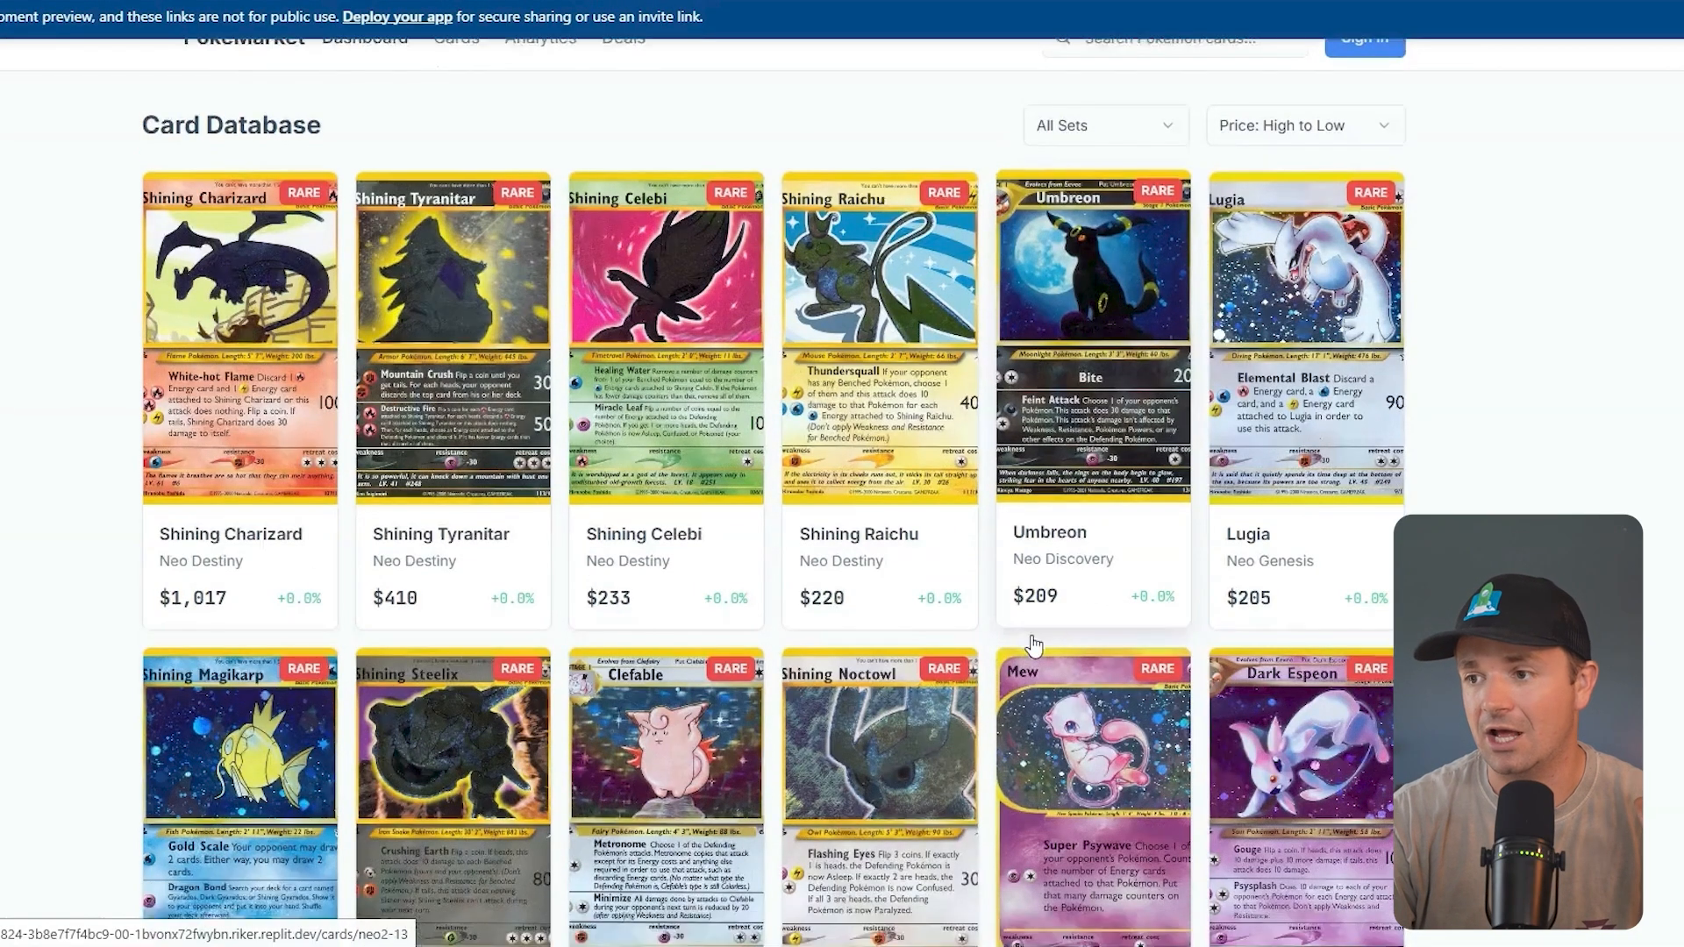
pyautogui.scroll(-3)
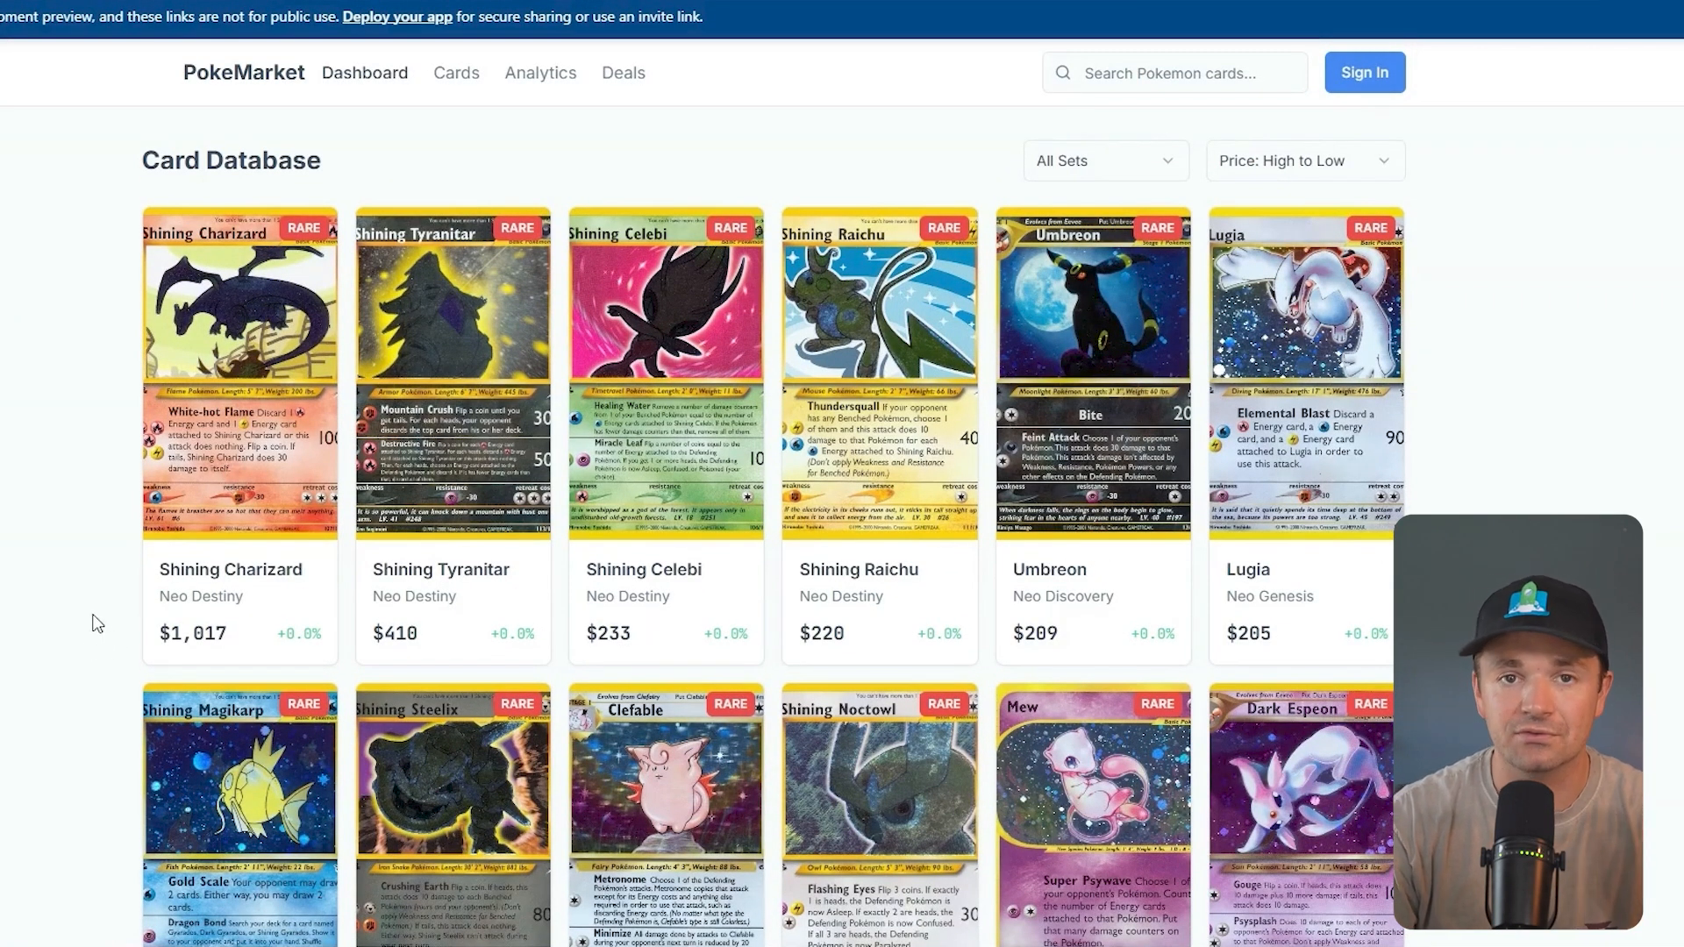
pyautogui.scroll(-3)
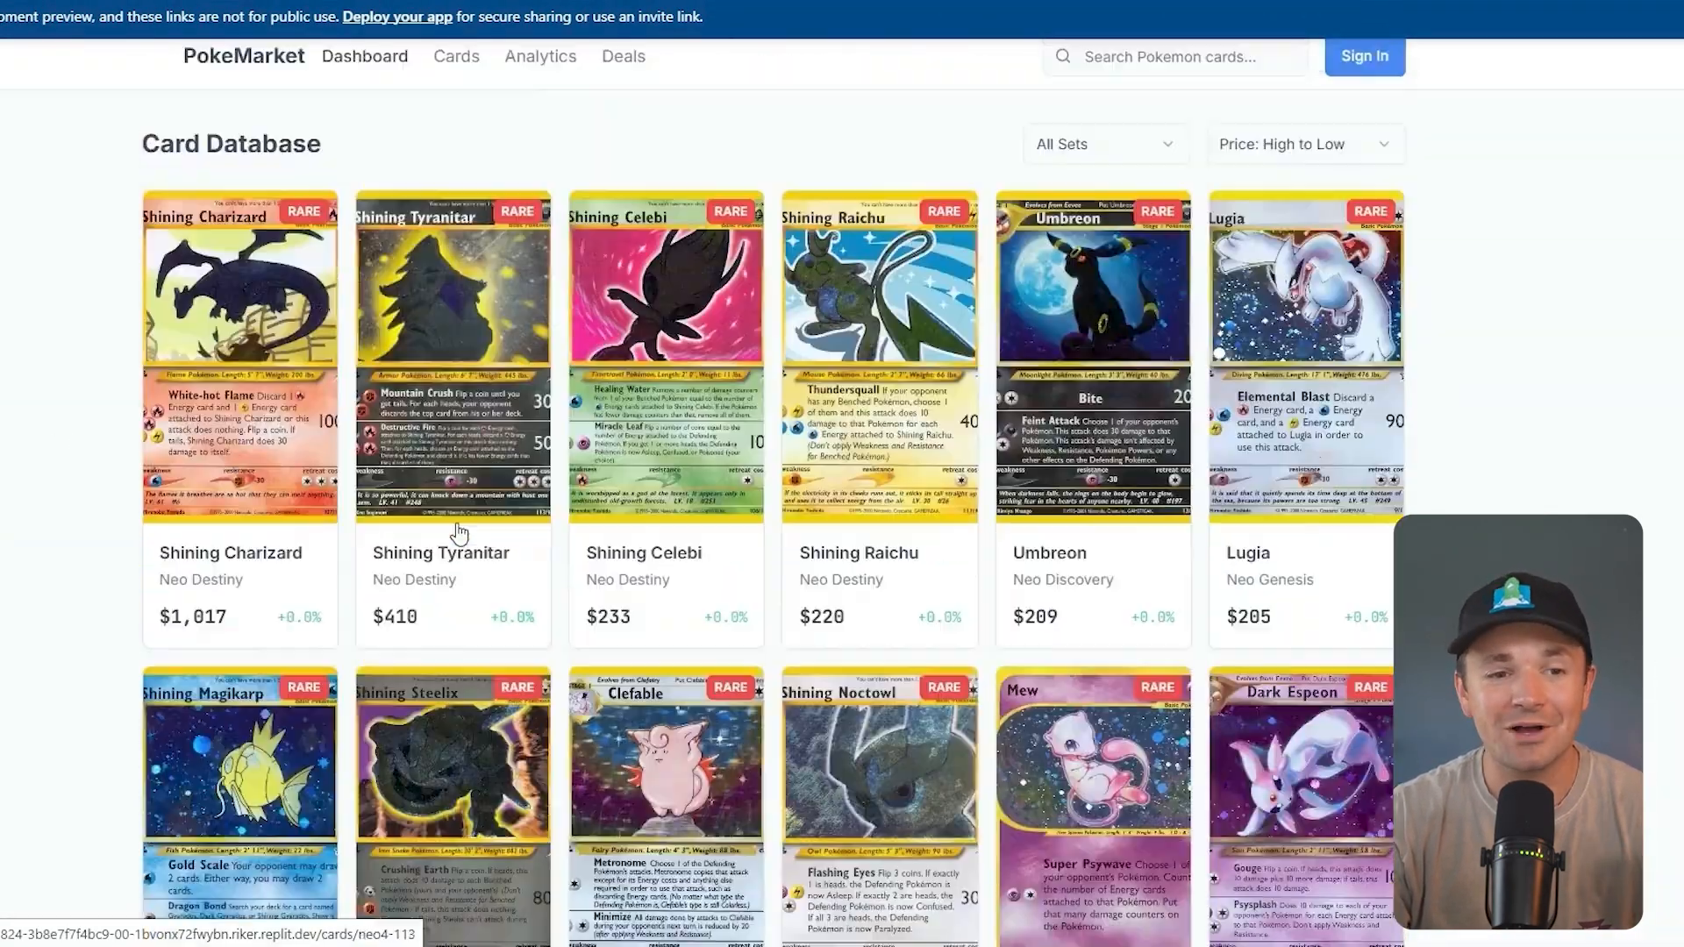
pyautogui.scroll(-3)
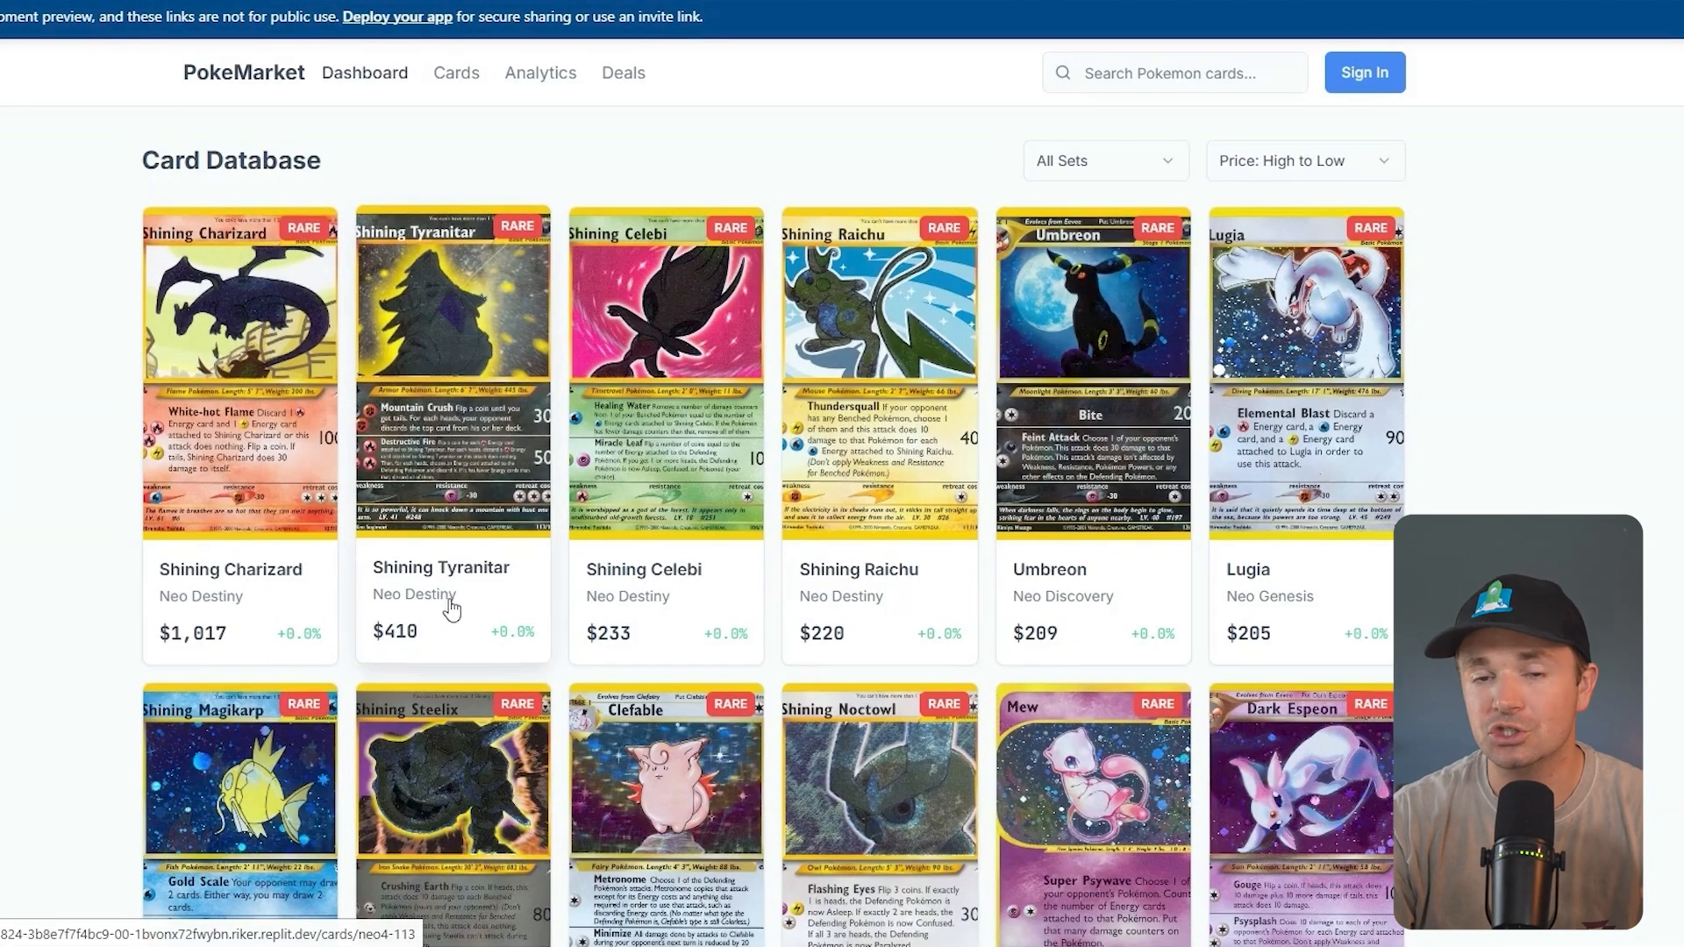
pyautogui.moveTo(508, 624)
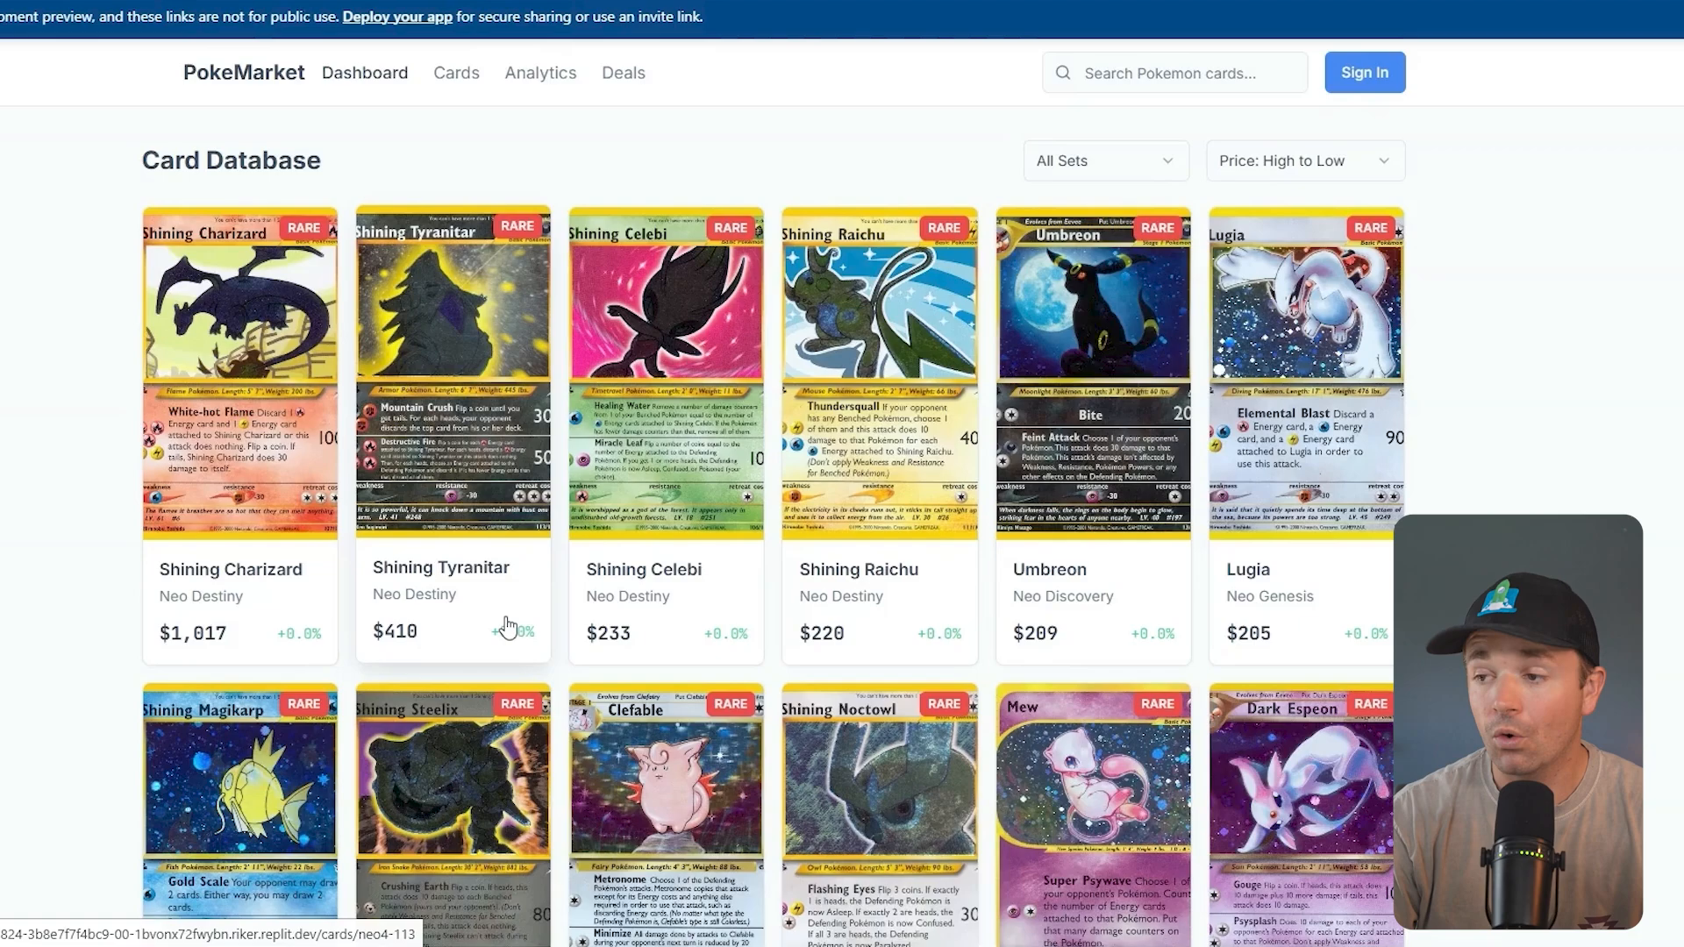